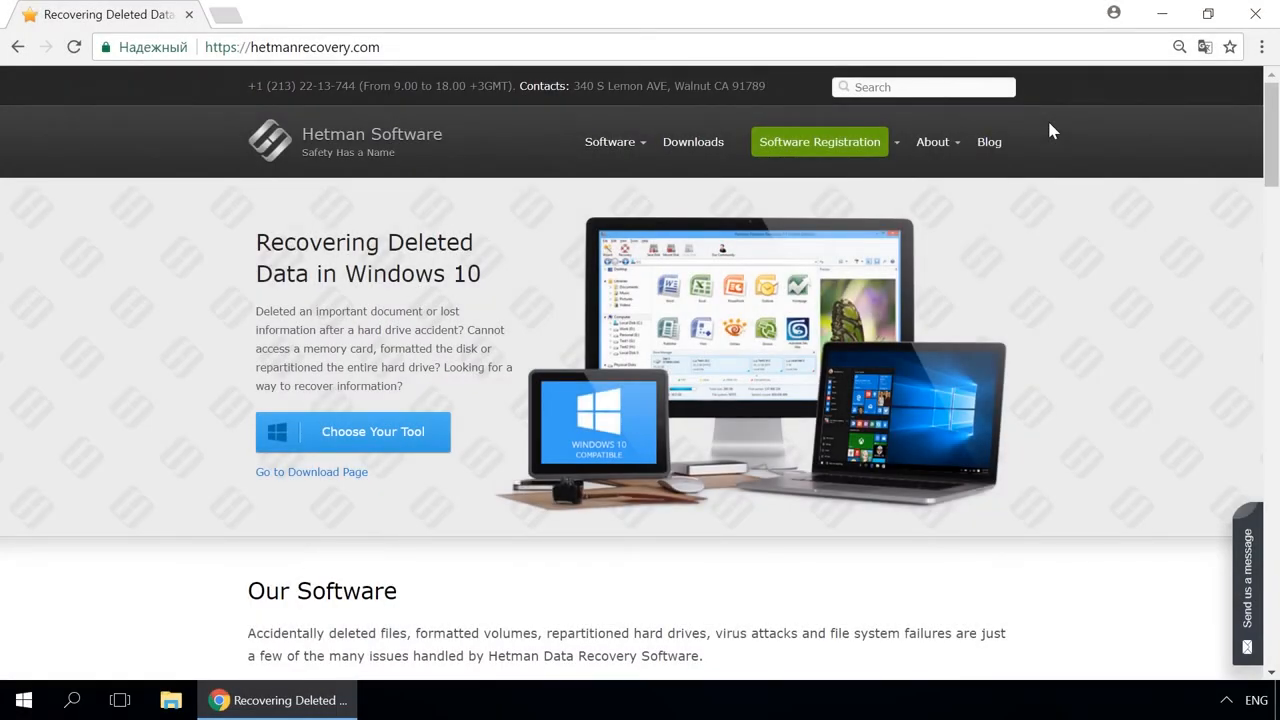
{"action": "mouse_move", "coordinate": [988, 140]}
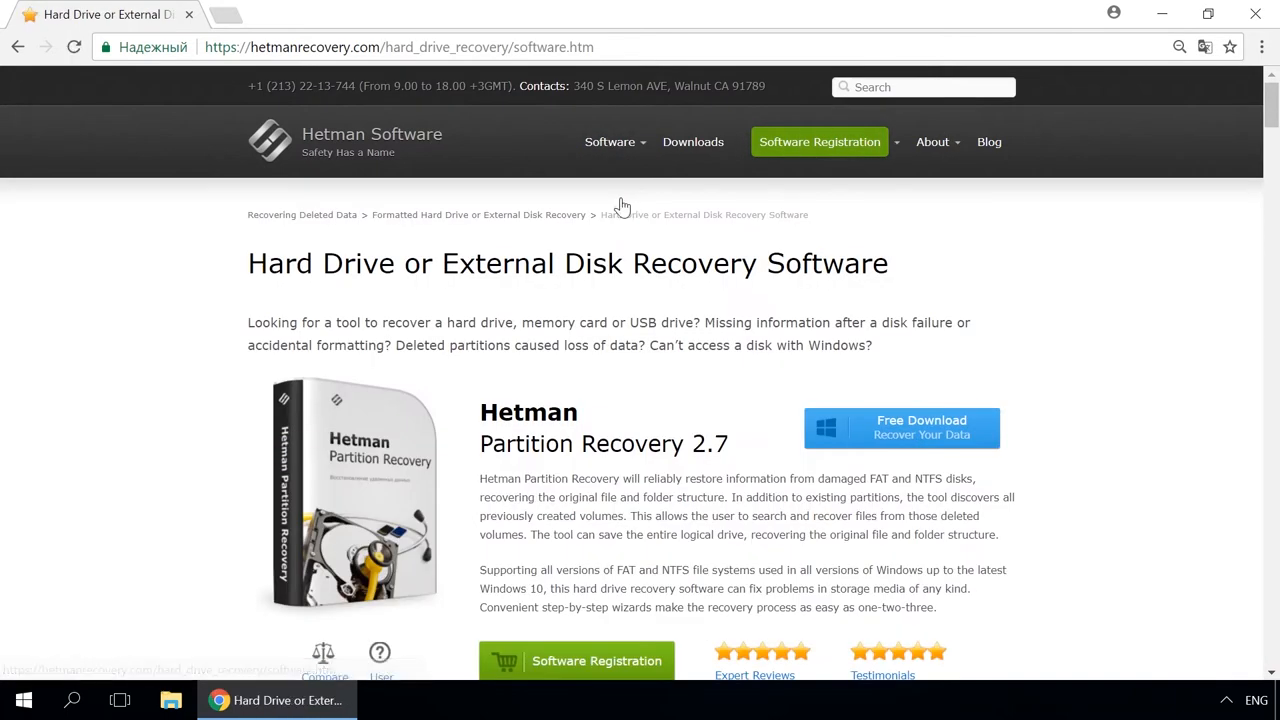
{"action": "mouse_move", "coordinate": [878, 428]}
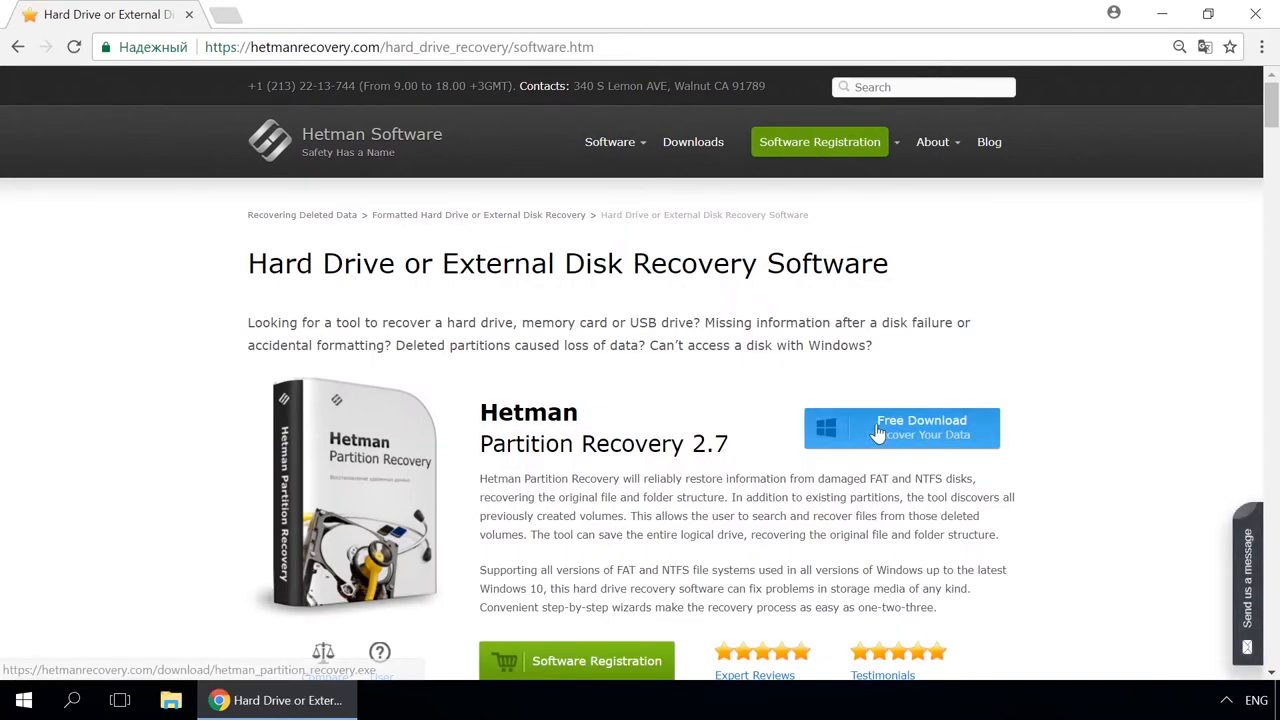
{"action": "mouse_move", "coordinate": [892, 436]}
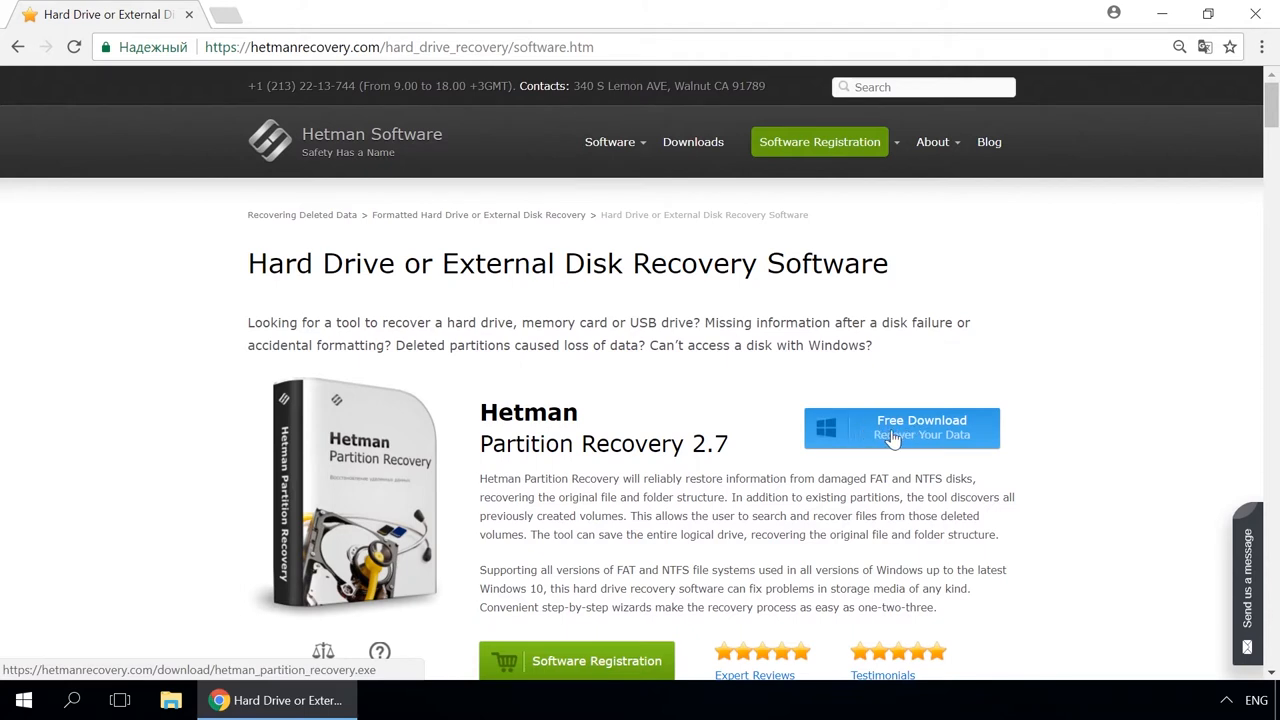
{"action": "mouse_move", "coordinate": [1056, 408]}
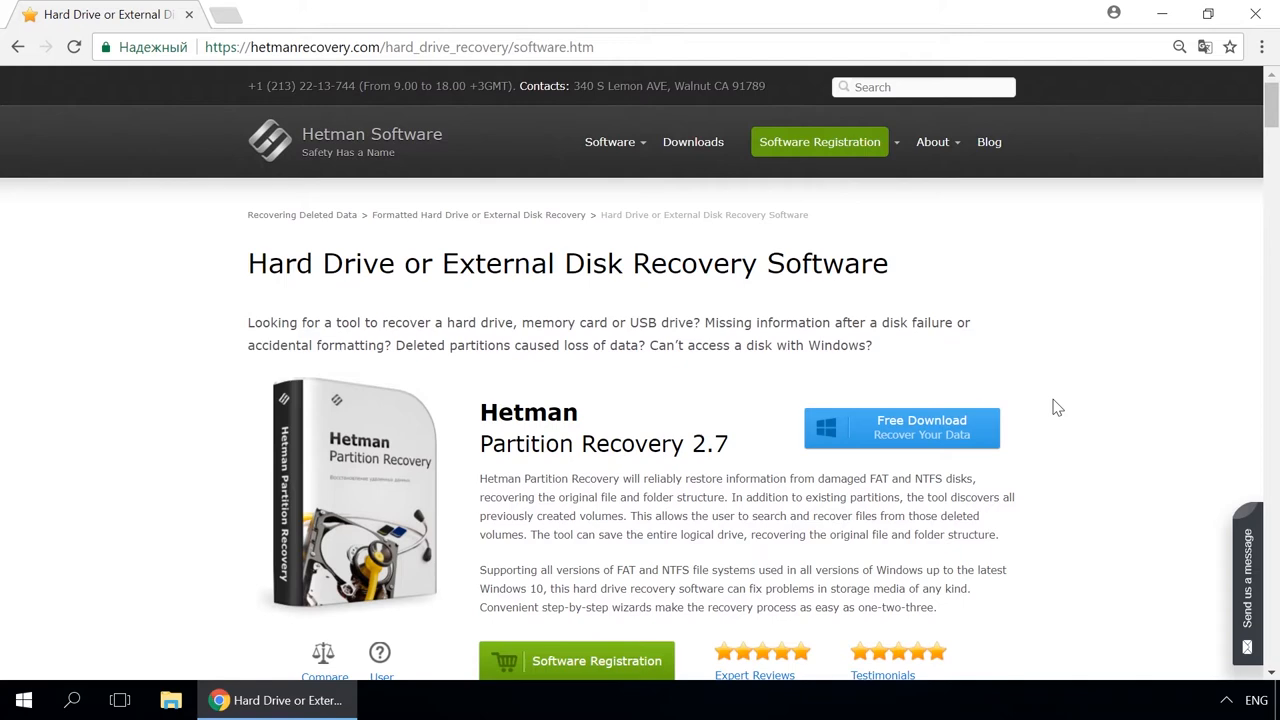
{"action": "mouse_move", "coordinate": [980, 168]}
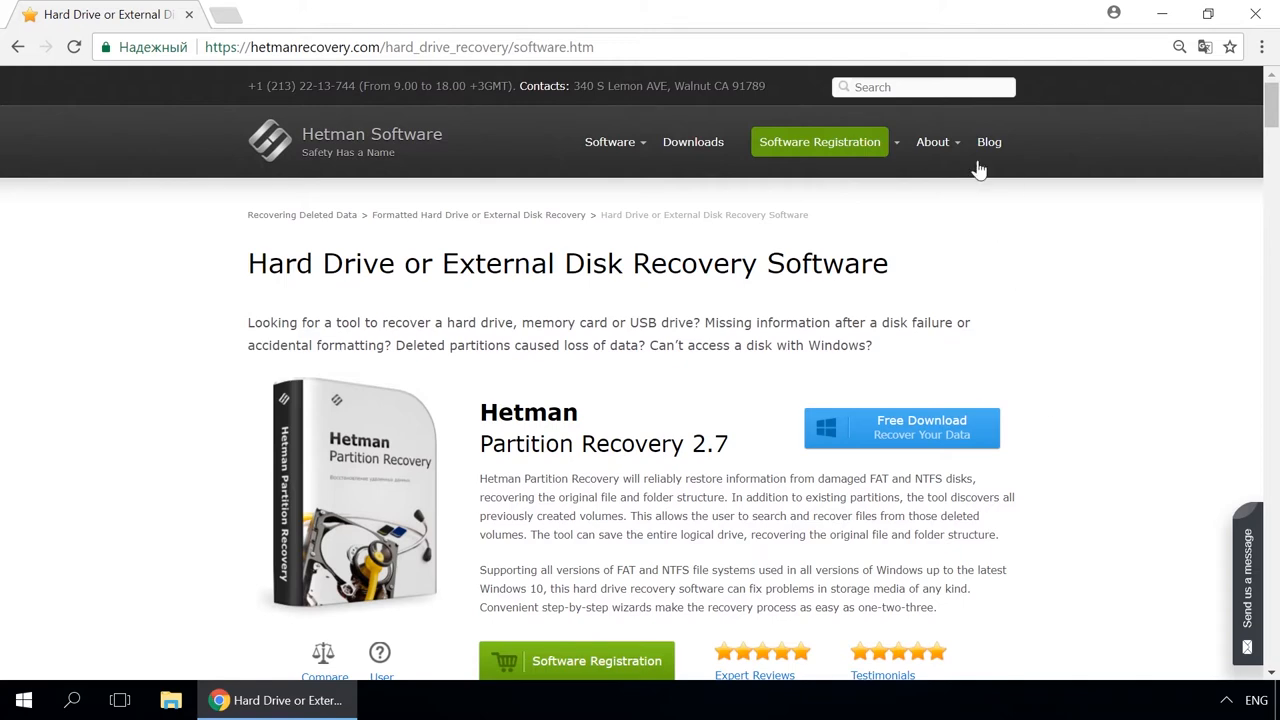
Step: From the site's Blog, open the 'How to Create a Storage Space or Mirrored Volume' article and read down
{"action": "left_click", "coordinate": [988, 140]}
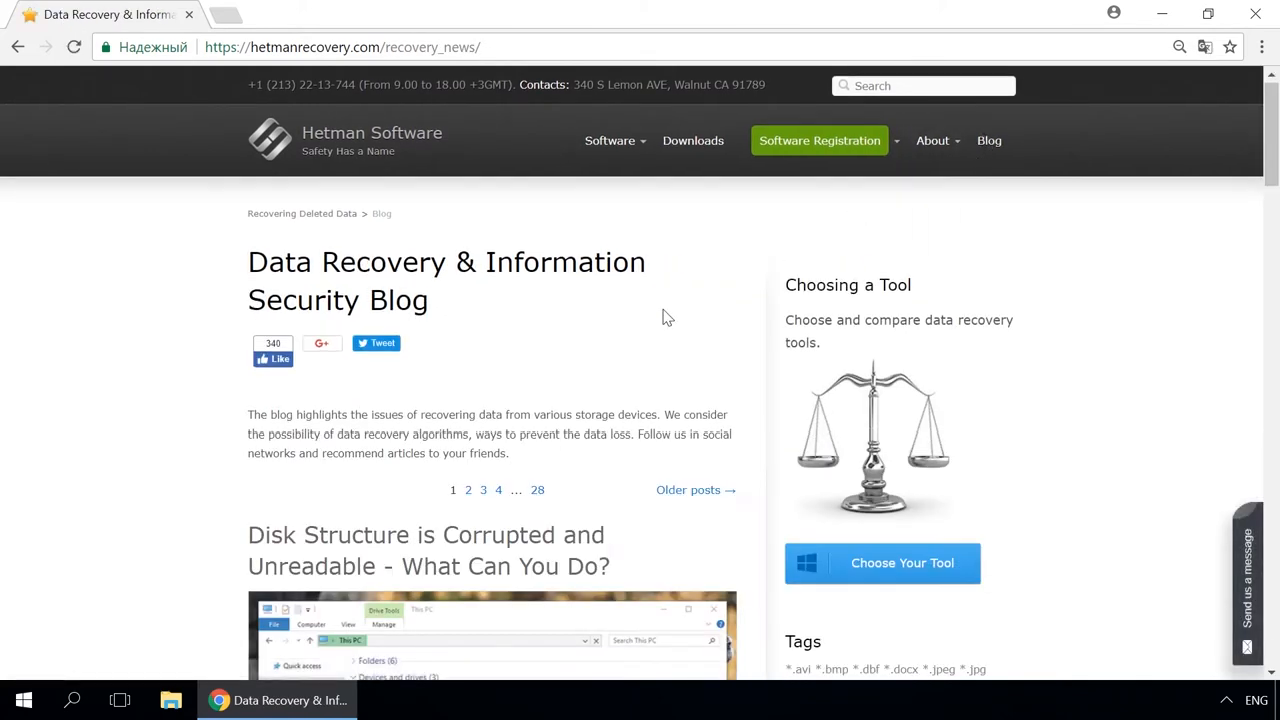
{"action": "scroll", "scroll_direction": "down", "scroll_amount": 3}
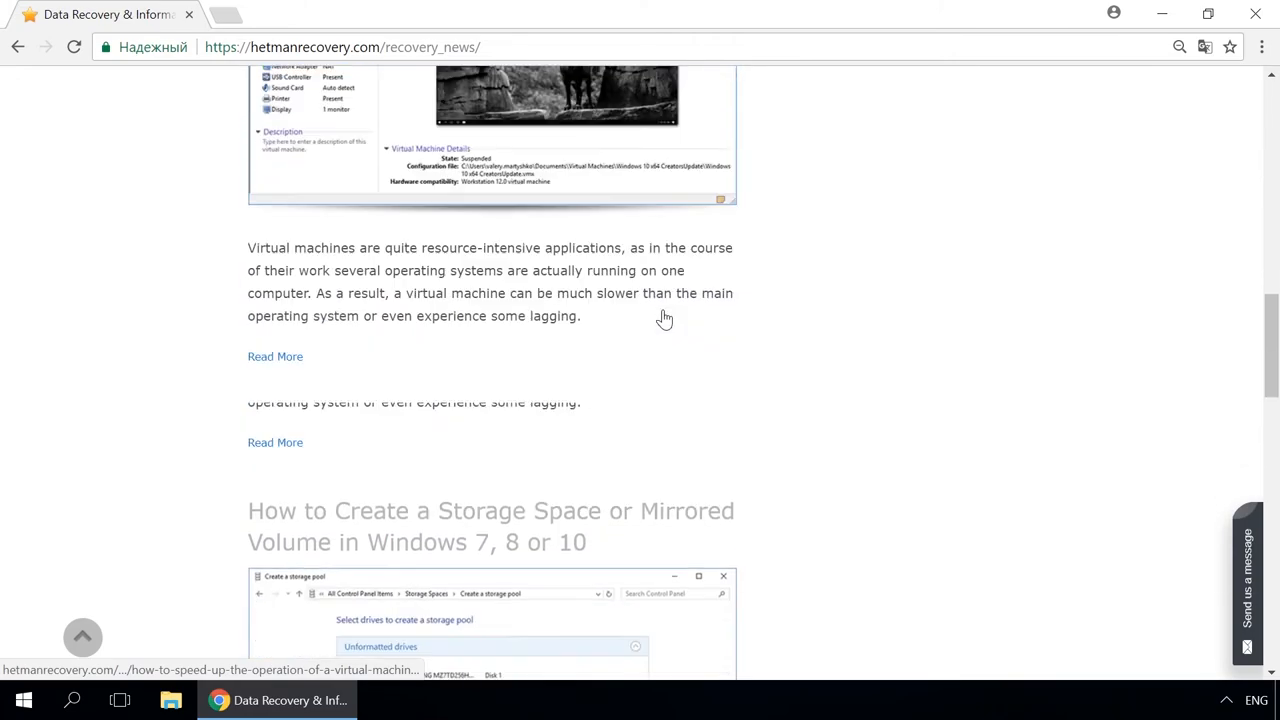
{"action": "left_click", "coordinate": [490, 526]}
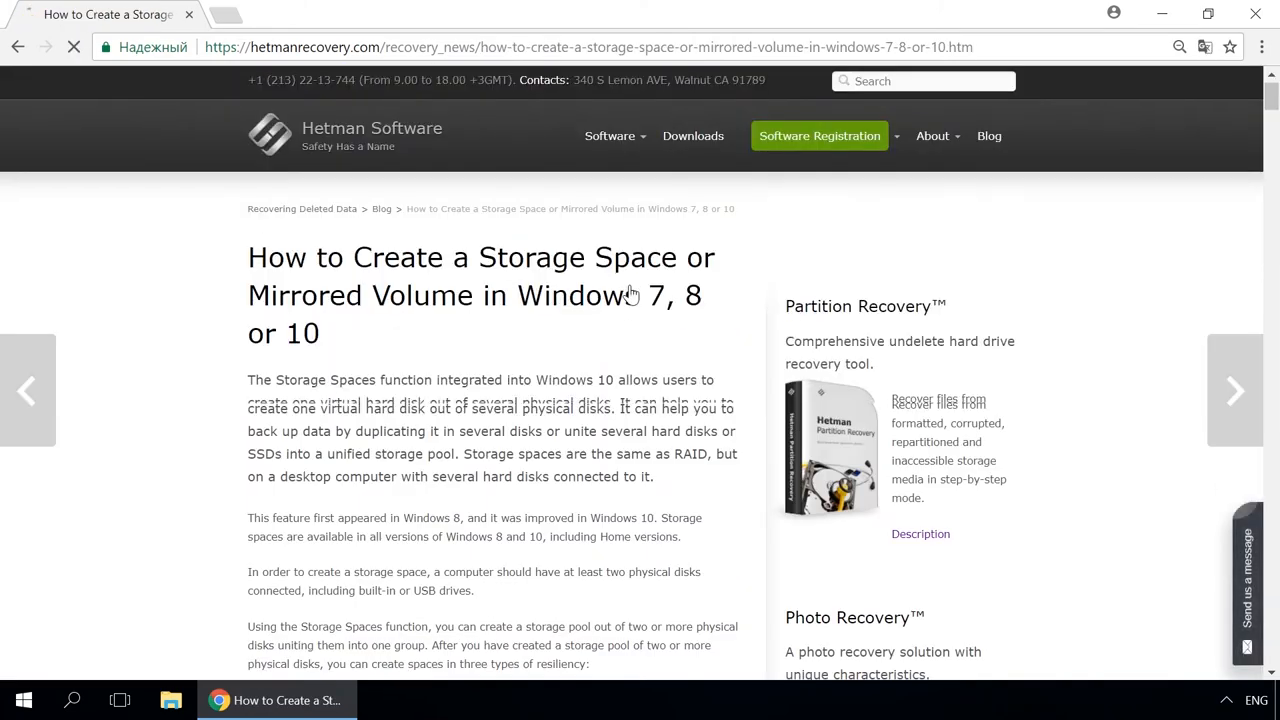
{"action": "scroll", "scroll_direction": "down", "scroll_amount": 3}
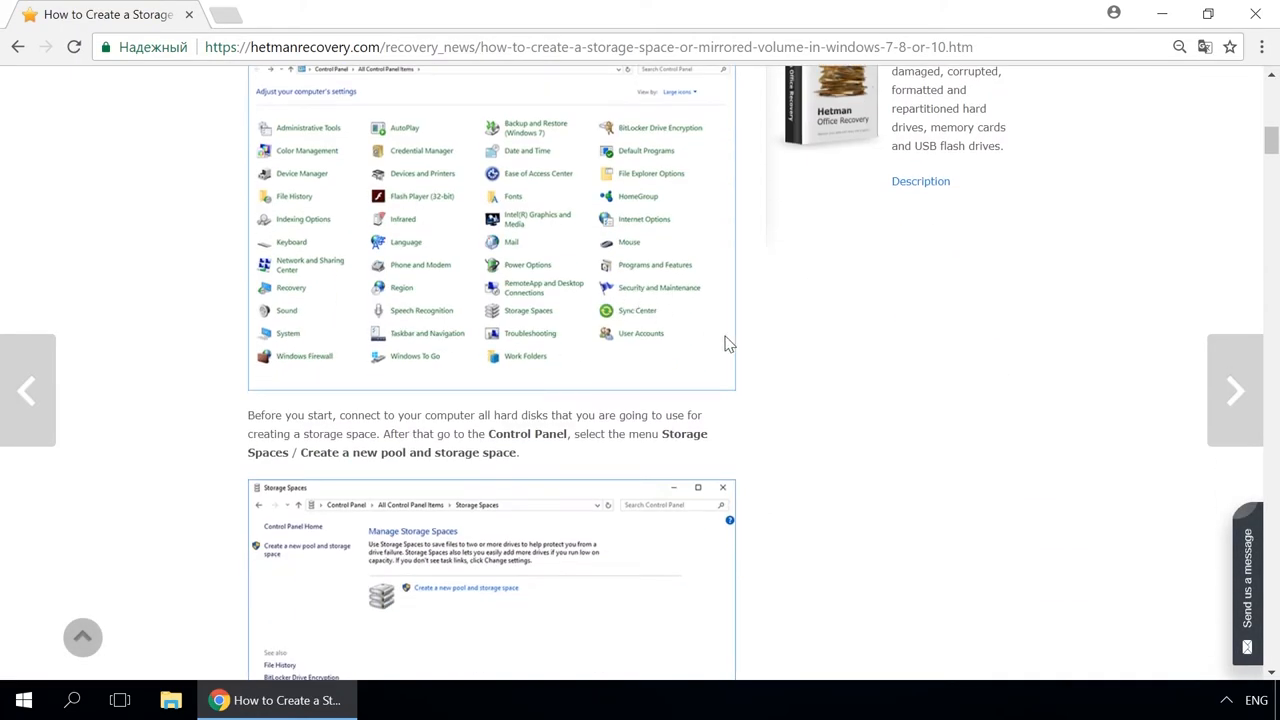
{"action": "mouse_move", "coordinate": [858, 388]}
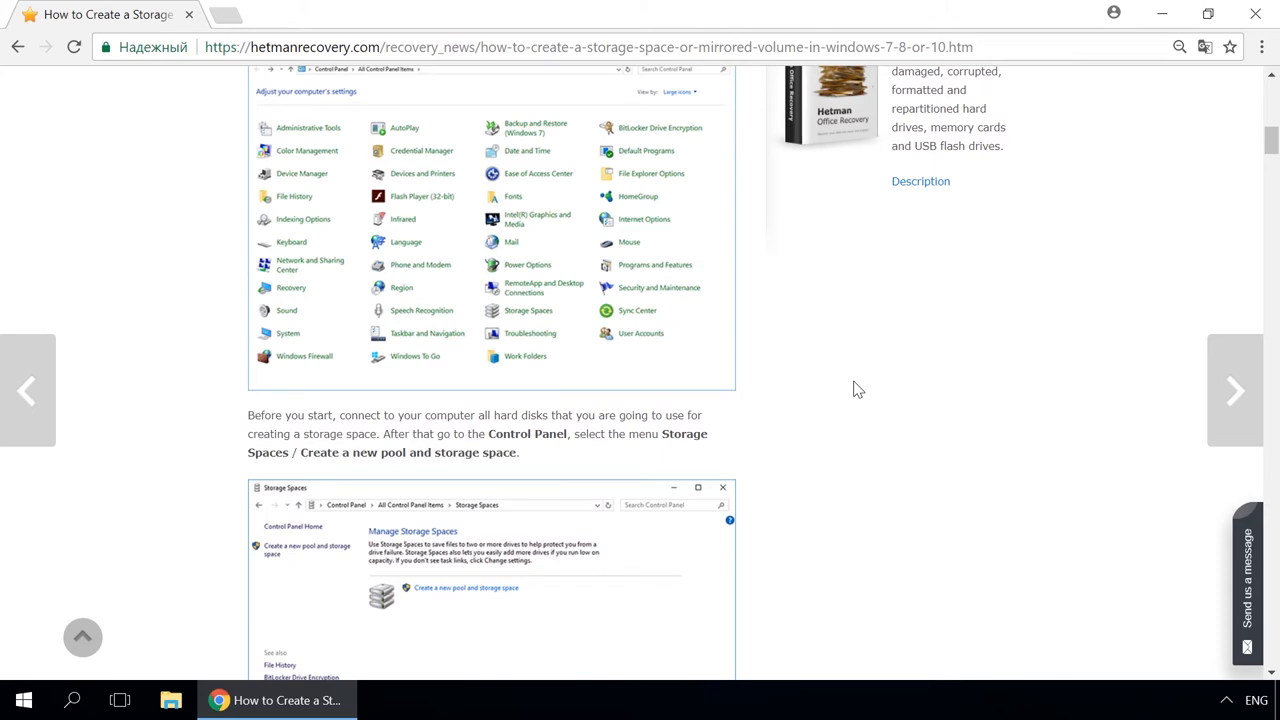
{"action": "mouse_move", "coordinate": [1262, 564]}
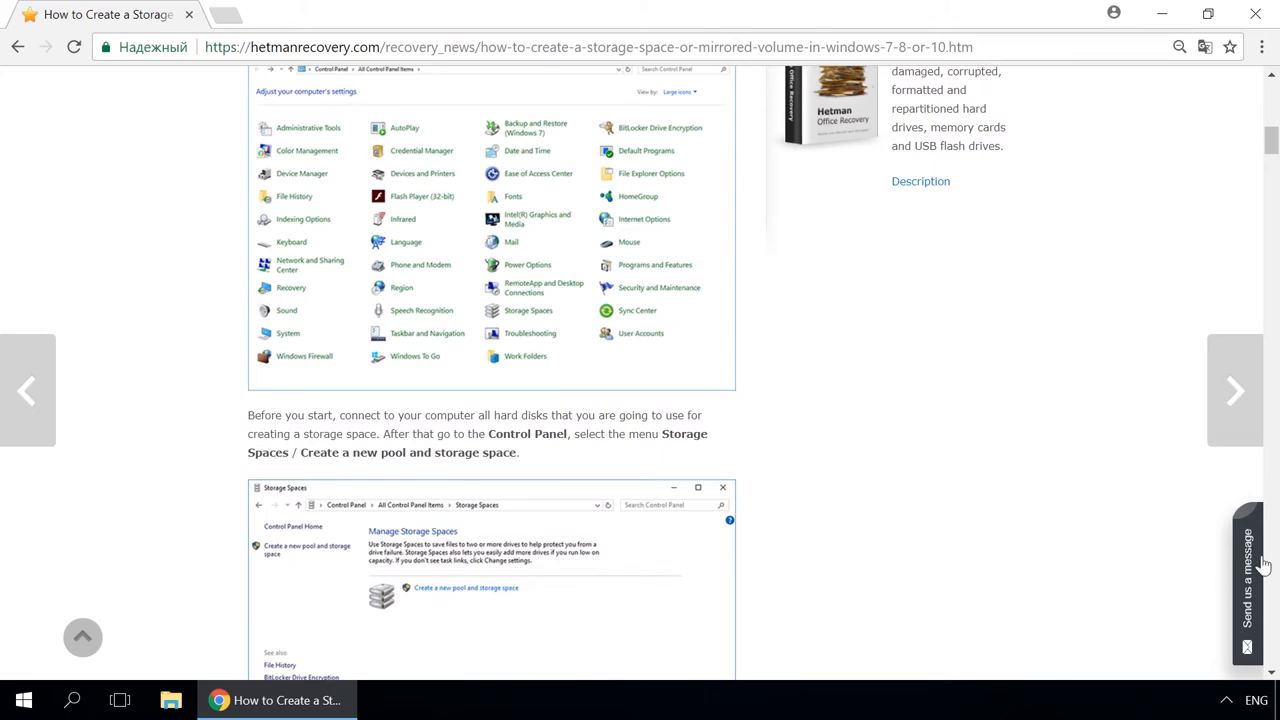
{"action": "left_click", "coordinate": [1248, 576]}
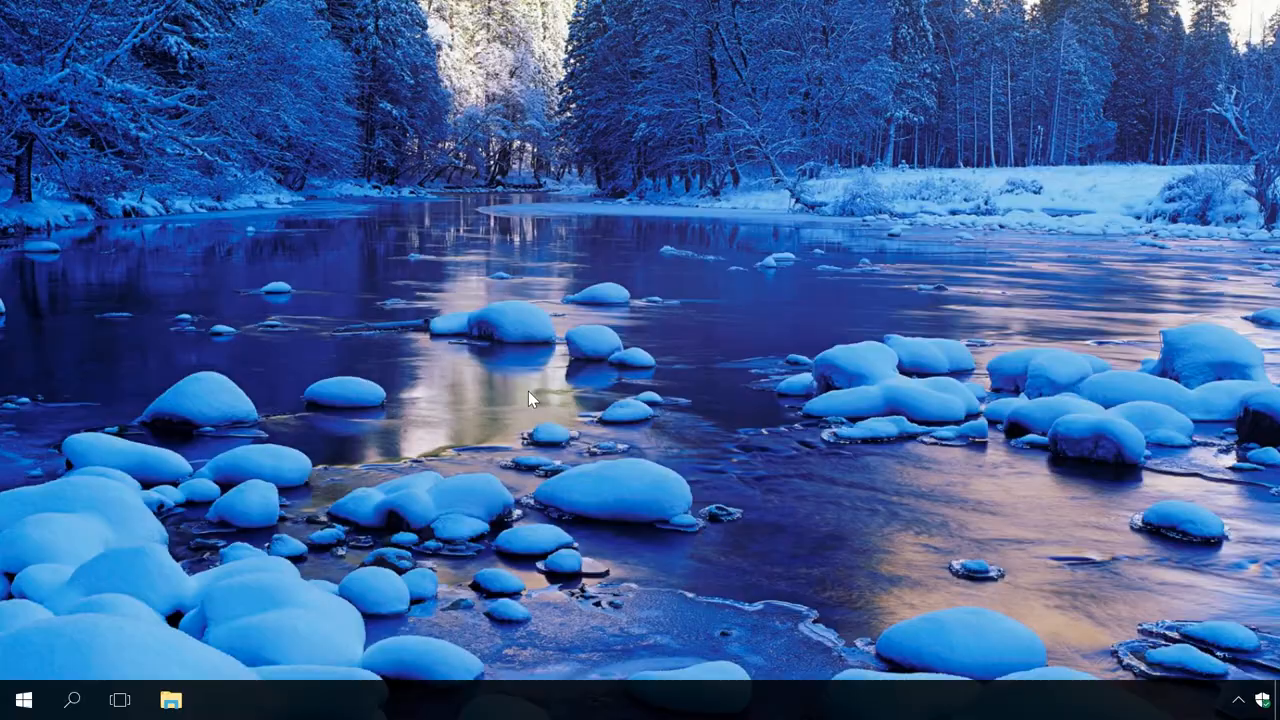
{"action": "mouse_move", "coordinate": [538, 452]}
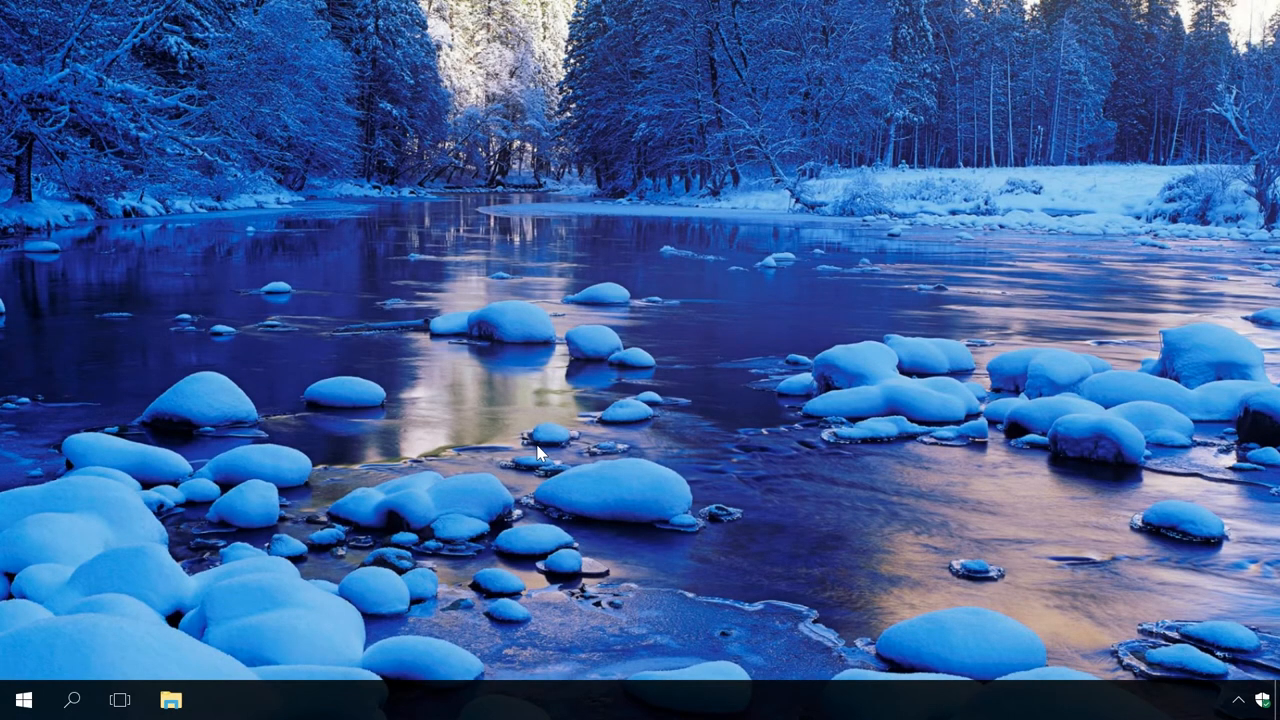
{"action": "mouse_move", "coordinate": [308, 532]}
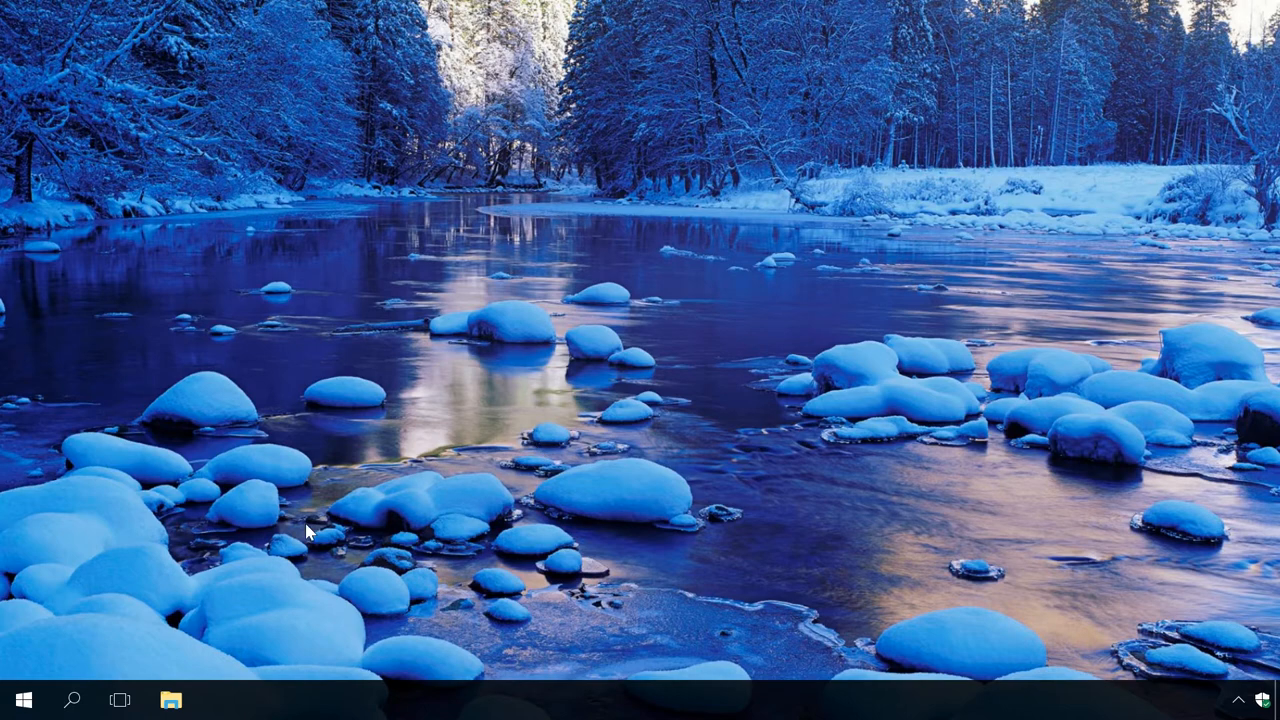
Step: Search 'defe' from the taskbar search panel to bring up Windows Defender Security Center
{"action": "left_click", "coordinate": [72, 700]}
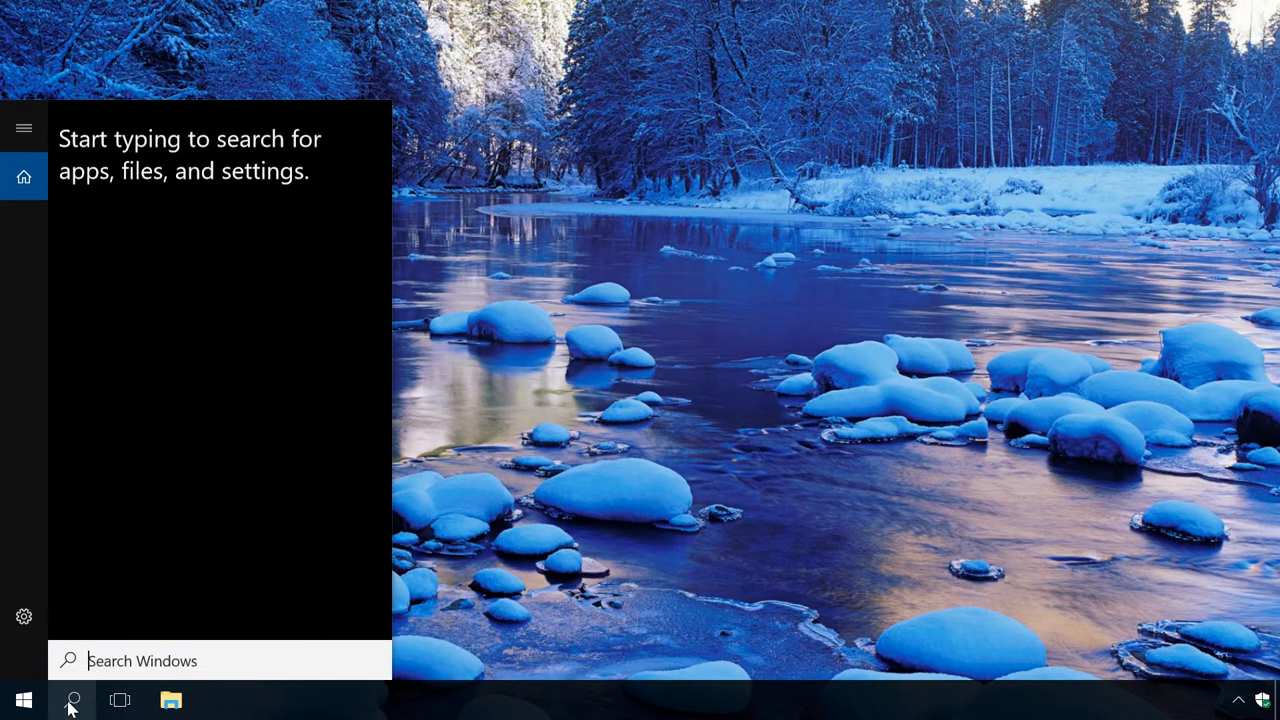
{"action": "type", "text": "defe"}
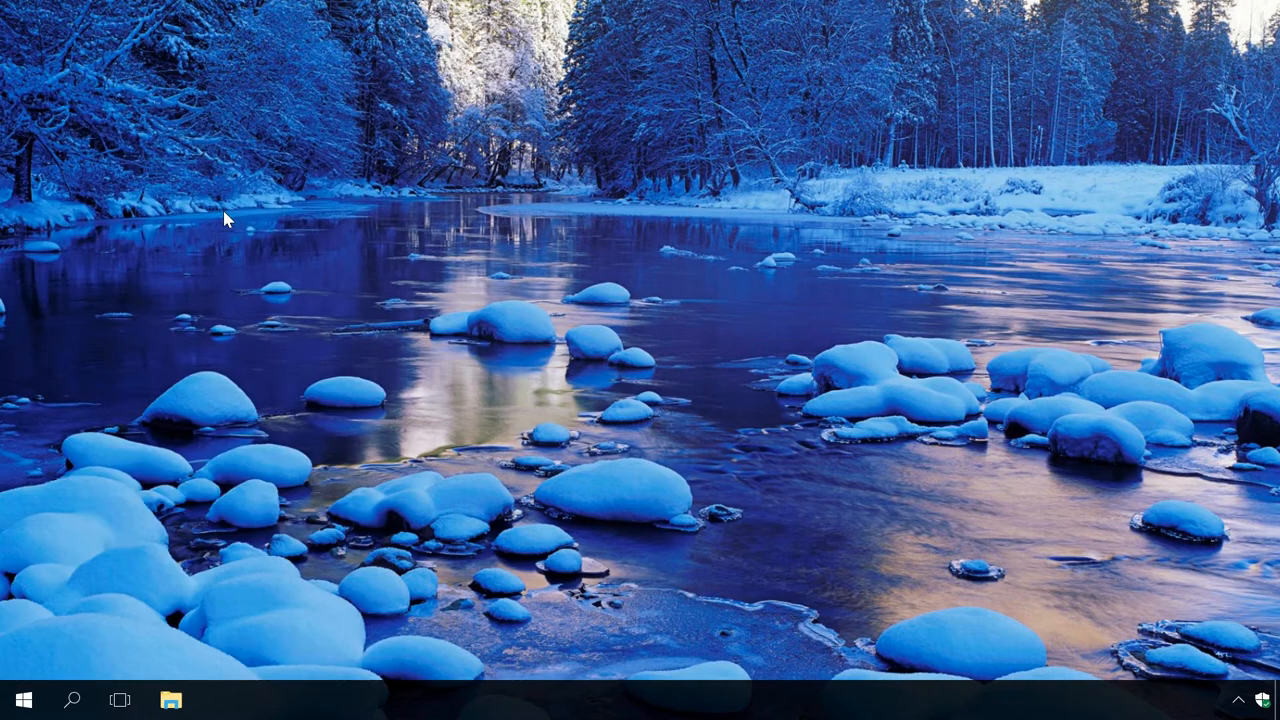
{"action": "left_click", "coordinate": [220, 700]}
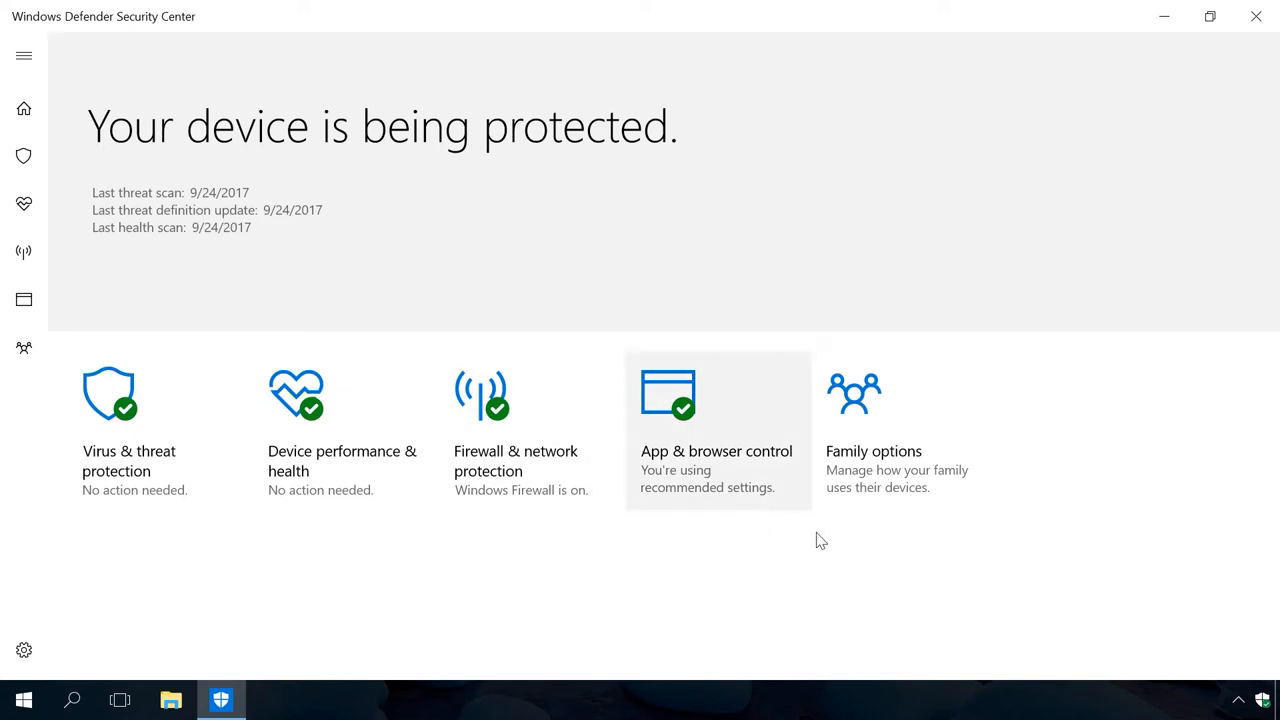
{"action": "mouse_move", "coordinate": [1264, 704]}
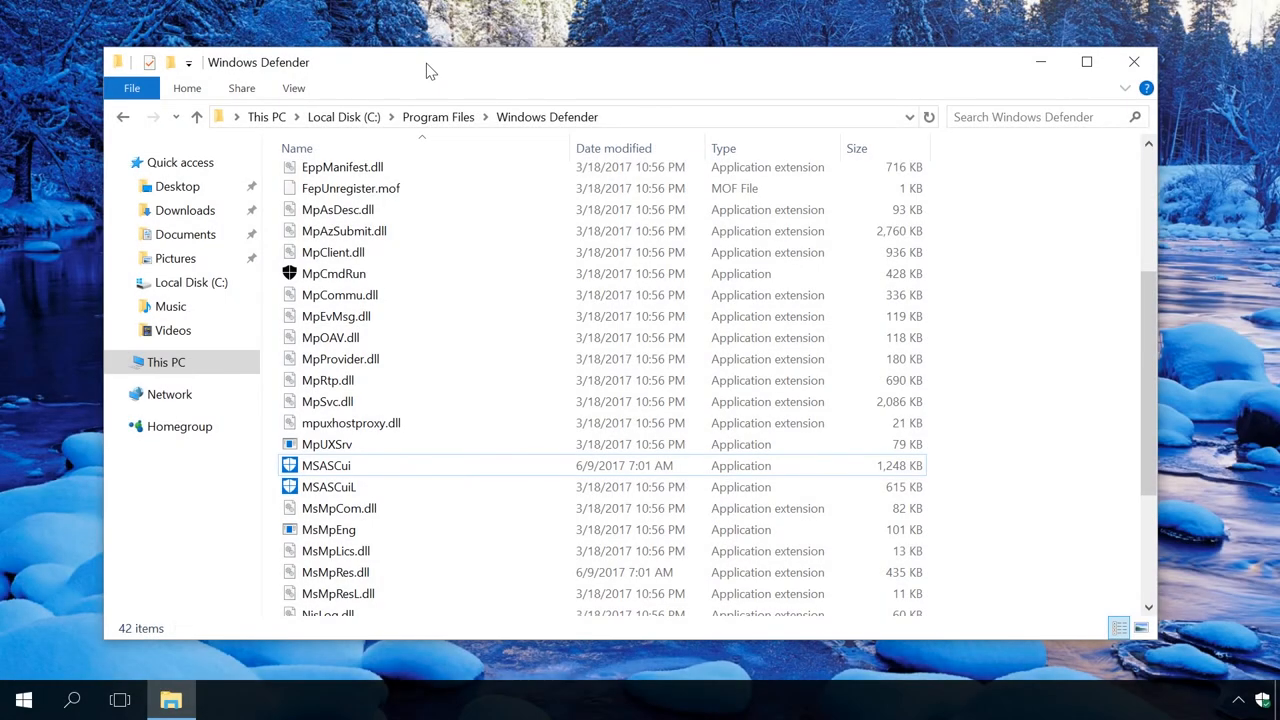
{"action": "mouse_move", "coordinate": [344, 116]}
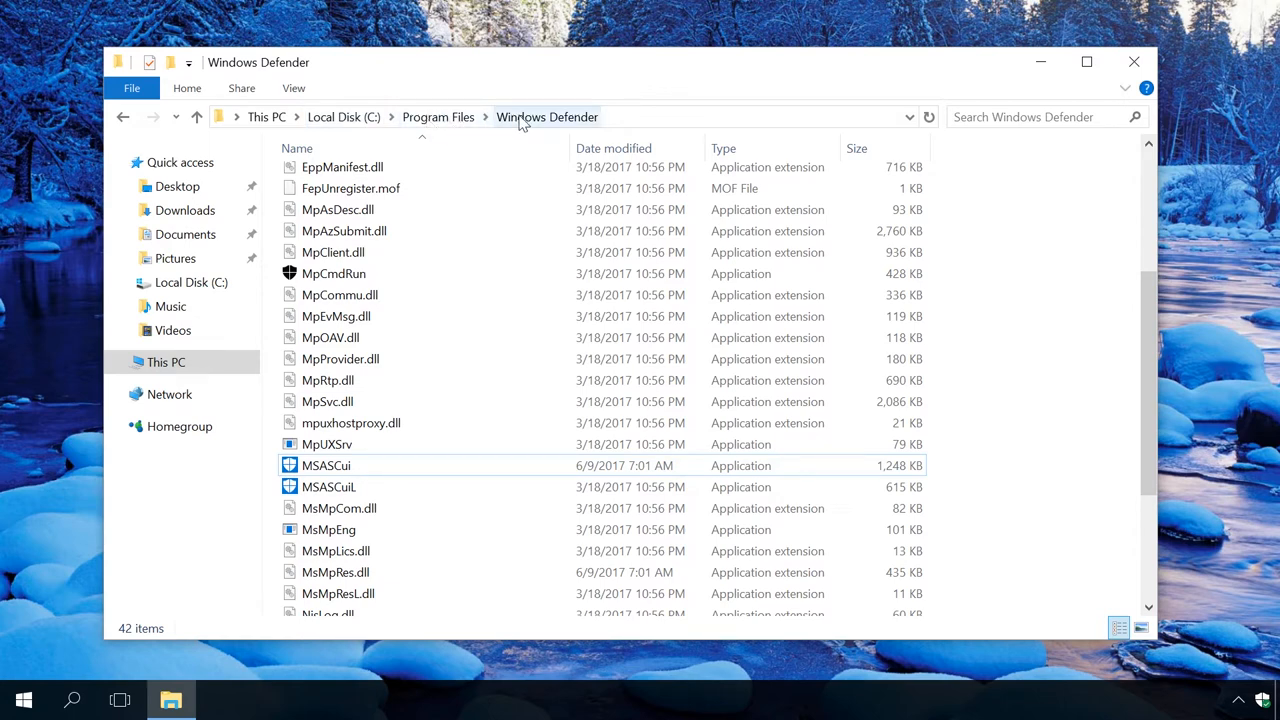
Step: Run MSASCui from C:\Program Files\Windows Defender to launch the Defender user interface
{"action": "left_click", "coordinate": [326, 464]}
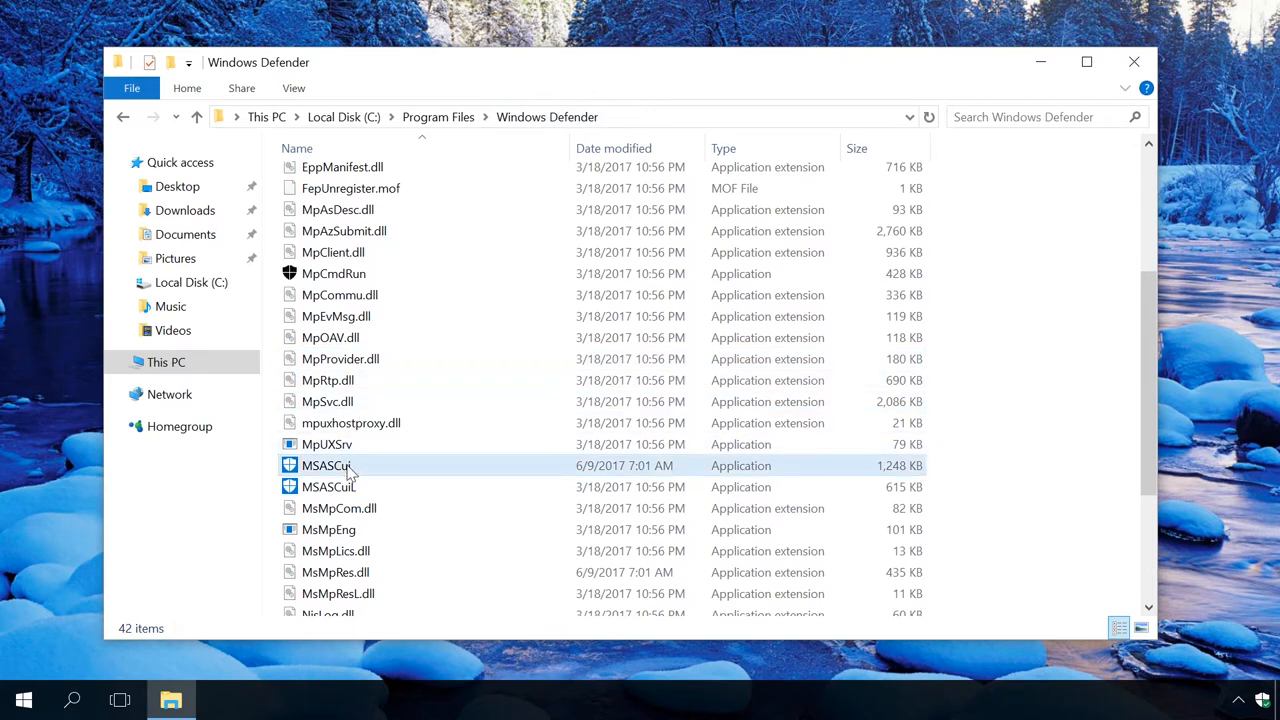
{"action": "left_click", "coordinate": [328, 464]}
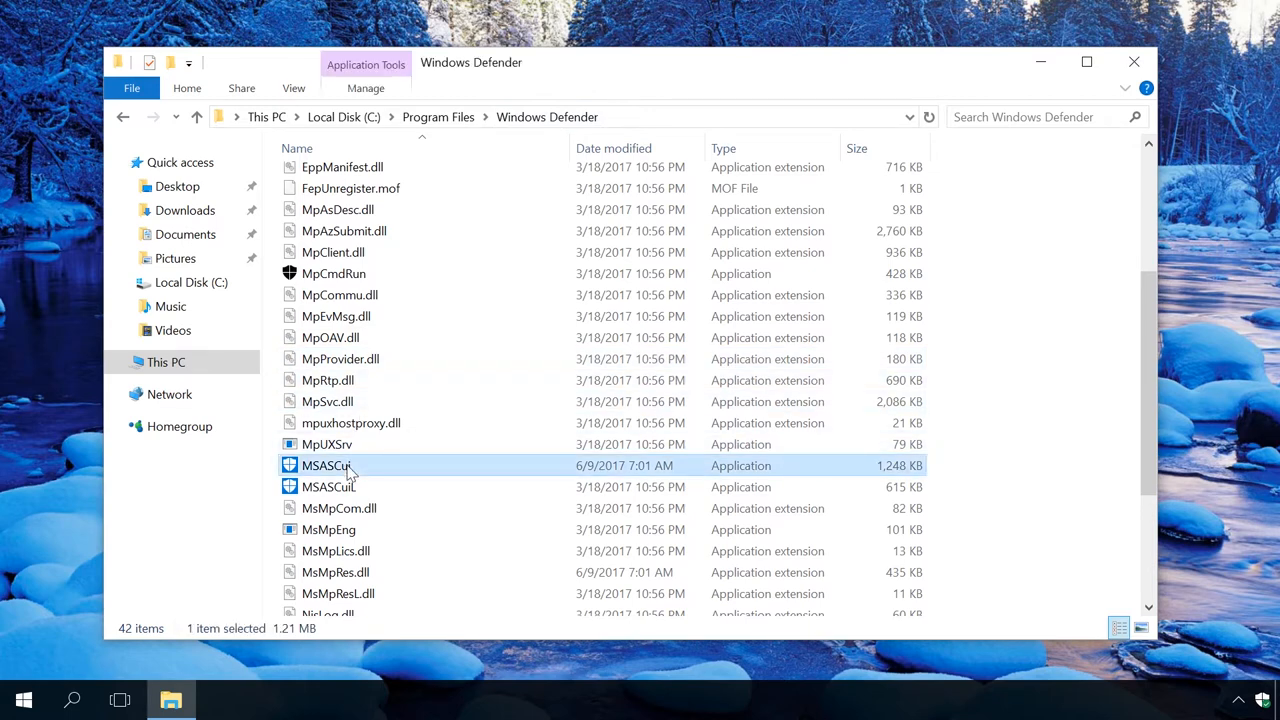
{"action": "mouse_move", "coordinate": [366, 470]}
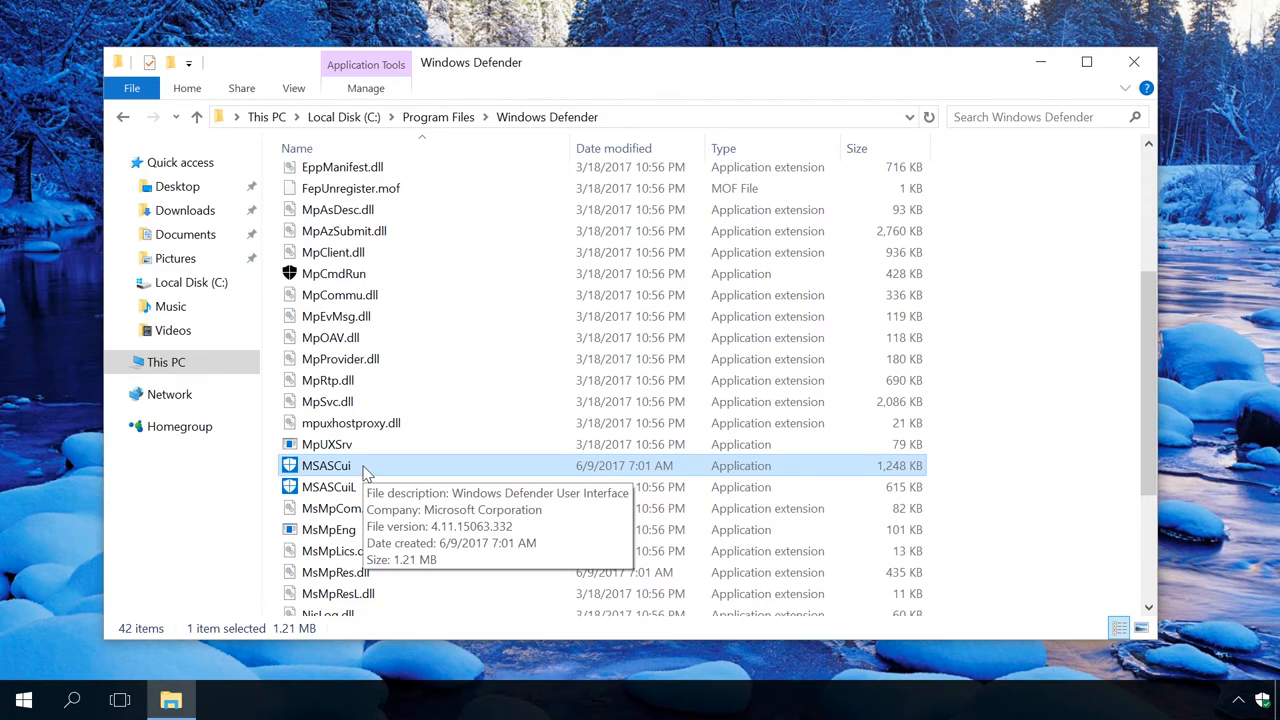
{"action": "double_click", "coordinate": [326, 464]}
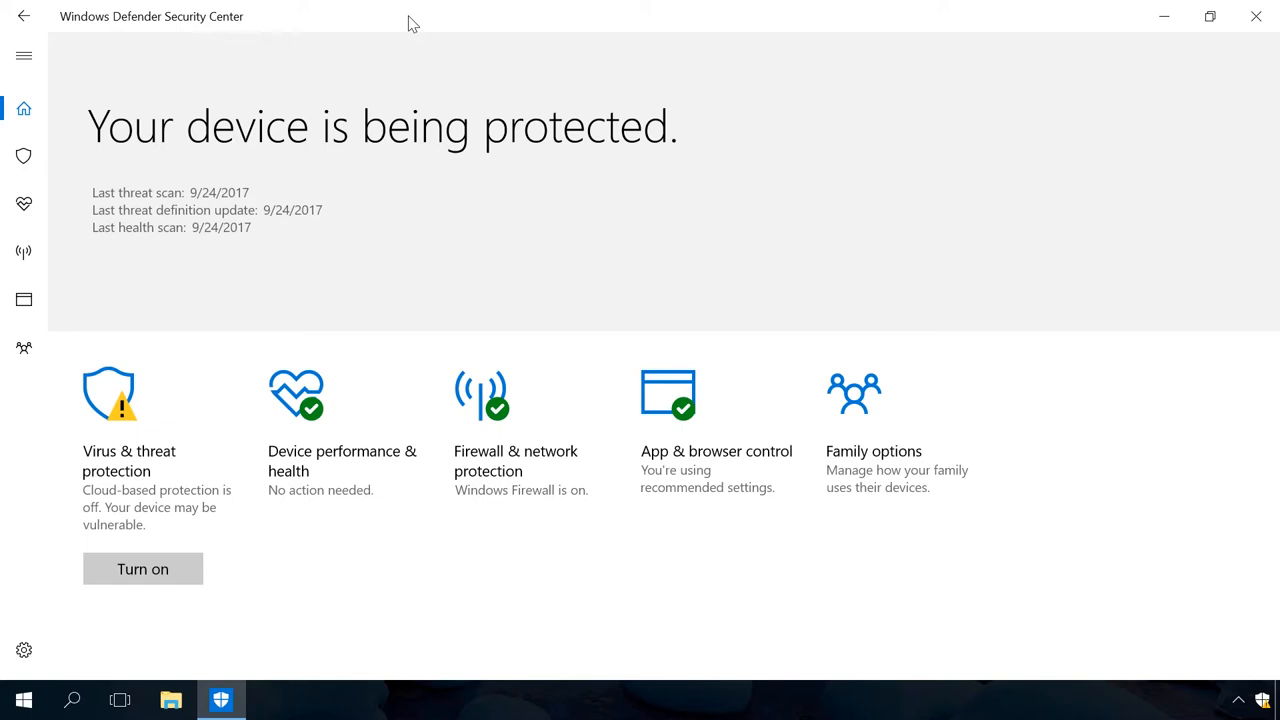
{"action": "mouse_move", "coordinate": [242, 246]}
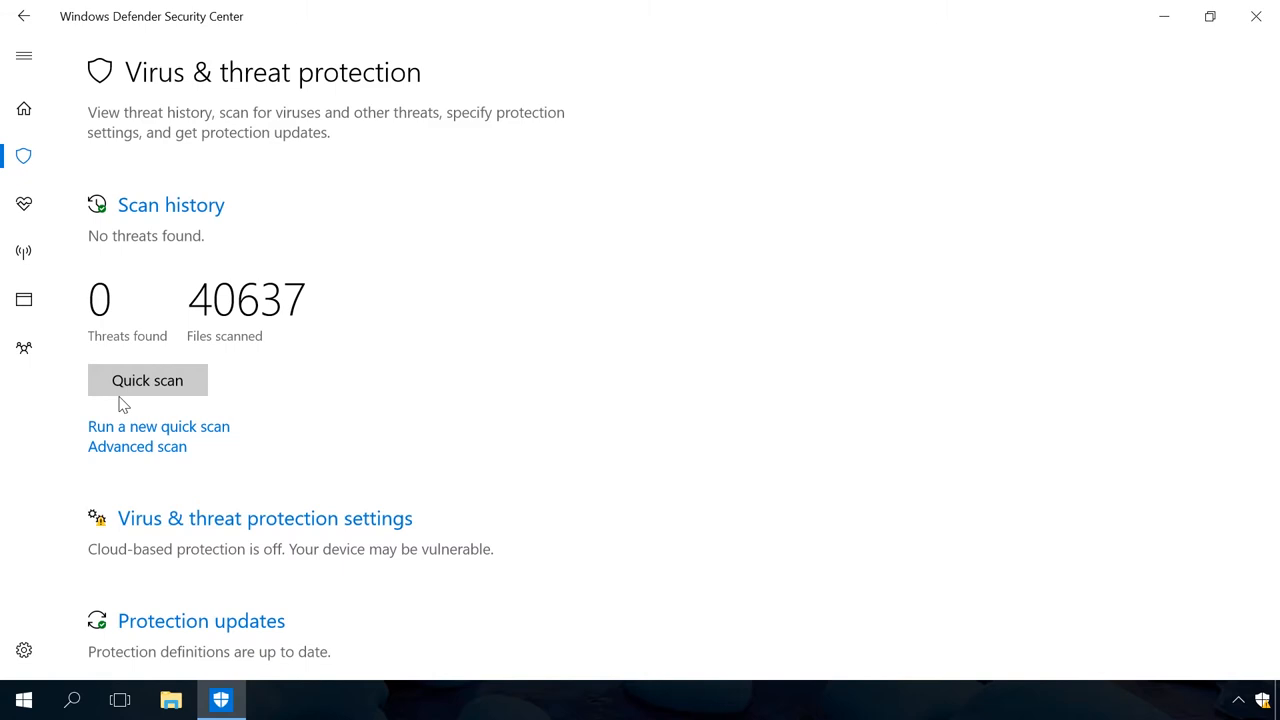
{"action": "mouse_move", "coordinate": [146, 524]}
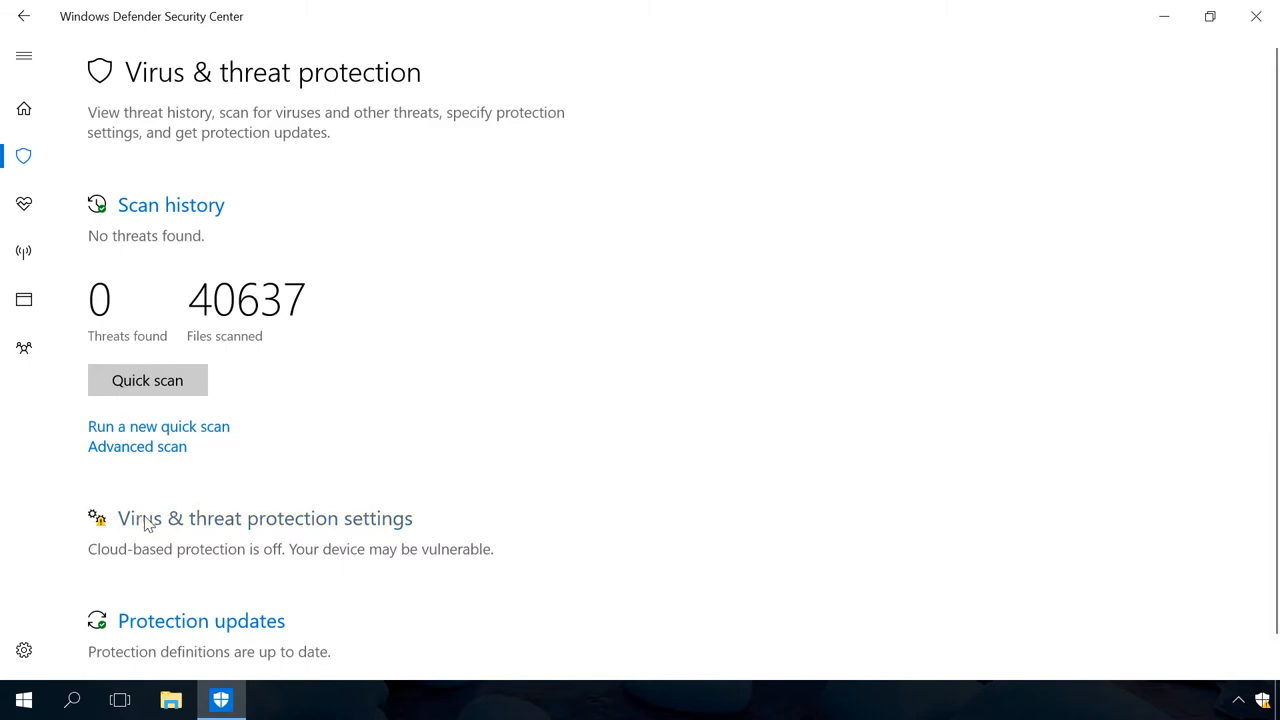
Step: In Virus & threat protection settings, toggle real-time protection and switch Cloud-based protection On
{"action": "left_click", "coordinate": [264, 518]}
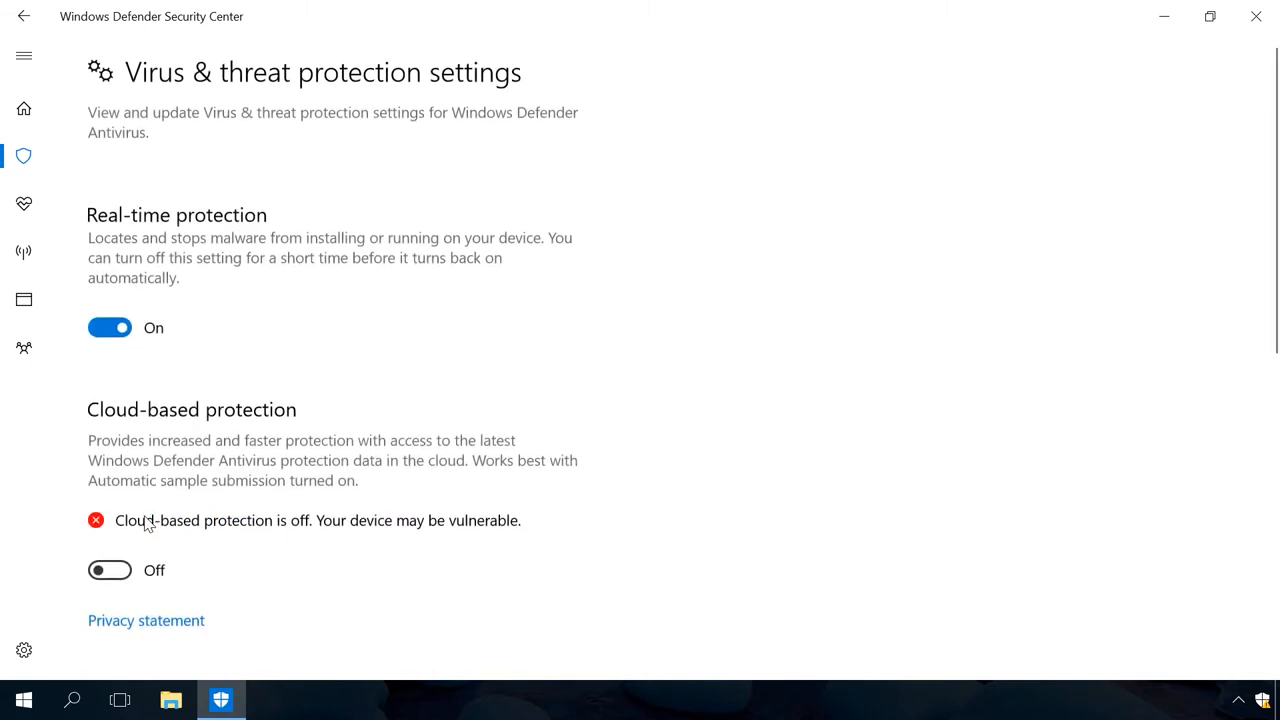
{"action": "mouse_move", "coordinate": [110, 328]}
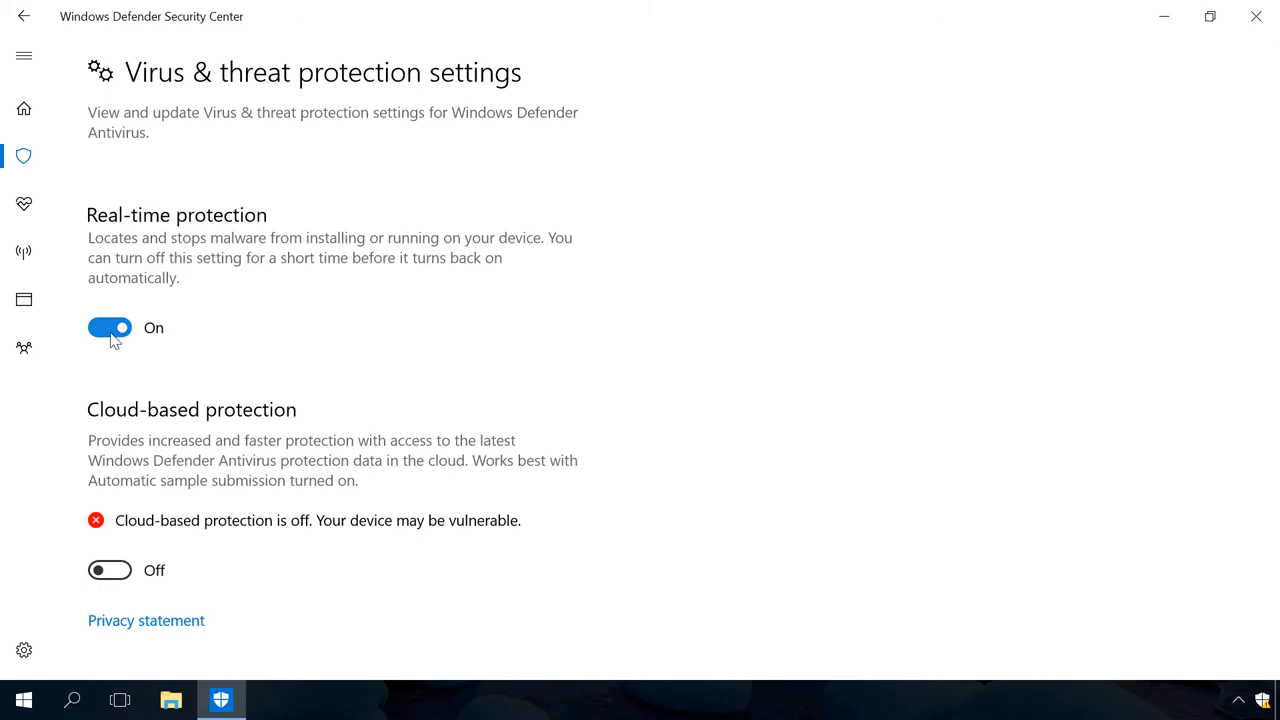
{"action": "left_click", "coordinate": [108, 328]}
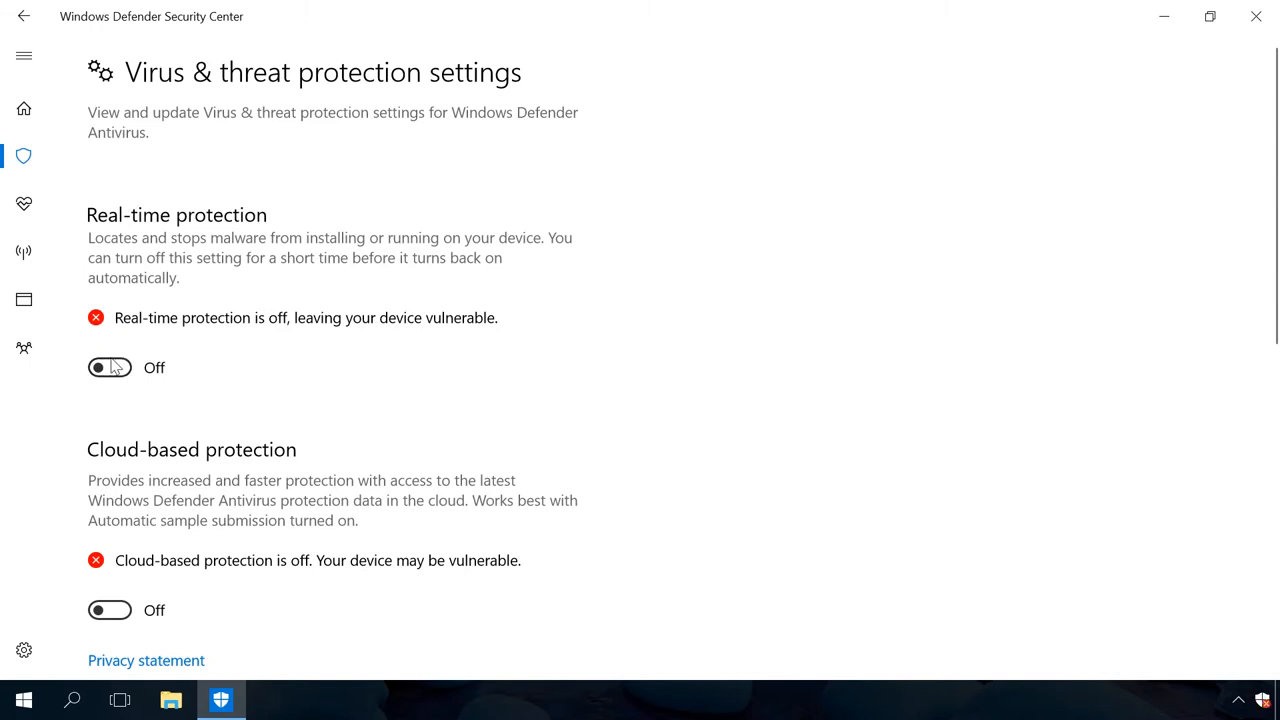
{"action": "left_click", "coordinate": [108, 368]}
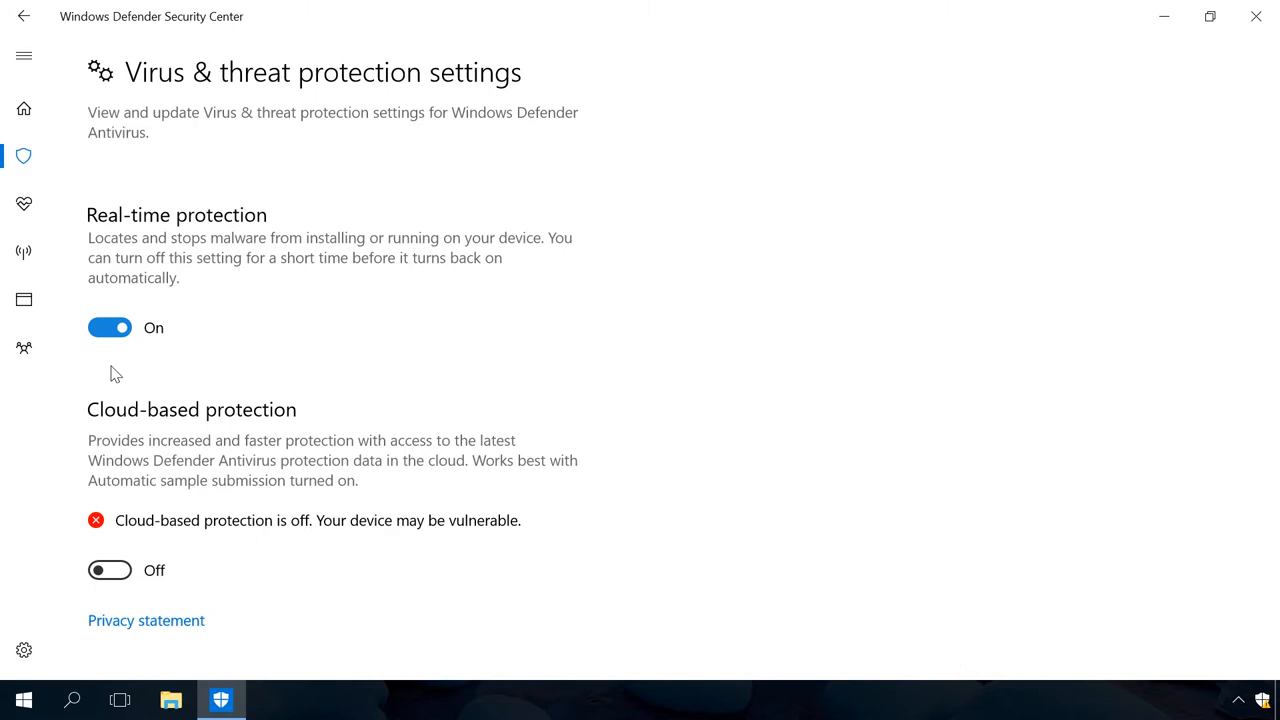
{"action": "scroll", "scroll_direction": "down", "scroll_amount": 3}
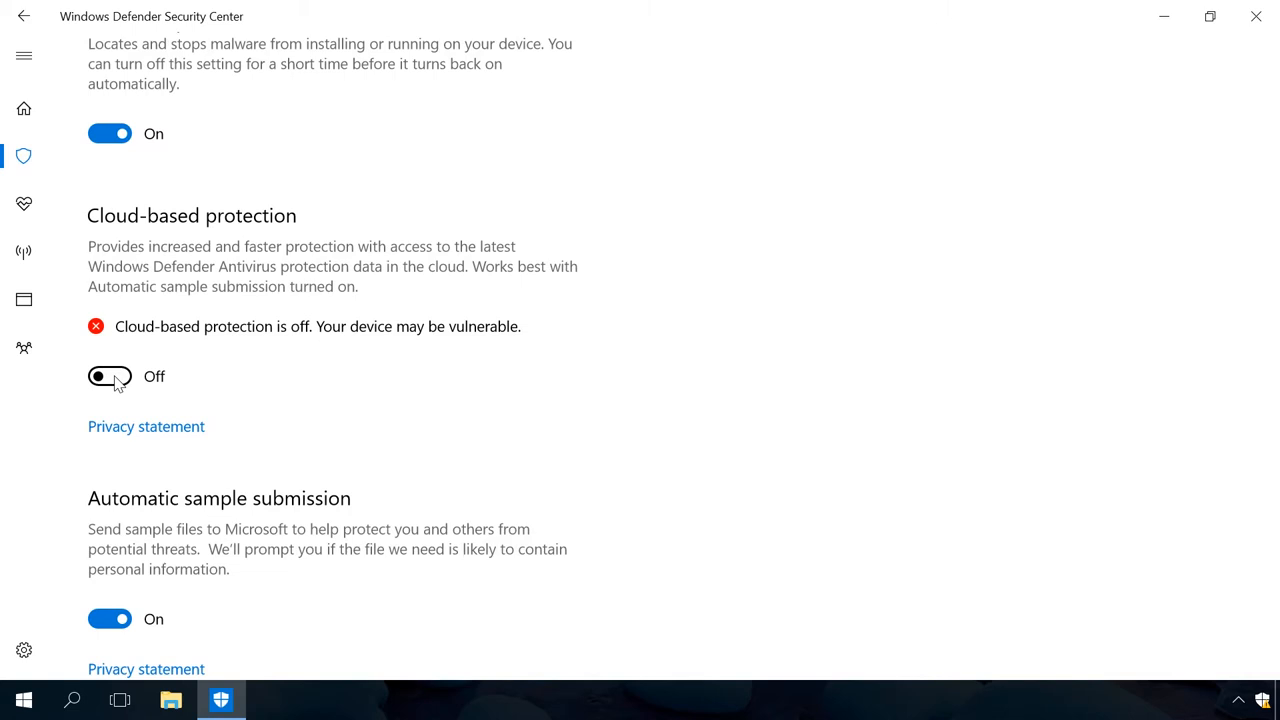
{"action": "left_click", "coordinate": [108, 376]}
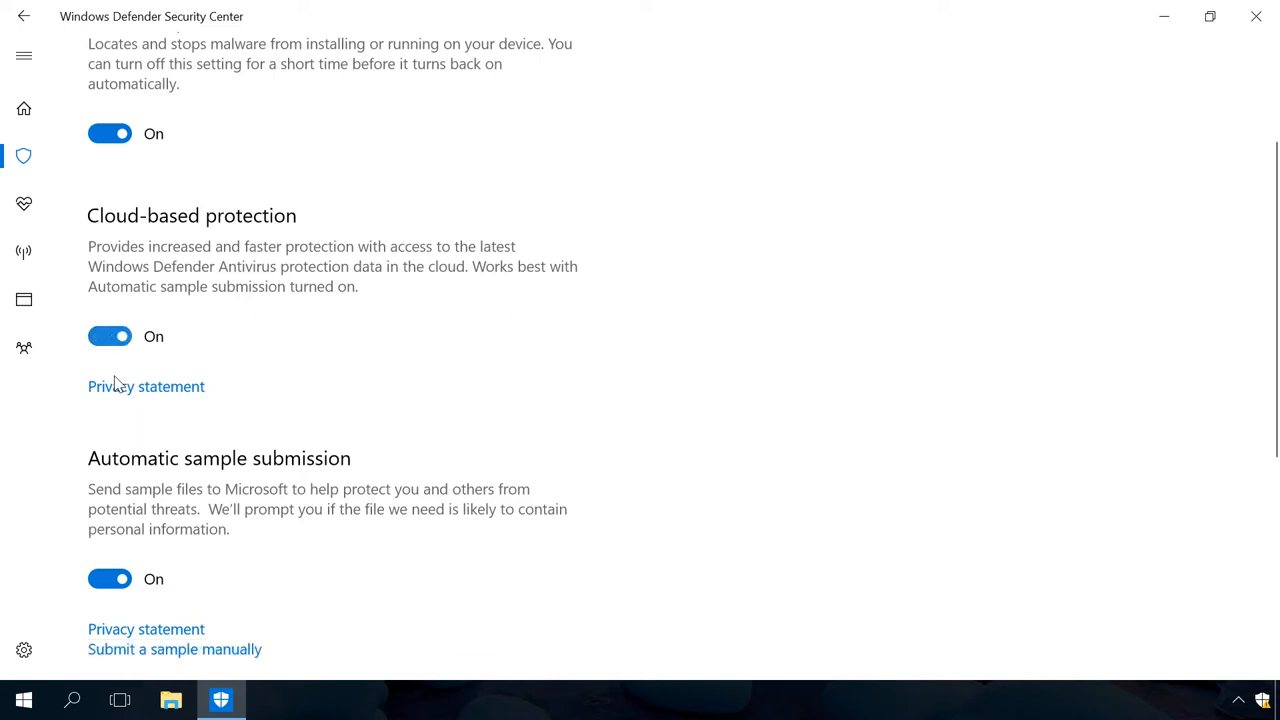
{"action": "scroll", "scroll_direction": "down", "scroll_amount": 3}
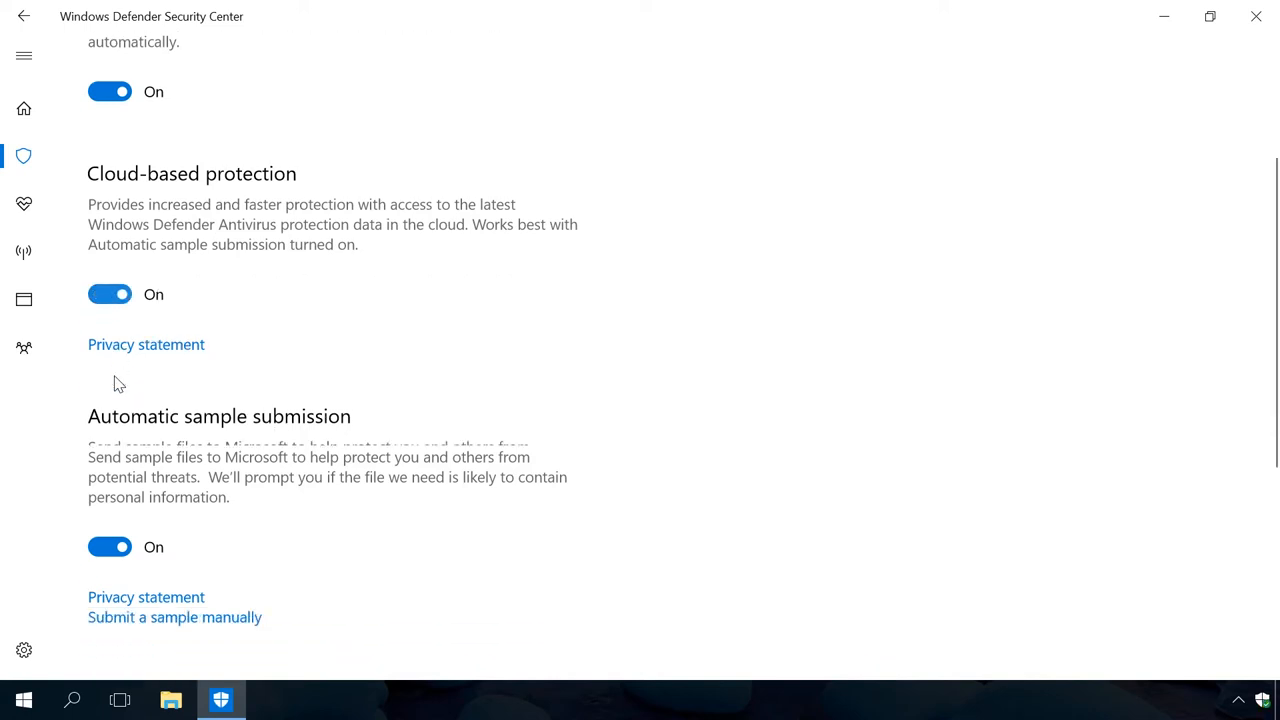
Step: Scroll to and open Change notification settings
{"action": "scroll", "scroll_direction": "down", "scroll_amount": 3}
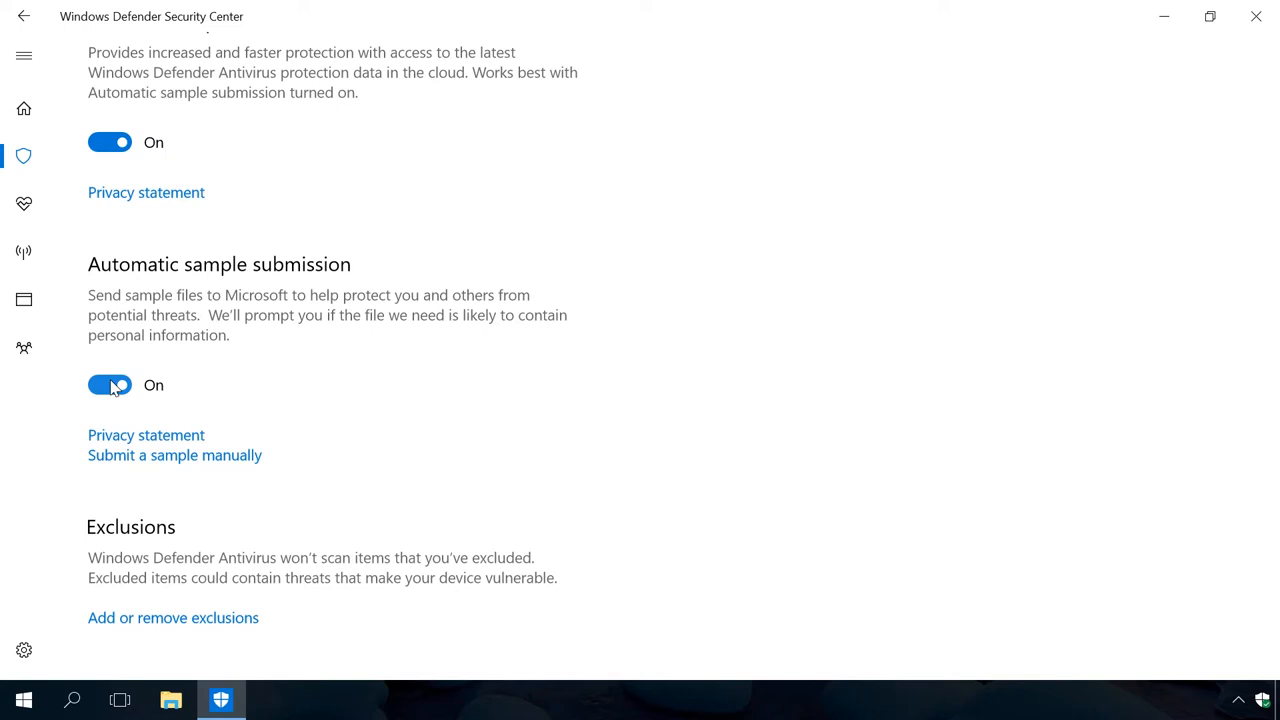
{"action": "scroll", "scroll_direction": "down", "scroll_amount": 3}
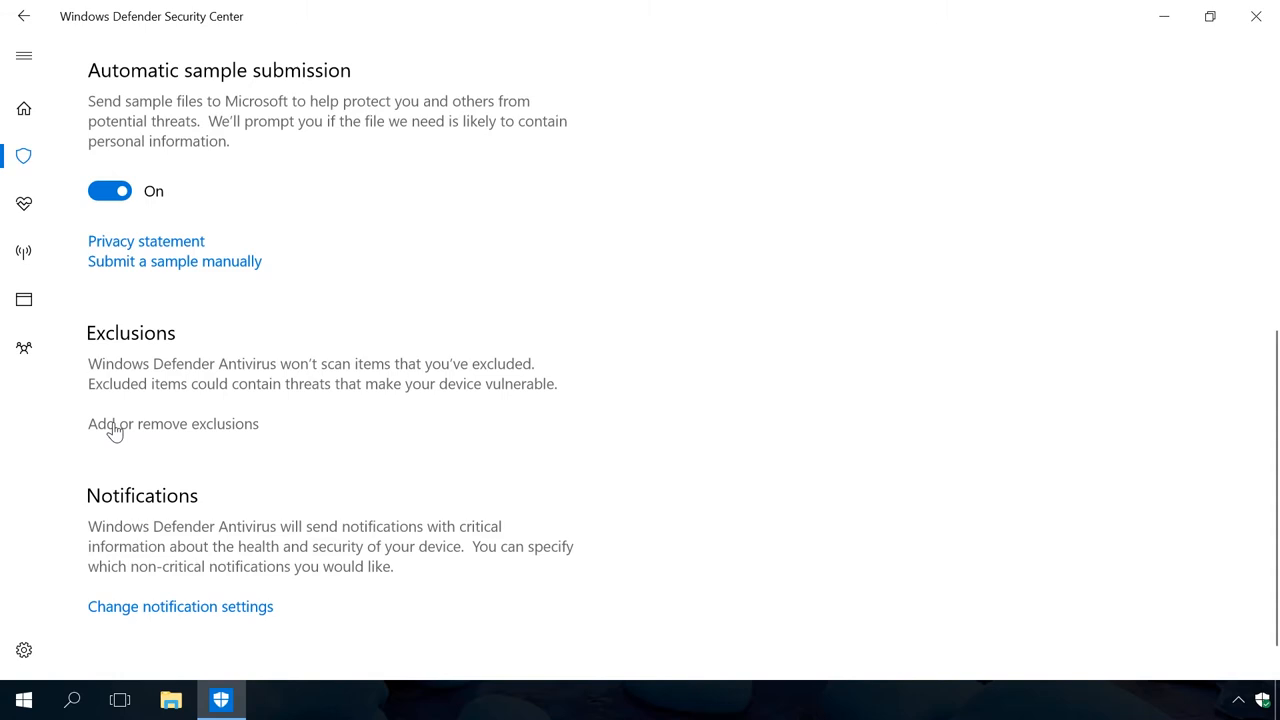
{"action": "mouse_move", "coordinate": [146, 428]}
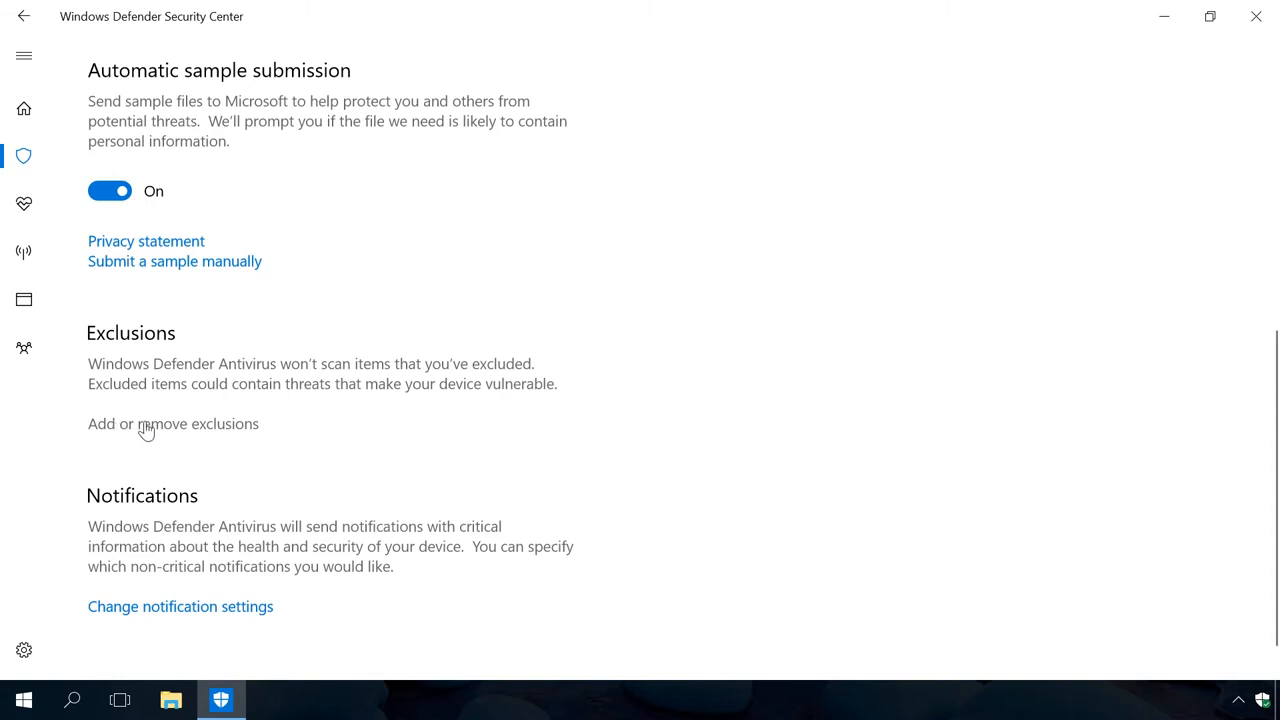
{"action": "mouse_move", "coordinate": [118, 430]}
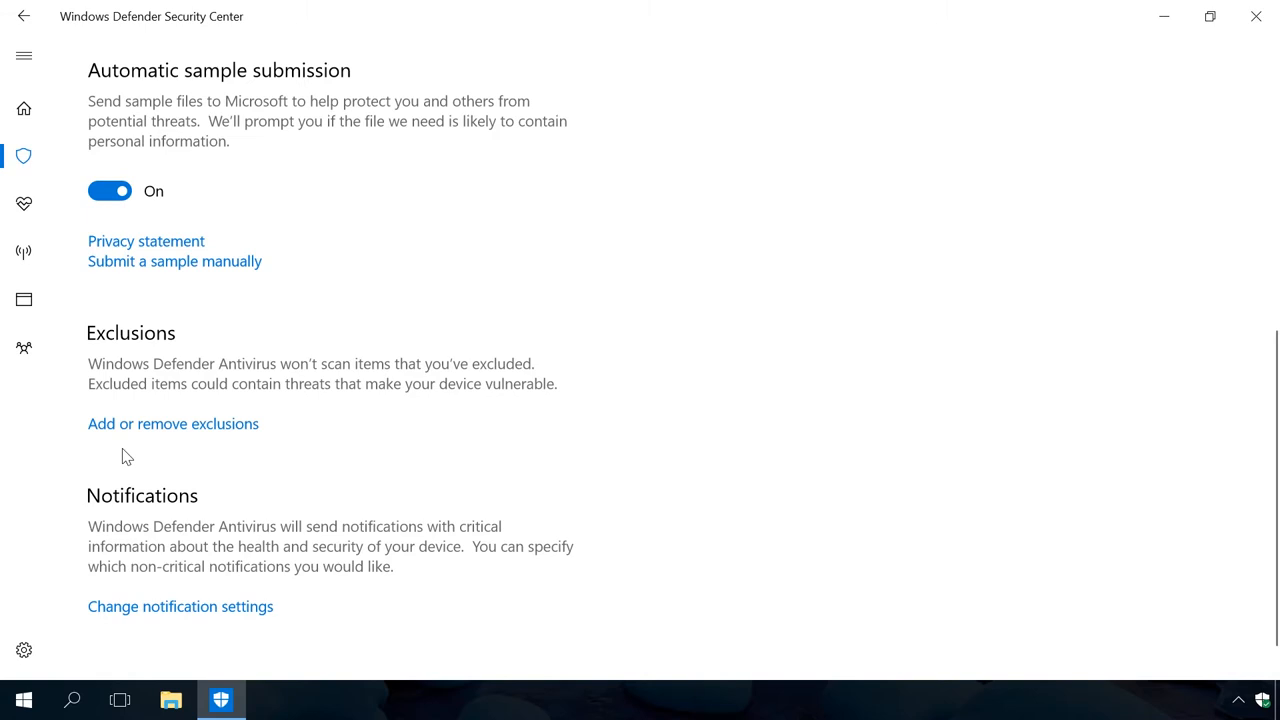
{"action": "scroll", "scroll_direction": "down", "scroll_amount": 3}
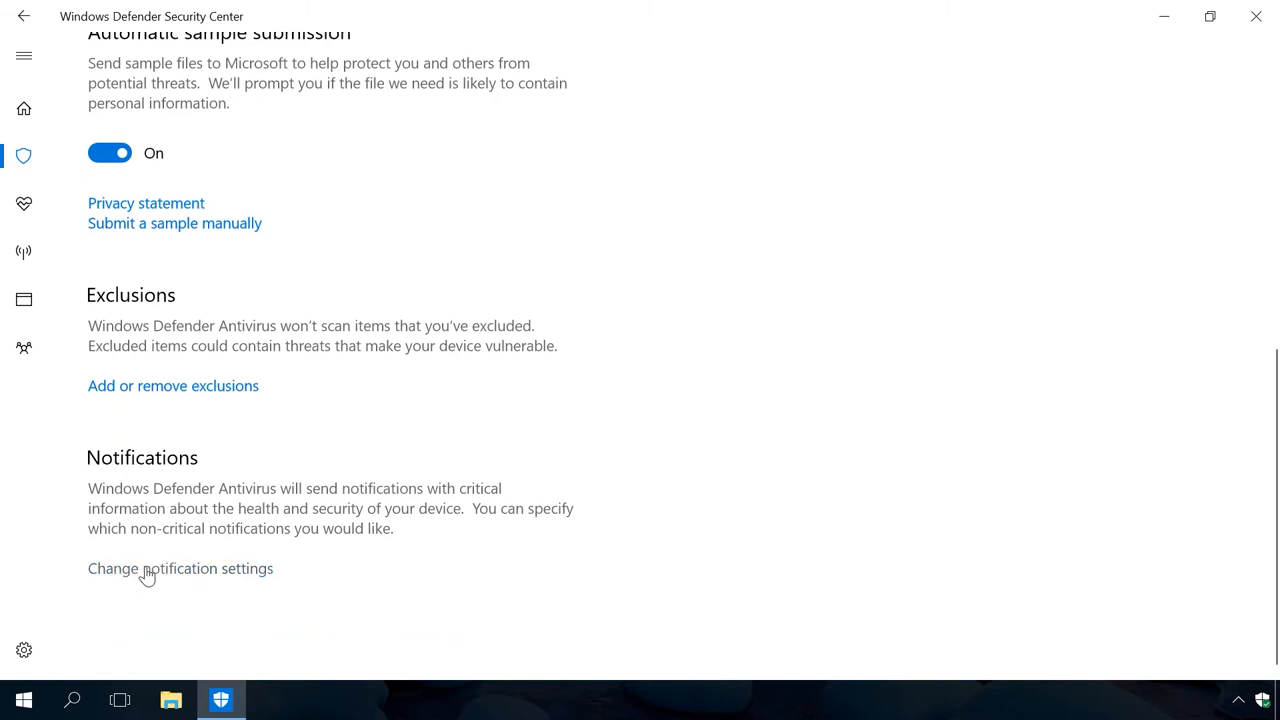
{"action": "left_click", "coordinate": [180, 568]}
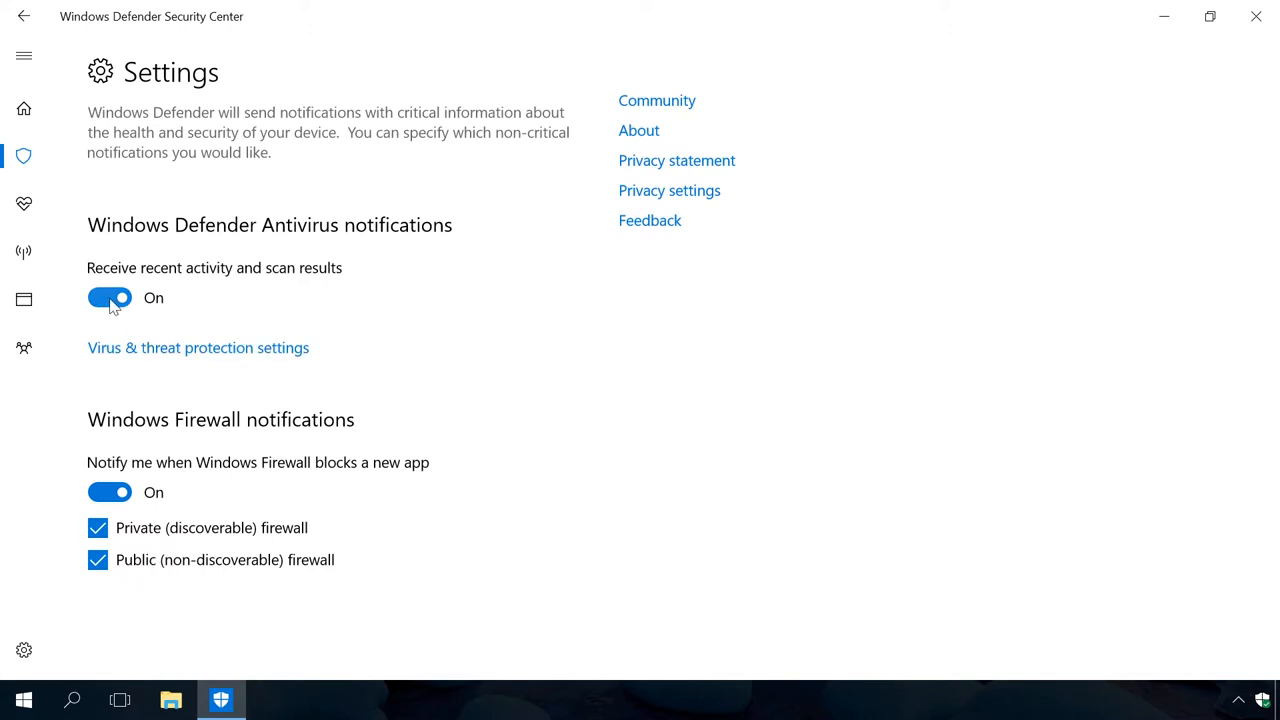
Step: Toggle scan-result notifications off and back on, leaving firewall block notifications on
{"action": "left_click", "coordinate": [108, 296]}
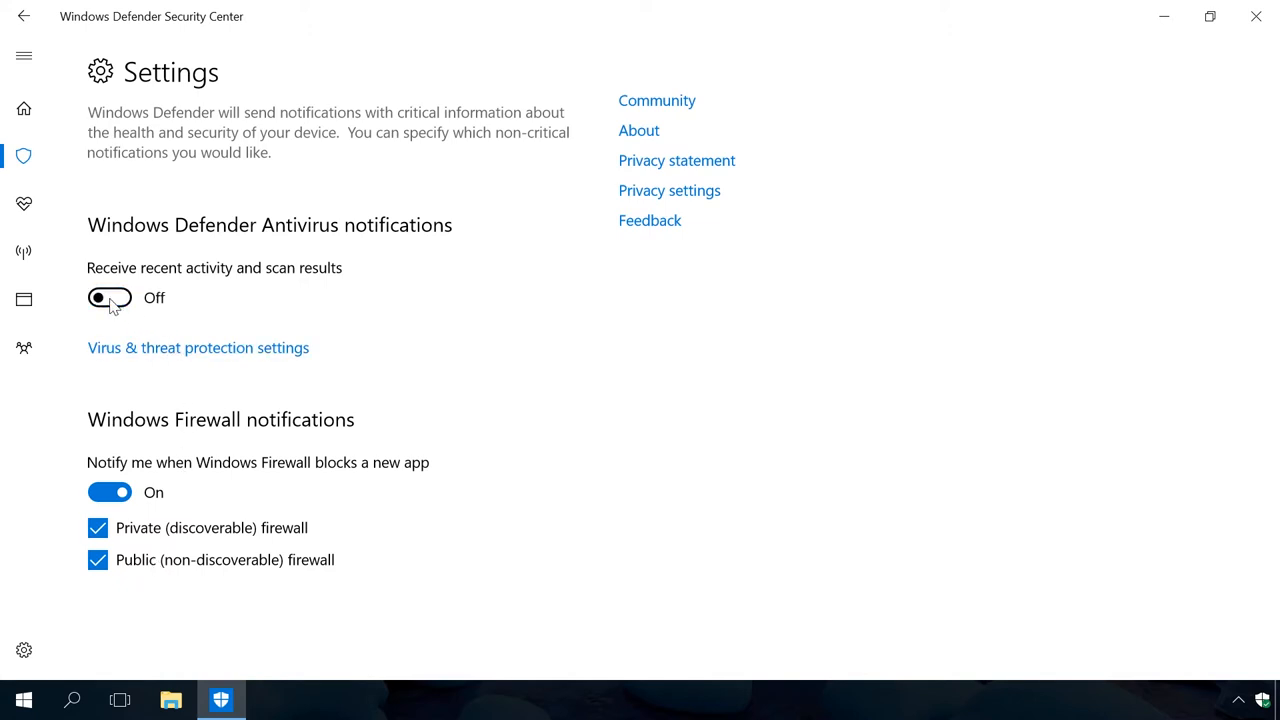
{"action": "left_click", "coordinate": [108, 296]}
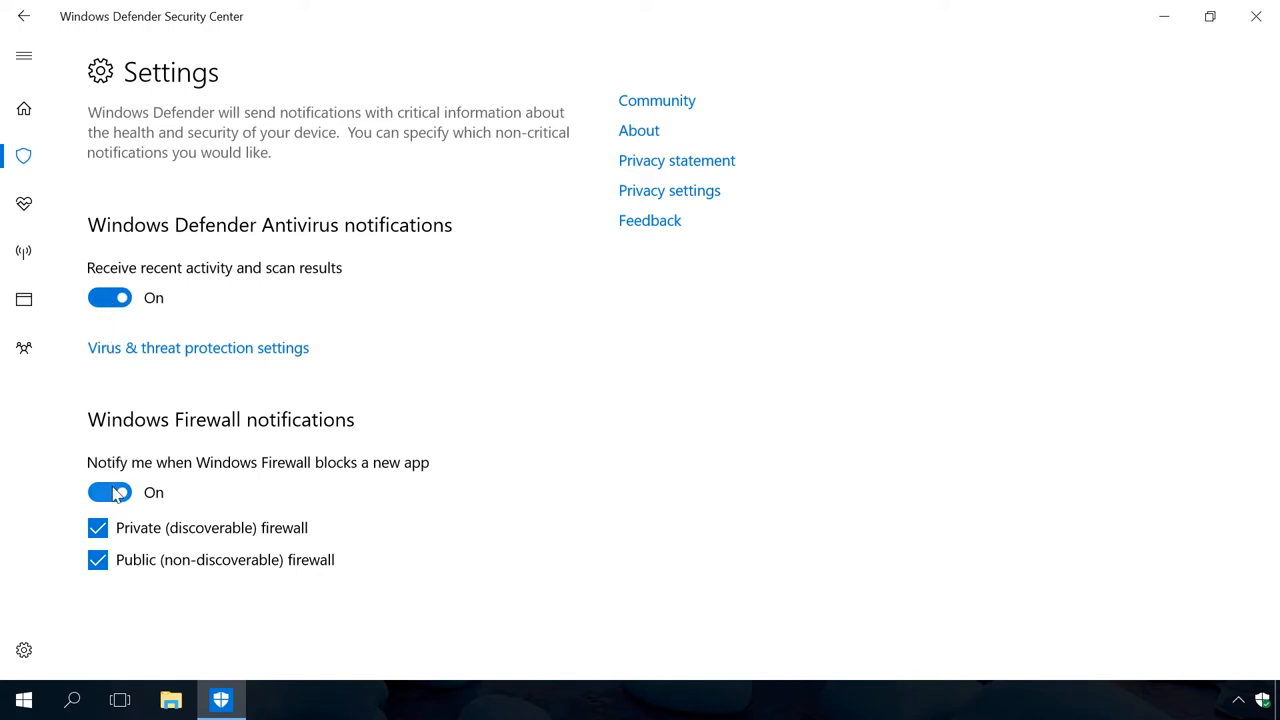
{"action": "left_click", "coordinate": [110, 492]}
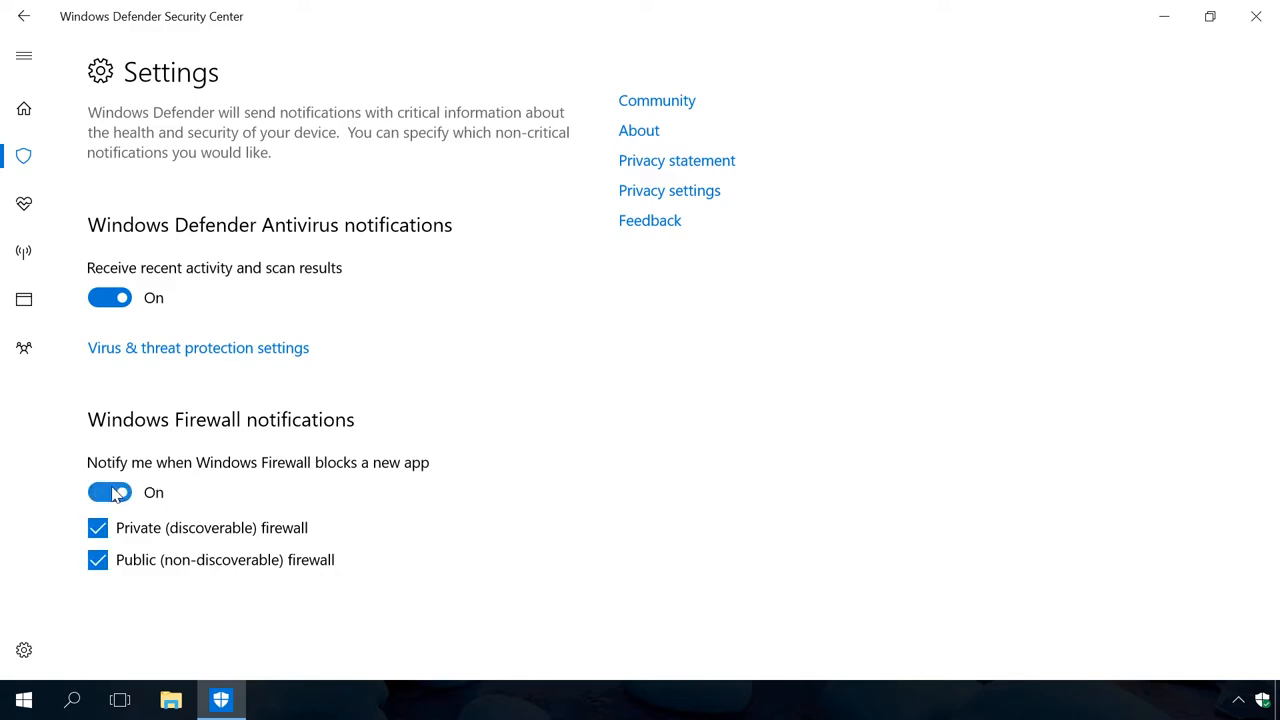
Step: Return to the Security Center home overview via the sidebar Home icon
{"action": "left_click", "coordinate": [24, 108]}
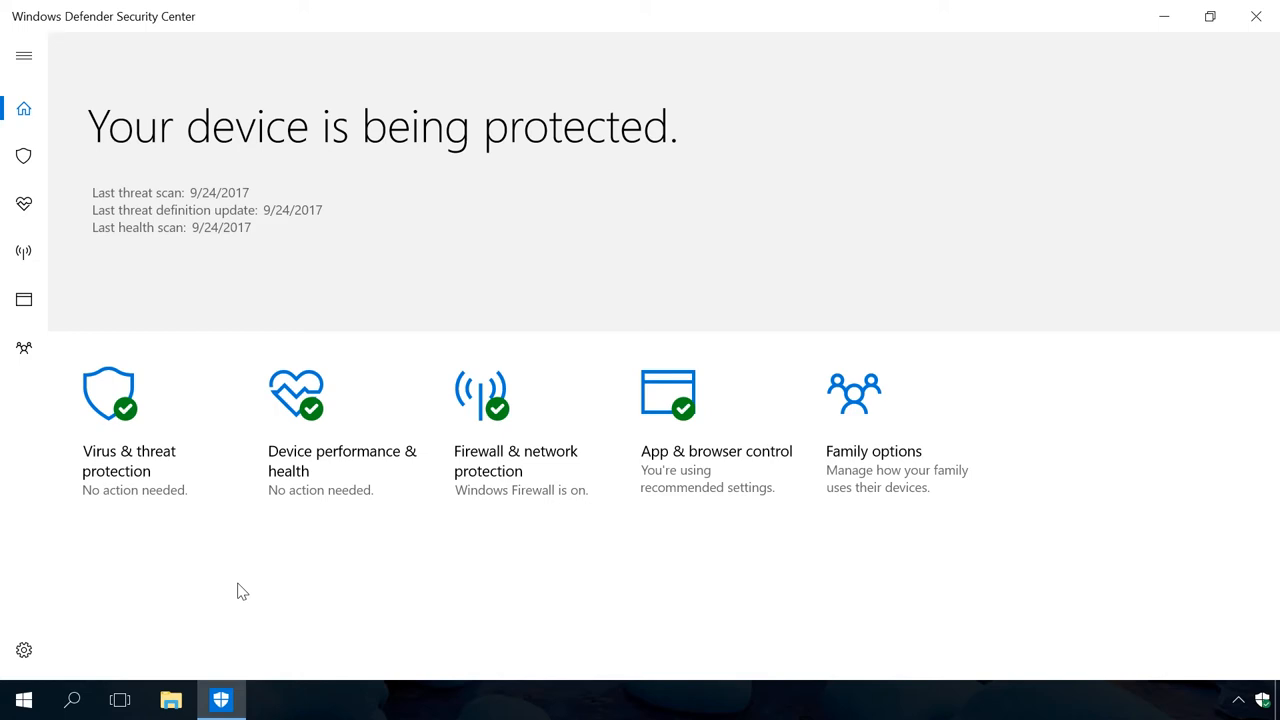
{"action": "mouse_move", "coordinate": [128, 500]}
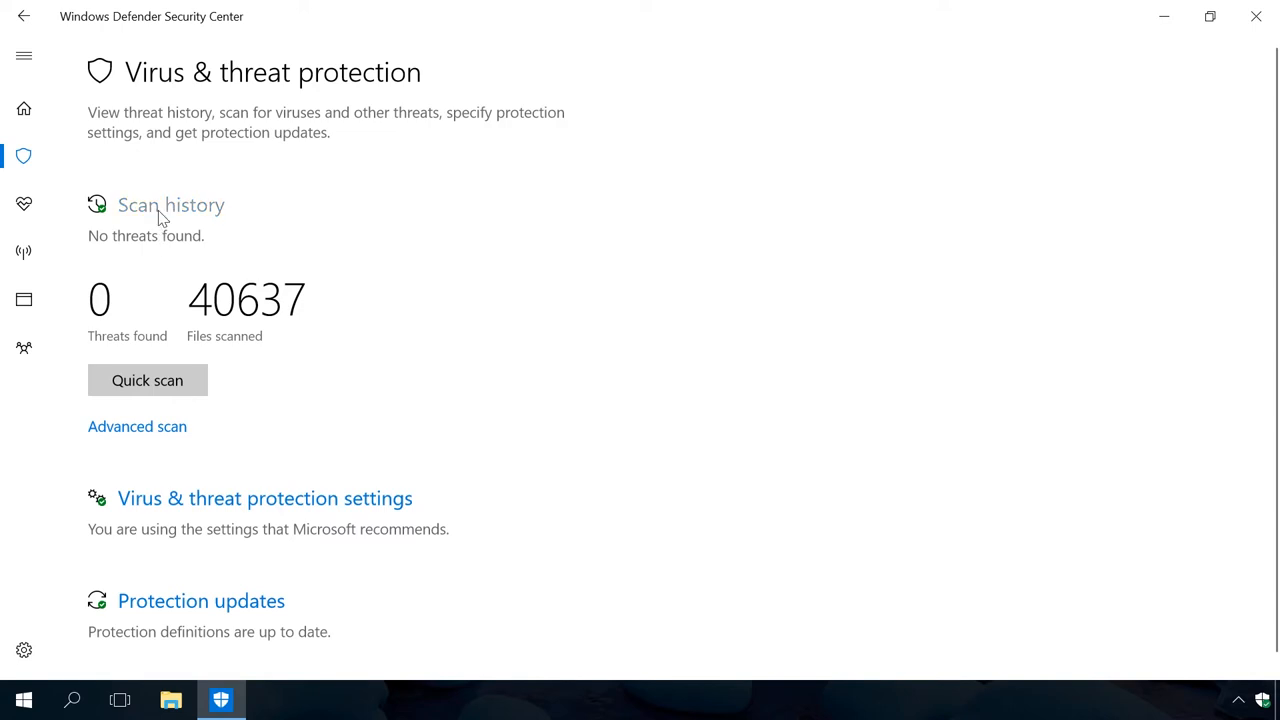
Step: View Scan history and the full history of quarantined threats, which lists no items
{"action": "left_click", "coordinate": [170, 204]}
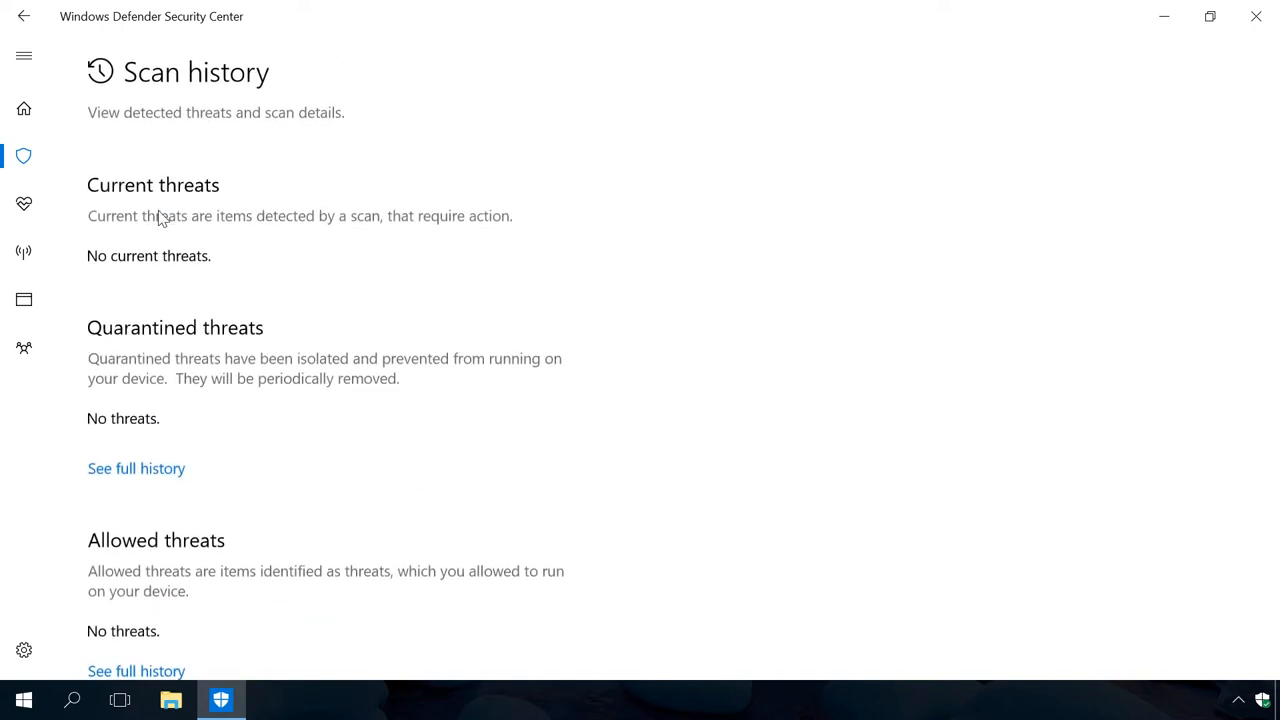
{"action": "mouse_move", "coordinate": [164, 280]}
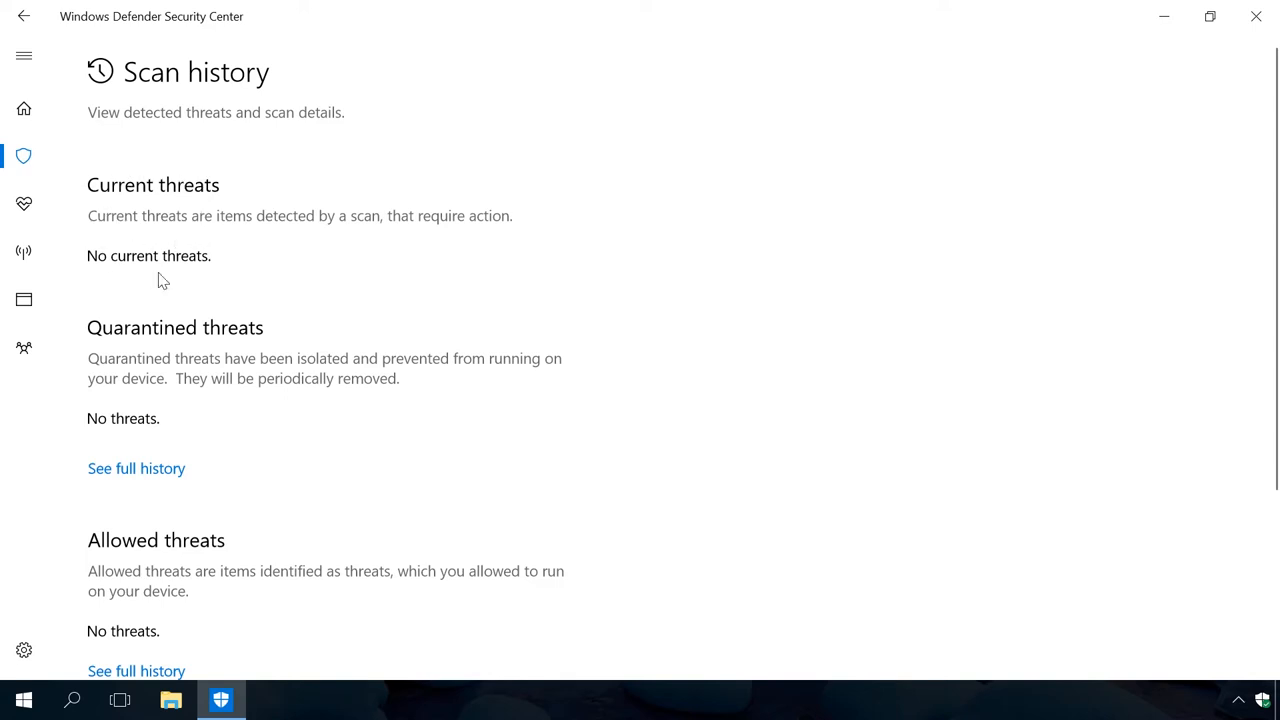
{"action": "mouse_move", "coordinate": [148, 240]}
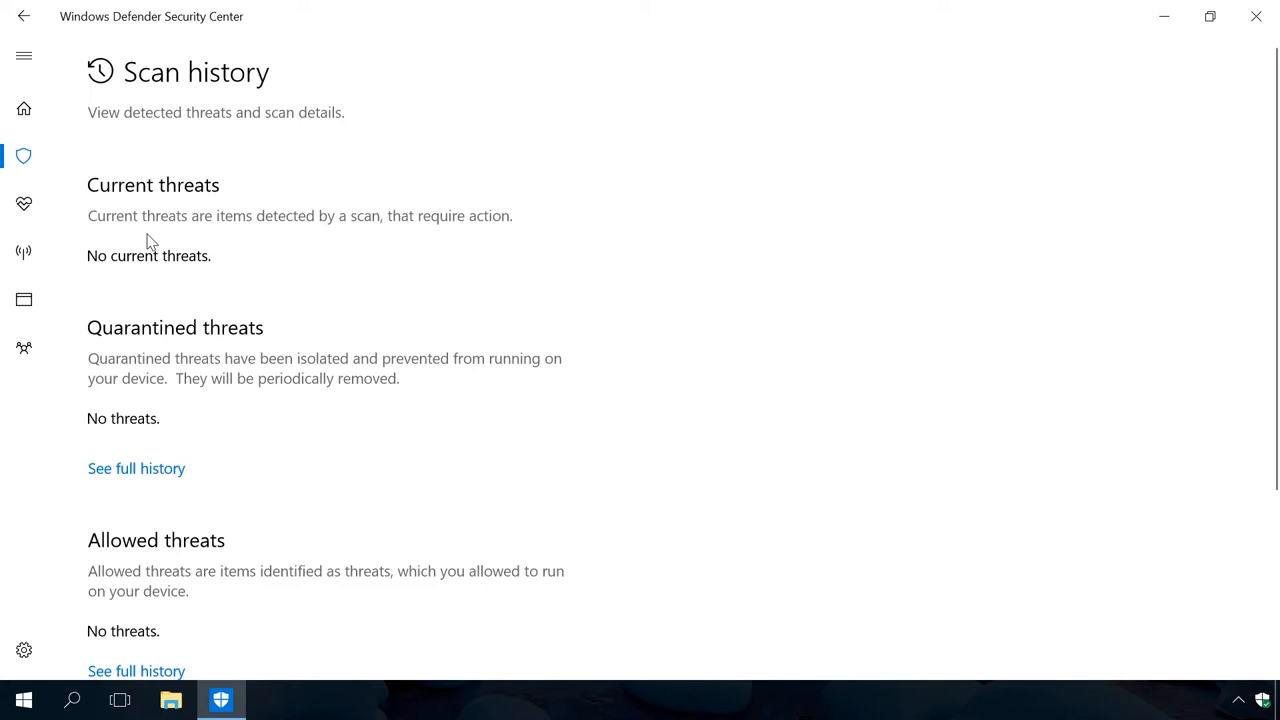
{"action": "mouse_move", "coordinate": [124, 362]}
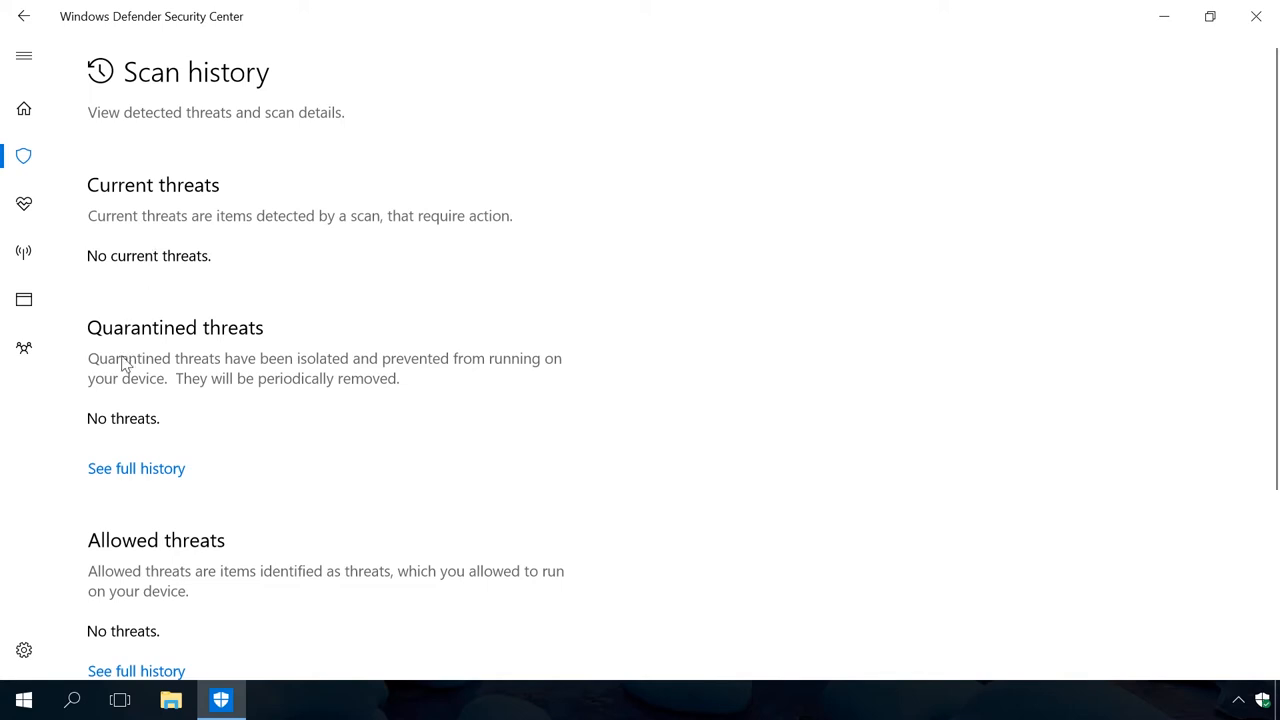
{"action": "mouse_move", "coordinate": [88, 442]}
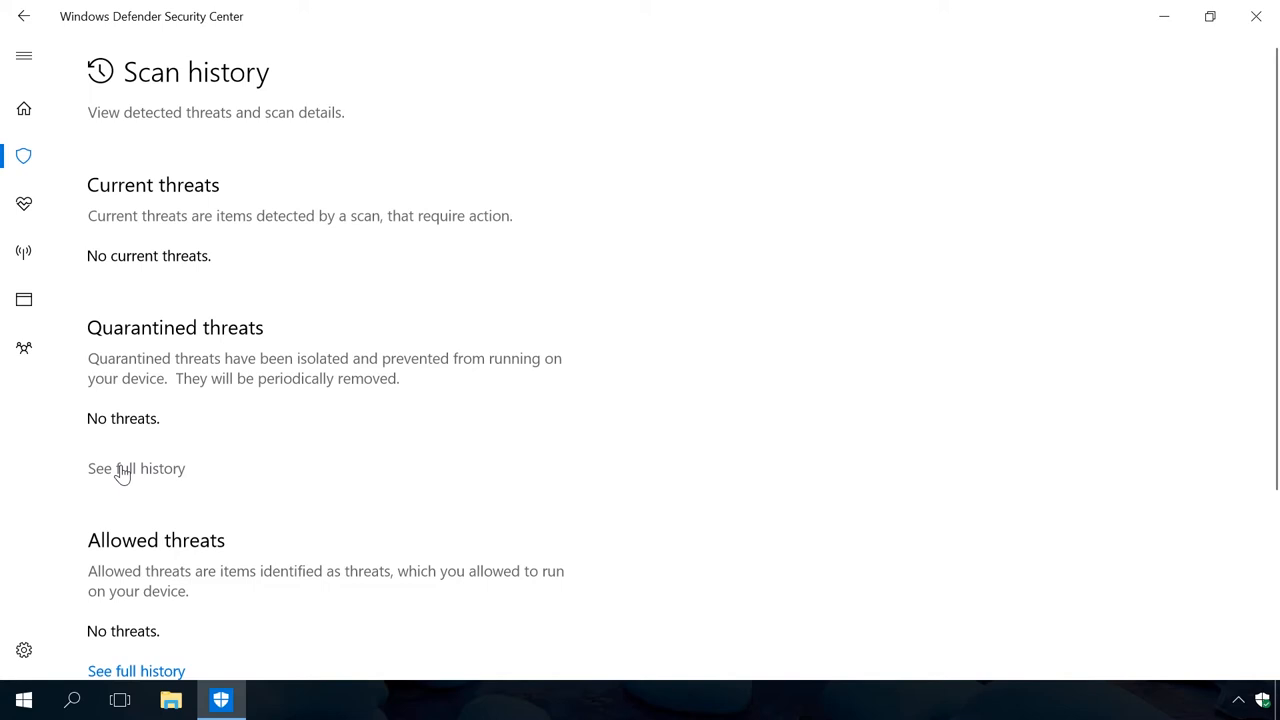
{"action": "left_click", "coordinate": [136, 468]}
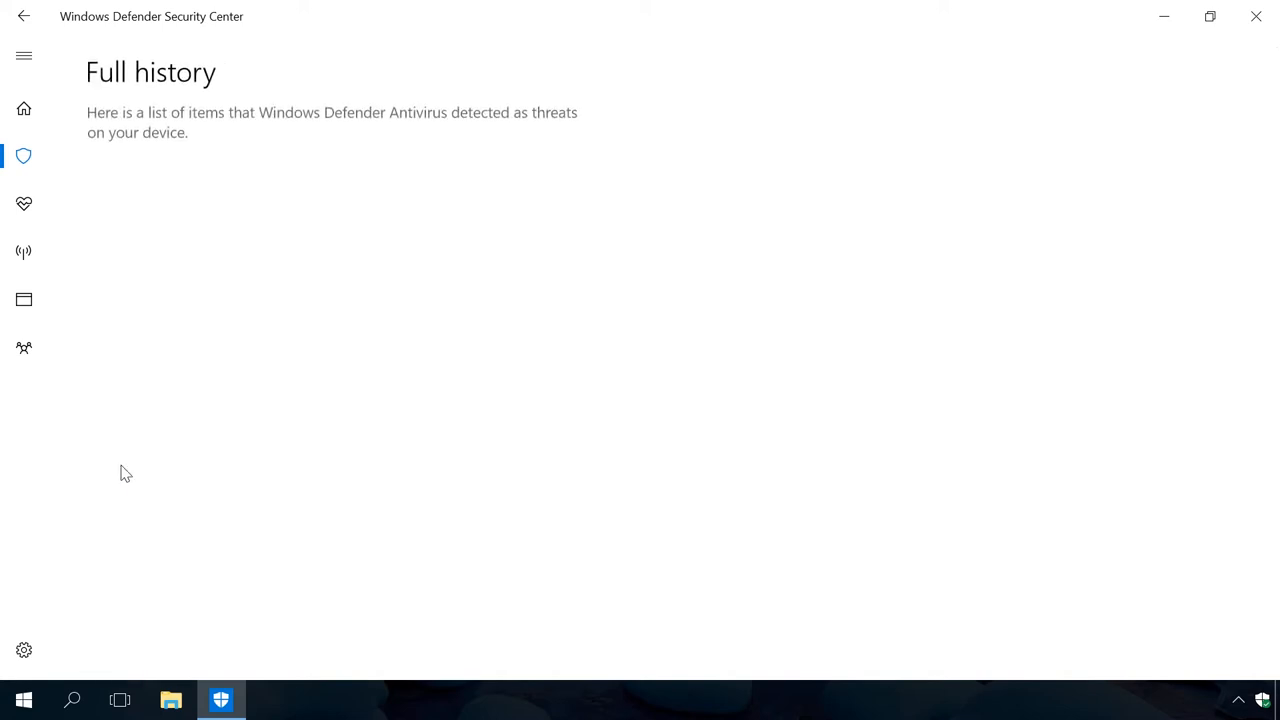
{"action": "mouse_move", "coordinate": [220, 180]}
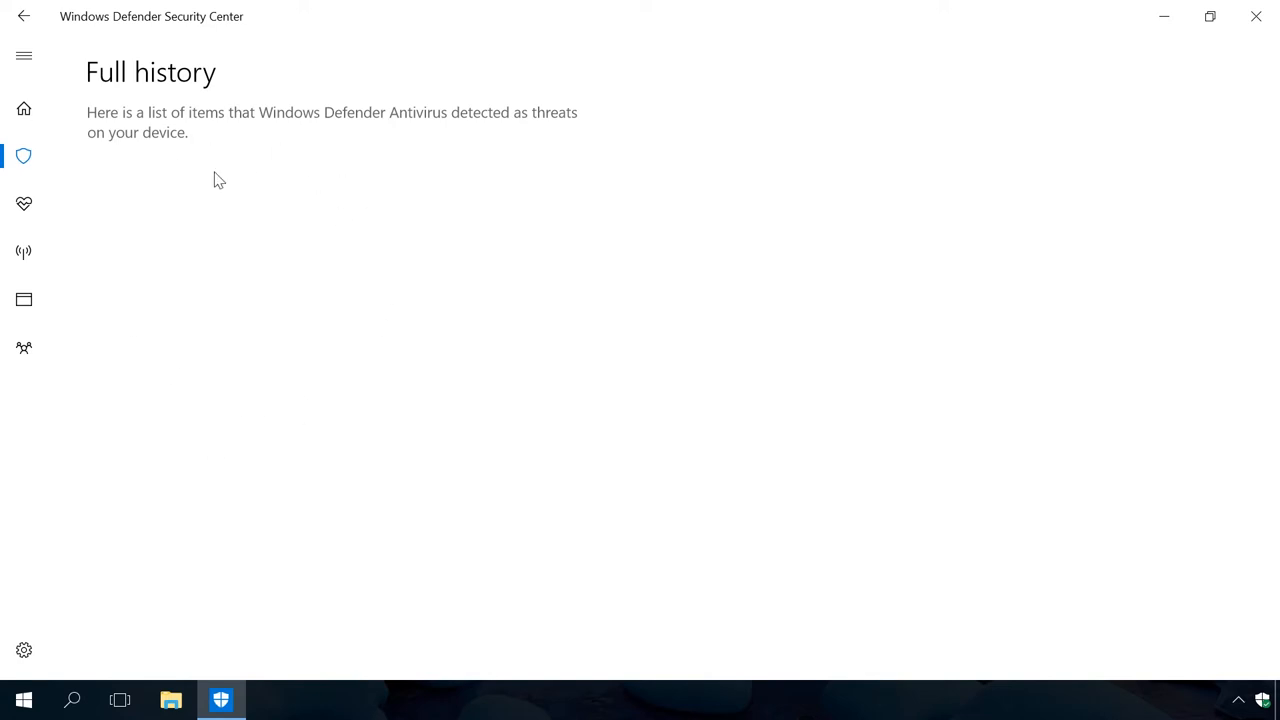
{"action": "mouse_move", "coordinate": [176, 340]}
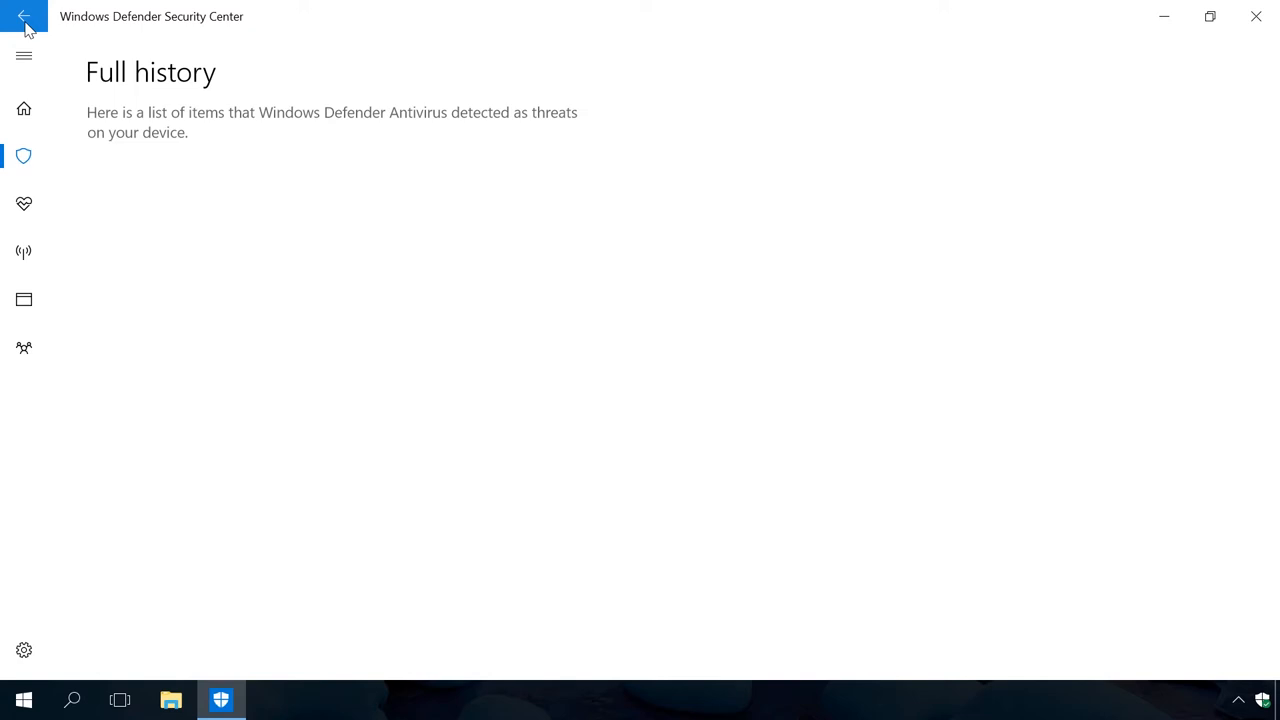
Step: Go back to the Virus & threat protection page showing 0 threats across 40637 files
{"action": "left_click", "coordinate": [24, 16]}
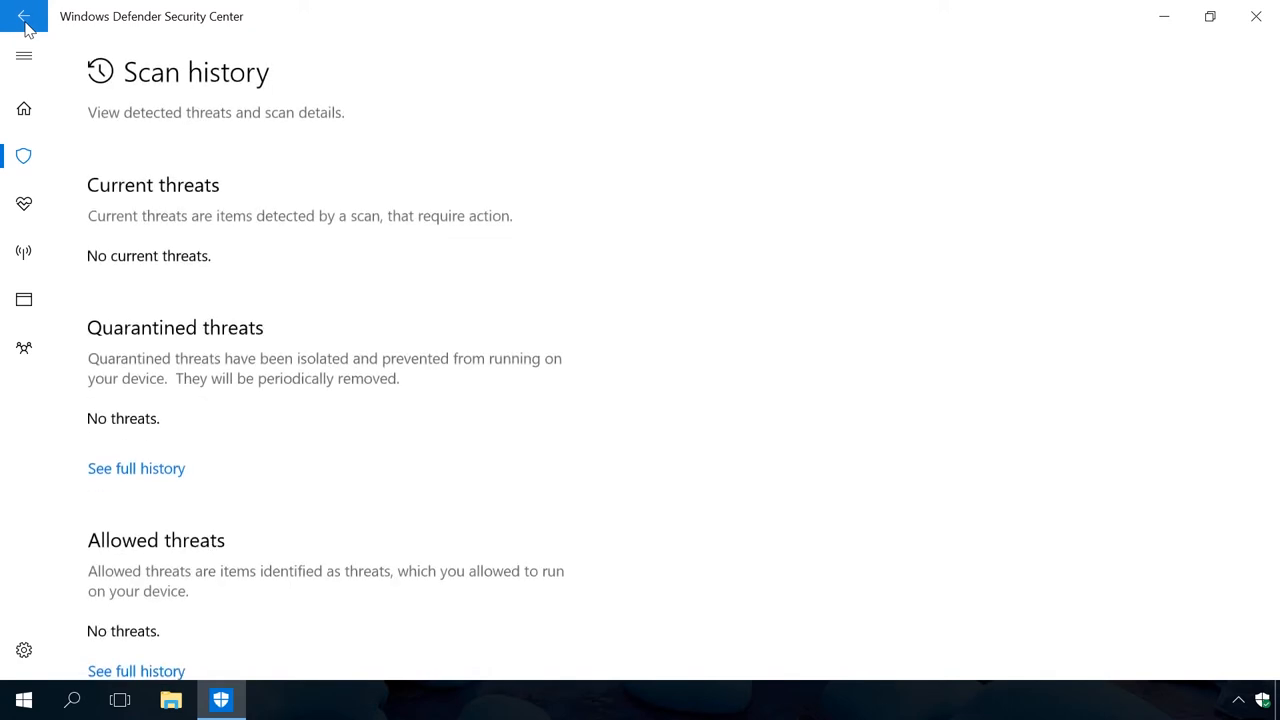
{"action": "mouse_move", "coordinate": [56, 48]}
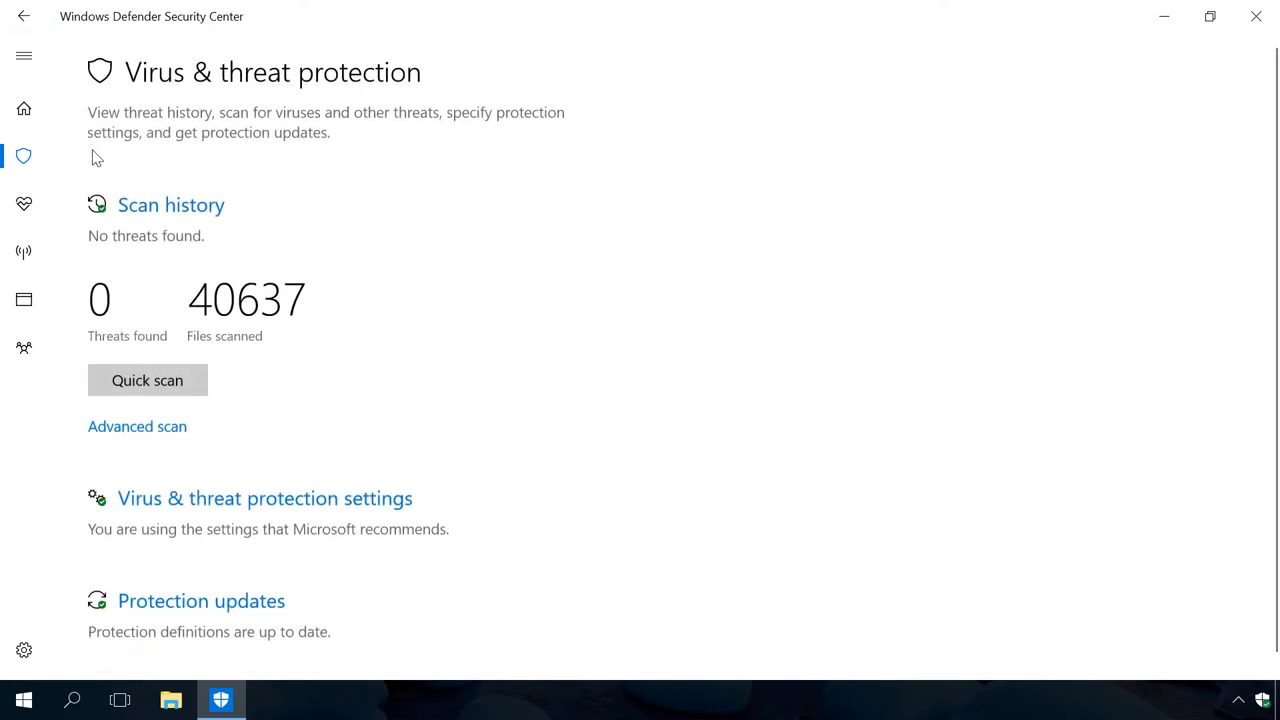
{"action": "mouse_move", "coordinate": [148, 380]}
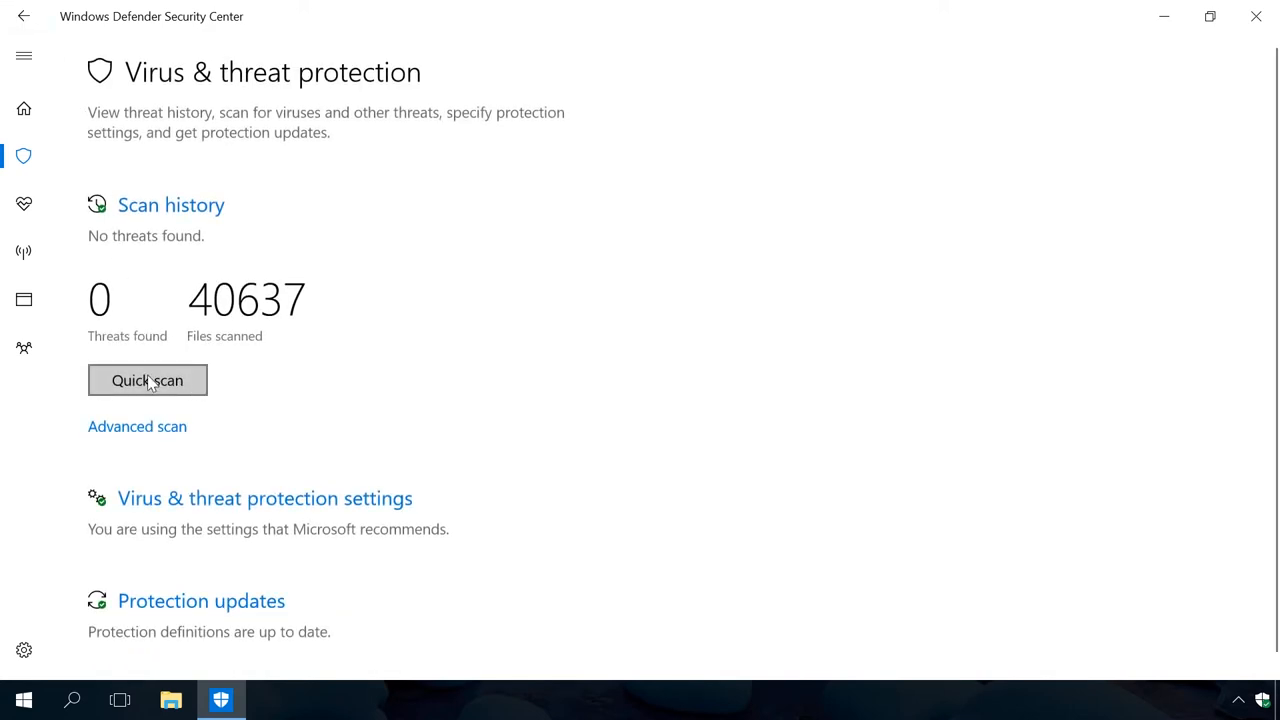
{"action": "mouse_move", "coordinate": [196, 418]}
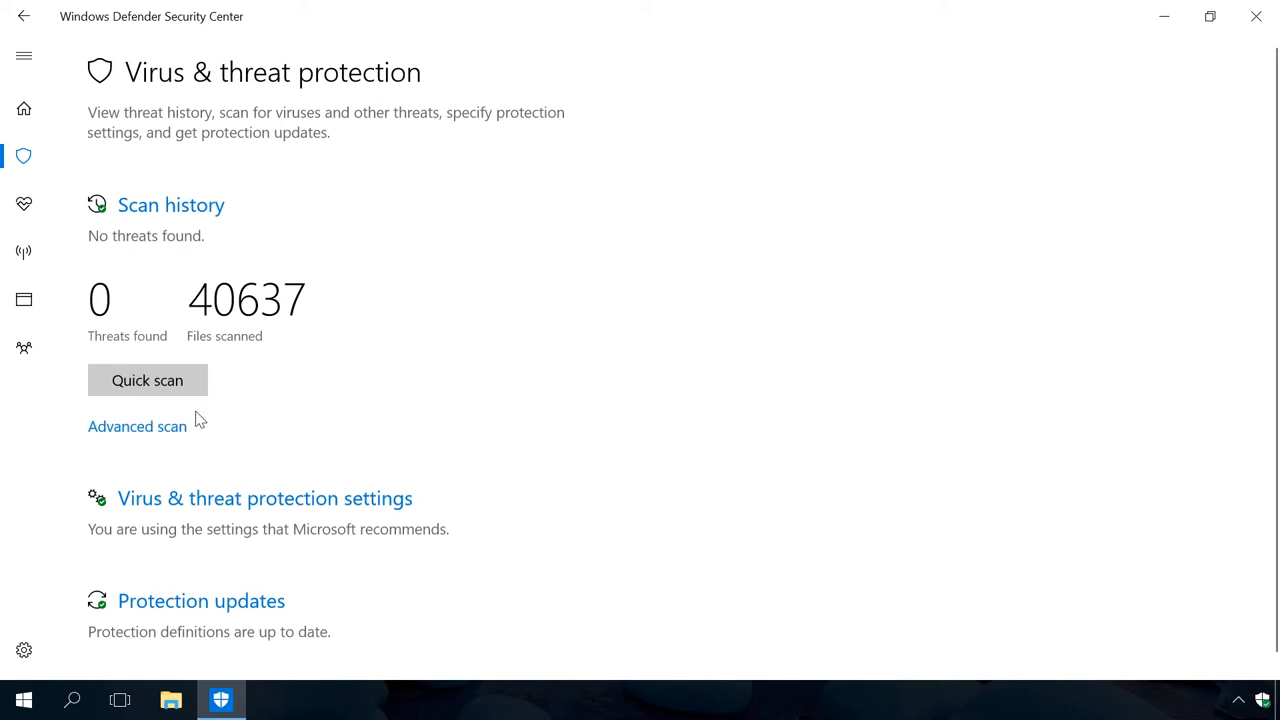
{"action": "left_click", "coordinate": [148, 380]}
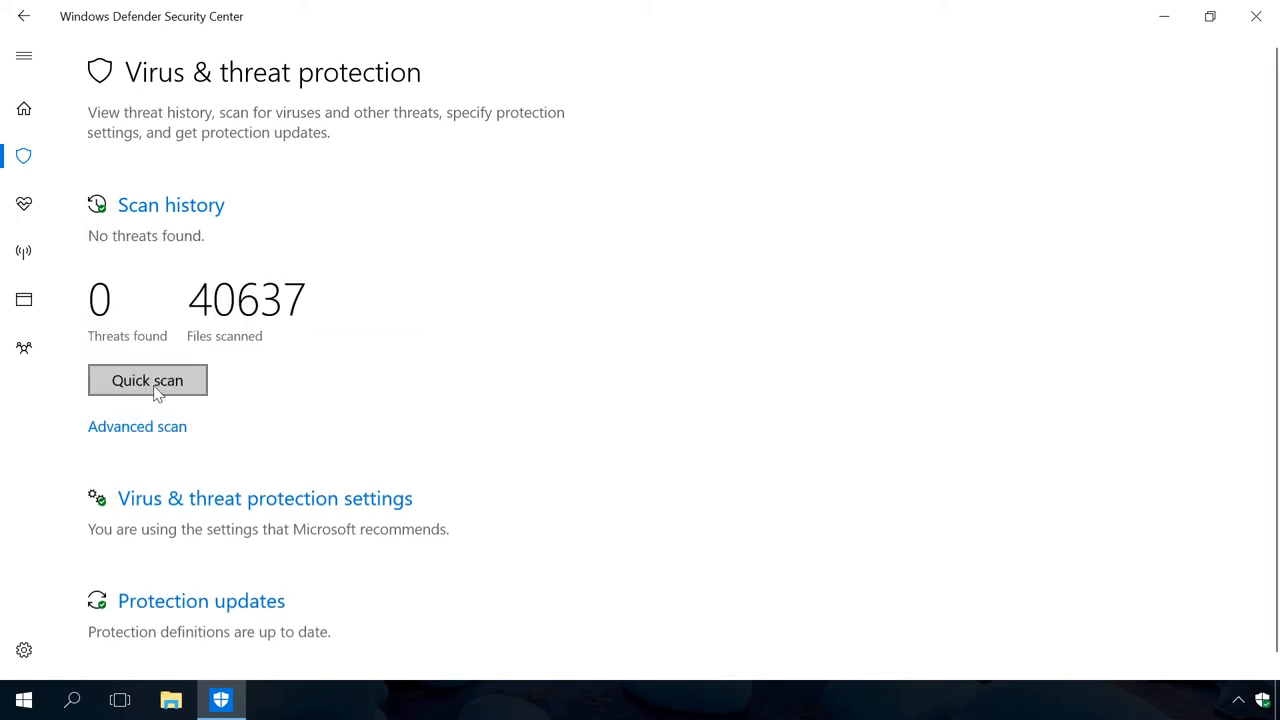
{"action": "mouse_move", "coordinate": [136, 428]}
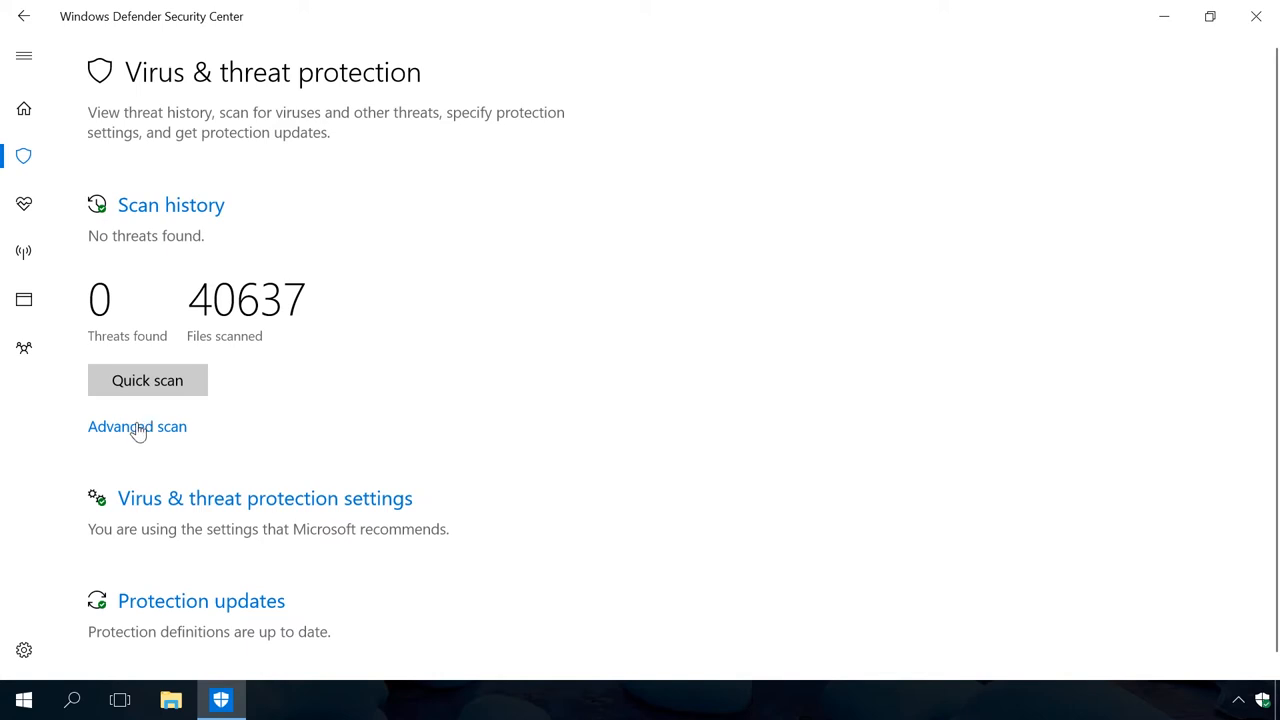
{"action": "left_click", "coordinate": [136, 426]}
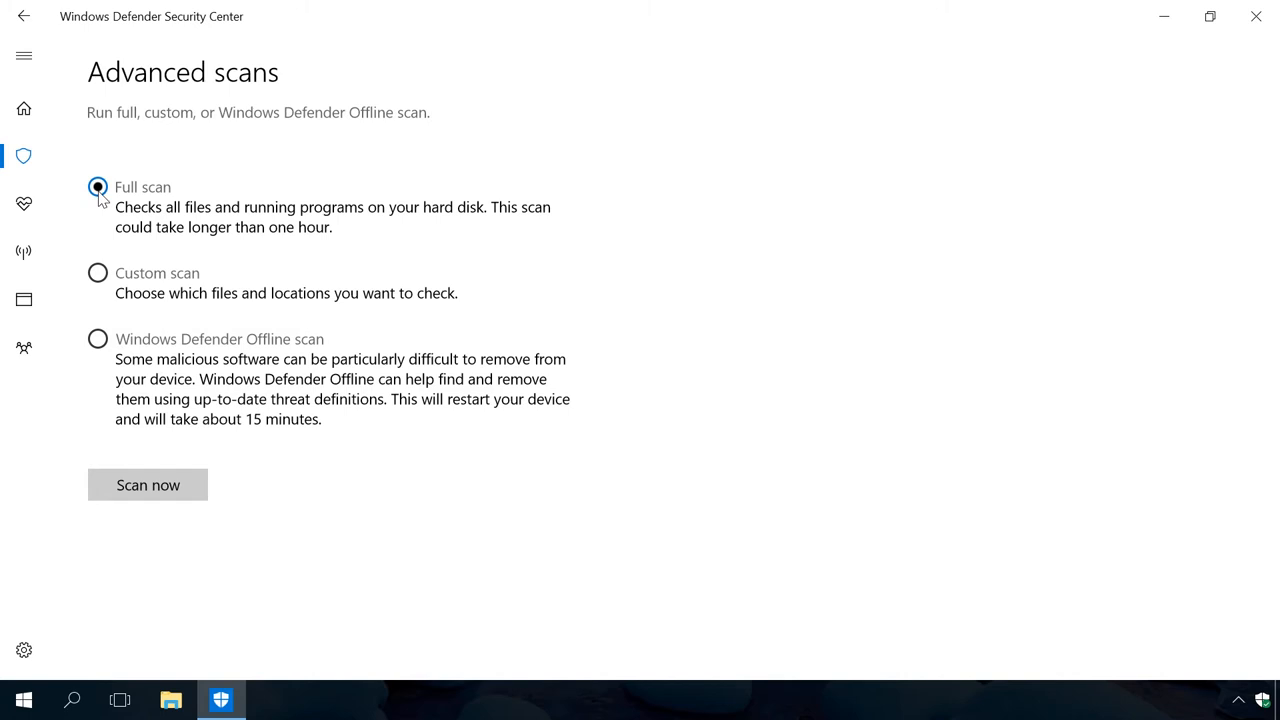
{"action": "mouse_move", "coordinate": [148, 486]}
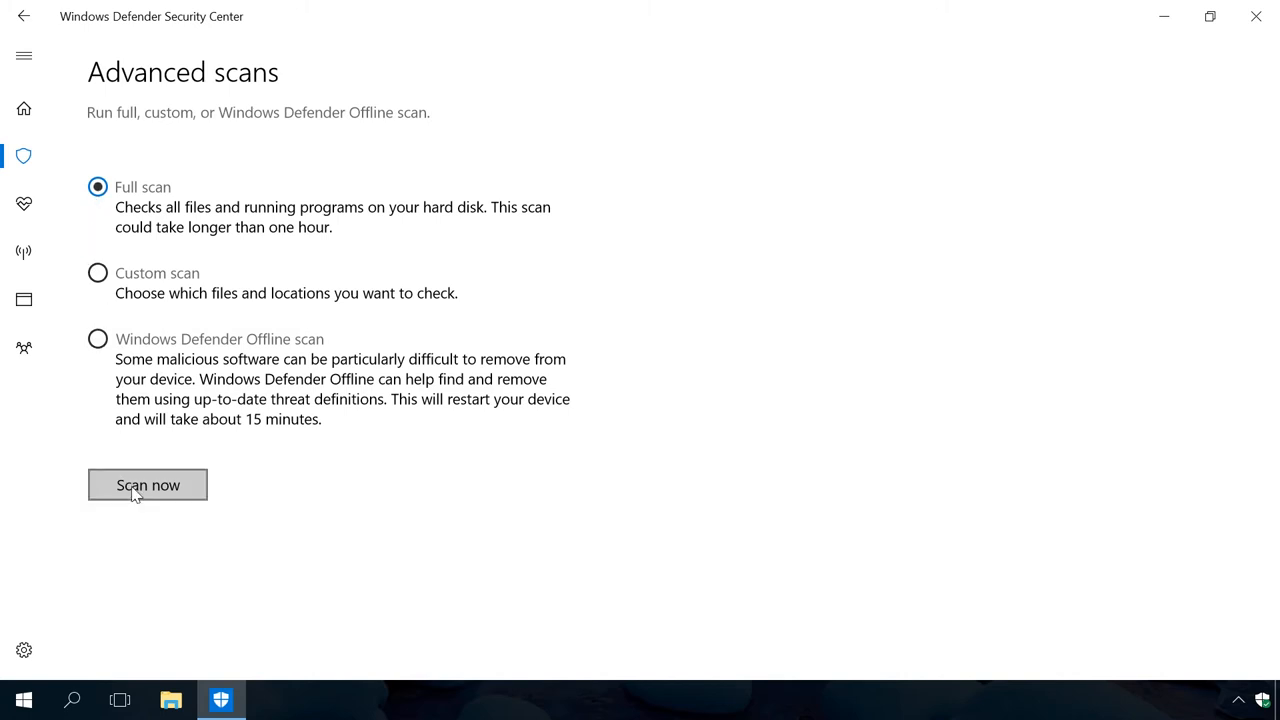
{"action": "left_click", "coordinate": [148, 486]}
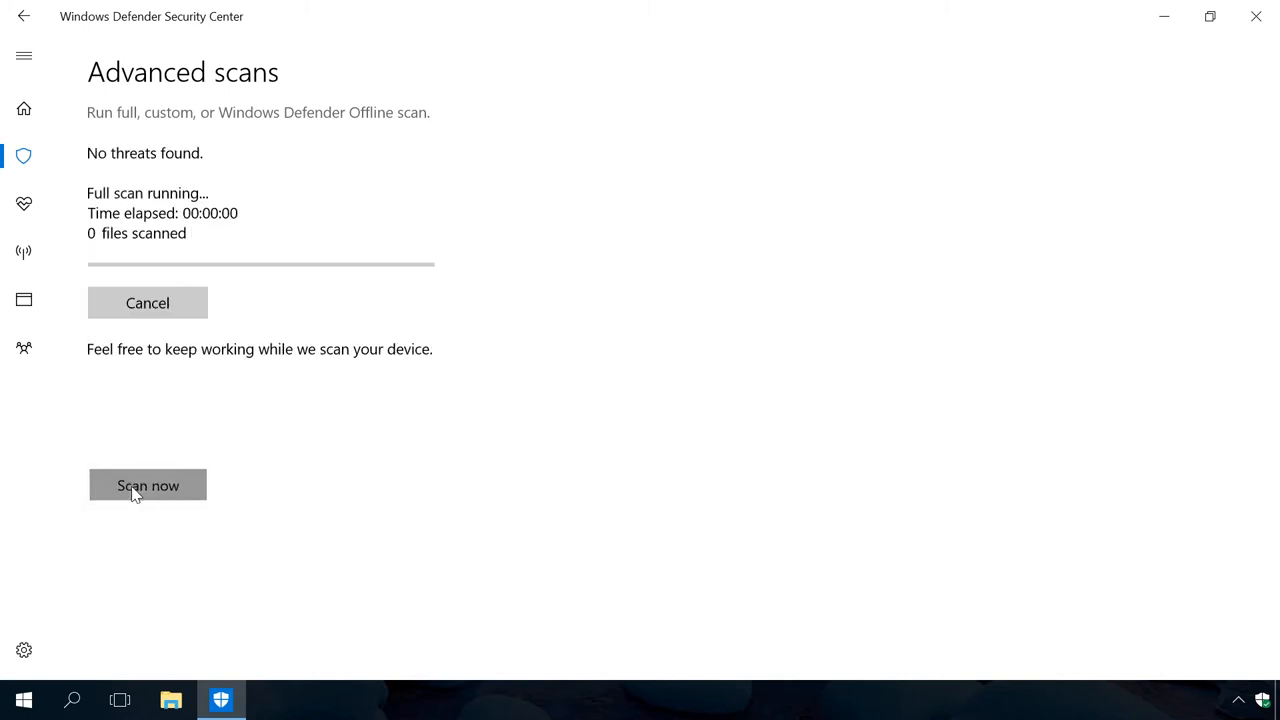
{"action": "left_click", "coordinate": [148, 486]}
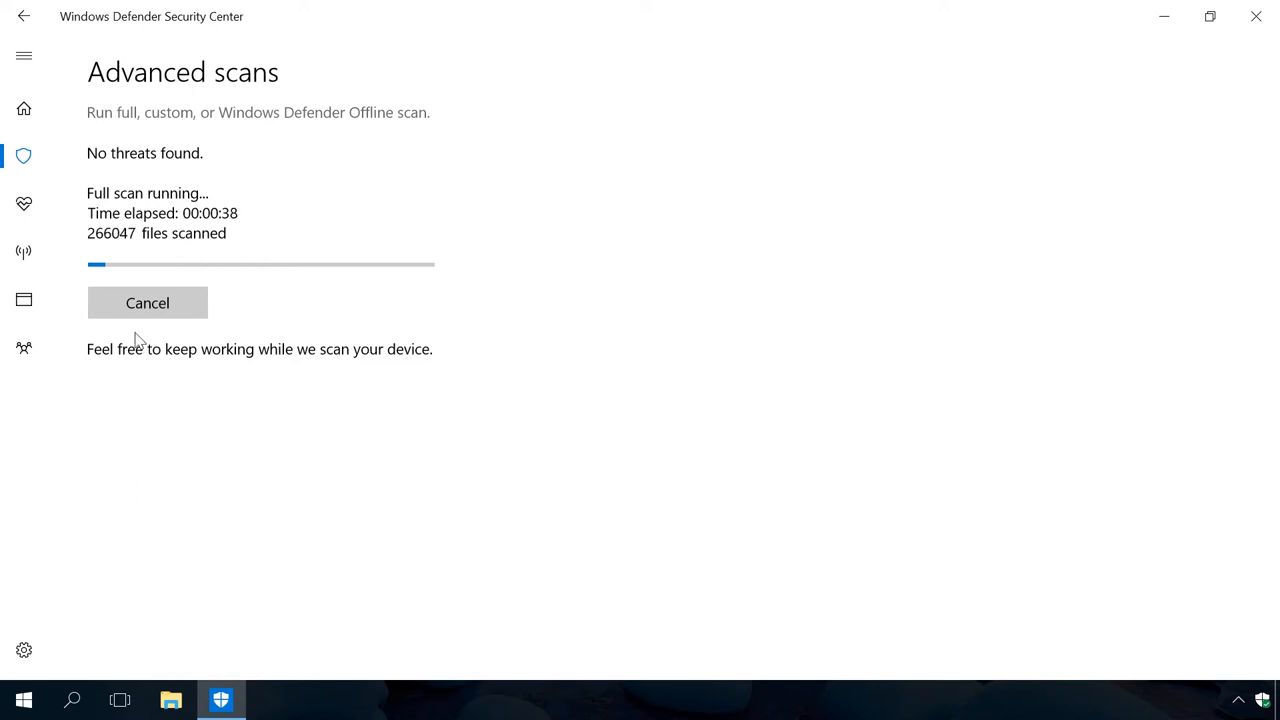
{"action": "left_click", "coordinate": [148, 302]}
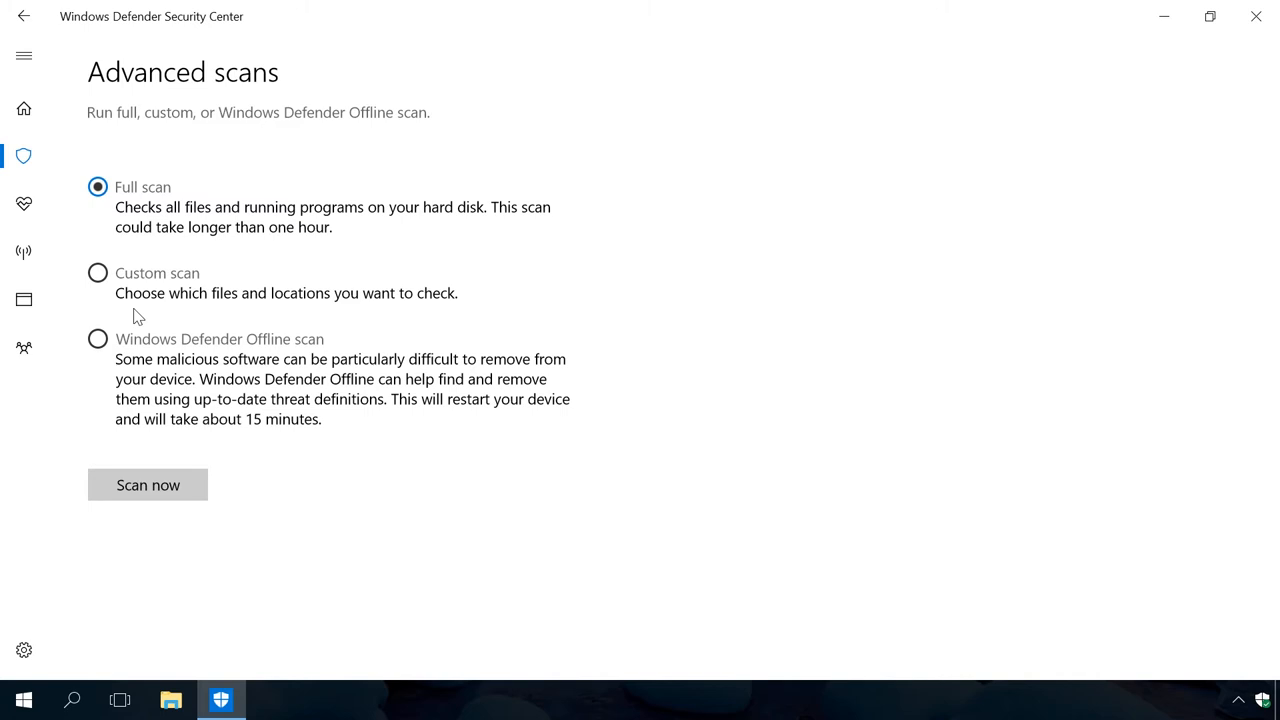
Step: Choose Windows Defender Offline scan and start it, raising the save-your-work restart warning
{"action": "left_click", "coordinate": [96, 272]}
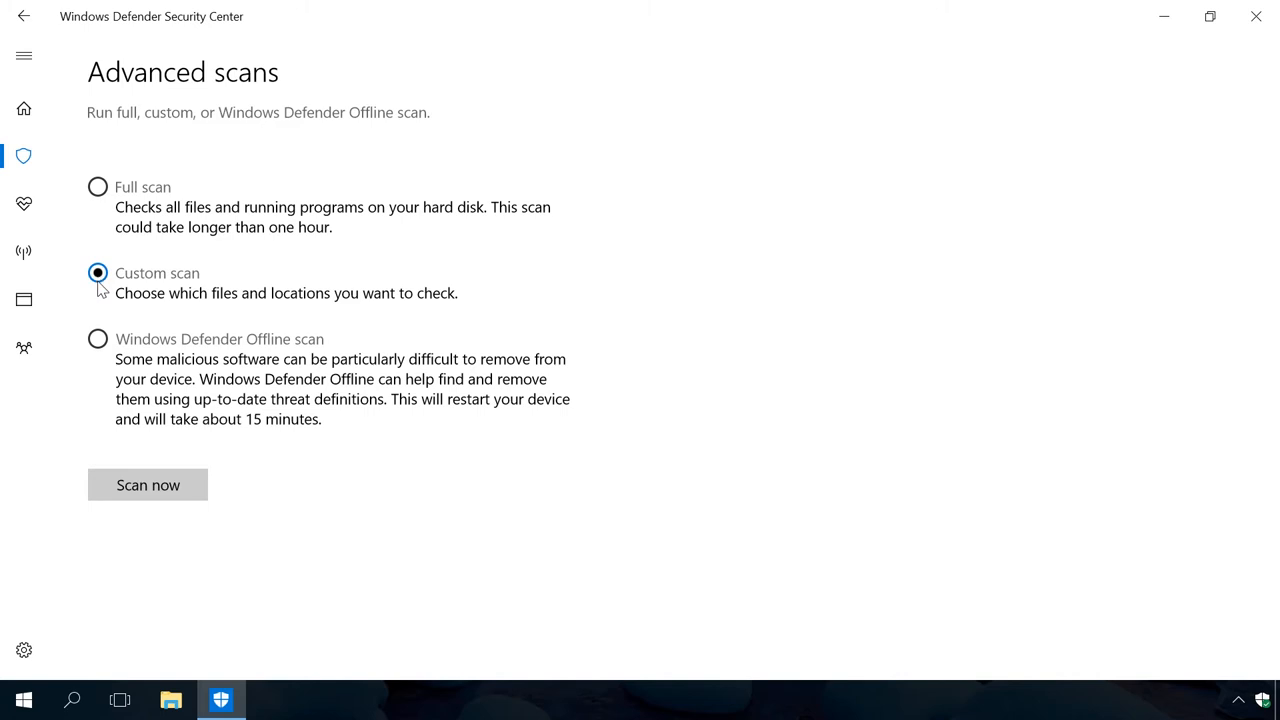
{"action": "mouse_move", "coordinate": [98, 340]}
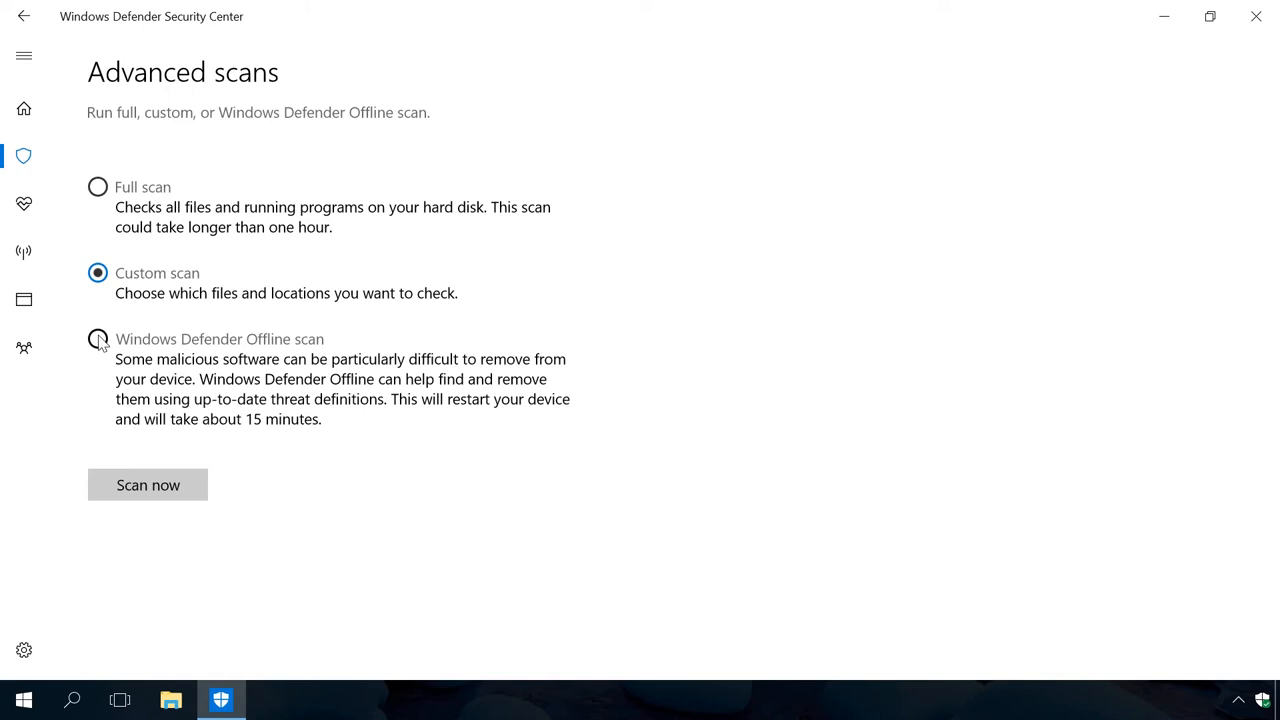
{"action": "left_click", "coordinate": [98, 340]}
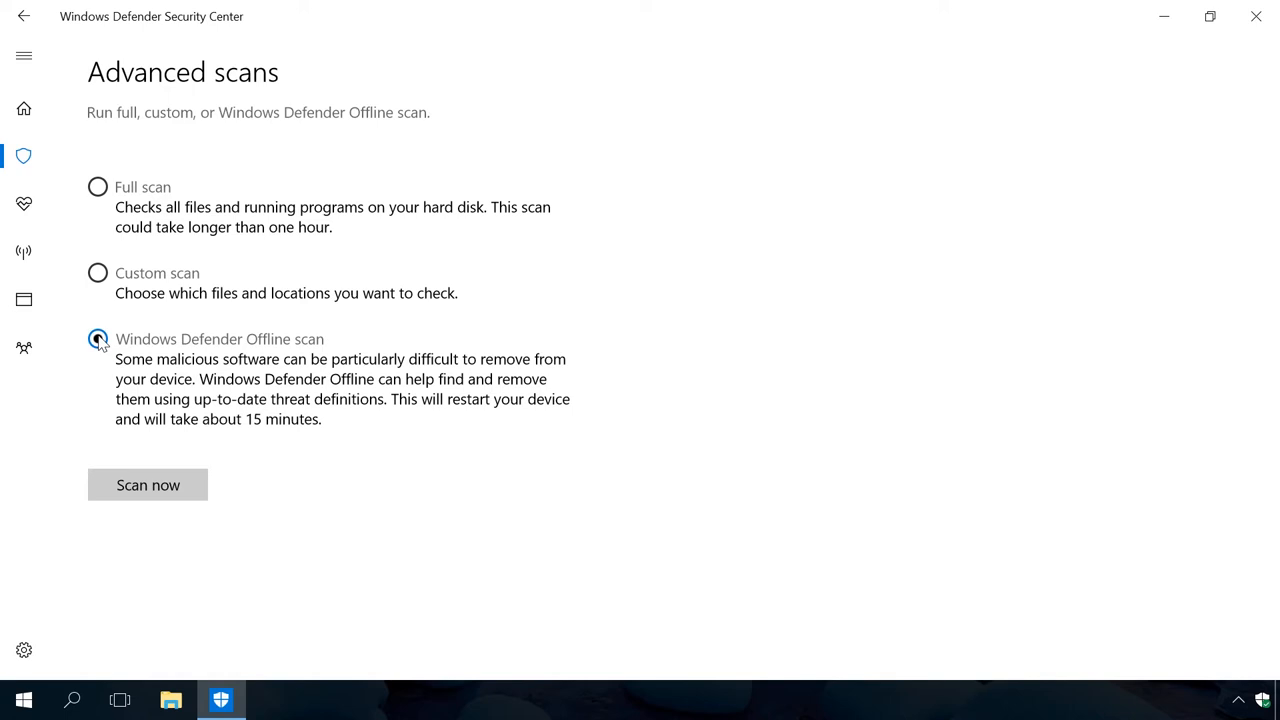
{"action": "left_click", "coordinate": [148, 486]}
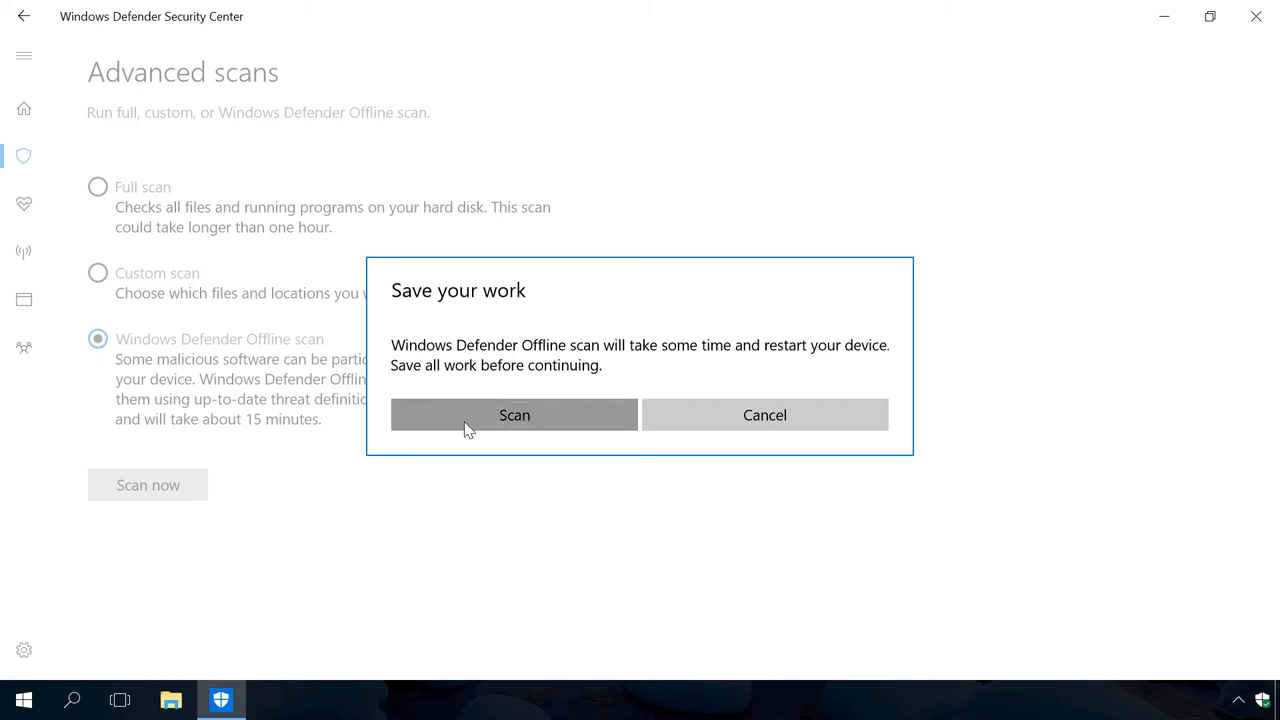
Step: Confirm the offline scan restart, then return to Virus & threat protection reporting no threats
{"action": "left_click", "coordinate": [764, 414]}
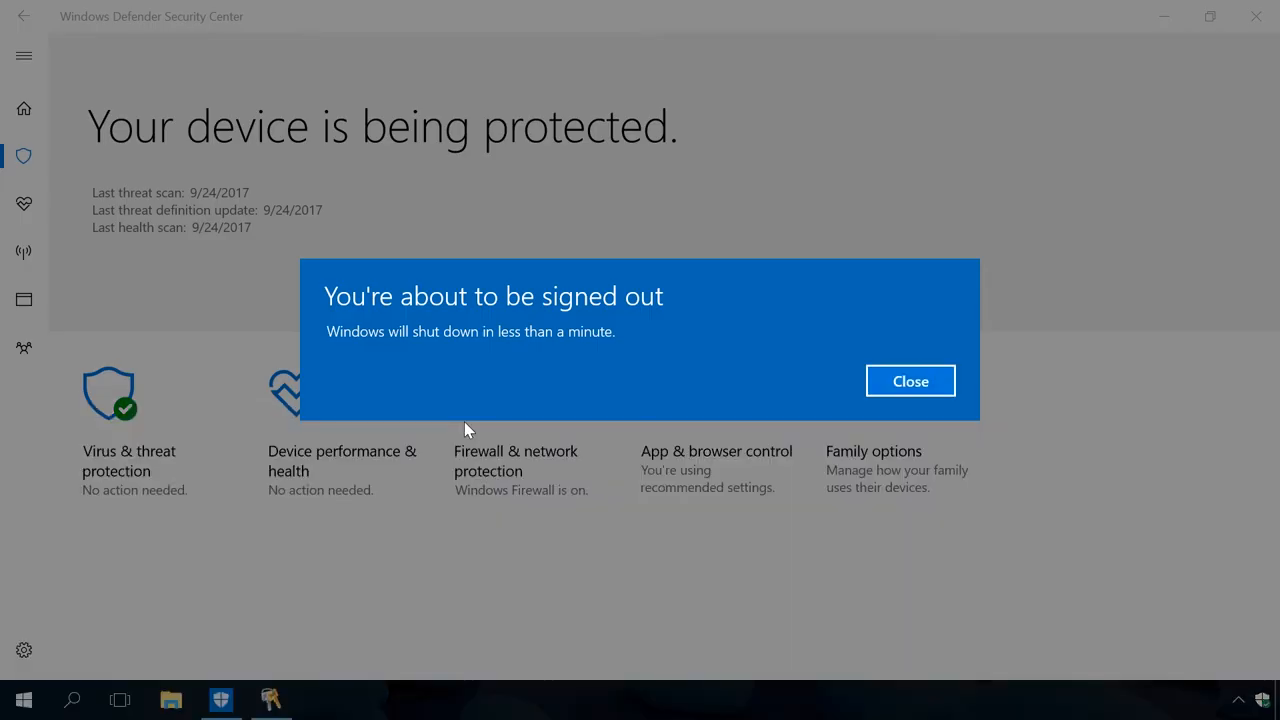
{"action": "mouse_move", "coordinate": [694, 420]}
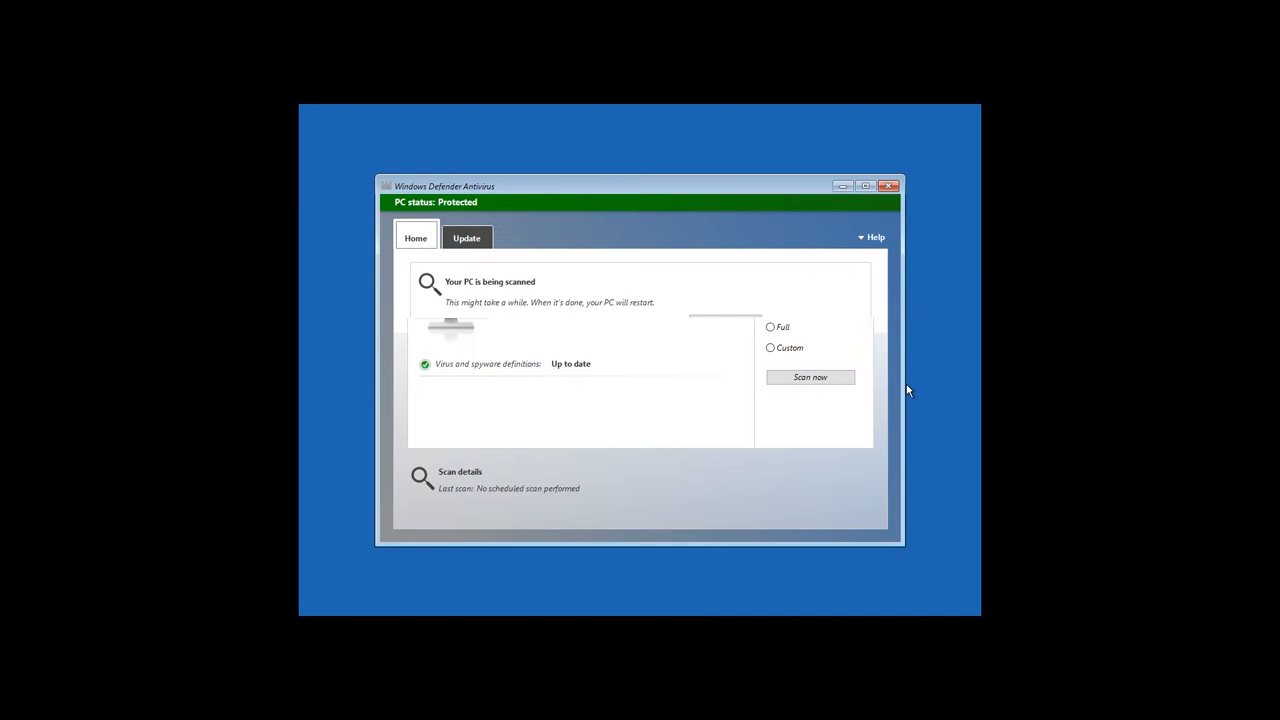
{"action": "left_click", "coordinate": [810, 376]}
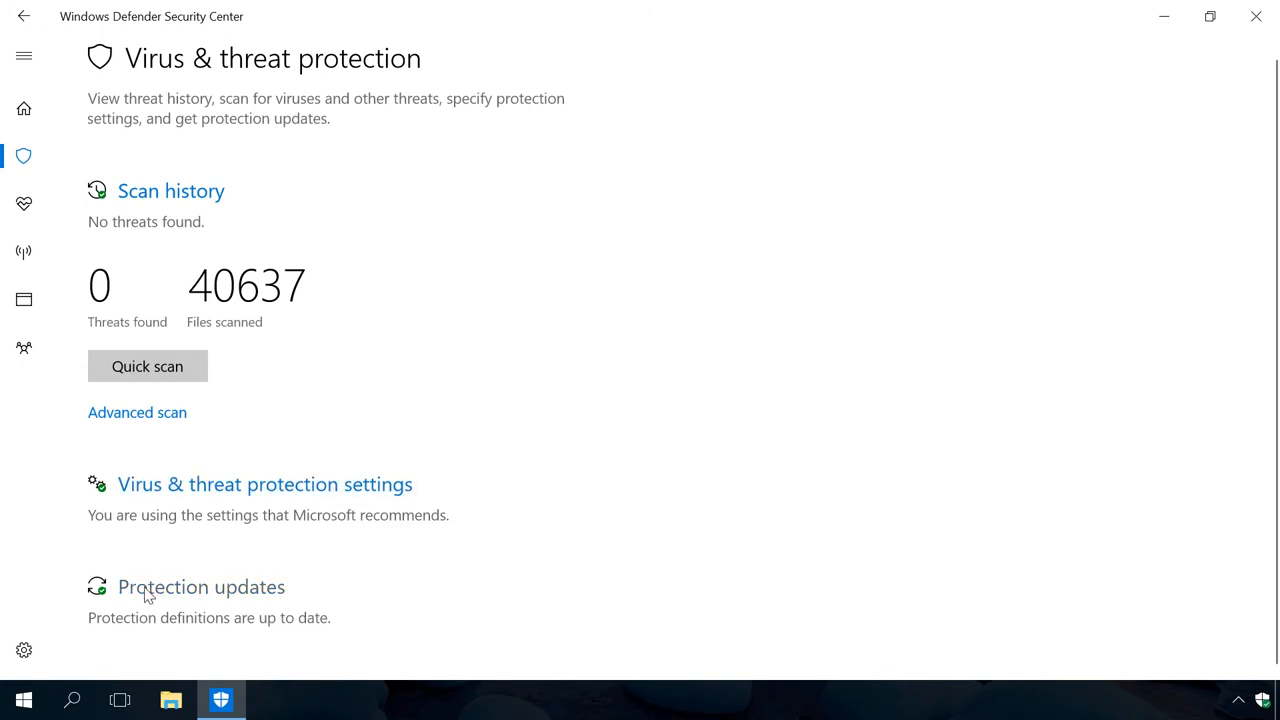
Step: Check Protection updates showing definition version 1.251.1376.0, then return to the home overview
{"action": "left_click", "coordinate": [200, 586]}
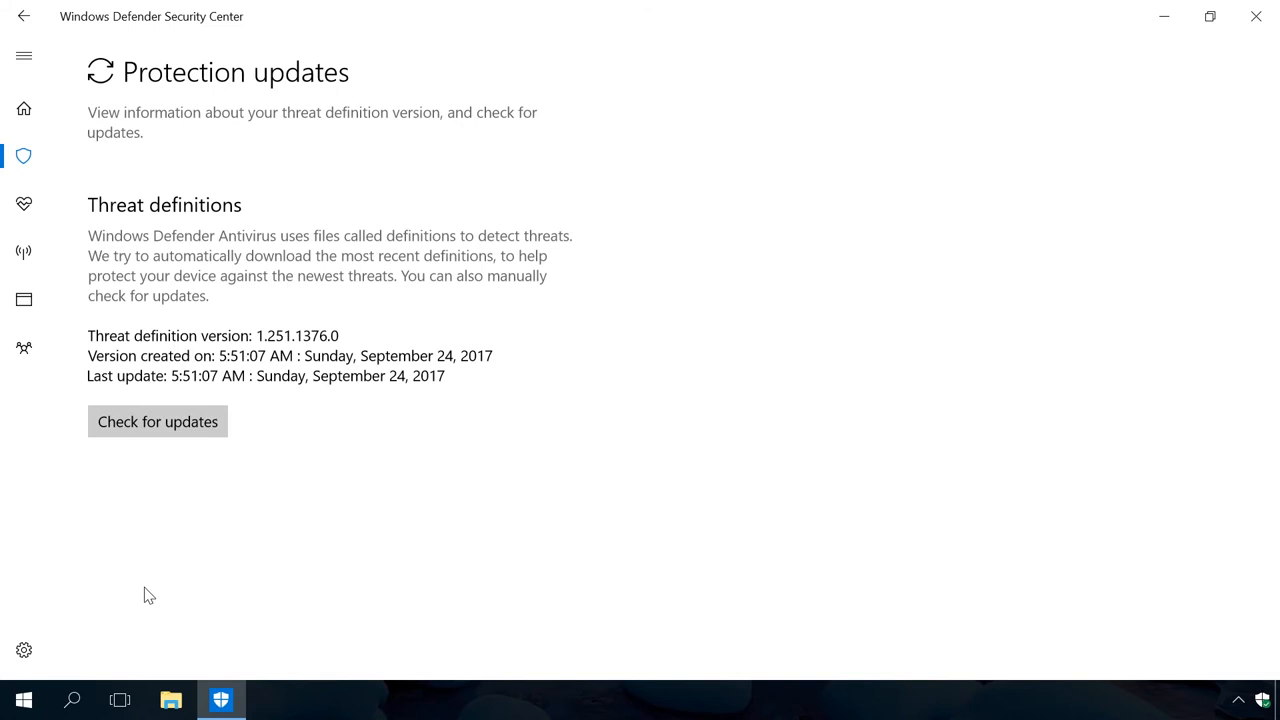
{"action": "left_click", "coordinate": [24, 108]}
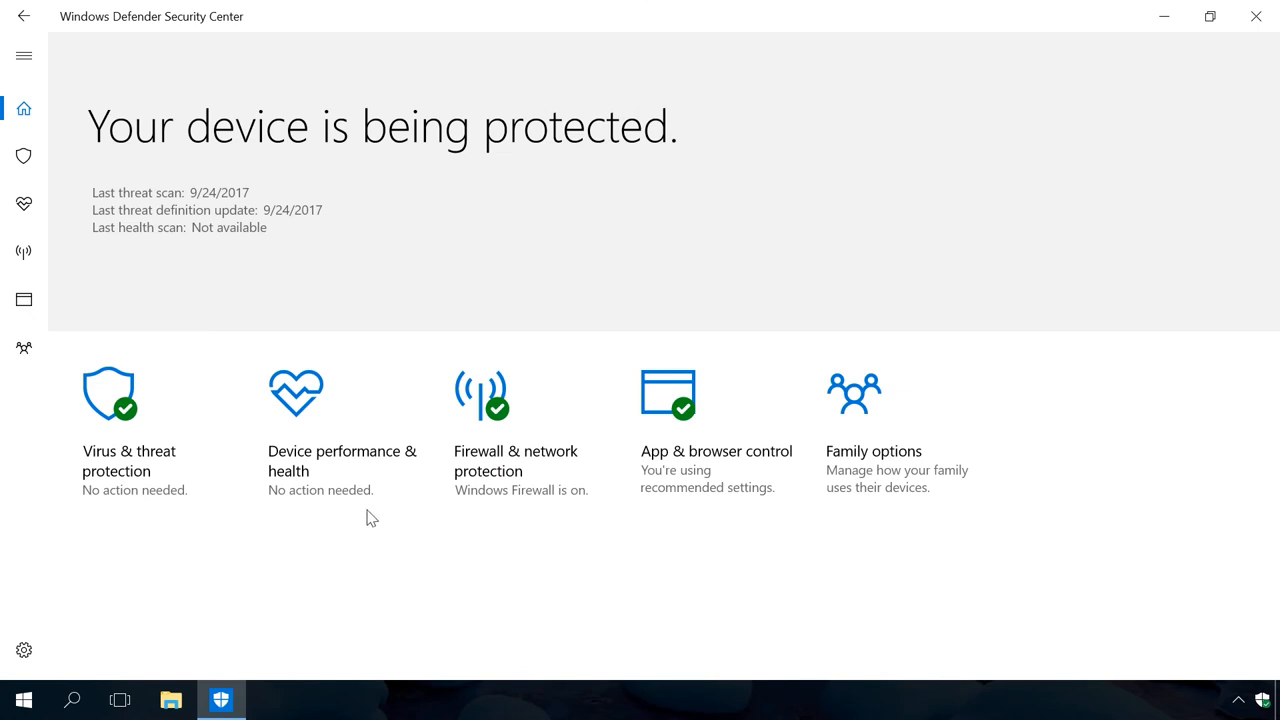
{"action": "mouse_move", "coordinate": [332, 470]}
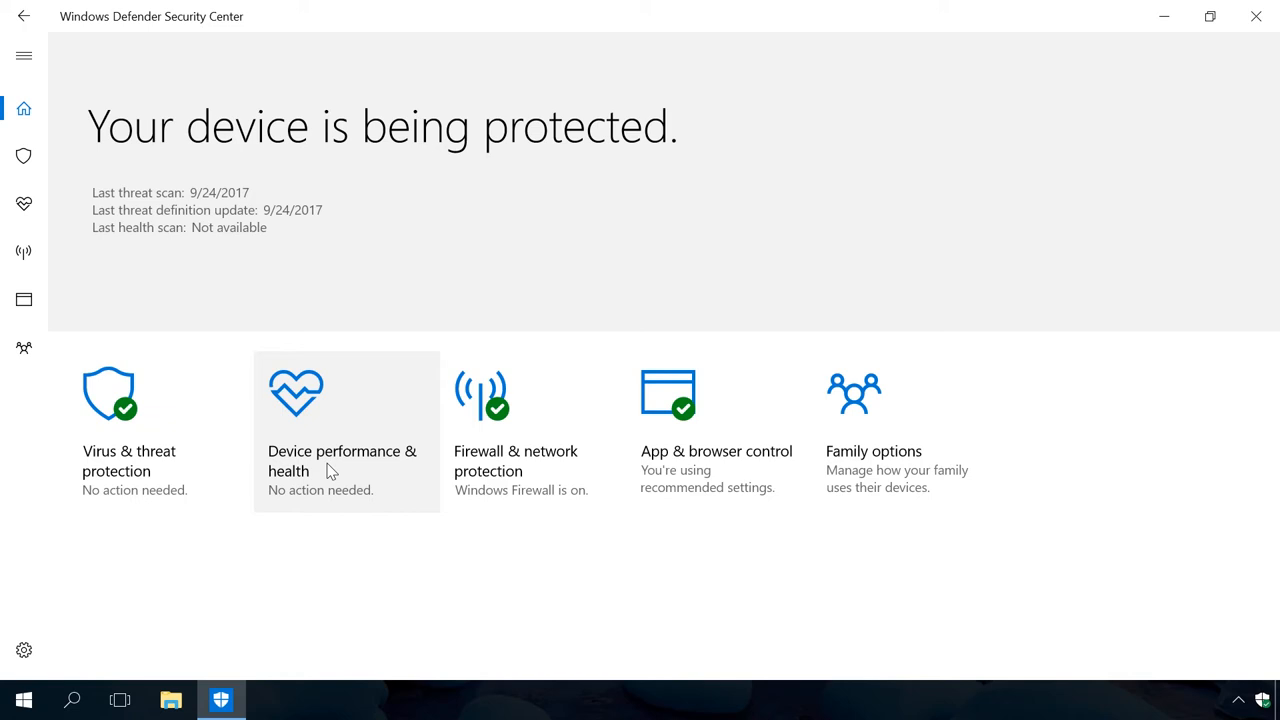
Step: Go to the Device performance & health page from the home tiles
{"action": "left_click", "coordinate": [346, 430]}
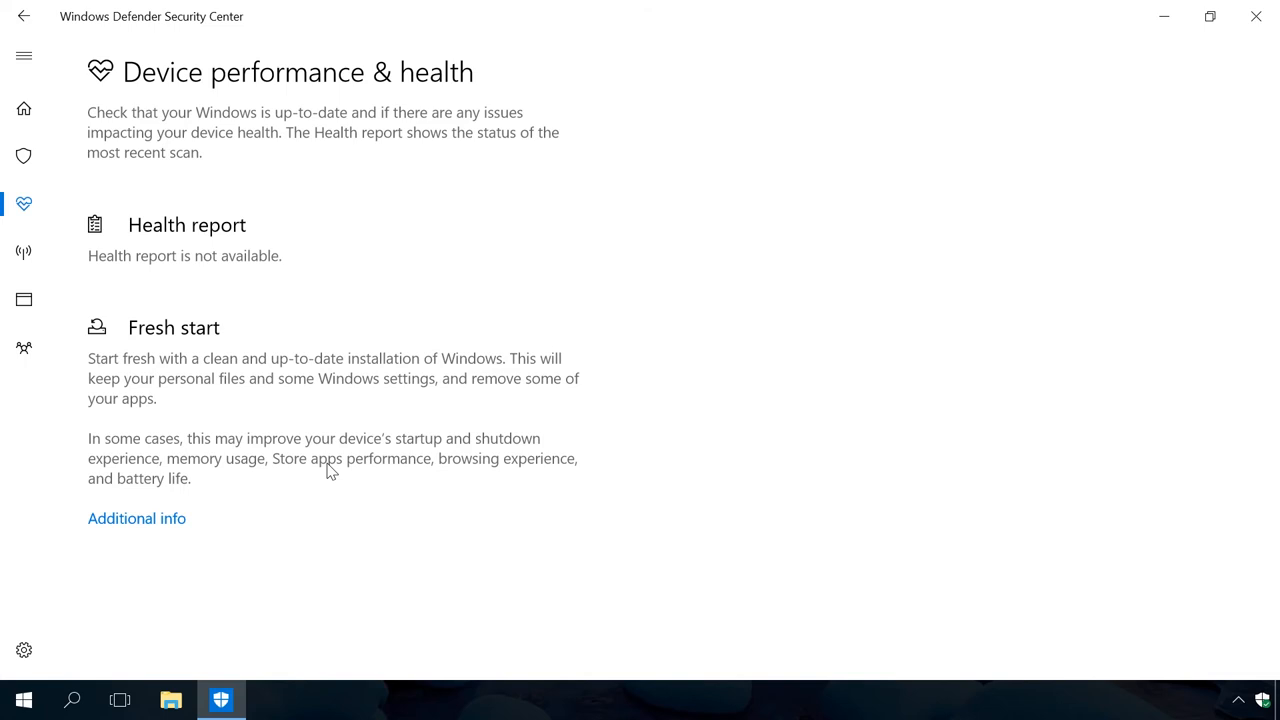
{"action": "mouse_move", "coordinate": [80, 370]}
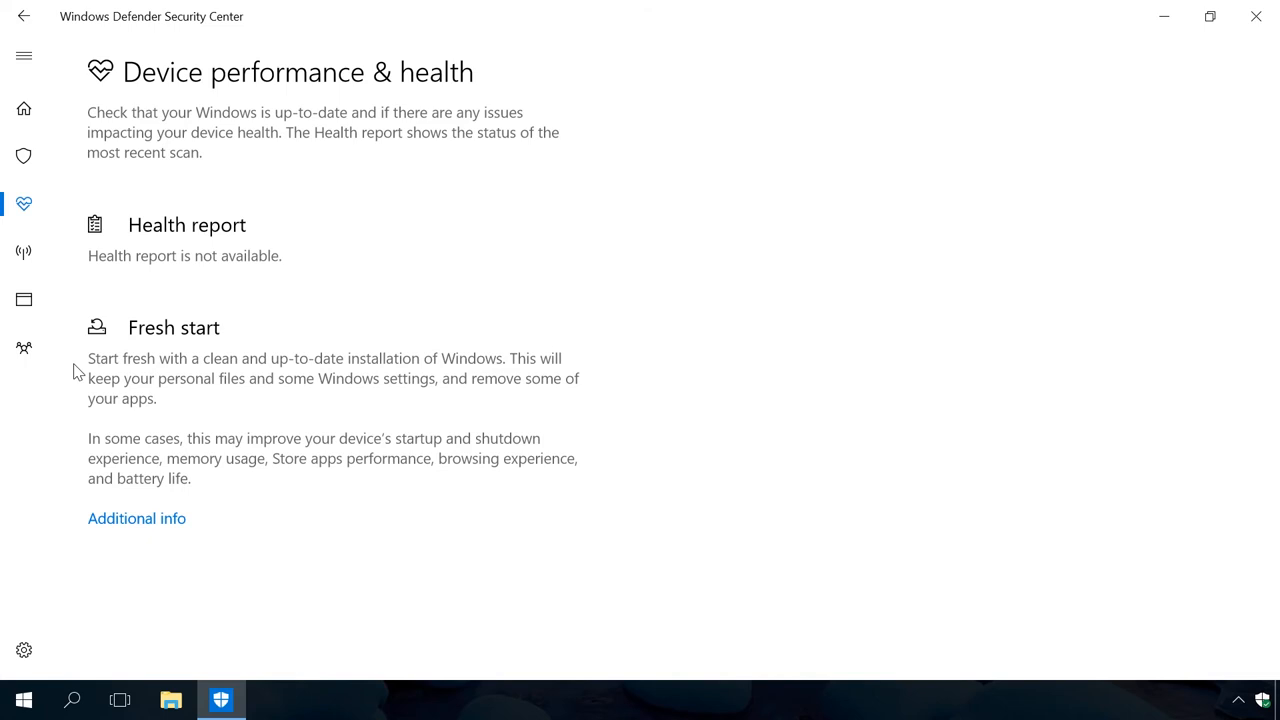
{"action": "mouse_move", "coordinate": [128, 430]}
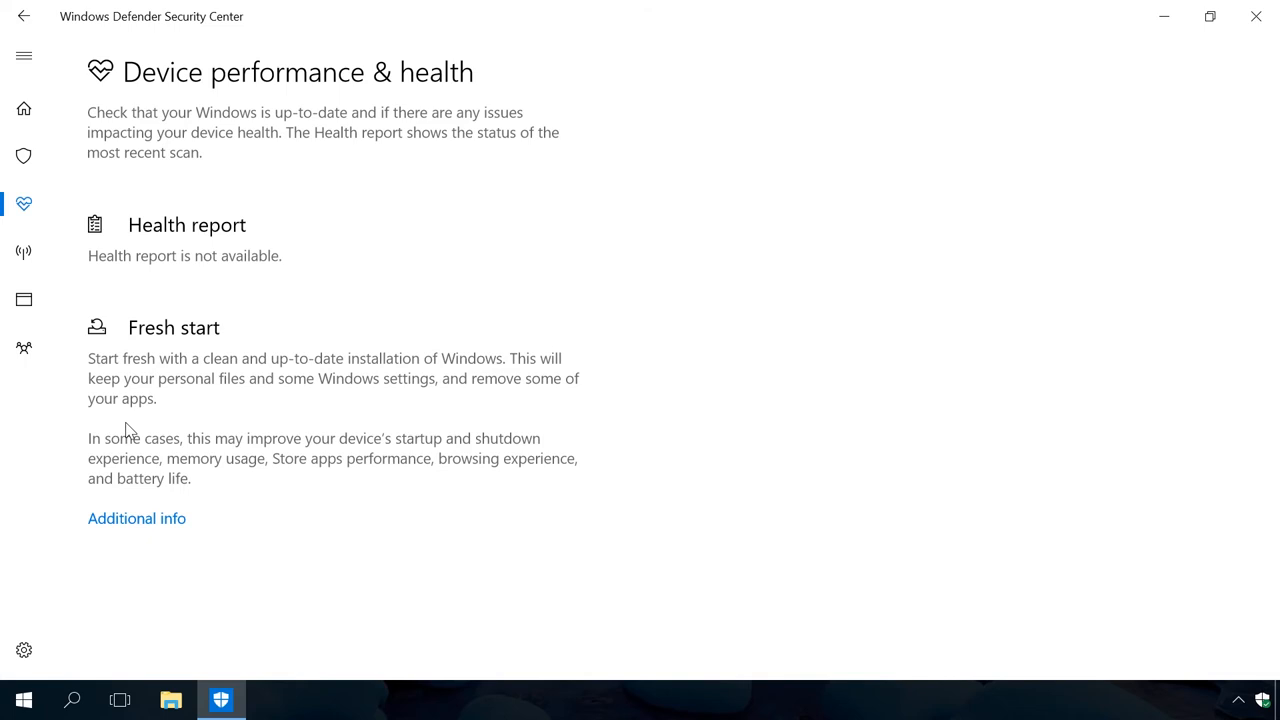
{"action": "mouse_move", "coordinate": [136, 518]}
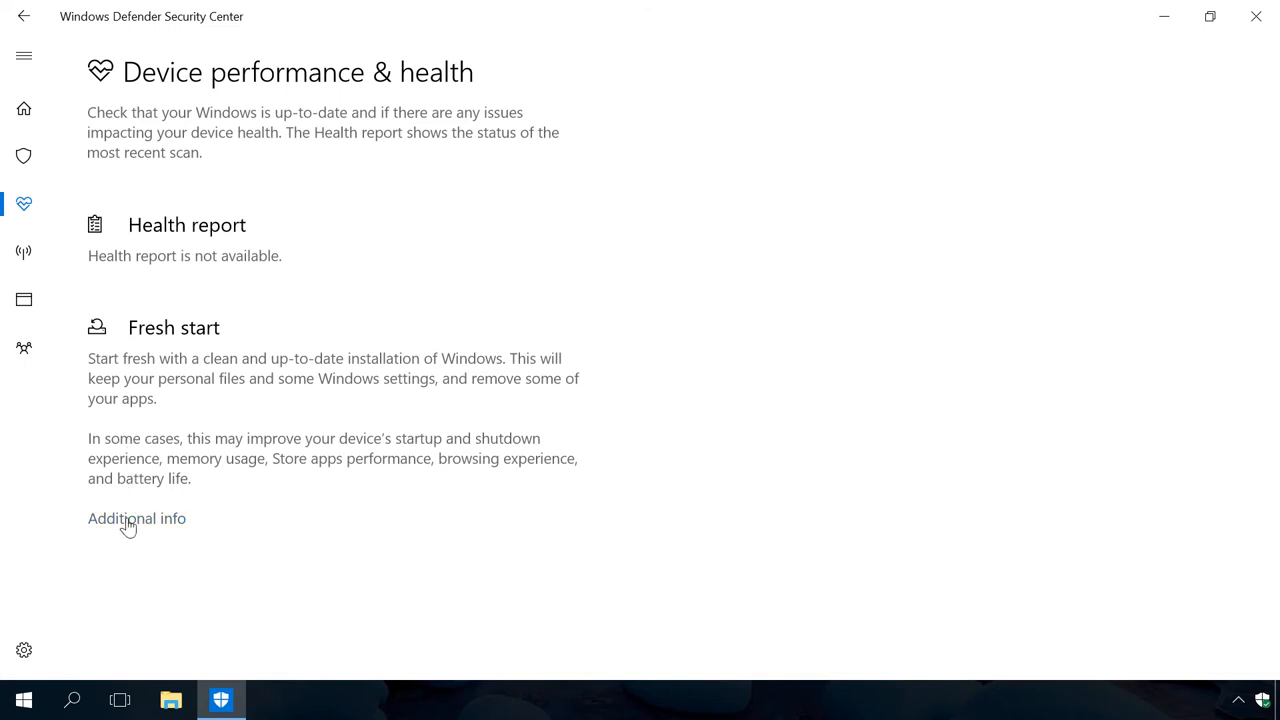
Step: View Fresh start details, start the reinstall, and cancel at the warning dialog
{"action": "left_click", "coordinate": [136, 518]}
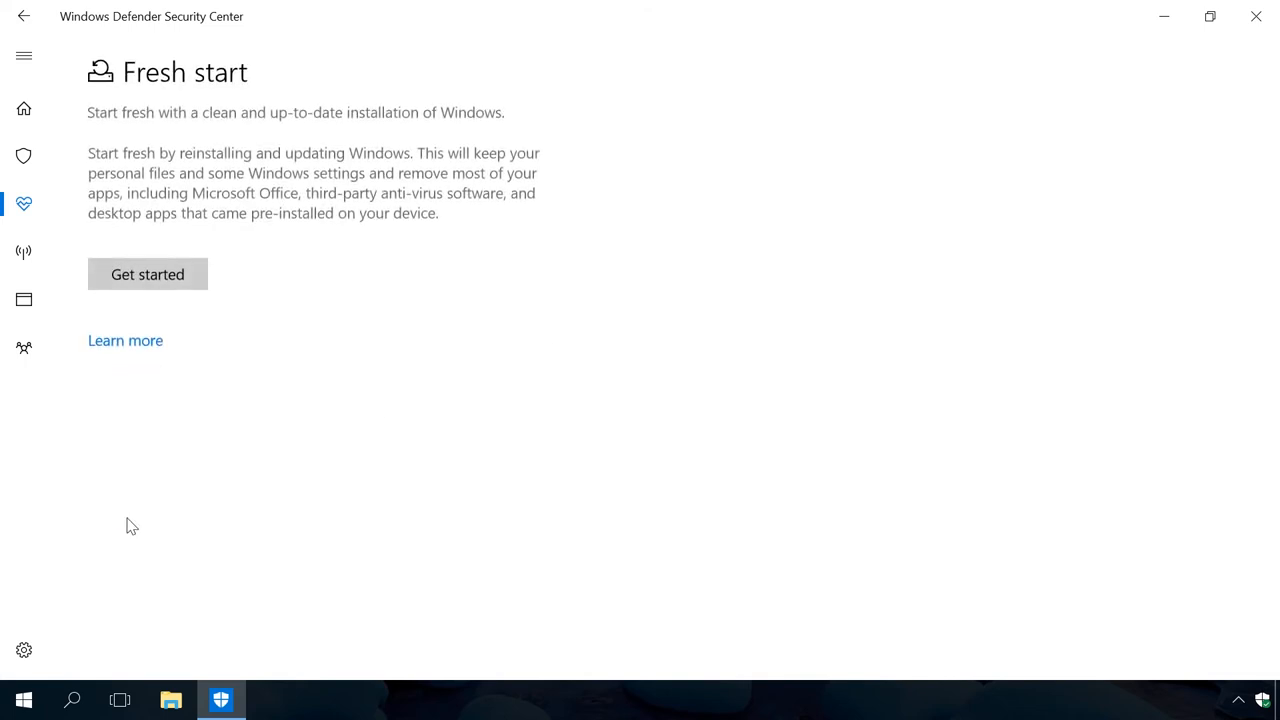
{"action": "mouse_move", "coordinate": [132, 290]}
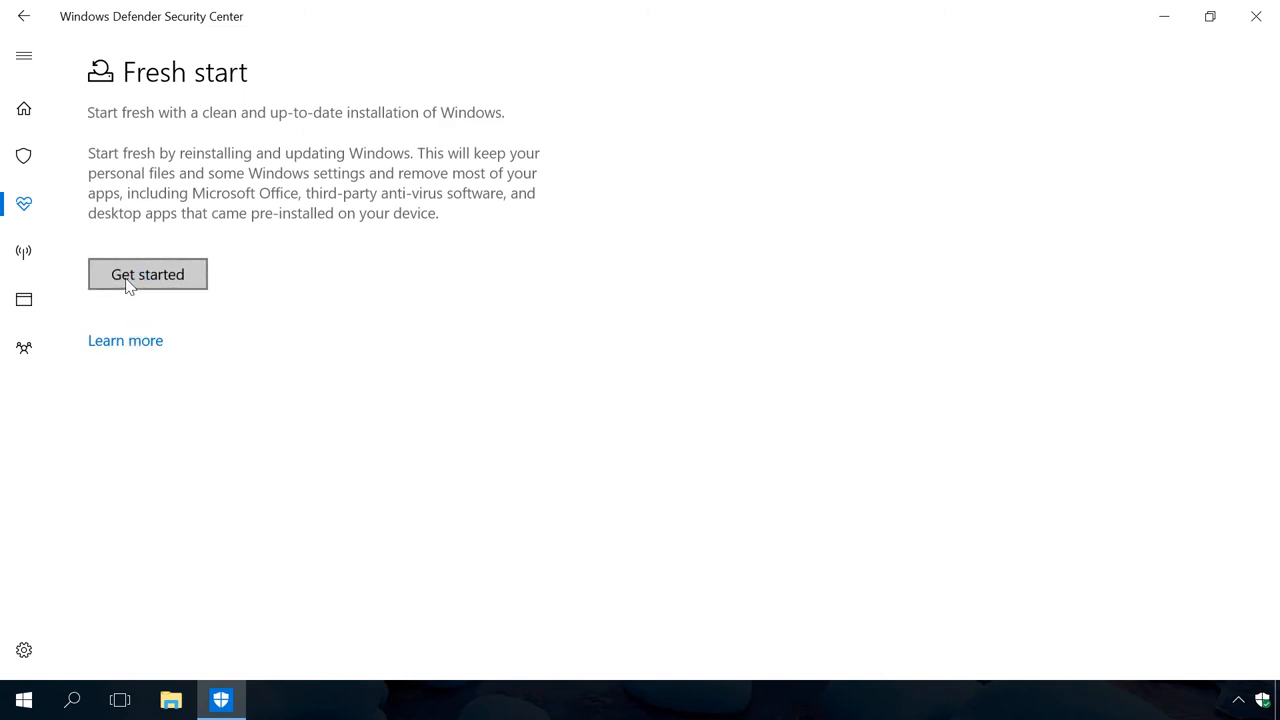
{"action": "left_click", "coordinate": [148, 274]}
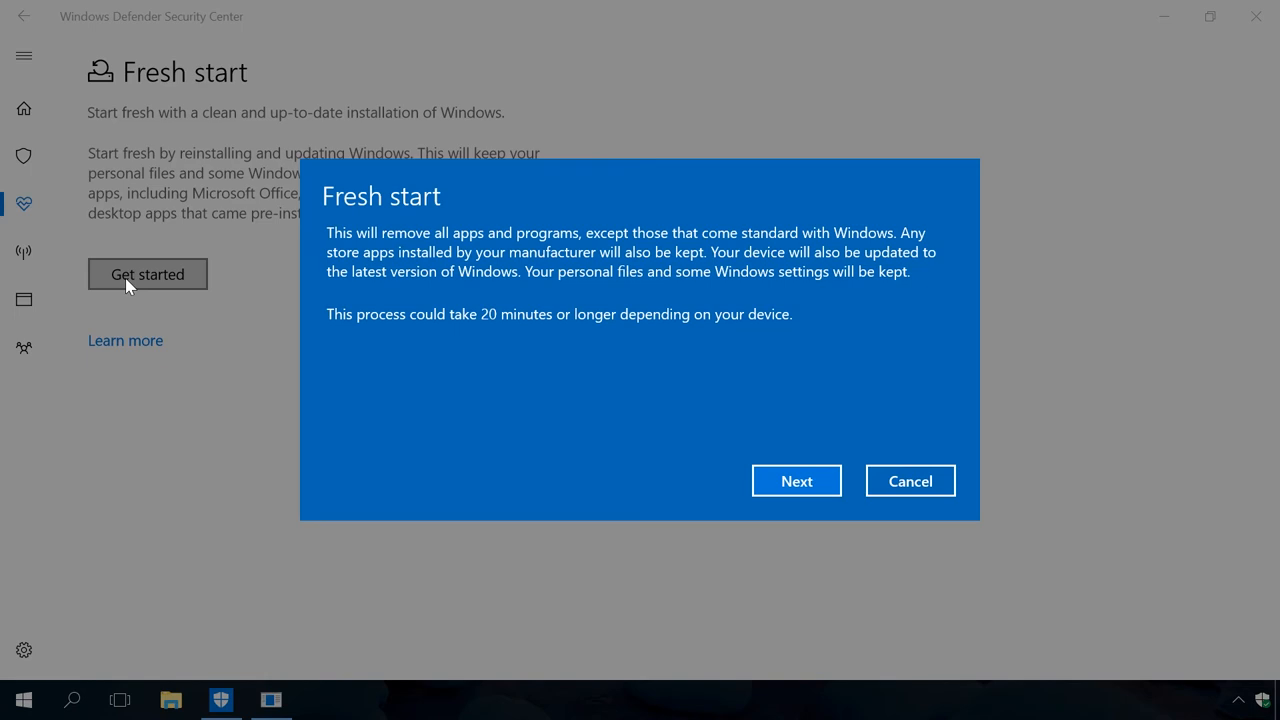
{"action": "left_click", "coordinate": [908, 480]}
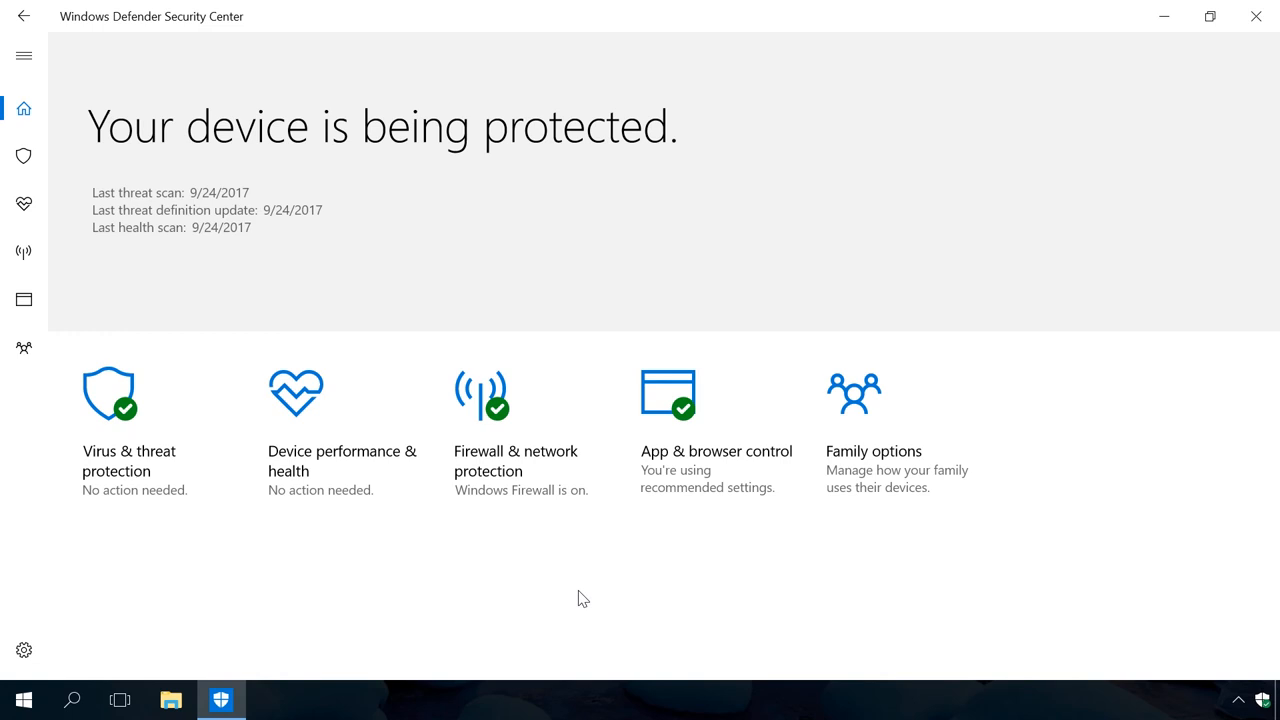
{"action": "mouse_move", "coordinate": [530, 474]}
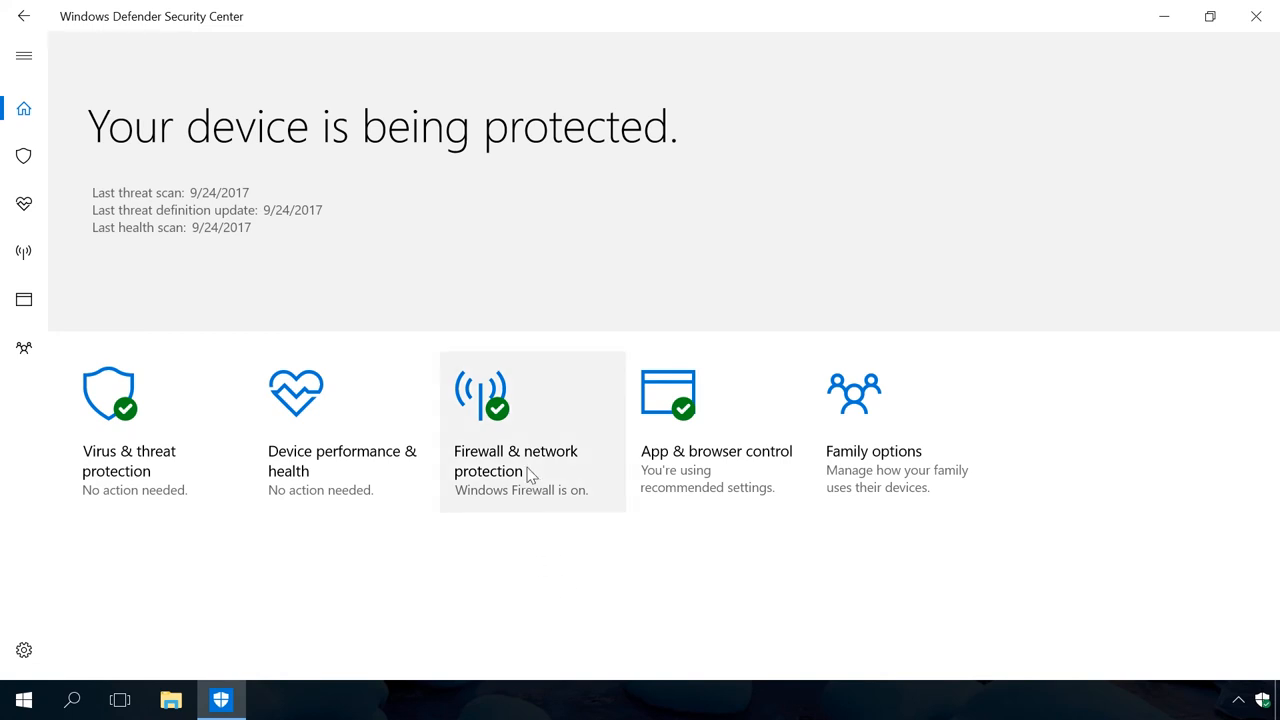
Step: In Firewall & network protection, toggle the public network firewall off and back on
{"action": "left_click", "coordinate": [516, 460]}
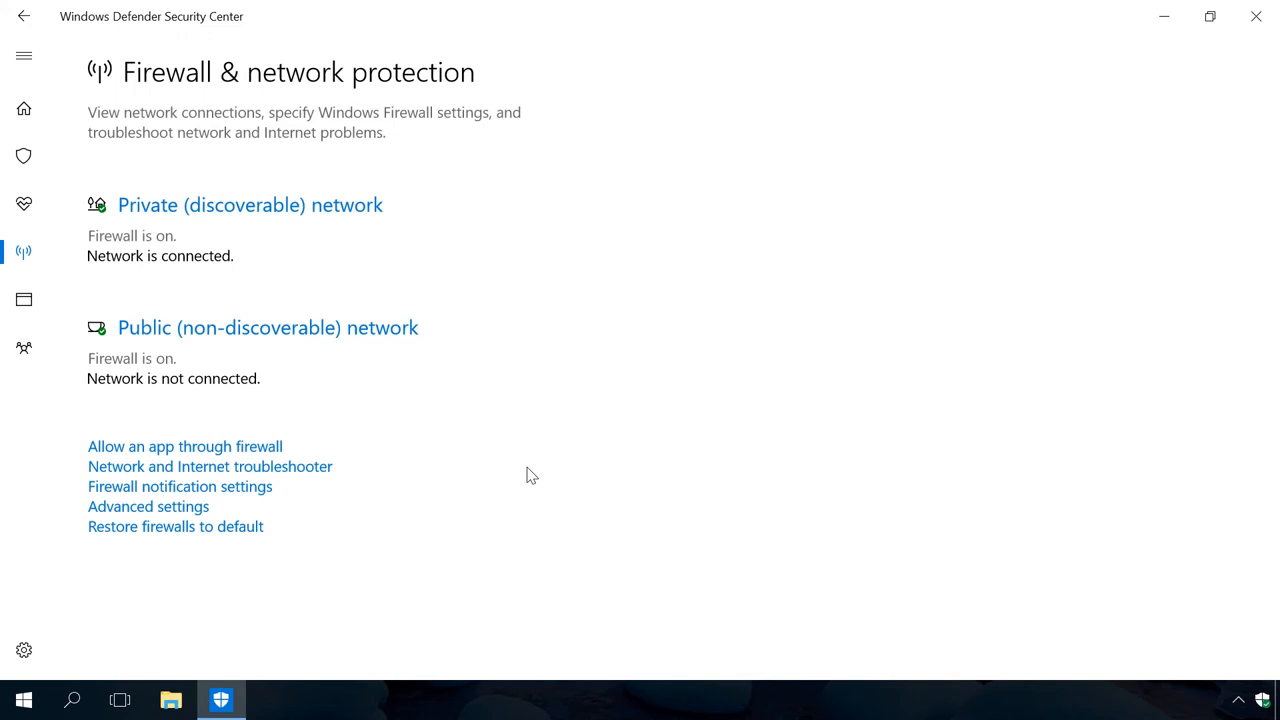
{"action": "mouse_move", "coordinate": [344, 380]}
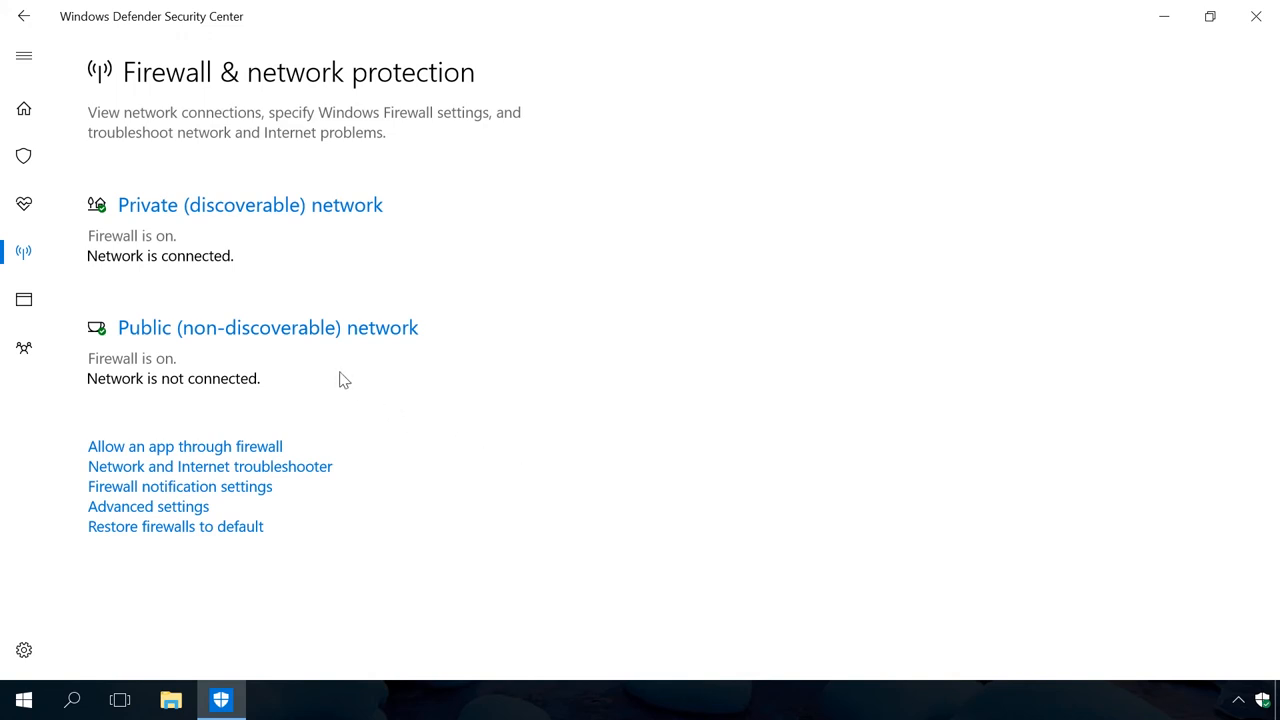
{"action": "left_click", "coordinate": [268, 328]}
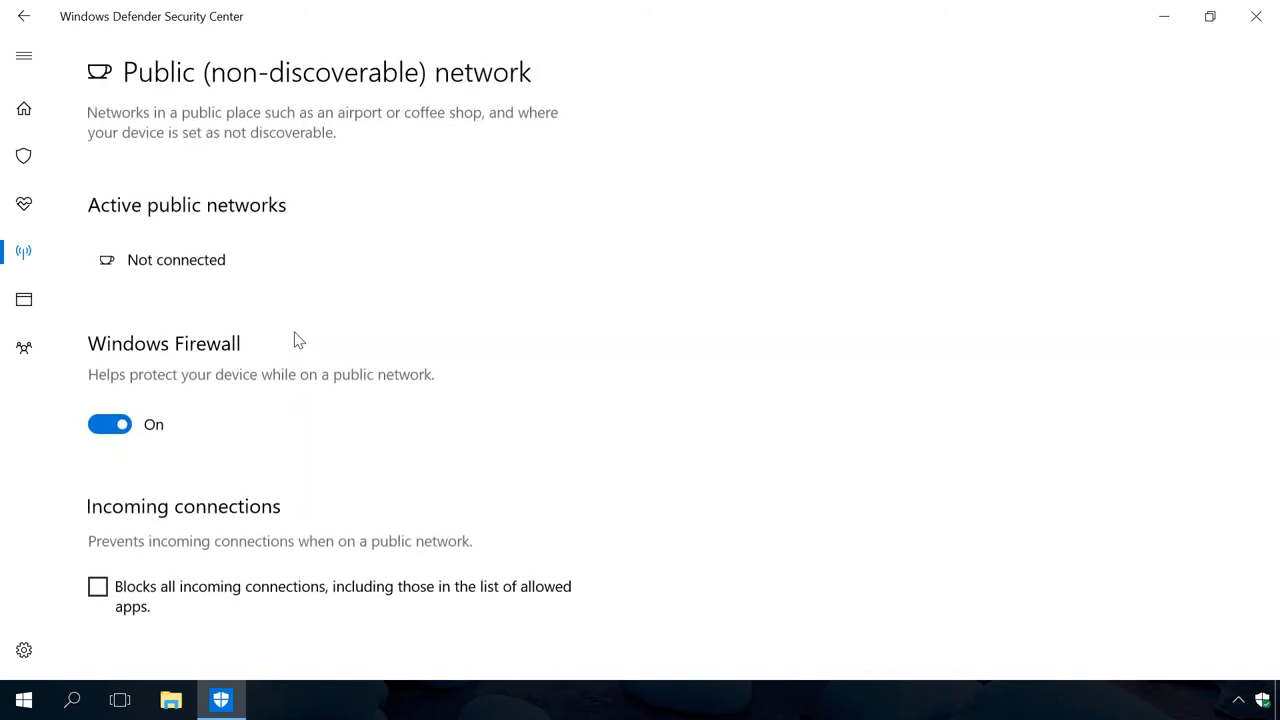
{"action": "left_click", "coordinate": [110, 424]}
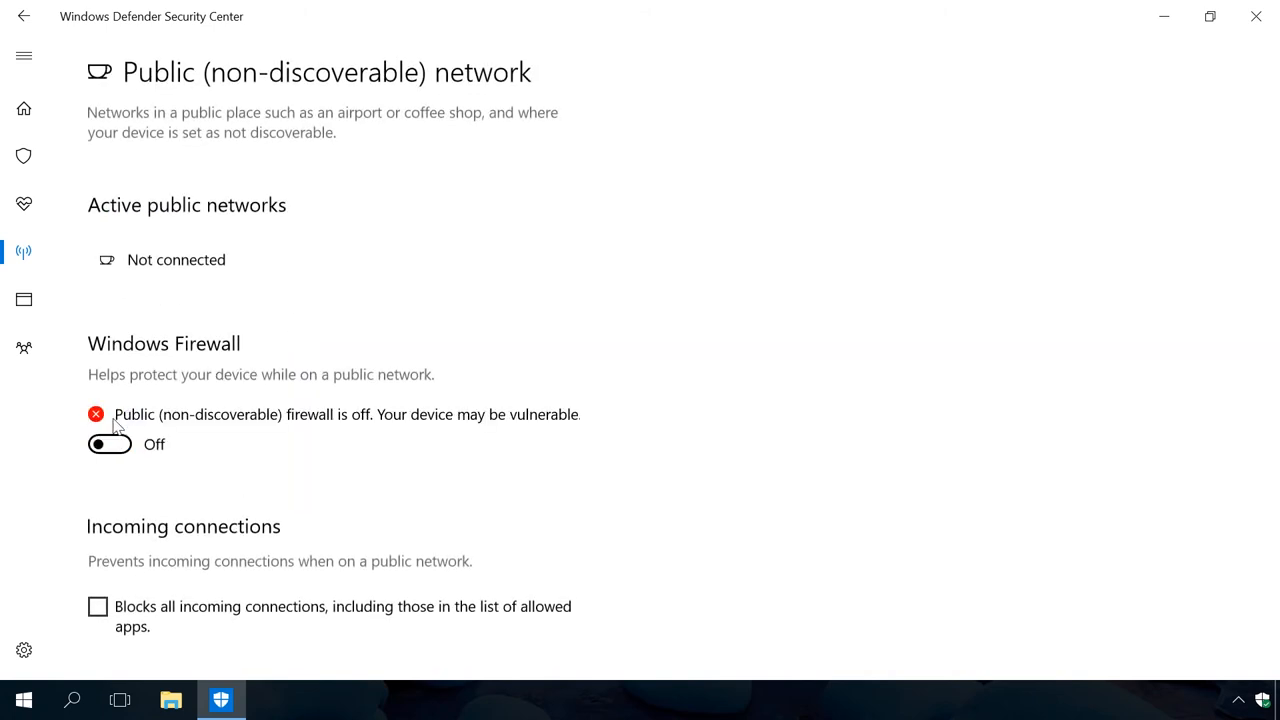
{"action": "left_click", "coordinate": [110, 444]}
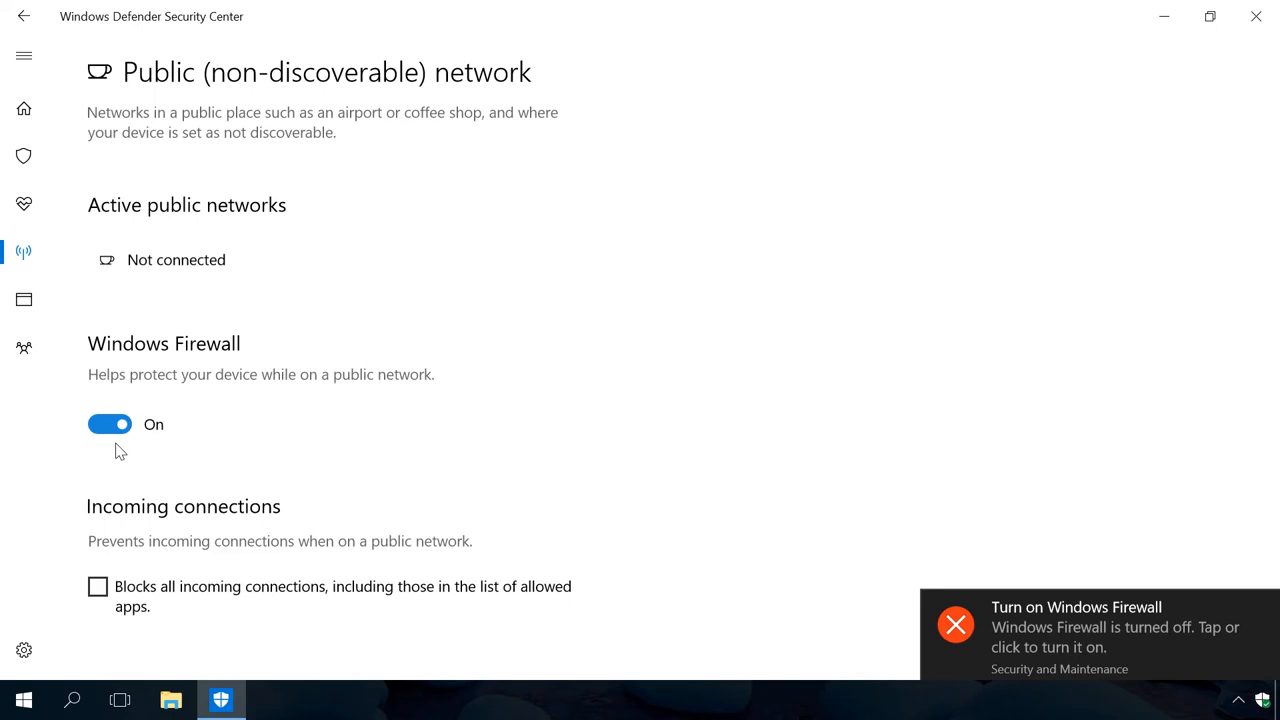
Step: Toggle 'Blocks all incoming connections' on and off again, then return to the home overview
{"action": "left_click", "coordinate": [98, 586]}
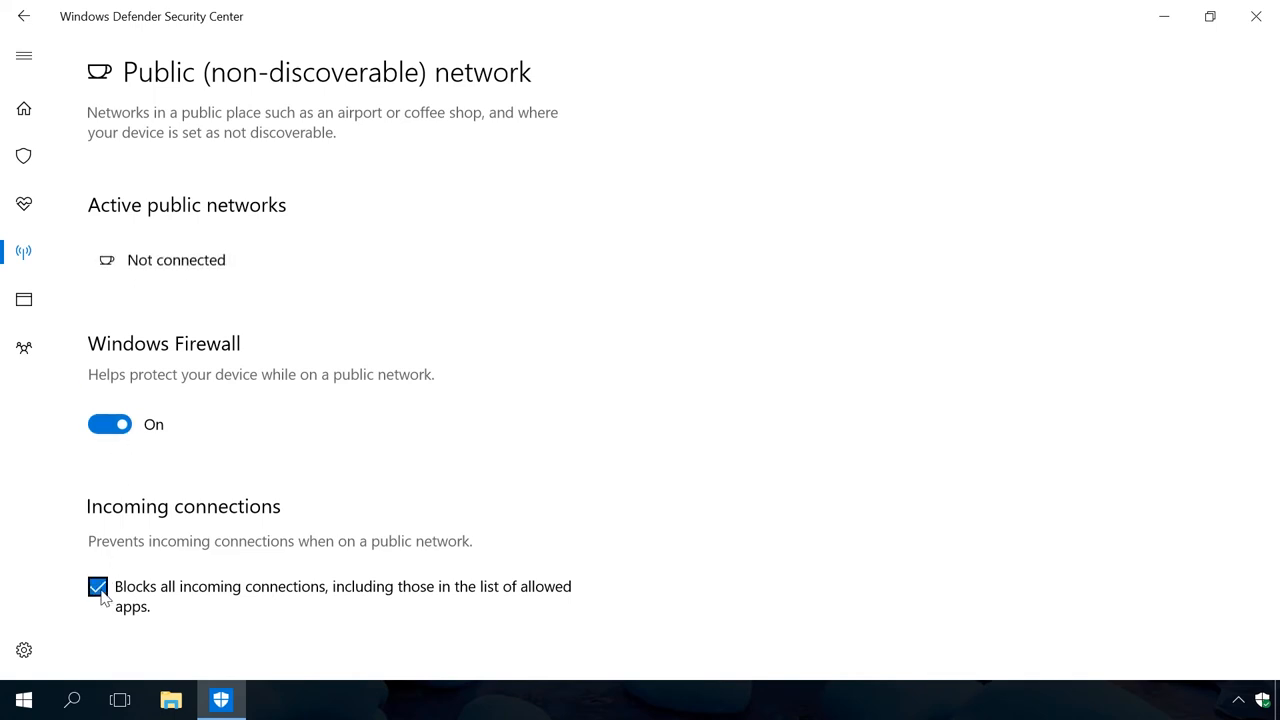
{"action": "left_click", "coordinate": [98, 586]}
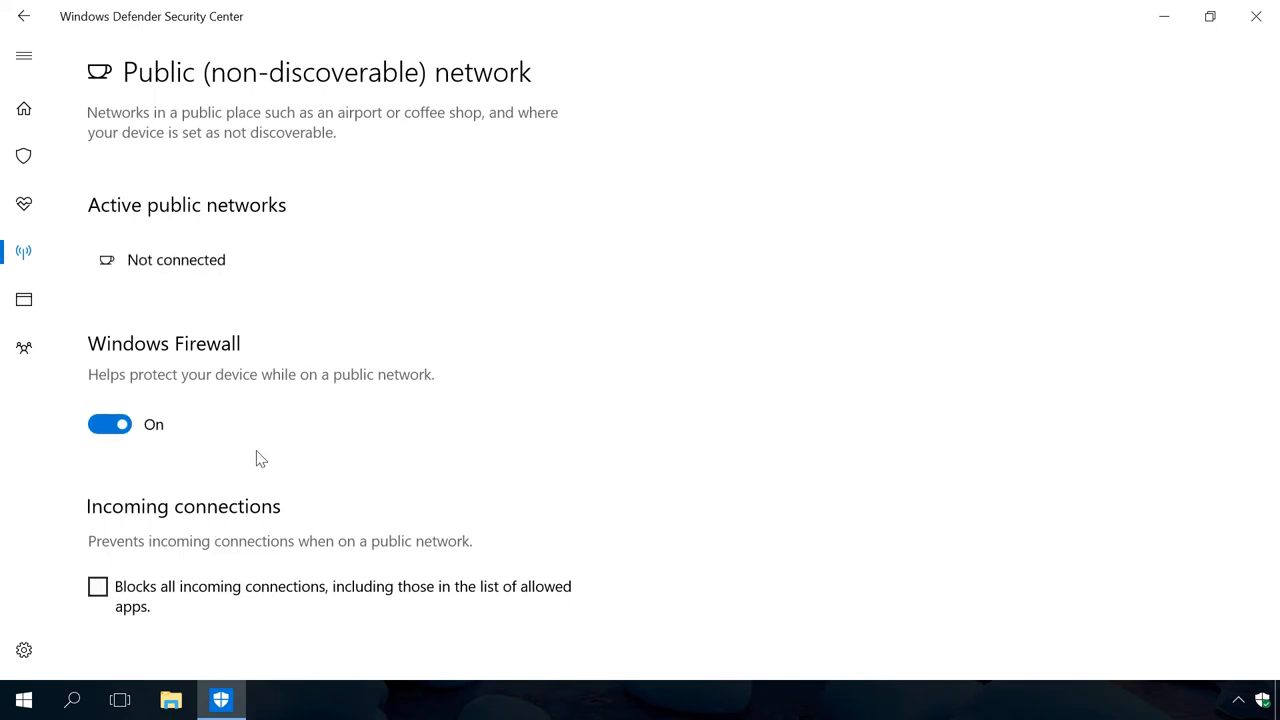
{"action": "left_click", "coordinate": [24, 16]}
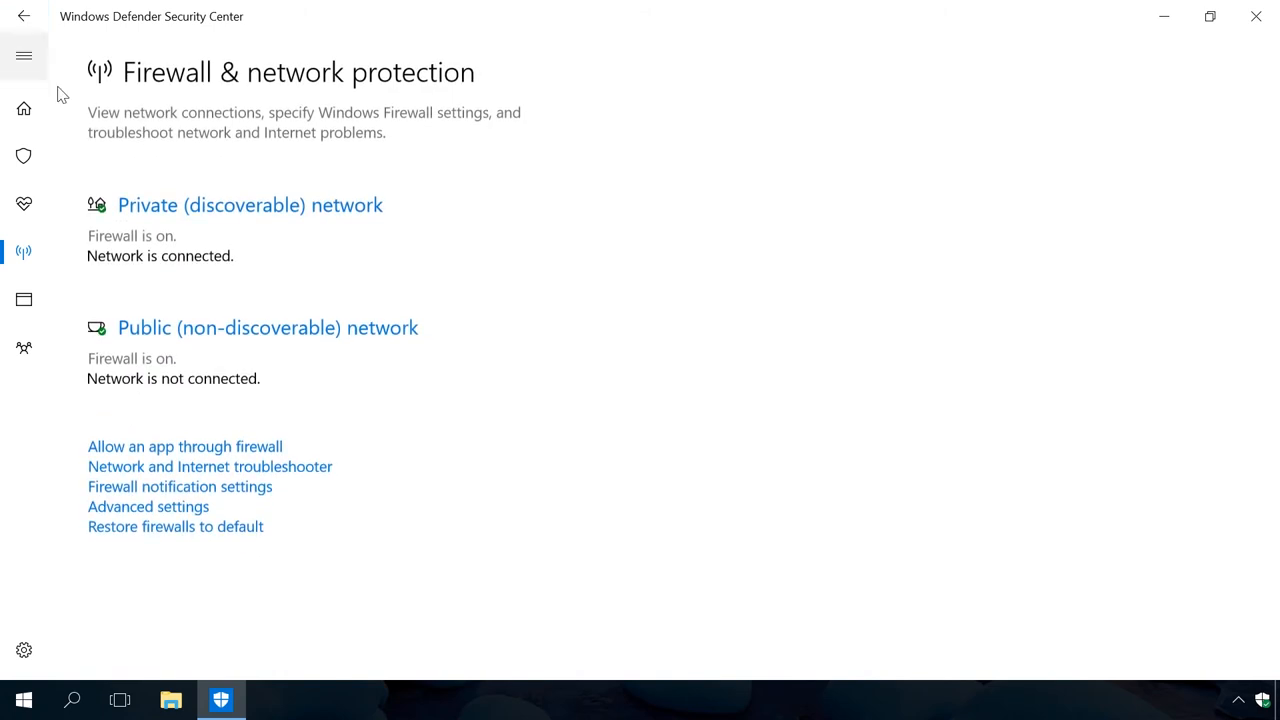
{"action": "mouse_move", "coordinate": [140, 558]}
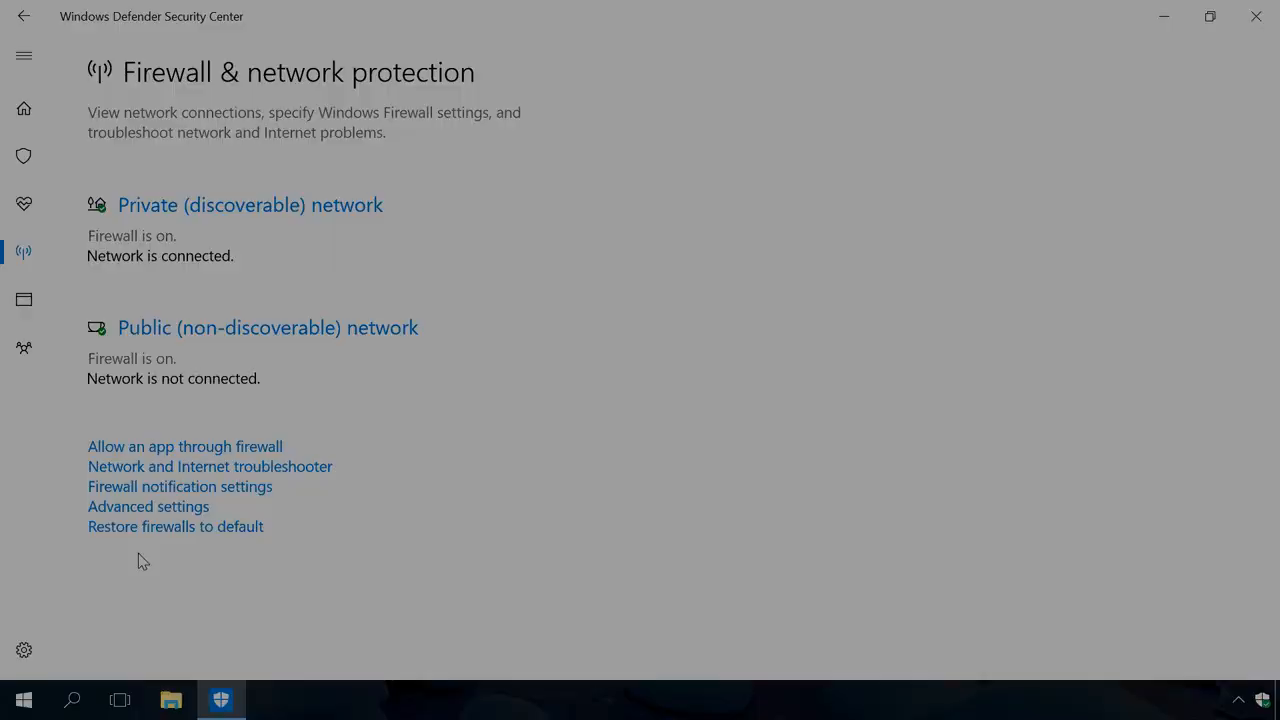
{"action": "left_click", "coordinate": [24, 108]}
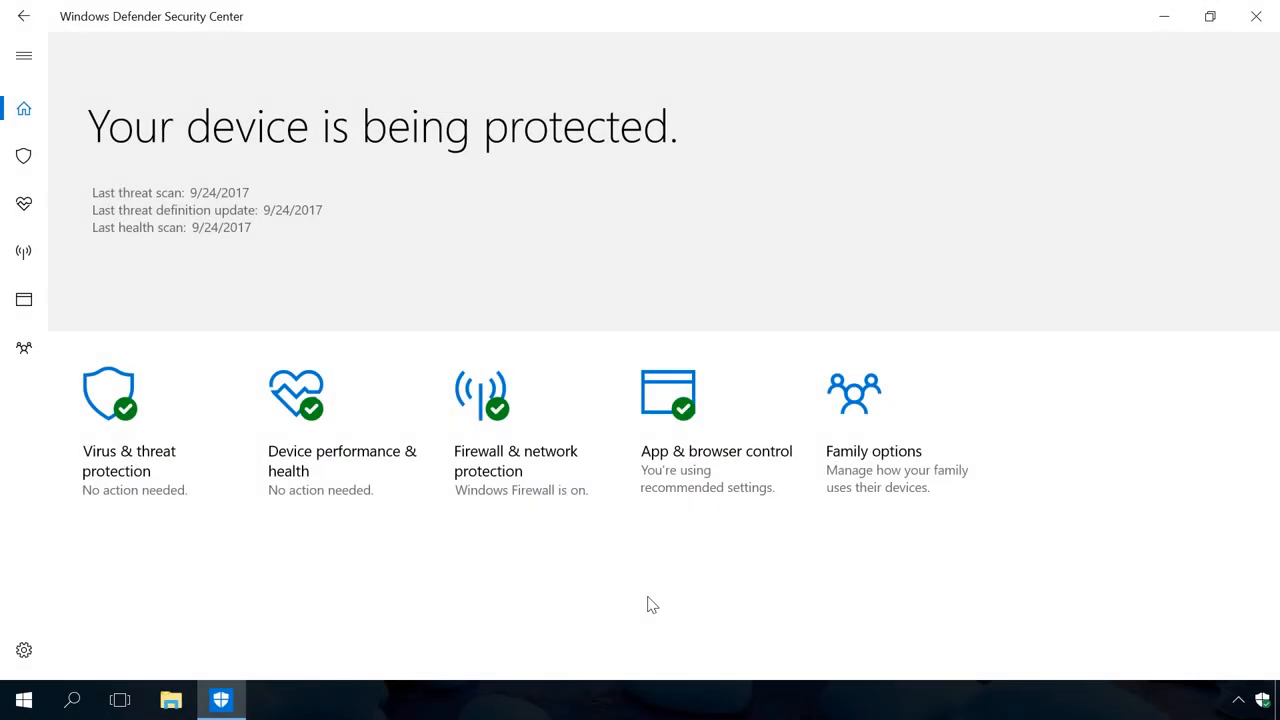
{"action": "mouse_move", "coordinate": [716, 432]}
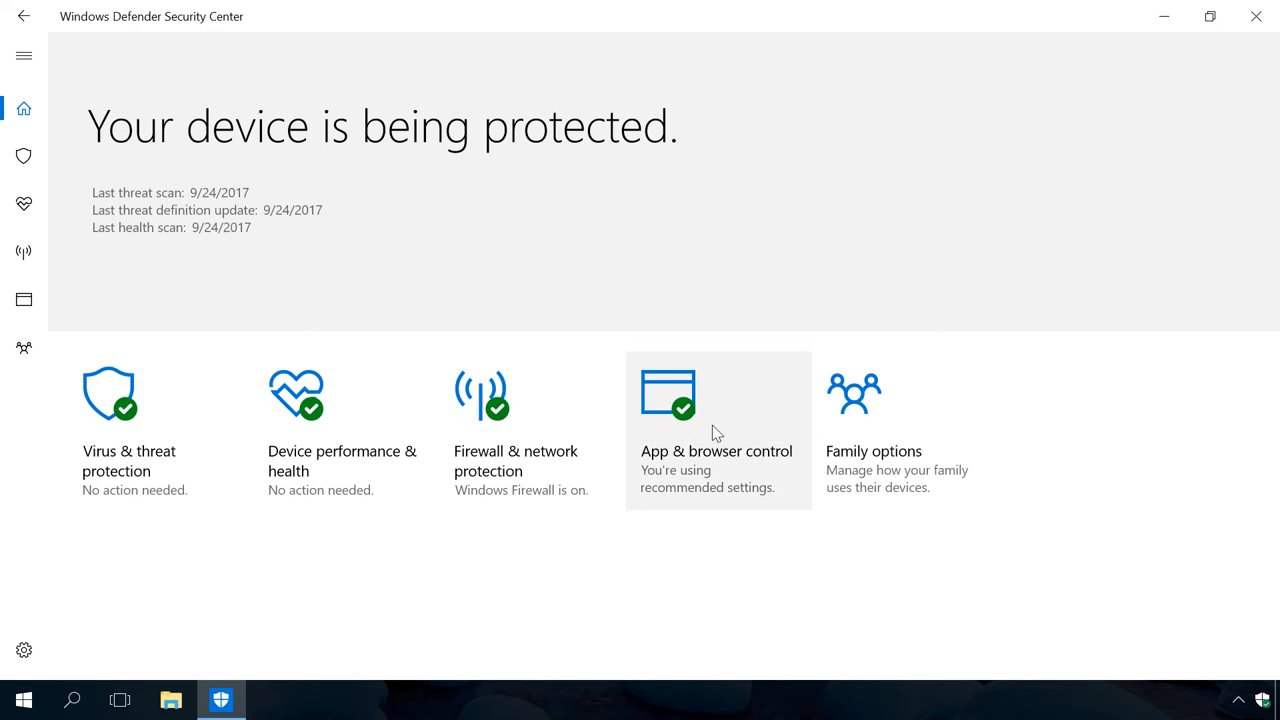
Step: Review App & browser control SmartScreen options left at Warn, then return home
{"action": "left_click", "coordinate": [716, 430]}
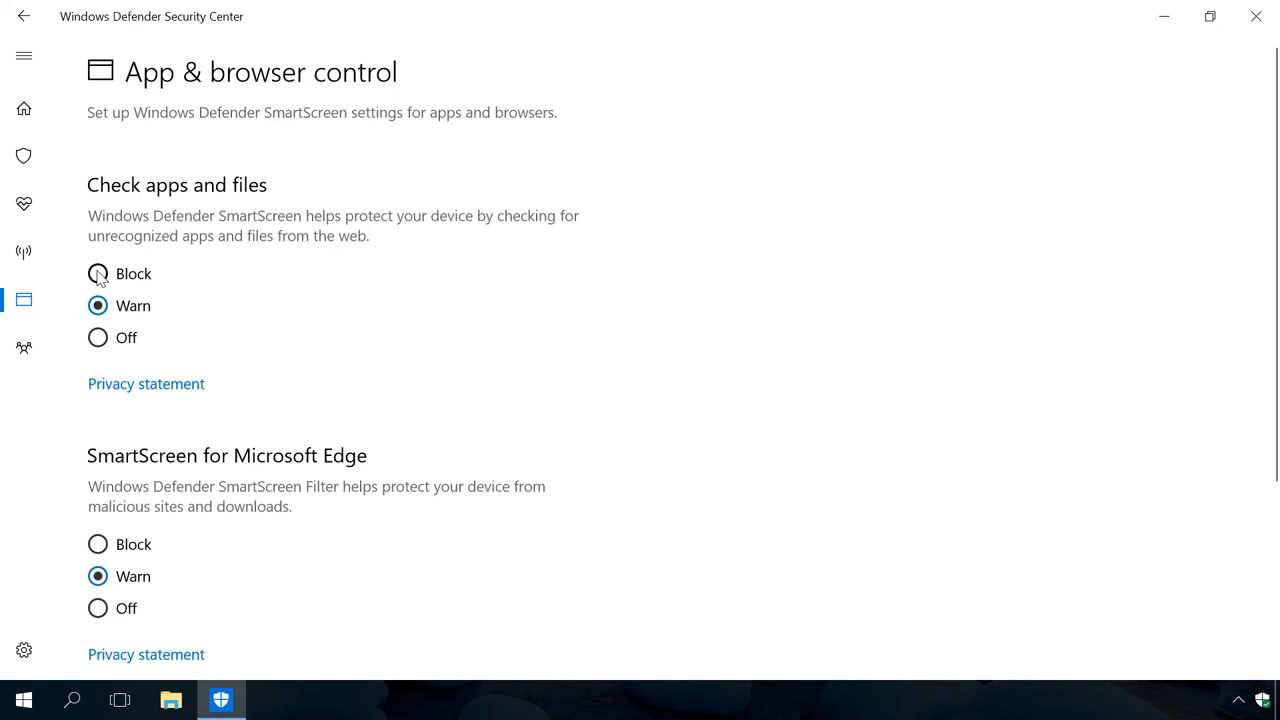
{"action": "scroll", "scroll_direction": "down", "scroll_amount": 3}
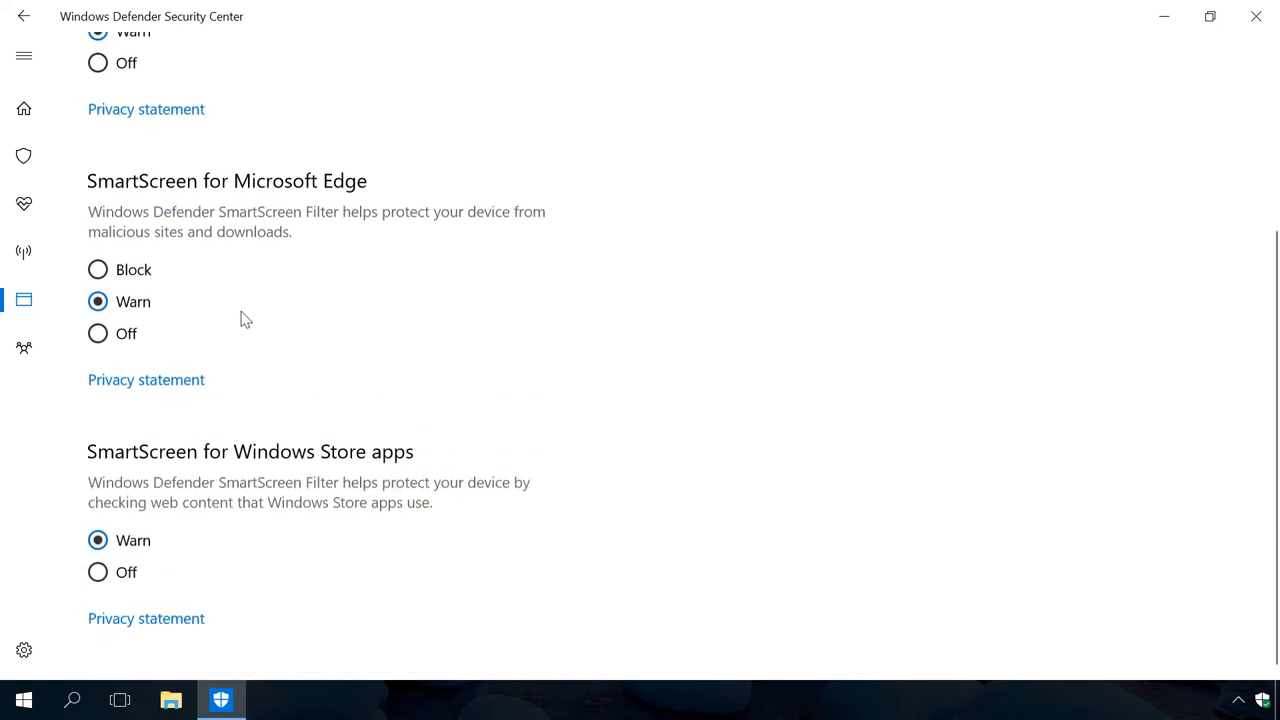
{"action": "mouse_move", "coordinate": [236, 316]}
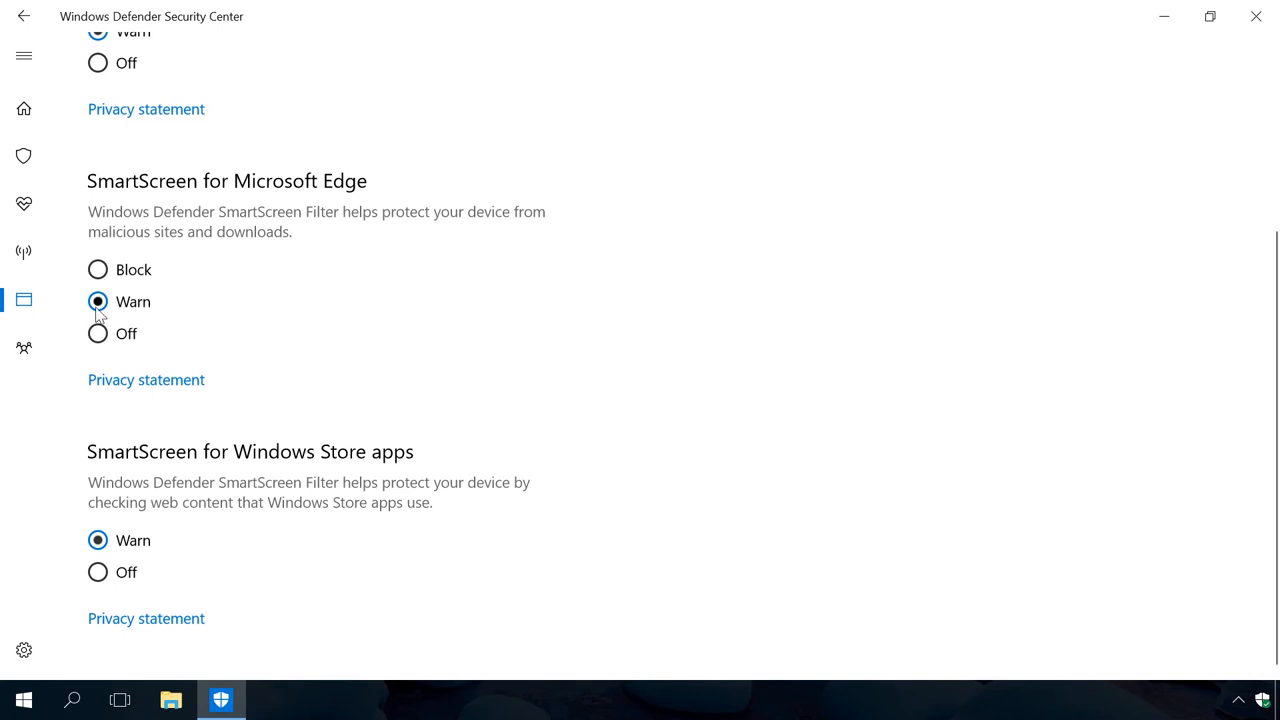
{"action": "mouse_move", "coordinate": [98, 270]}
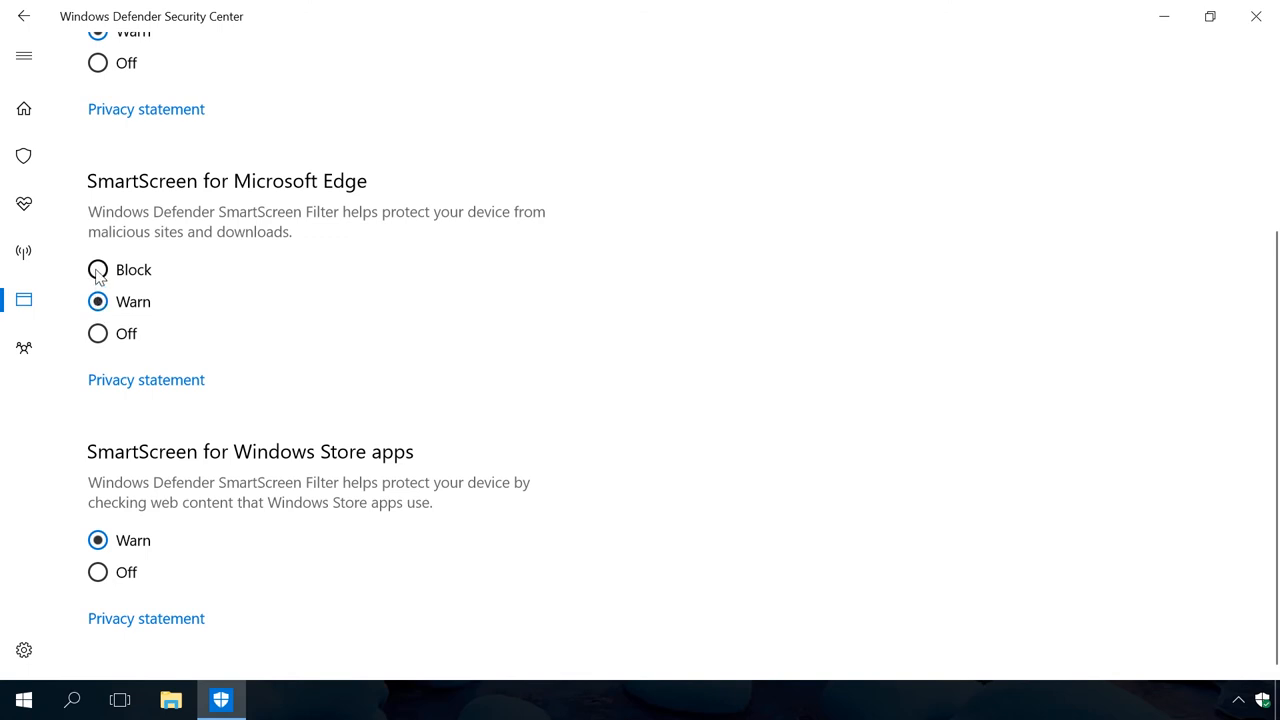
{"action": "mouse_move", "coordinate": [168, 430]}
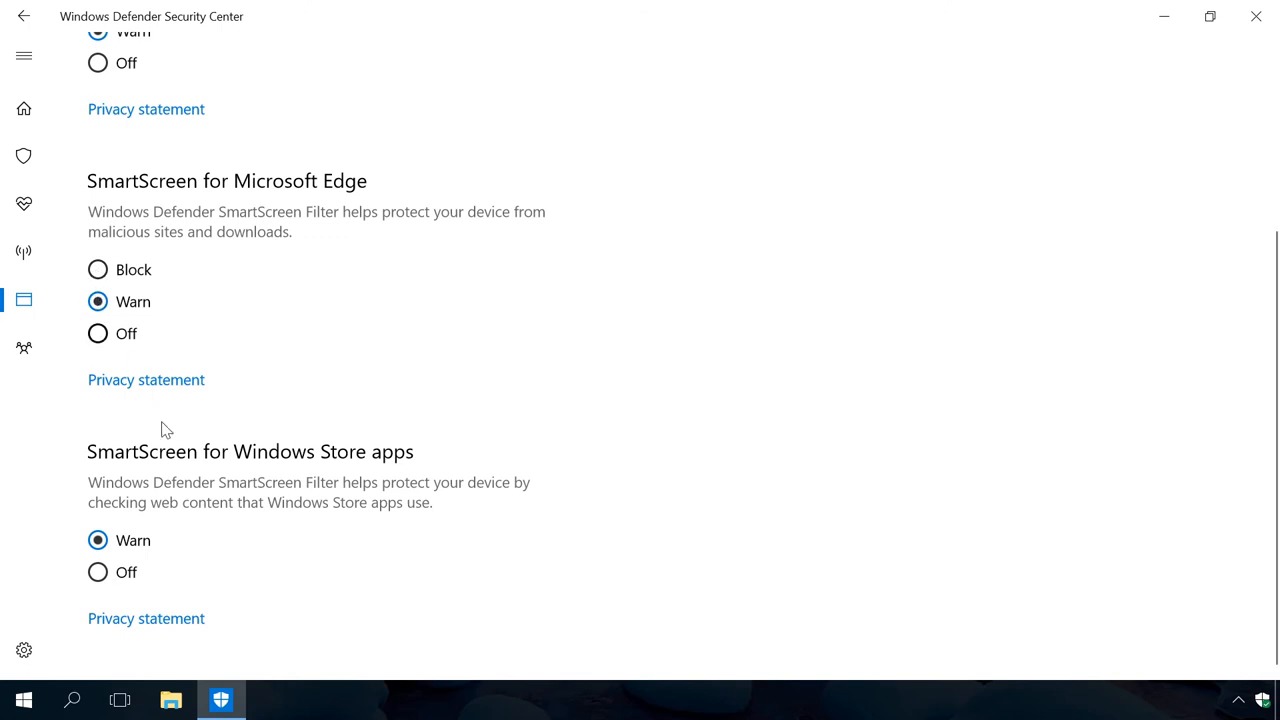
{"action": "mouse_move", "coordinate": [196, 550]}
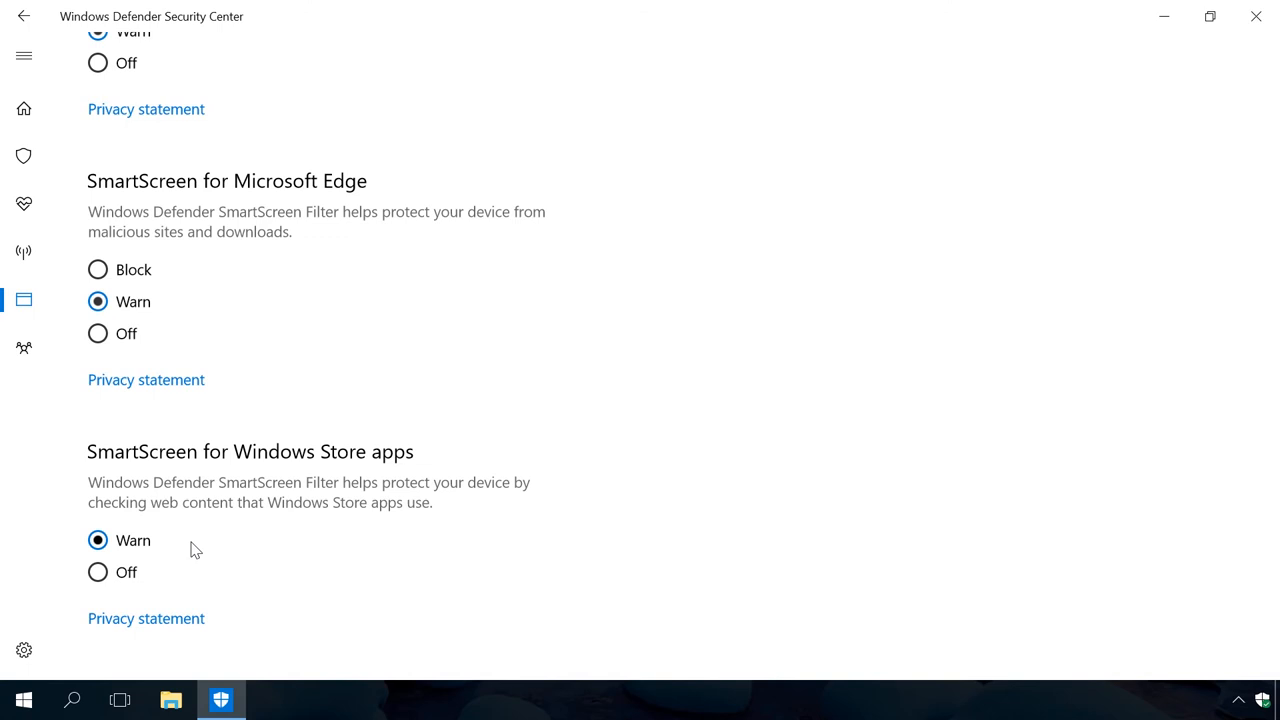
{"action": "mouse_move", "coordinate": [98, 540]}
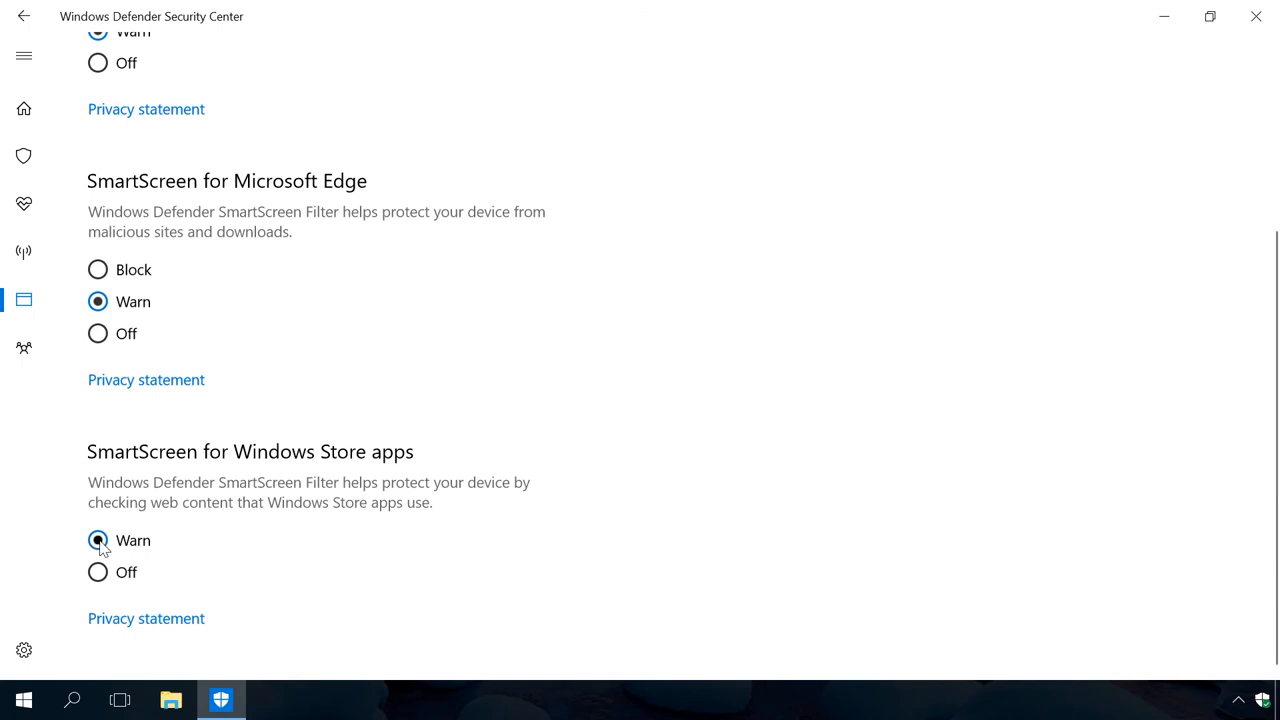
{"action": "mouse_move", "coordinate": [98, 572]}
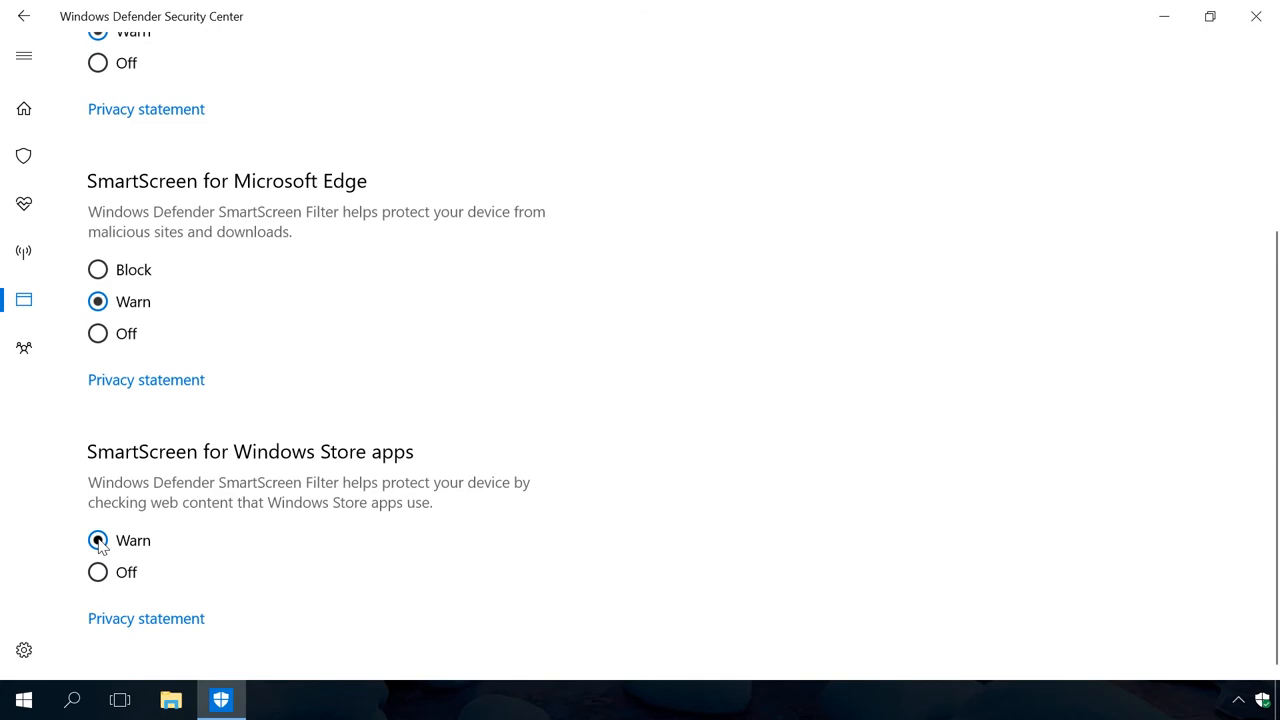
{"action": "left_click", "coordinate": [24, 108]}
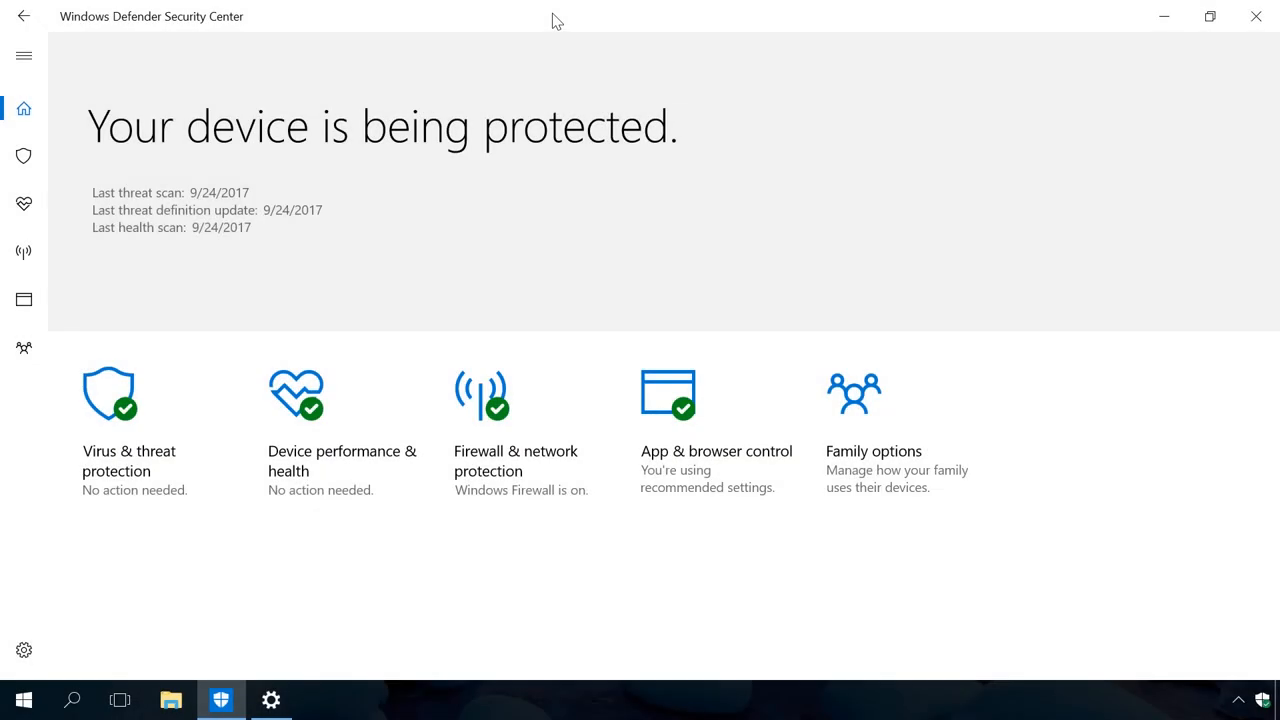
{"action": "mouse_move", "coordinate": [848, 410]}
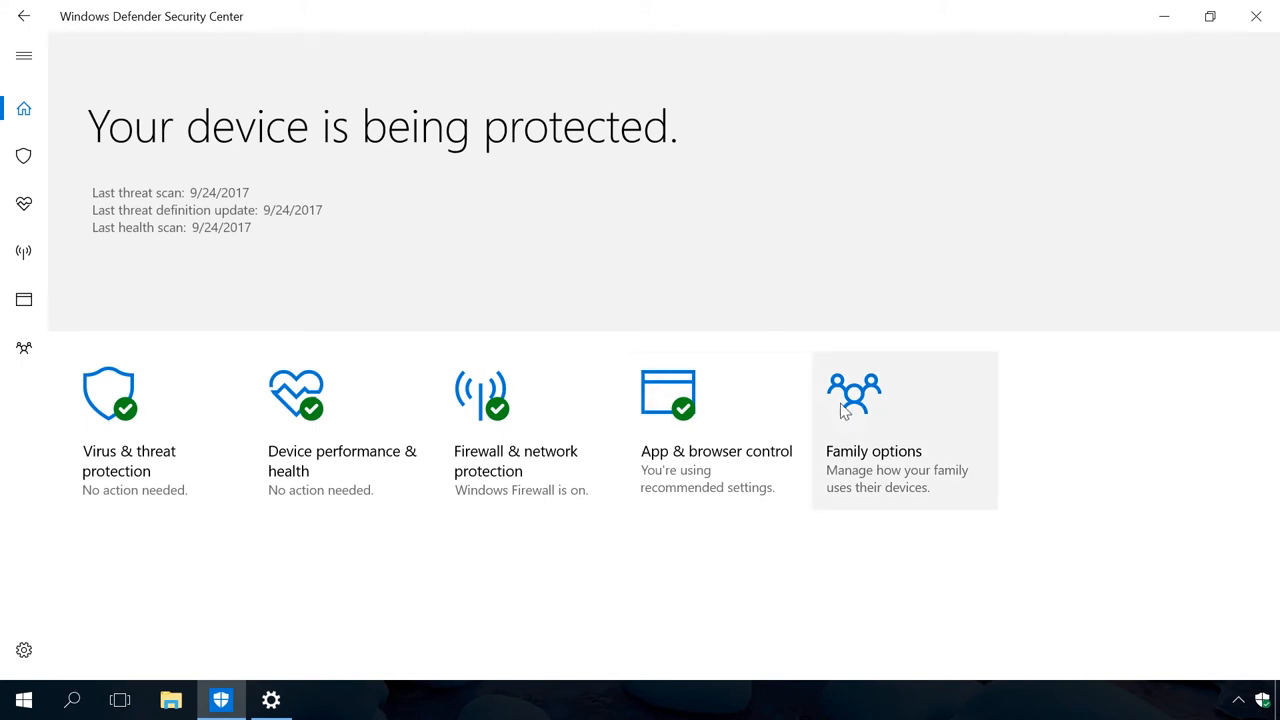
Step: Go to the Family options page from the home tiles
{"action": "left_click", "coordinate": [872, 450]}
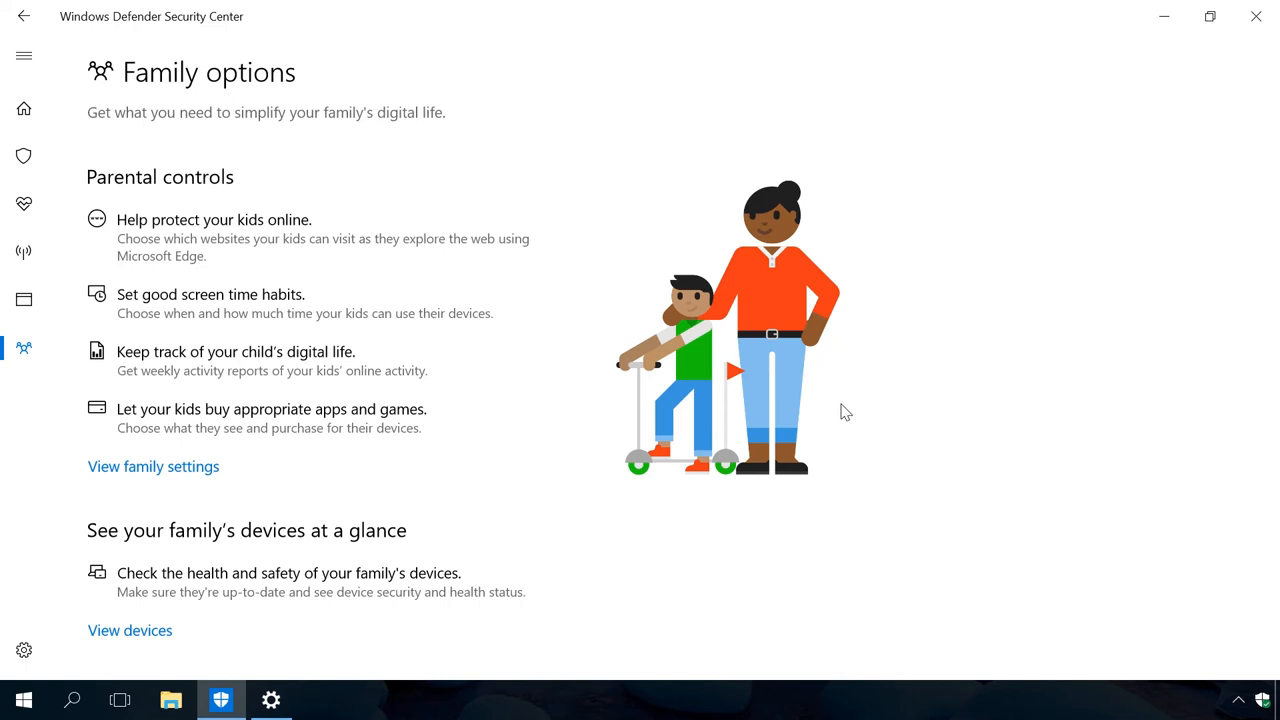
{"action": "mouse_move", "coordinate": [444, 420]}
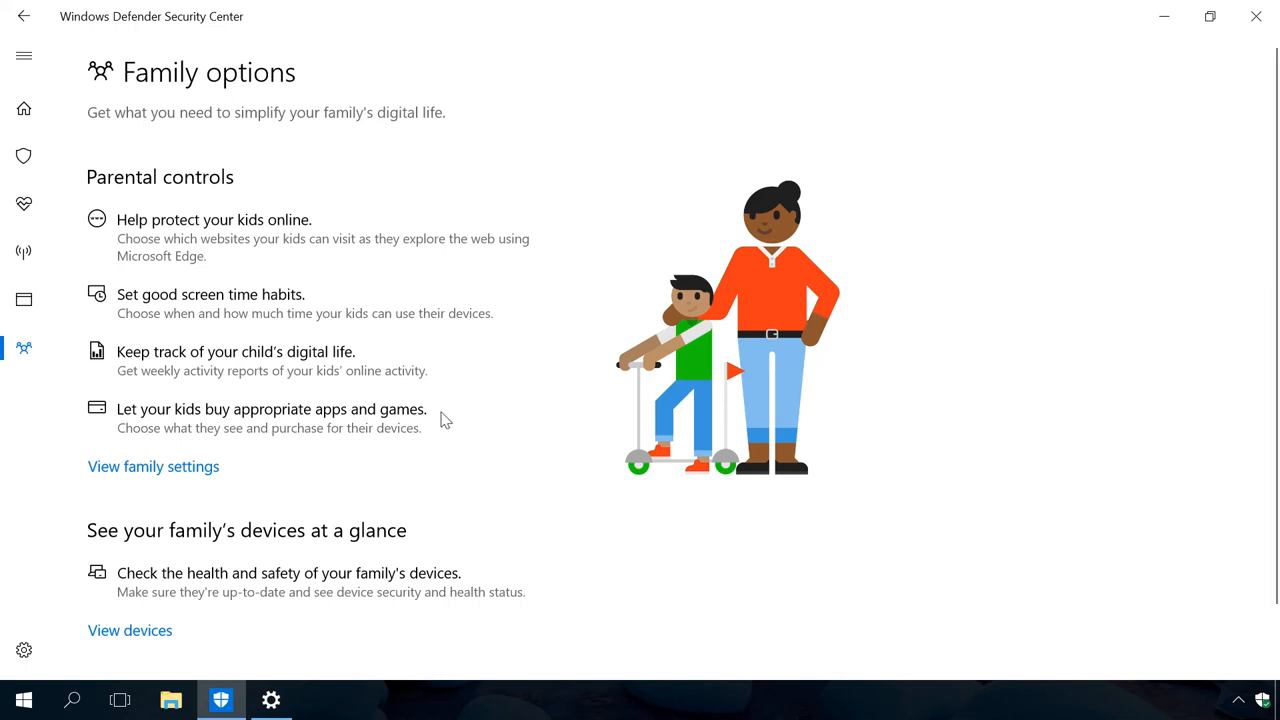
{"action": "mouse_move", "coordinate": [190, 468]}
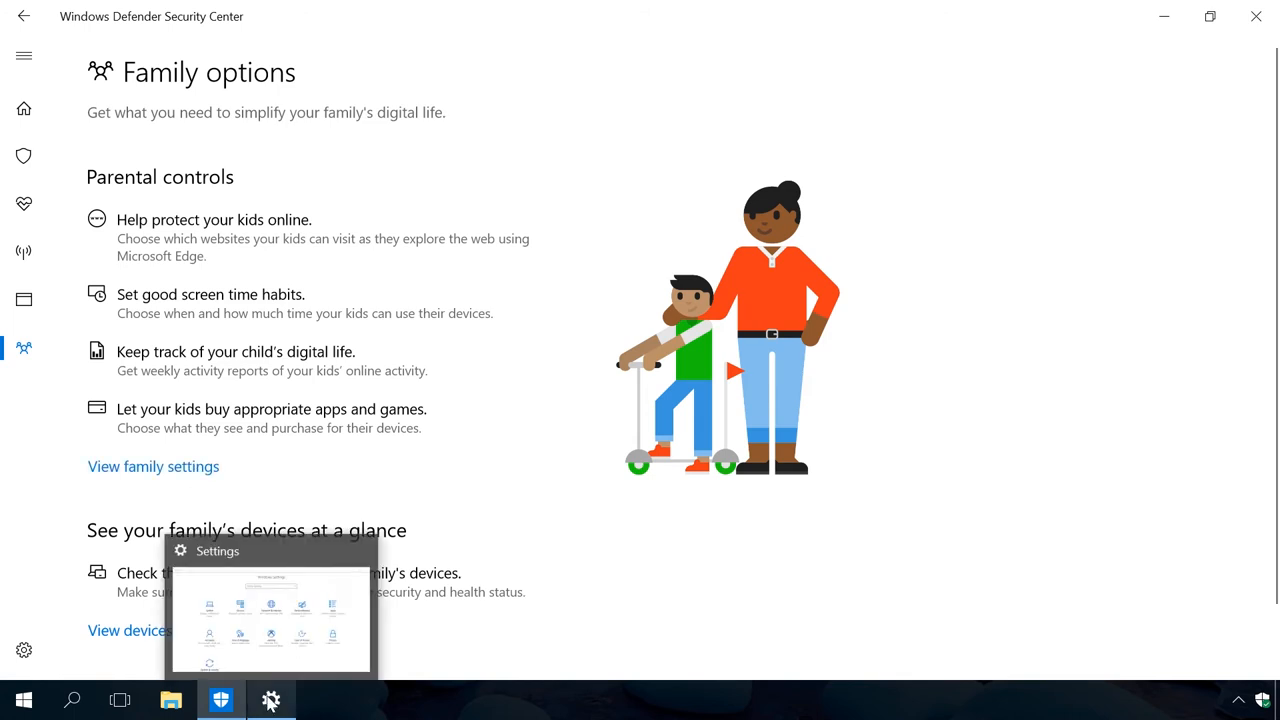
Step: In Settings, view Accounts > Family & other people, then close Settings
{"action": "left_click", "coordinate": [272, 700]}
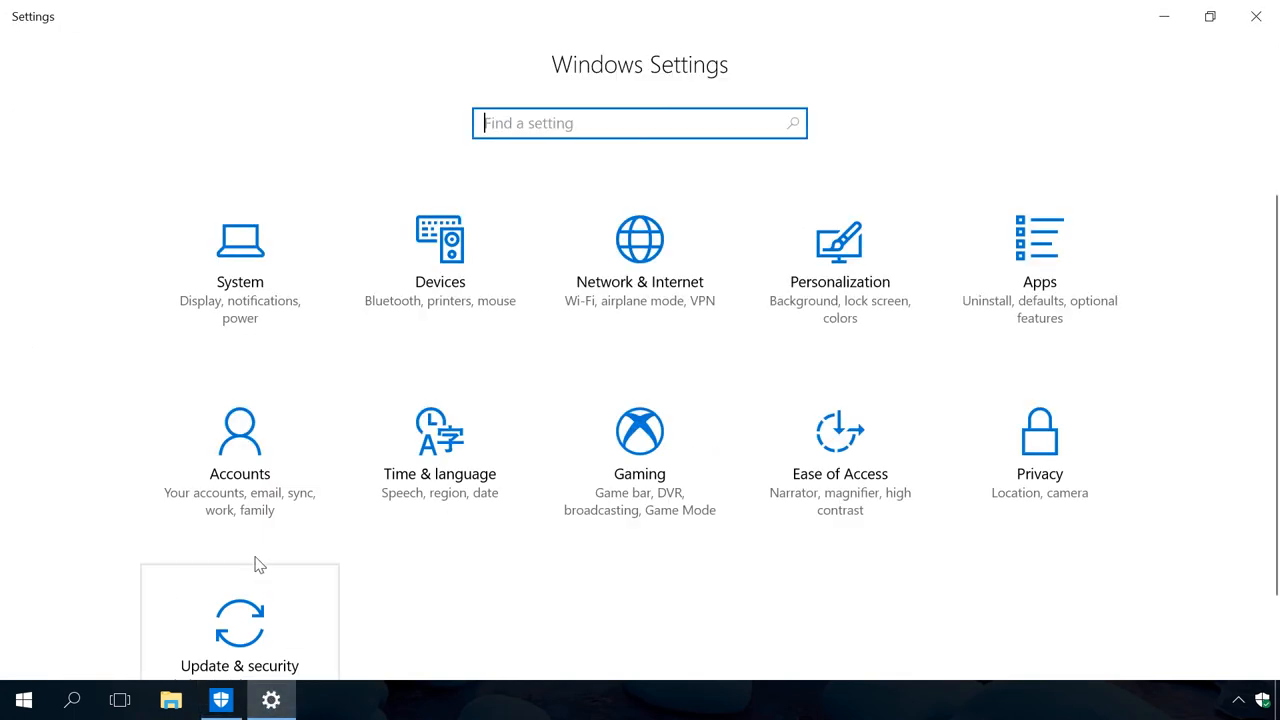
{"action": "left_click", "coordinate": [240, 440]}
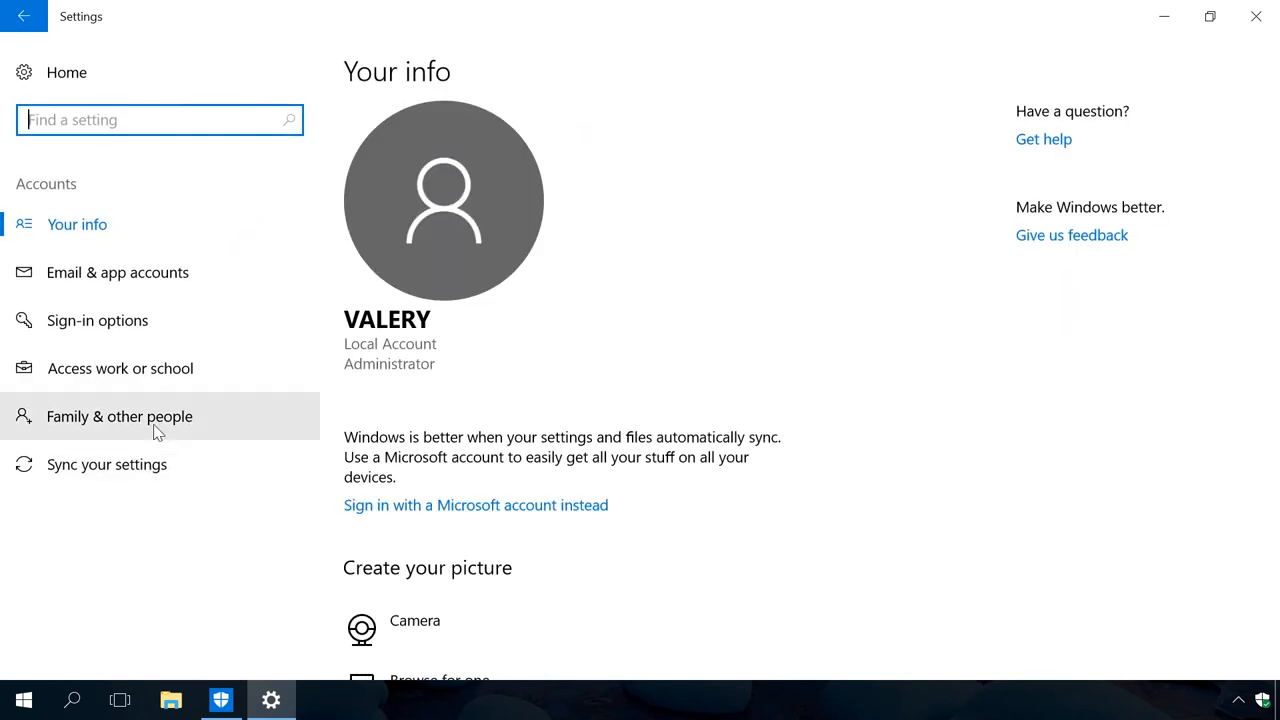
{"action": "left_click", "coordinate": [120, 416]}
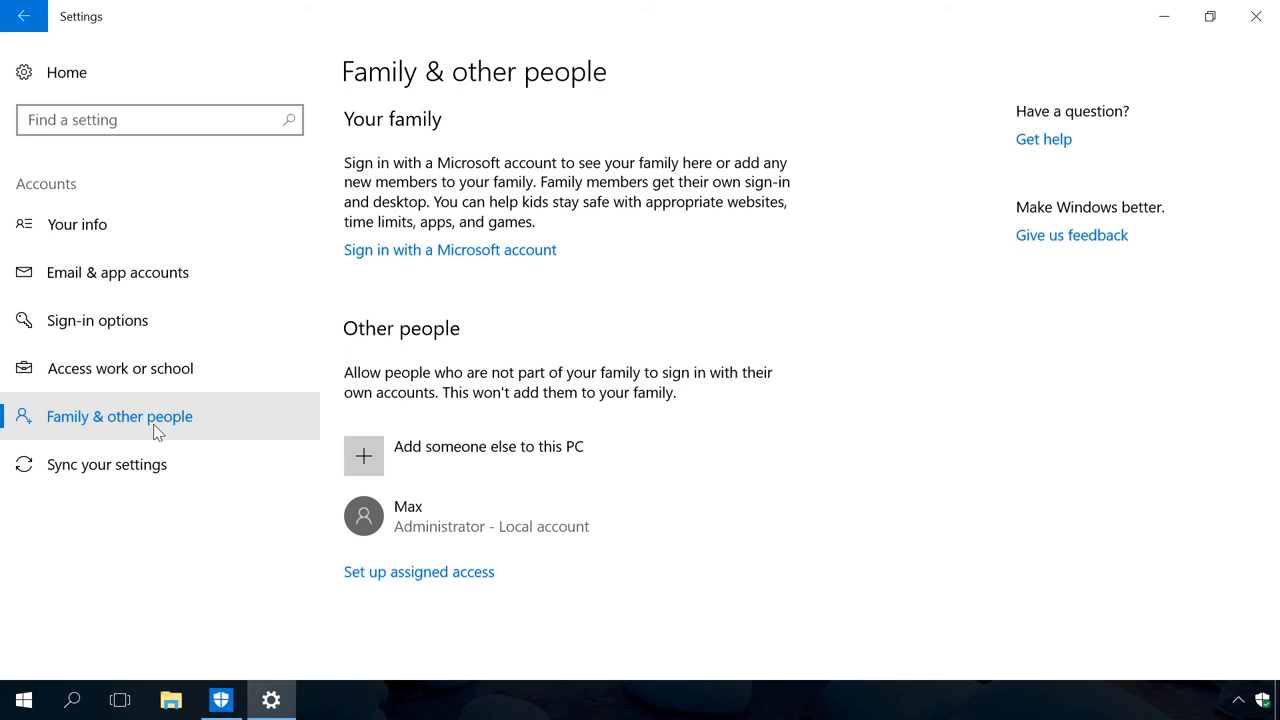
{"action": "mouse_move", "coordinate": [436, 460]}
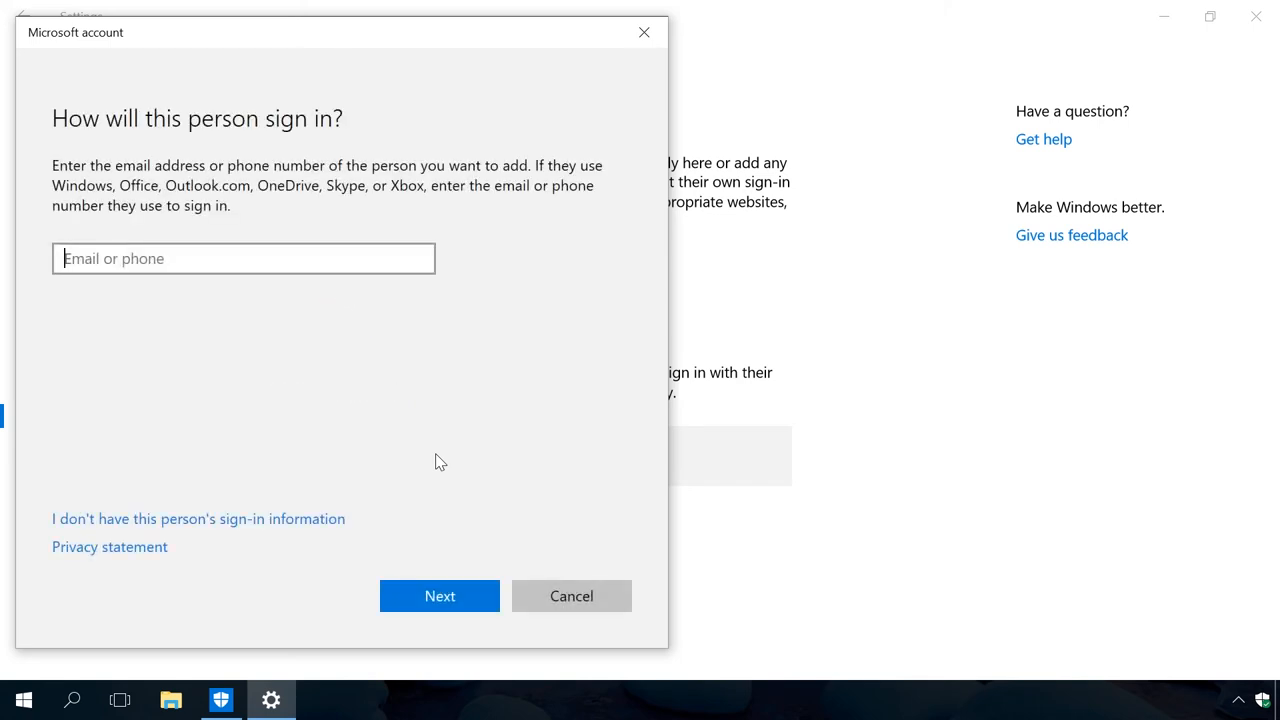
{"action": "mouse_move", "coordinate": [554, 328]}
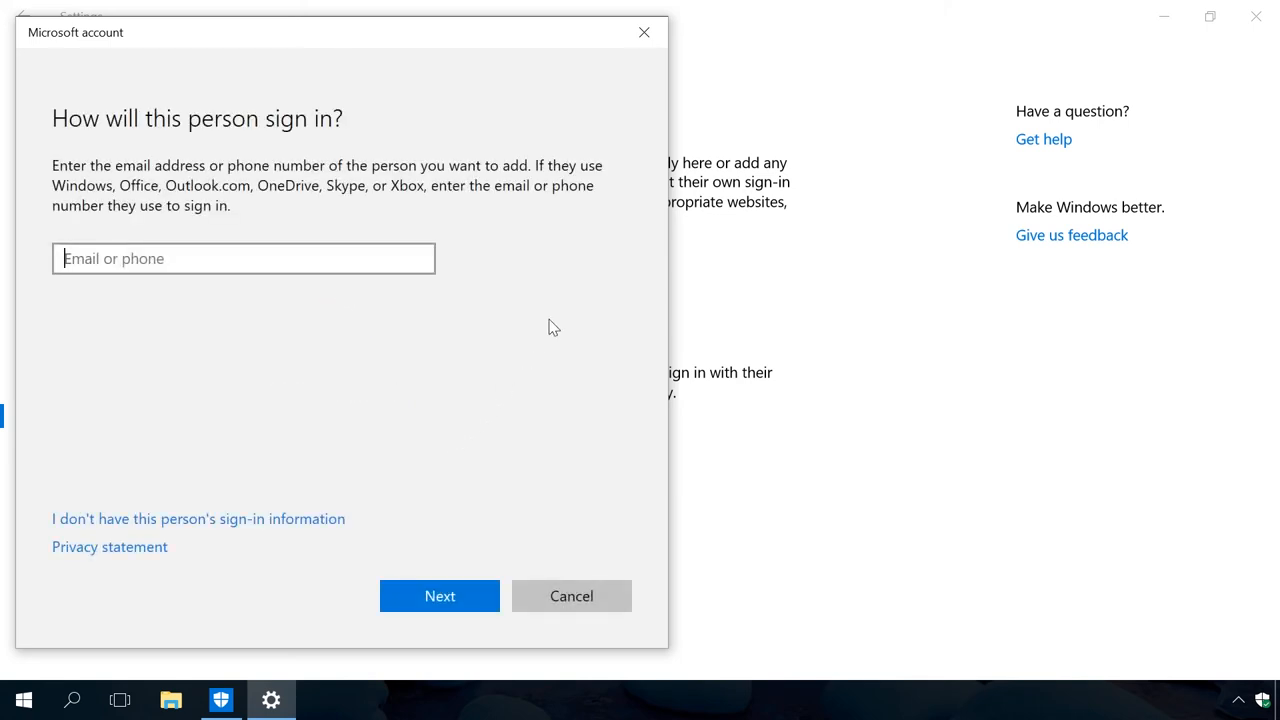
{"action": "left_click", "coordinate": [572, 596]}
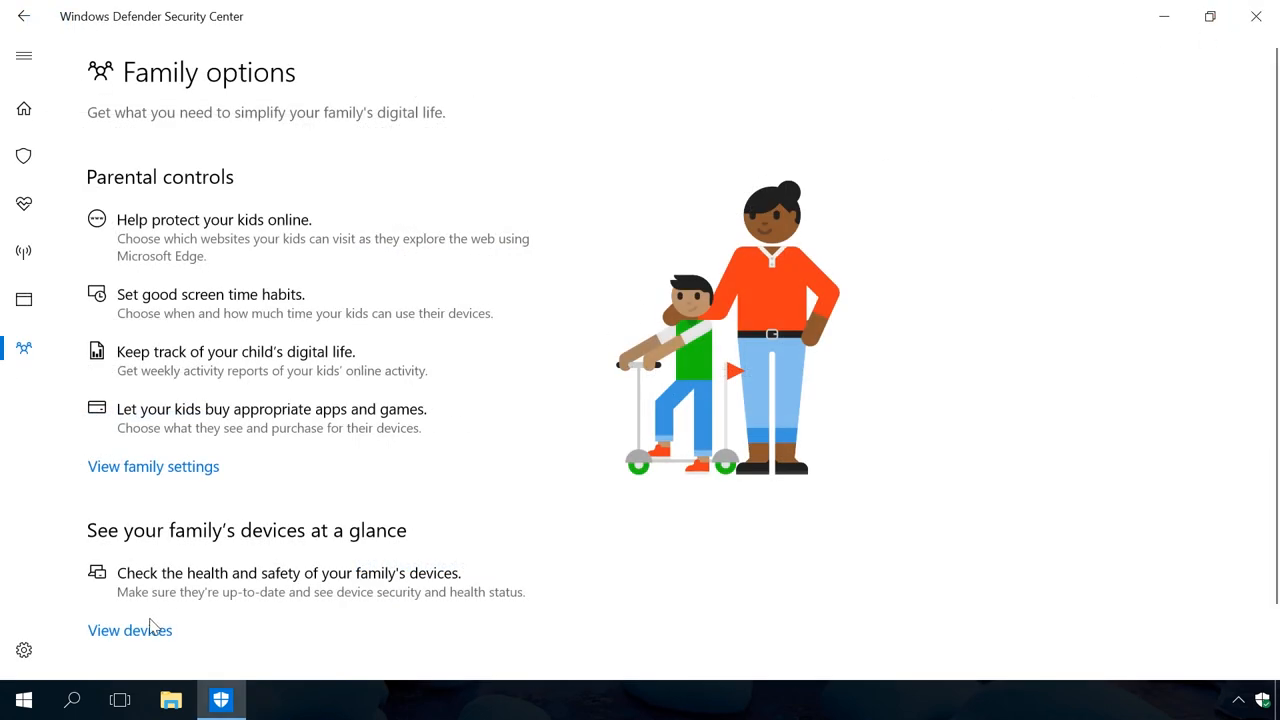
{"action": "mouse_move", "coordinate": [140, 636]}
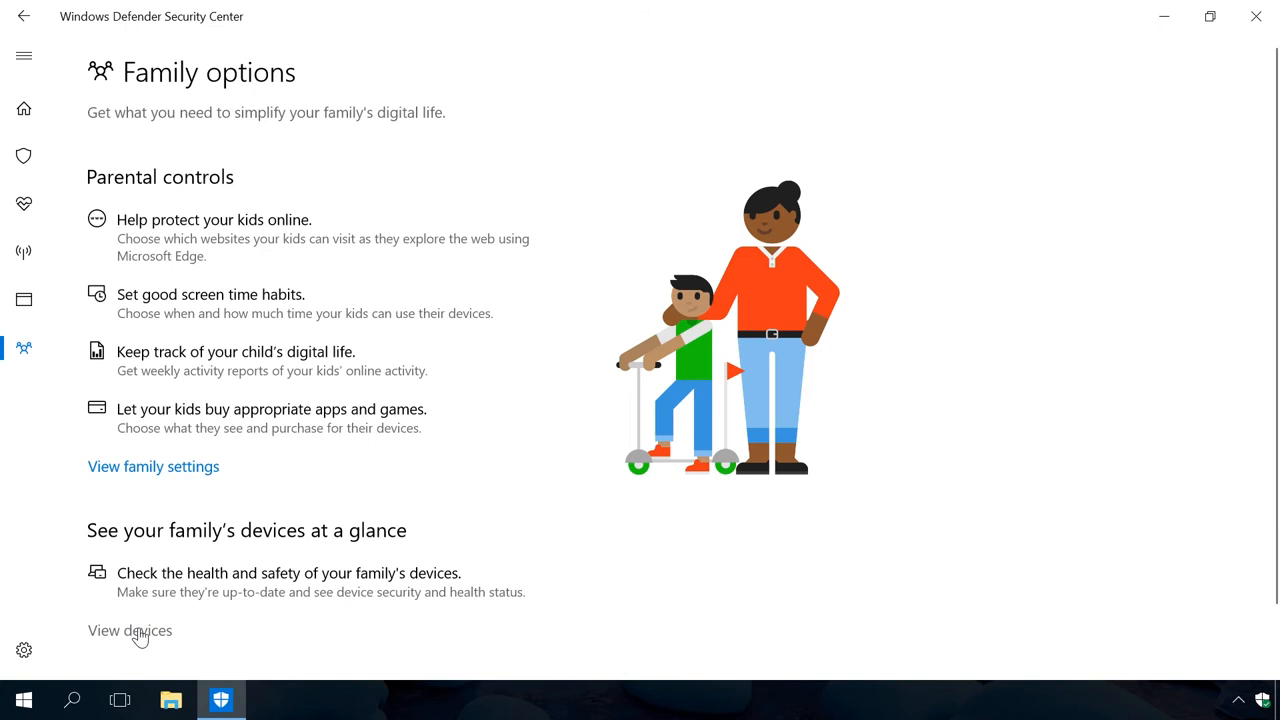
Step: Close the Windows Defender Security Center window, leaving the desktop
{"action": "left_click", "coordinate": [1256, 16]}
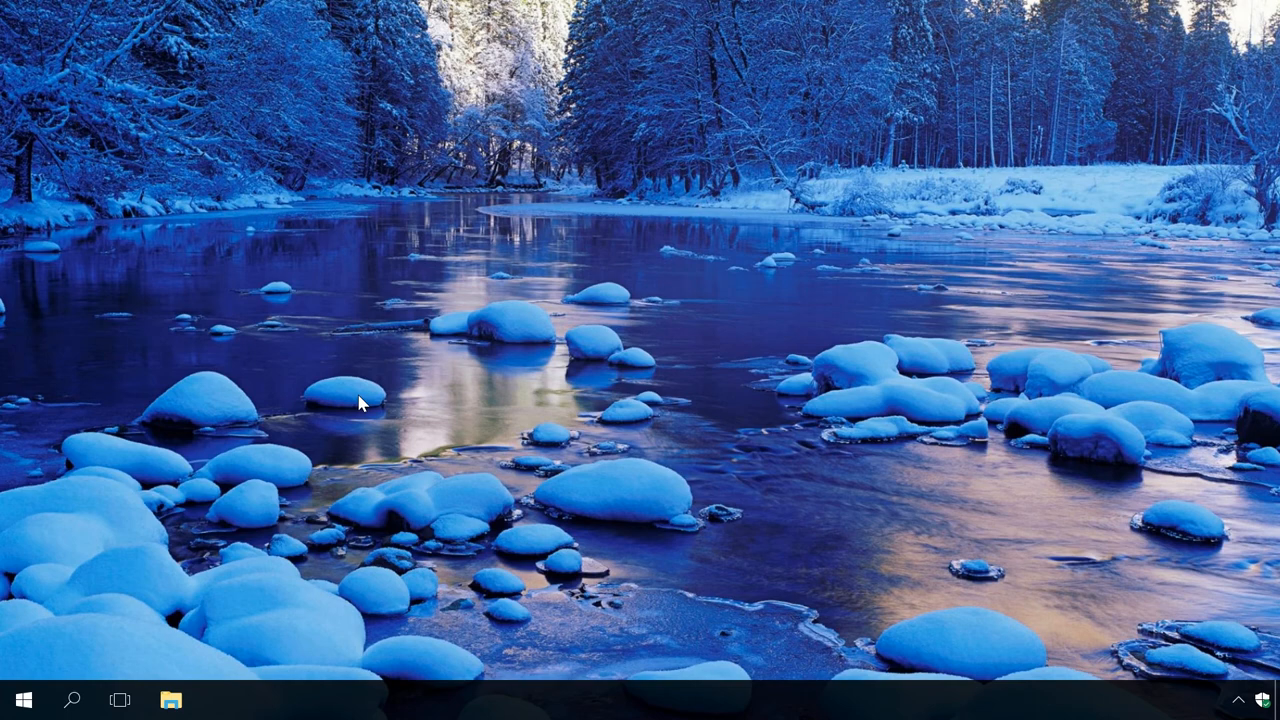
Step: In an administrator PowerShell, run Set-MpPreference -DisableRemovableDriveScanning $False and close the console
{"action": "right_click", "coordinate": [24, 700]}
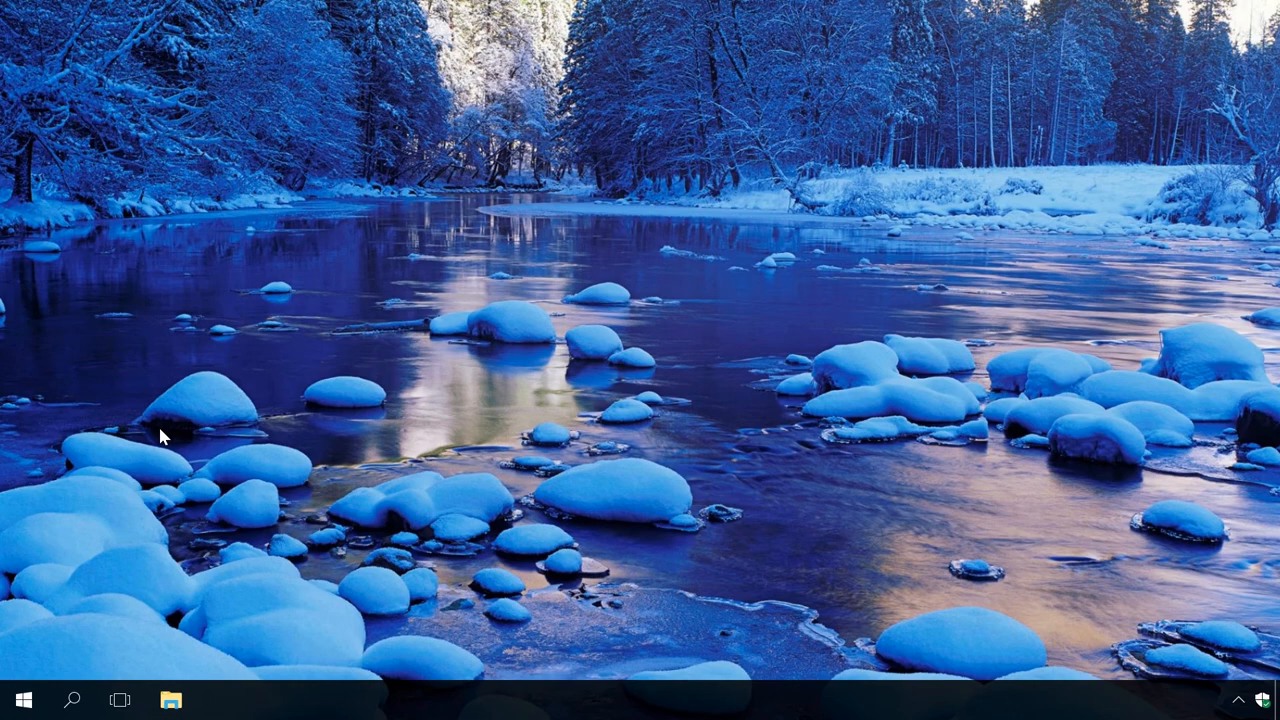
{"action": "left_click", "coordinate": [220, 700]}
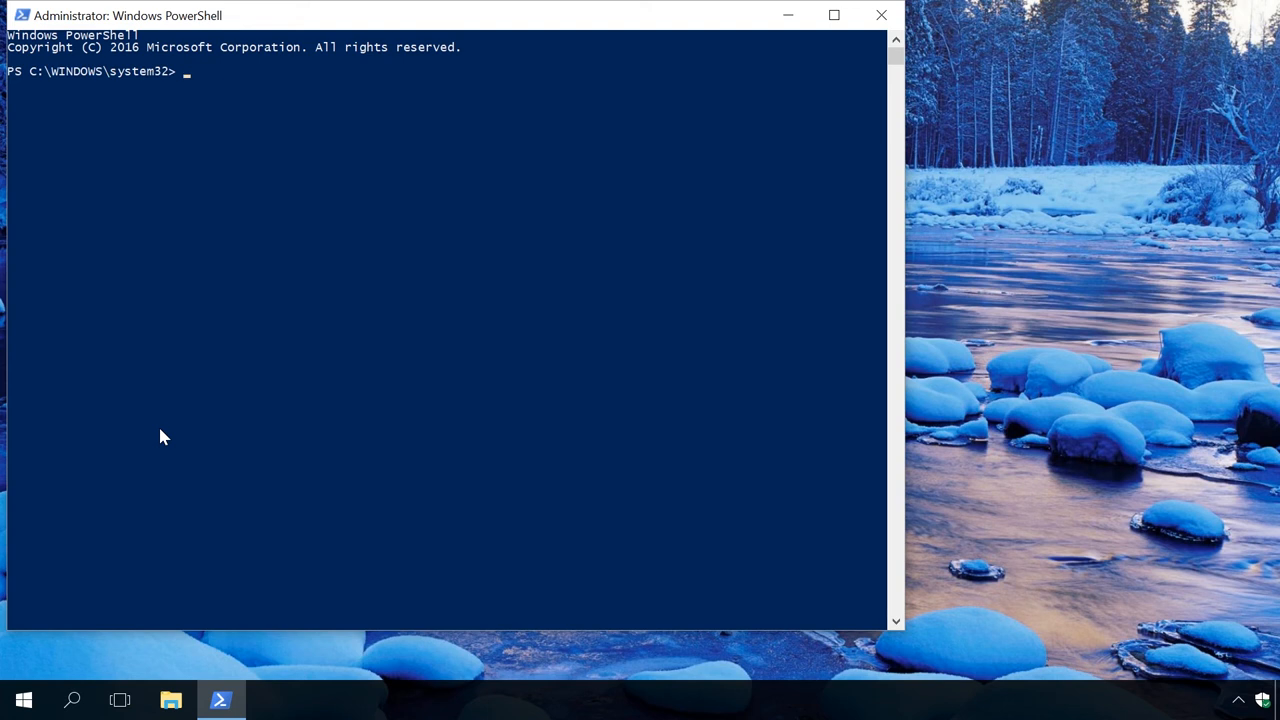
{"action": "type", "text": "Set-MpPreference -DisableRemovableDriveScanning $False"}
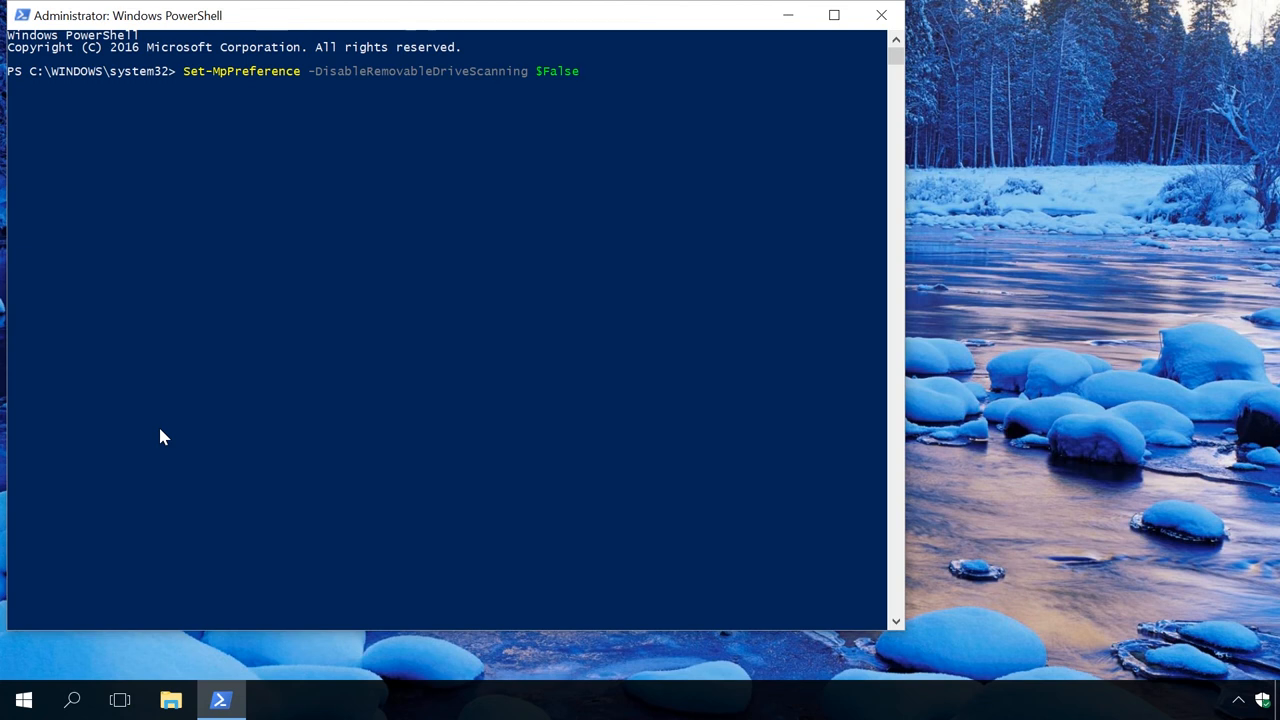
{"action": "key", "text": "Return"}
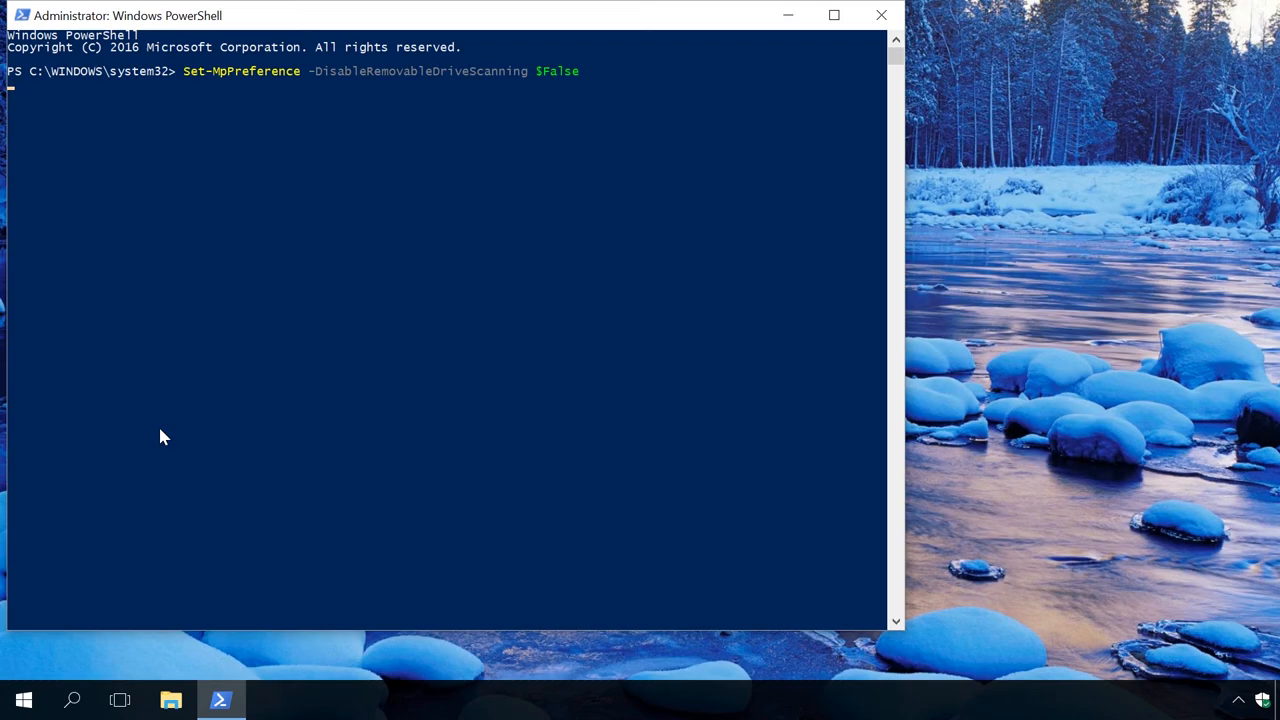
{"action": "left_click", "coordinate": [880, 16]}
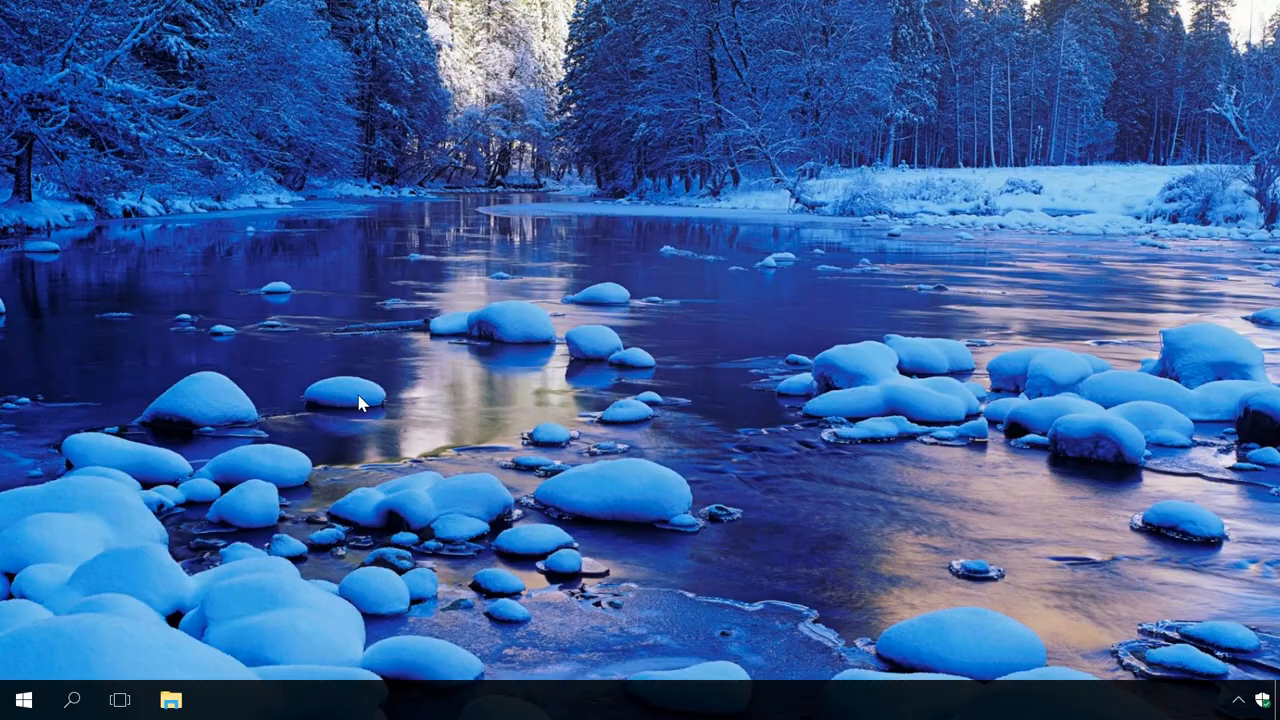
{"action": "mouse_move", "coordinate": [408, 476]}
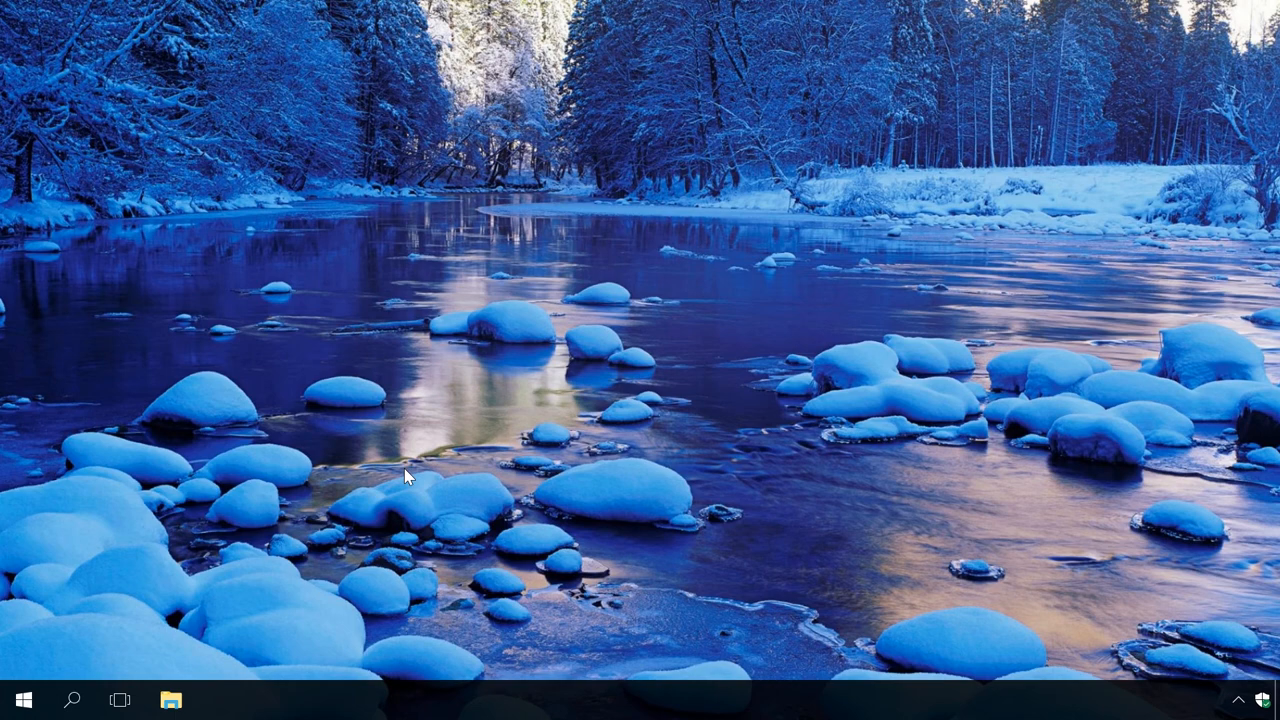
{"action": "mouse_move", "coordinate": [76, 698]}
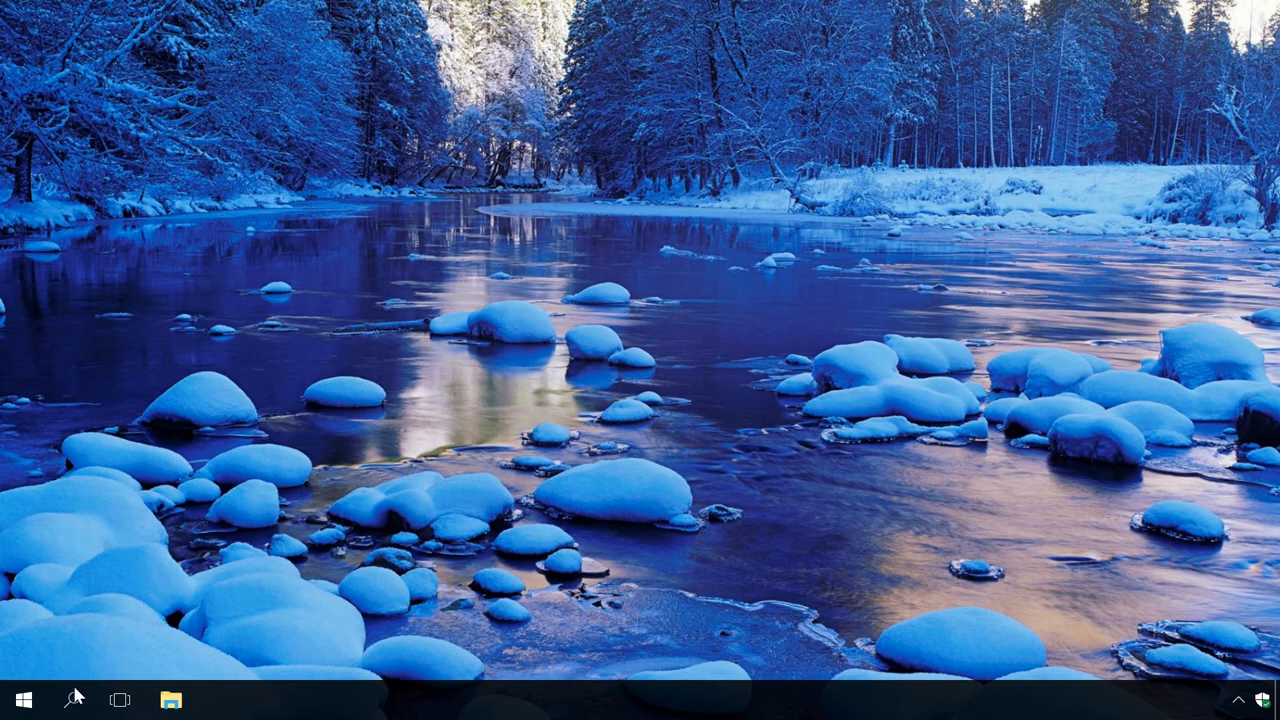
Step: Search Windows for 'task' to locate Task Scheduler
{"action": "left_click", "coordinate": [76, 700]}
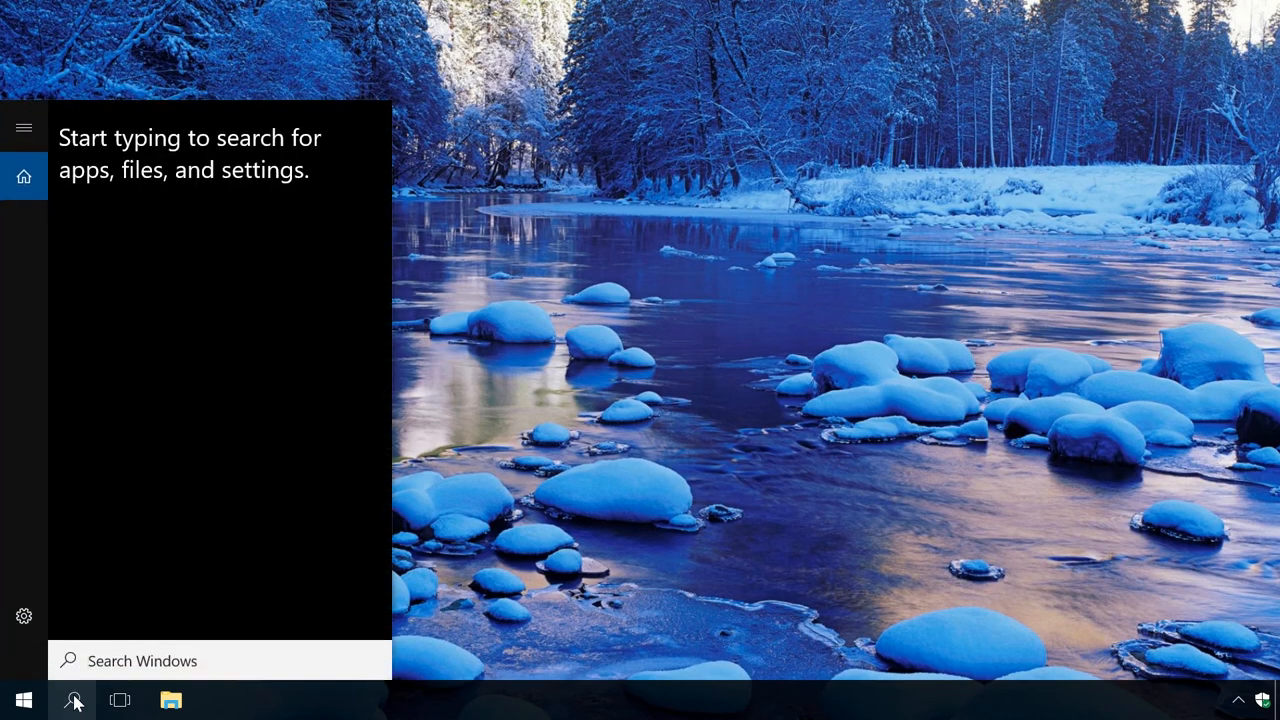
{"action": "type", "text": "task"}
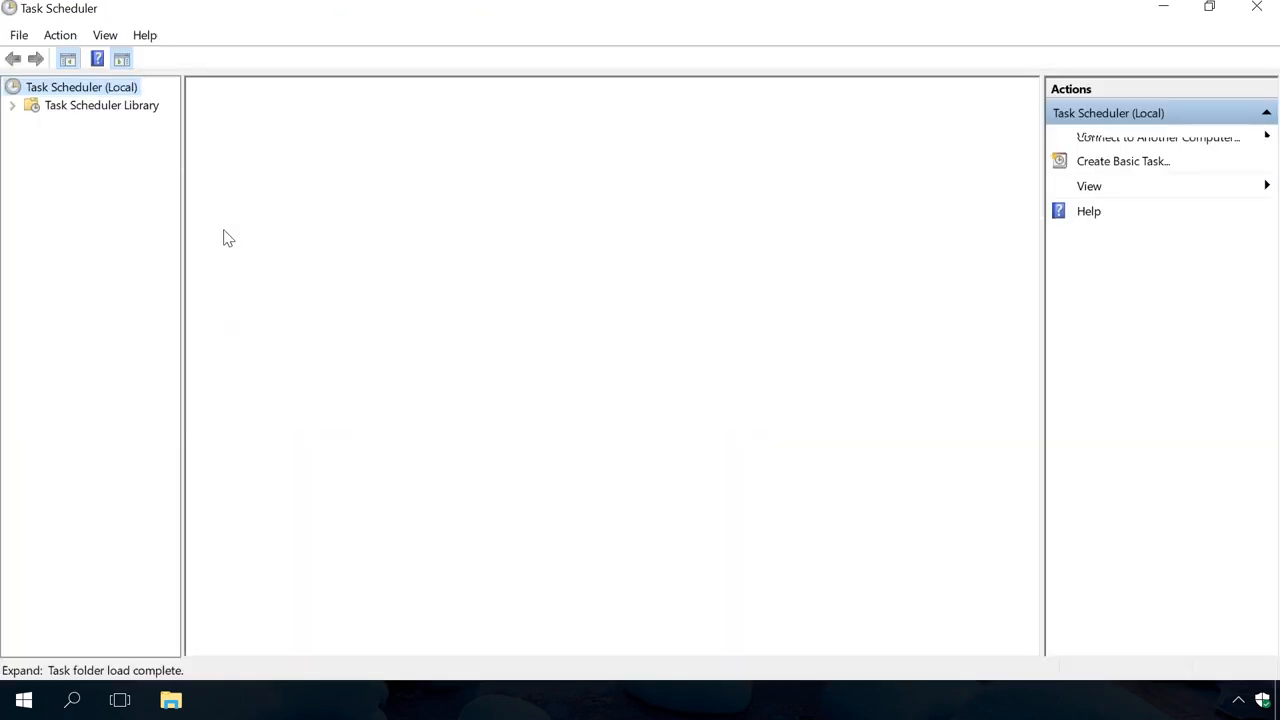
Step: Start a new basic task and name it Scan
{"action": "left_click", "coordinate": [80, 88]}
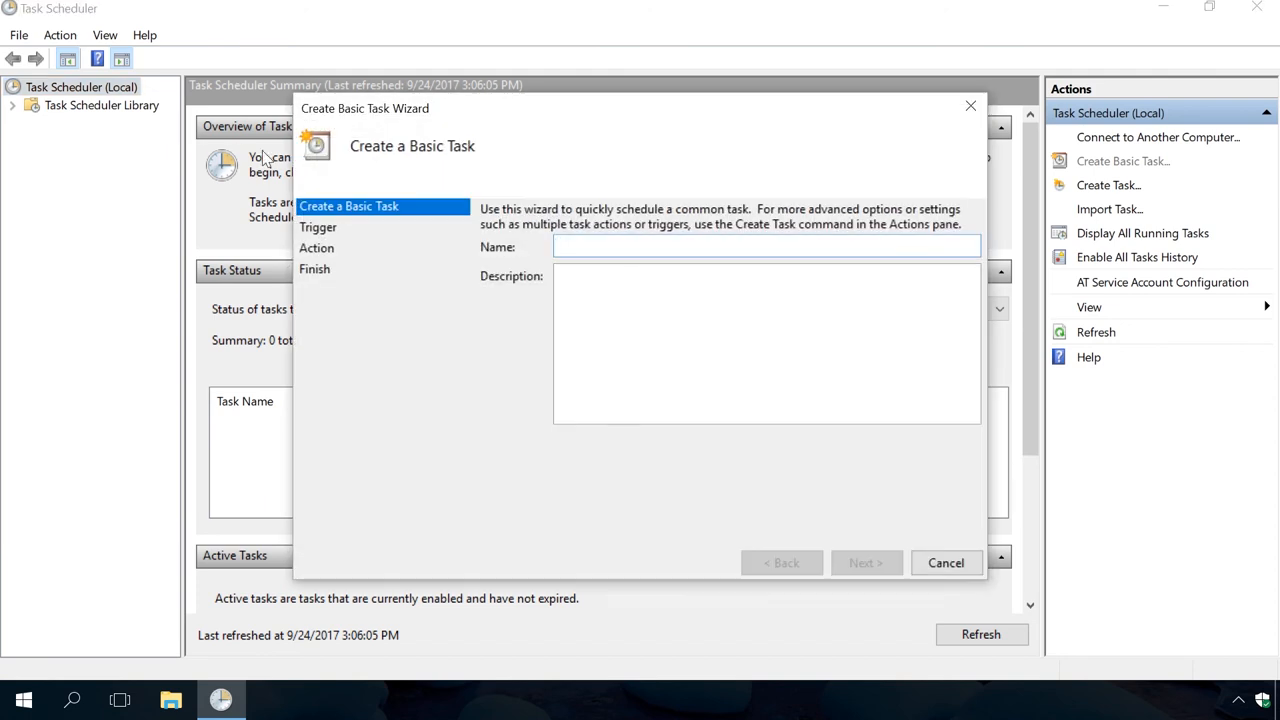
{"action": "type", "text": "S"}
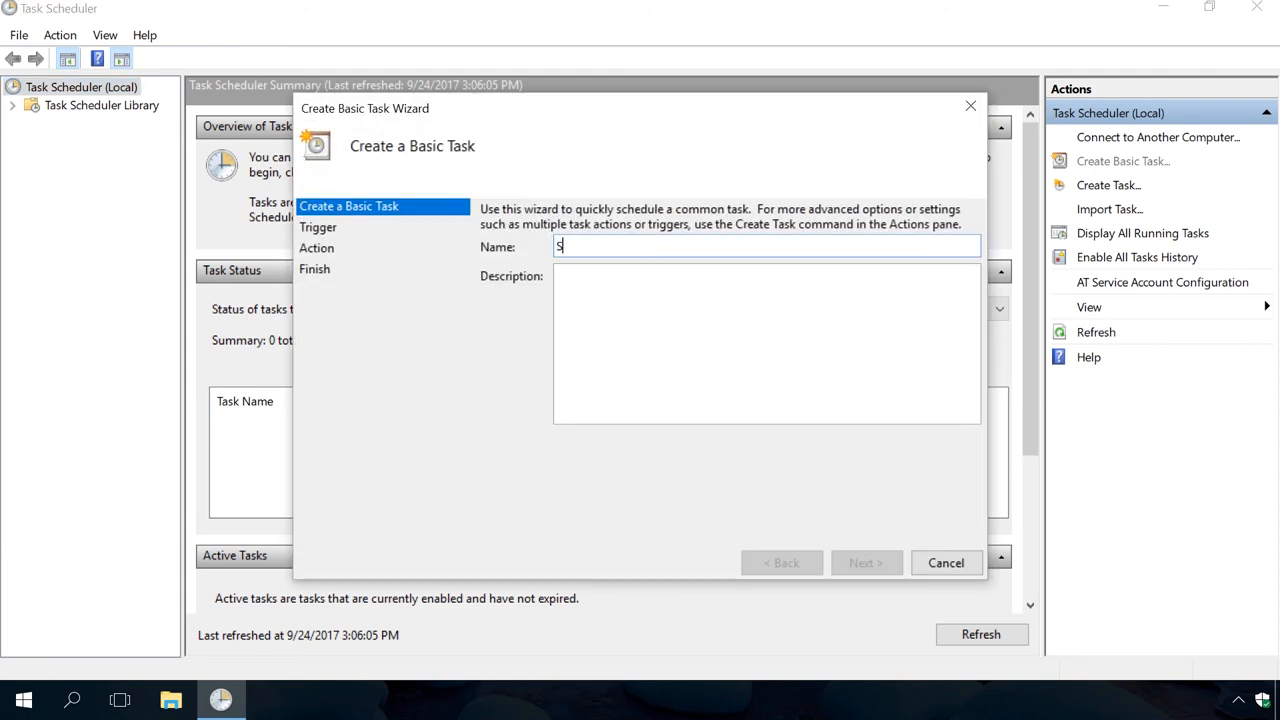
{"action": "type", "text": "can"}
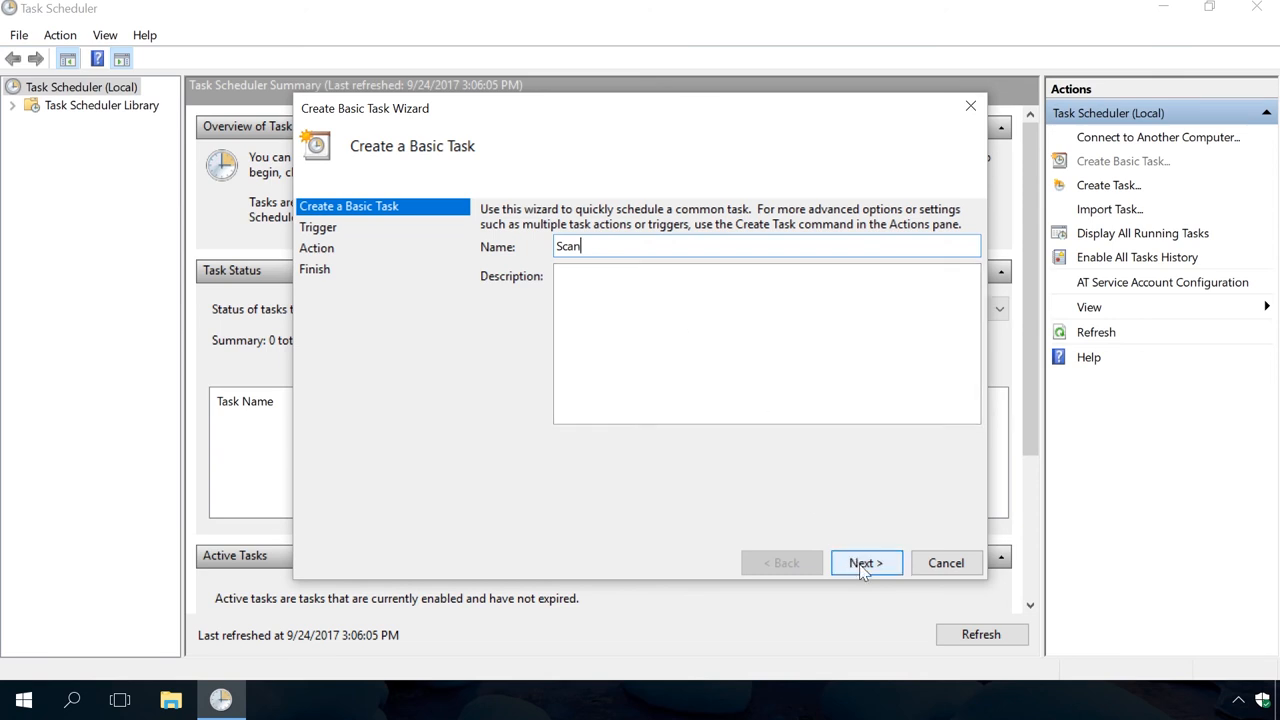
{"action": "left_click", "coordinate": [866, 562]}
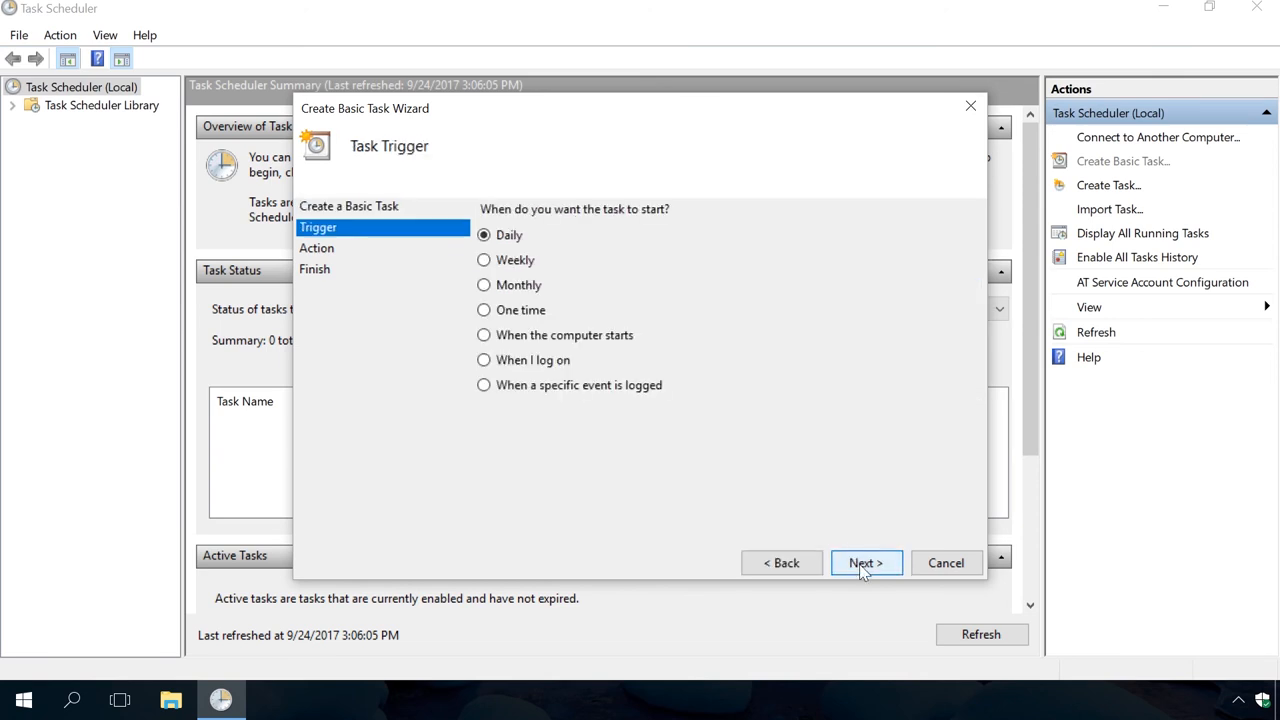
{"action": "mouse_move", "coordinate": [748, 502]}
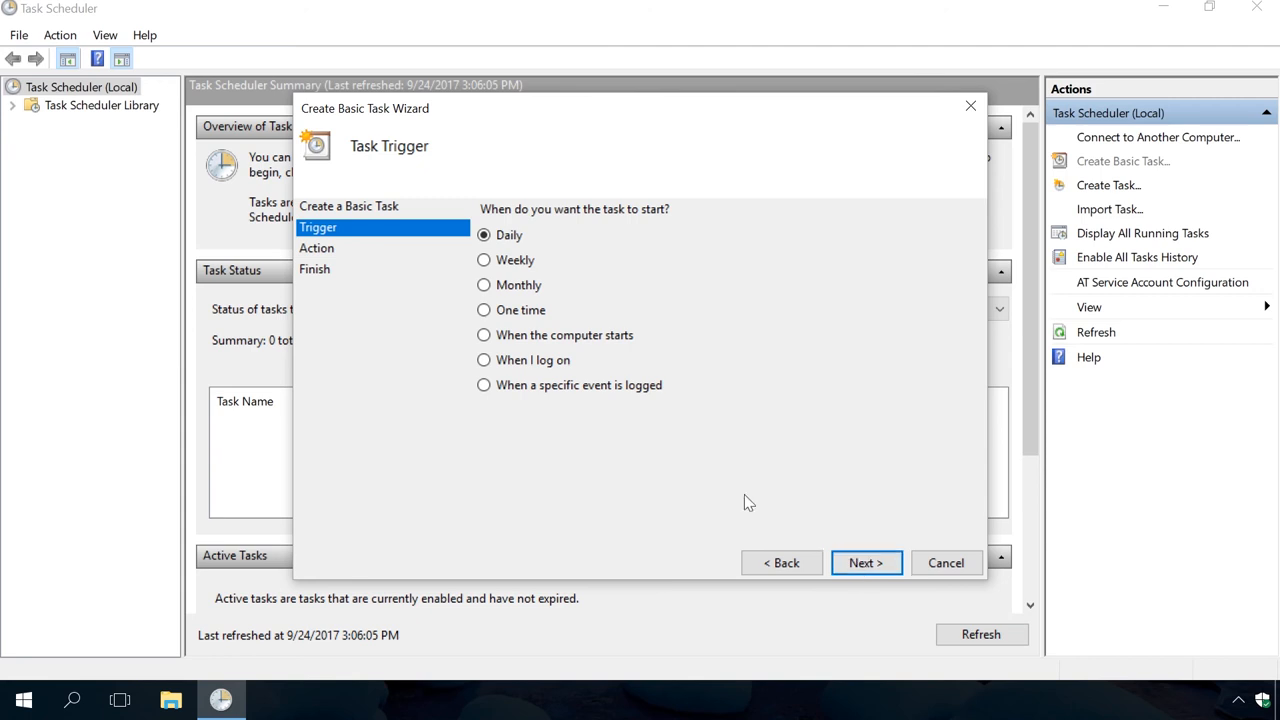
Step: Schedule the task monthly in January on the first Sunday
{"action": "left_click", "coordinate": [484, 284]}
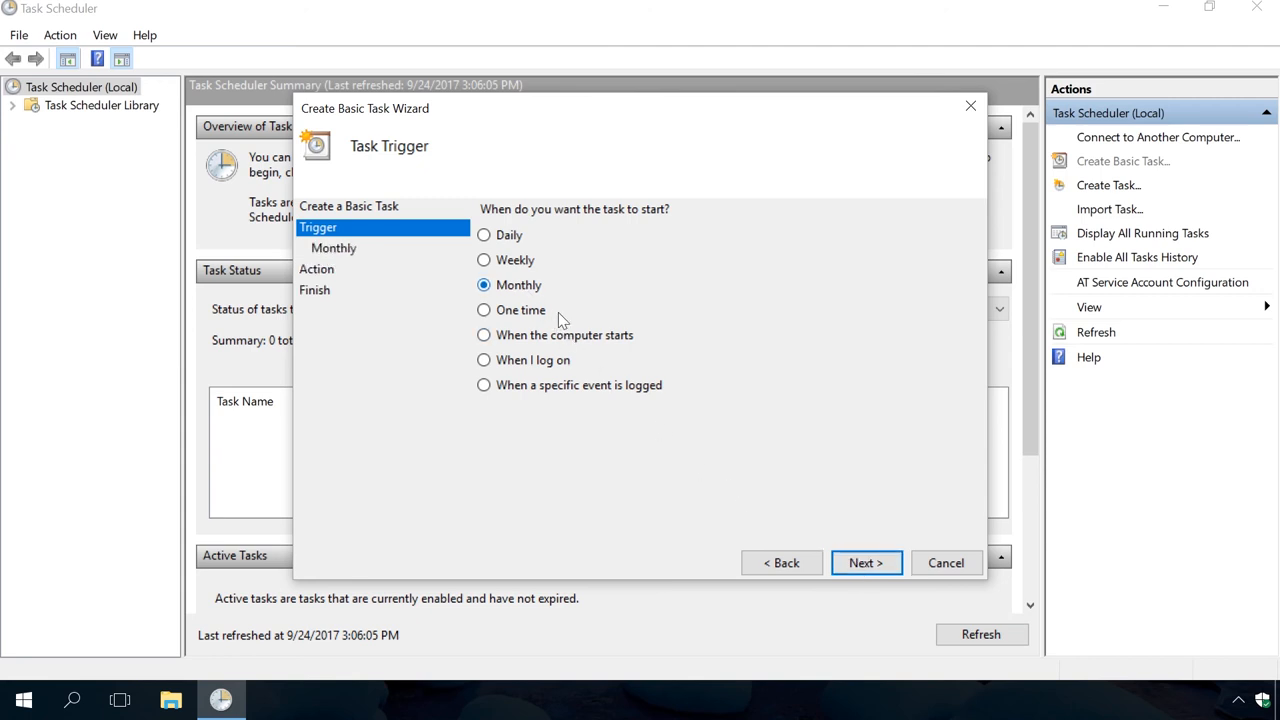
{"action": "left_click", "coordinate": [864, 562]}
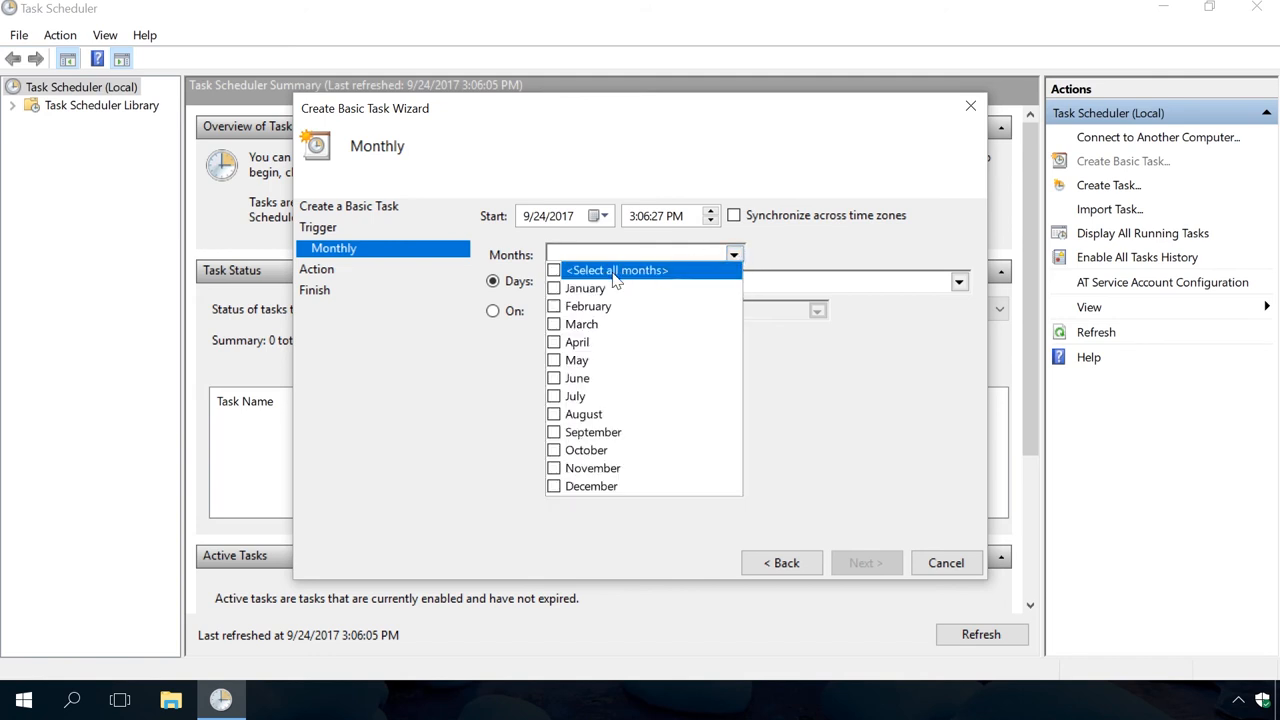
{"action": "left_click", "coordinate": [584, 288]}
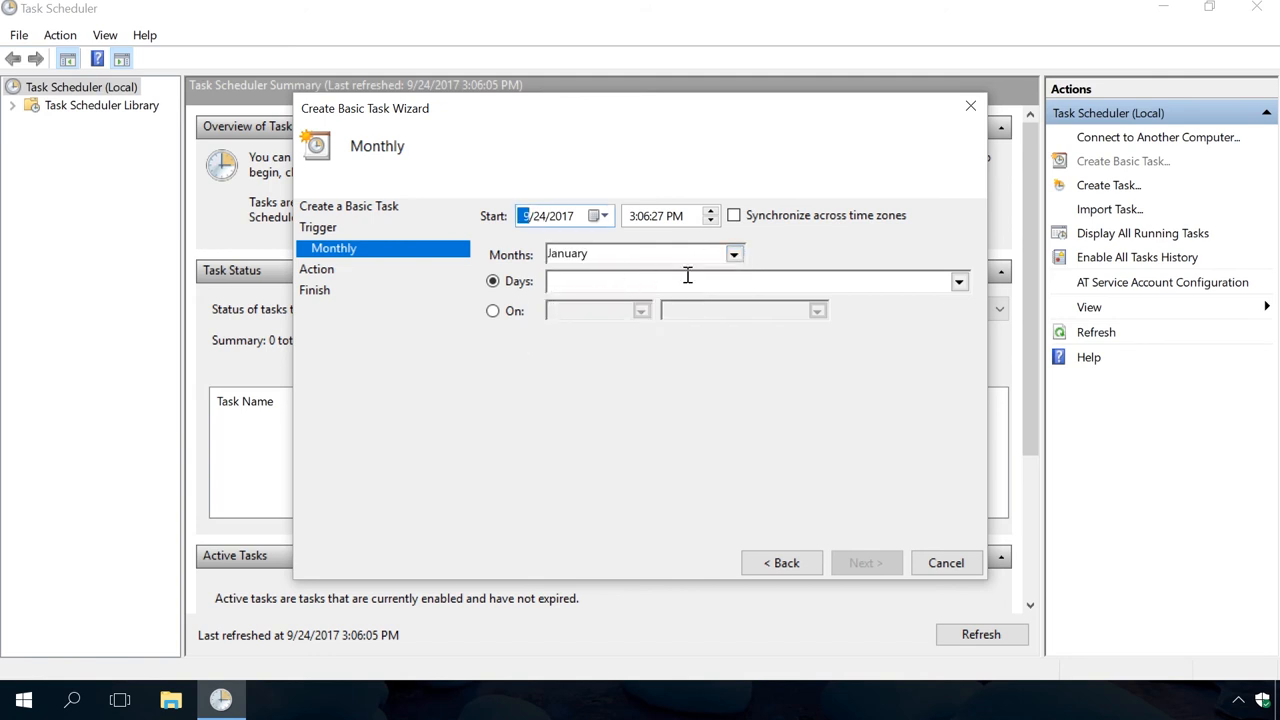
{"action": "left_click", "coordinate": [958, 280]}
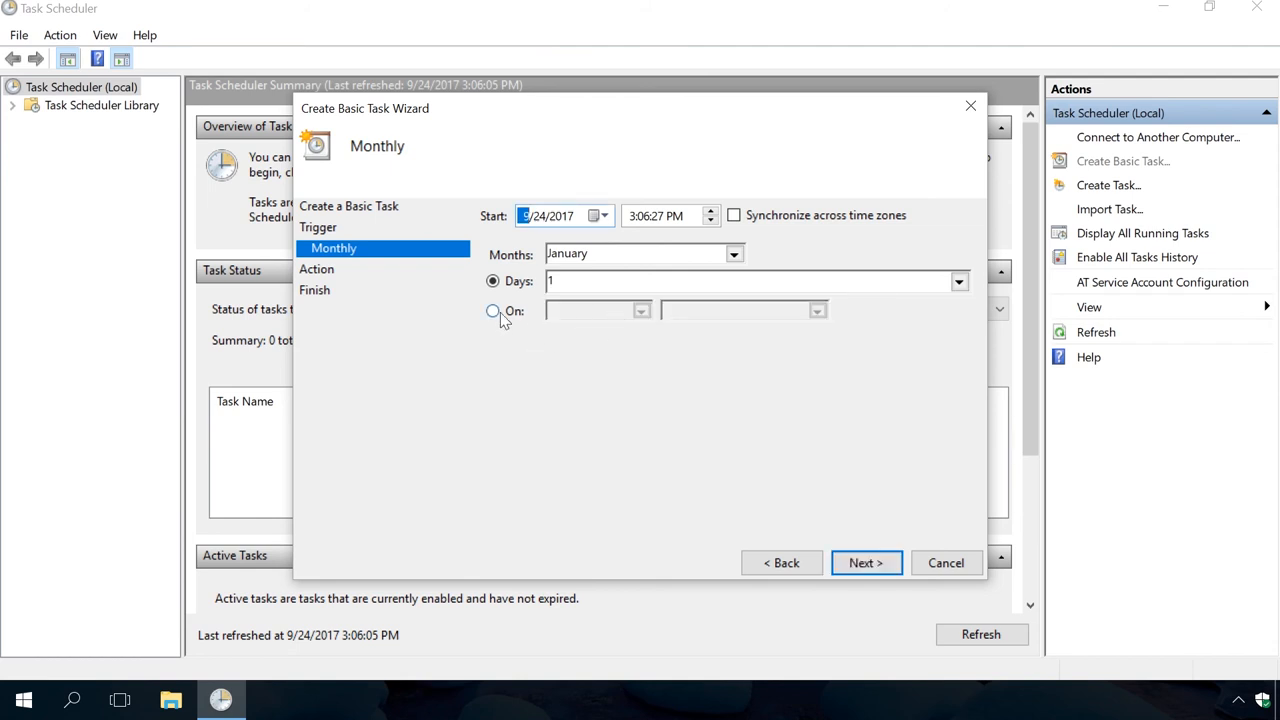
{"action": "left_click", "coordinate": [492, 310]}
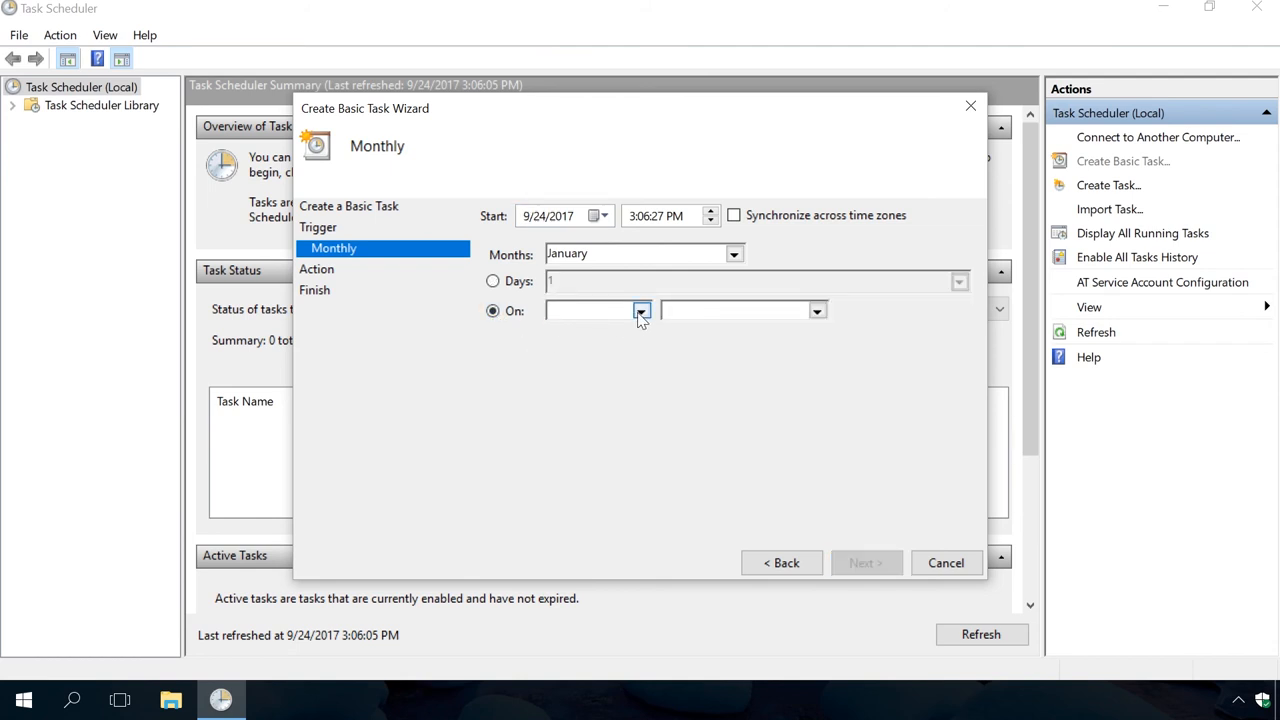
{"action": "left_click", "coordinate": [640, 310]}
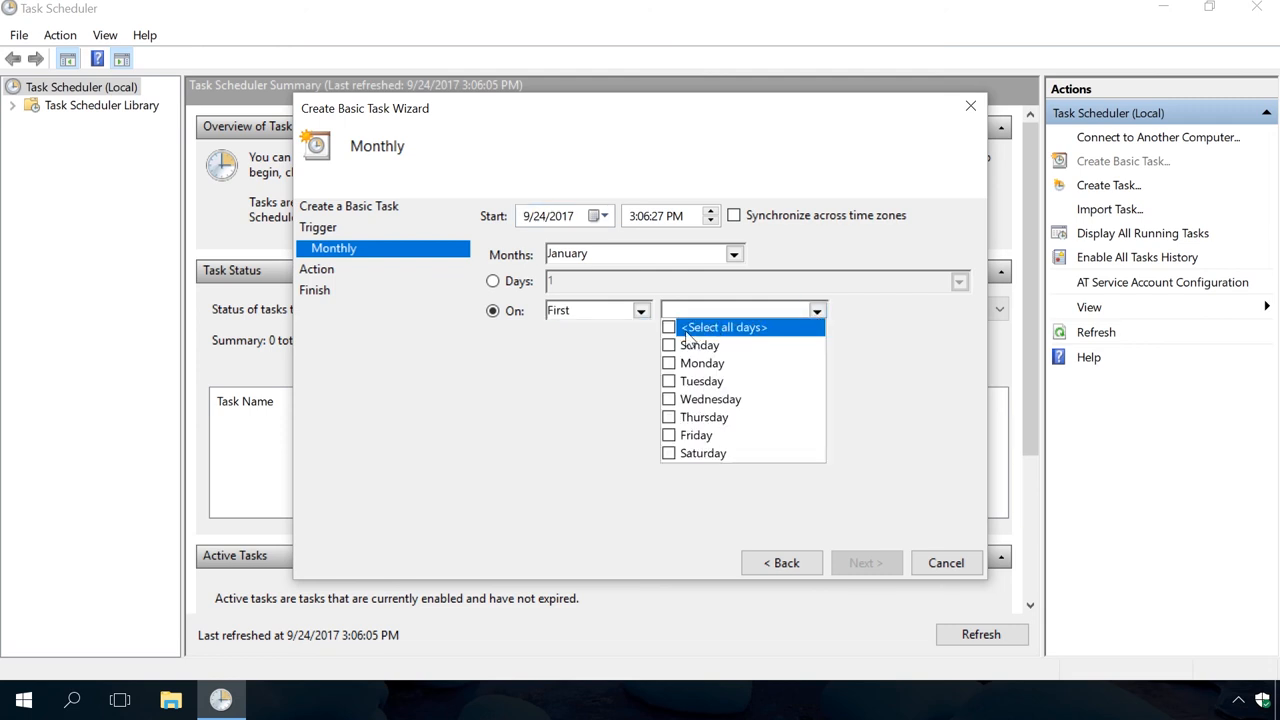
{"action": "left_click", "coordinate": [668, 344]}
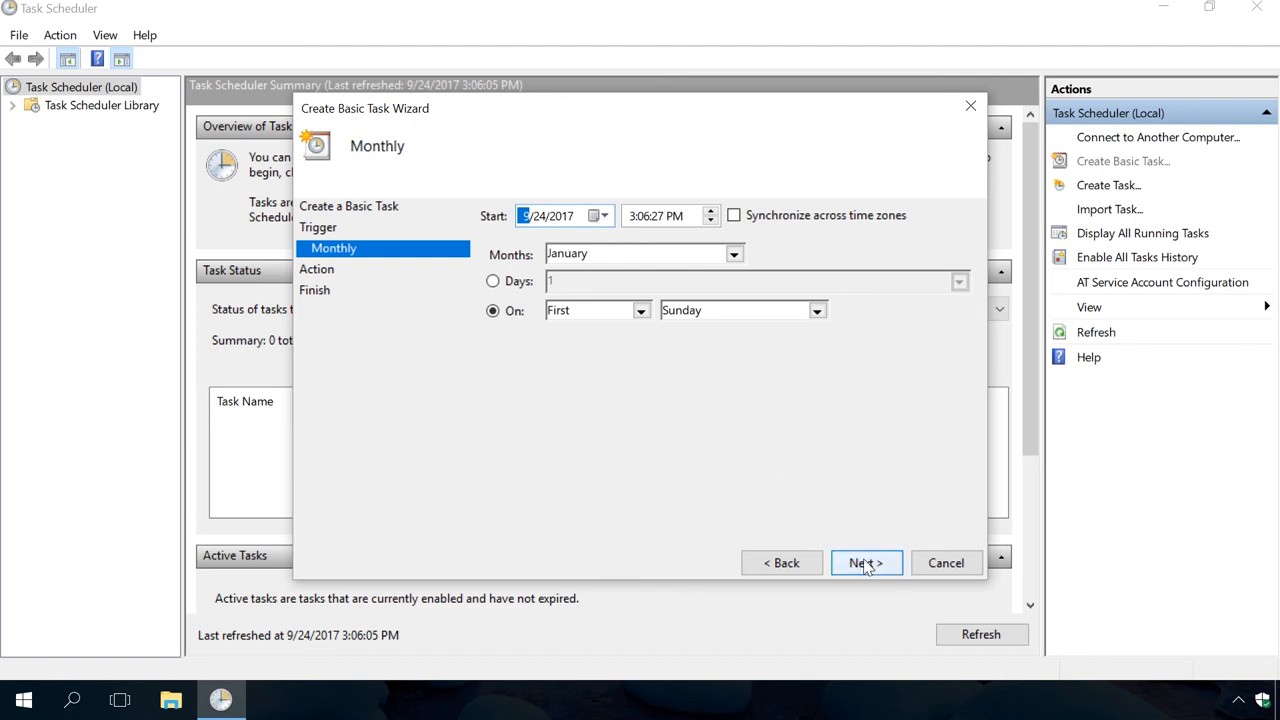
Step: Choose starting a program as the task's action
{"action": "left_click", "coordinate": [864, 564]}
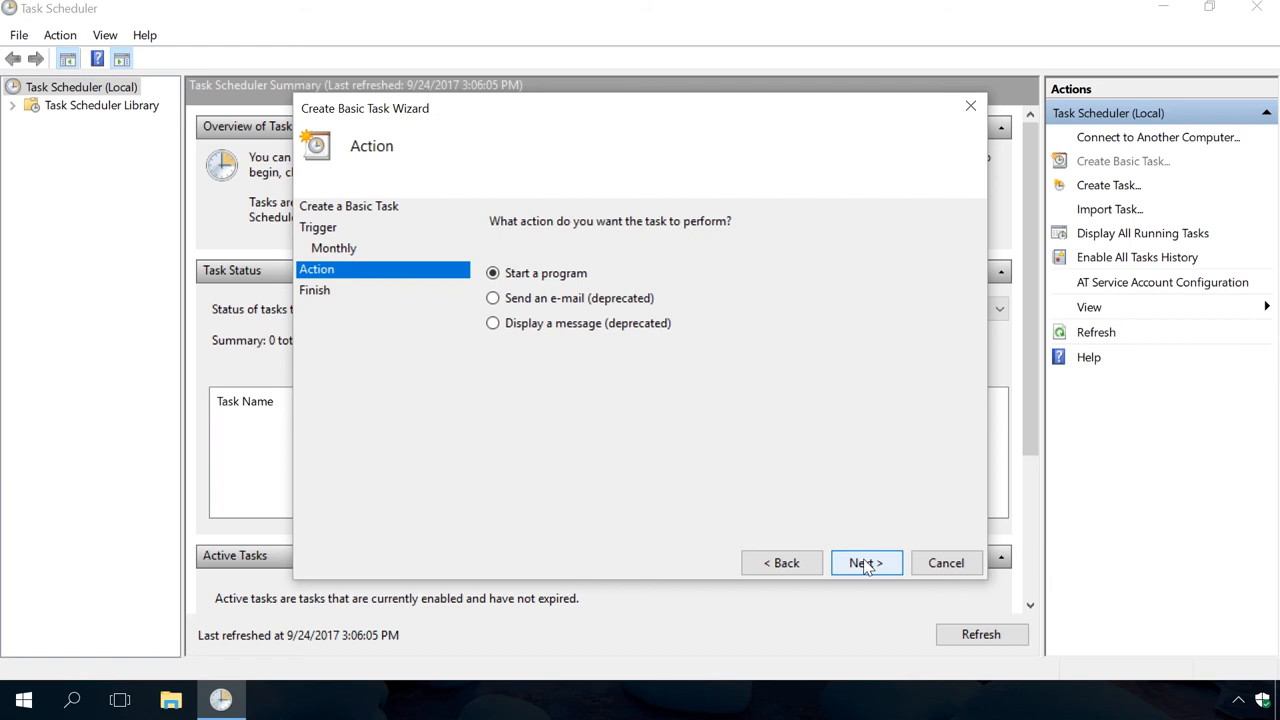
{"action": "left_click", "coordinate": [864, 562]}
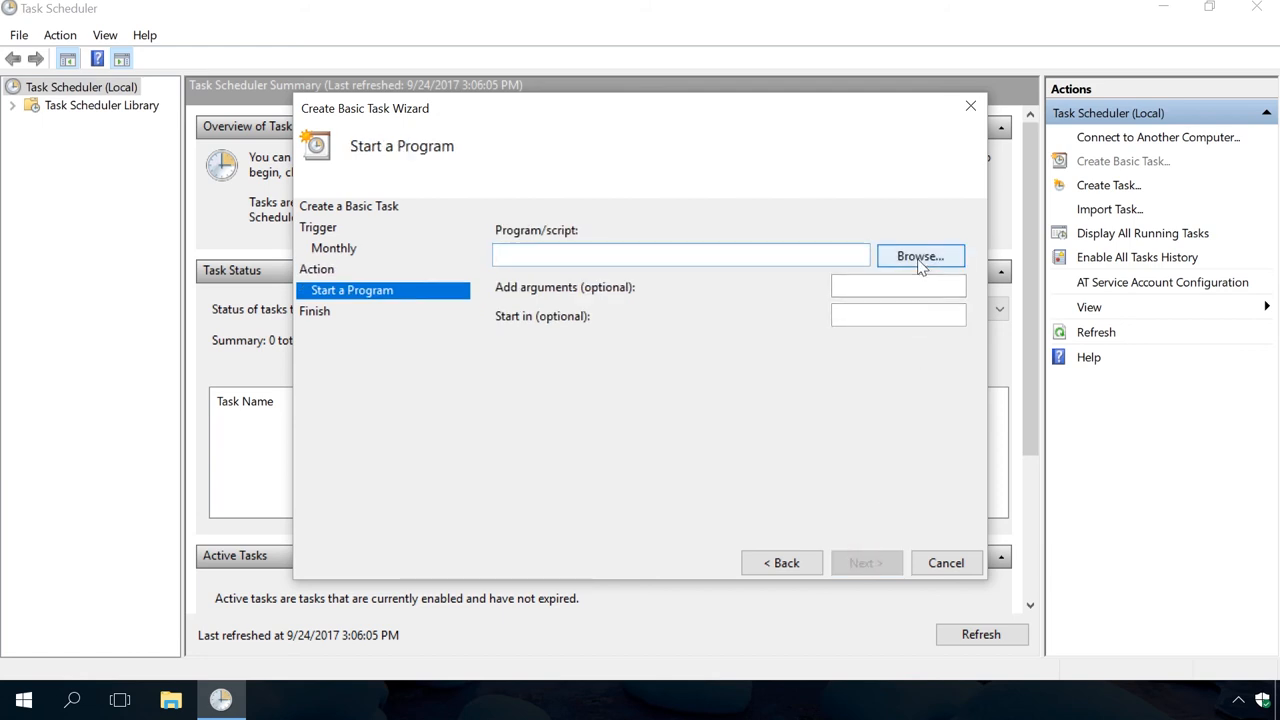
Step: Browse to C:\Program Files\Windows Defender and select MpCmdRun.exe as the program to run
{"action": "left_click", "coordinate": [920, 256]}
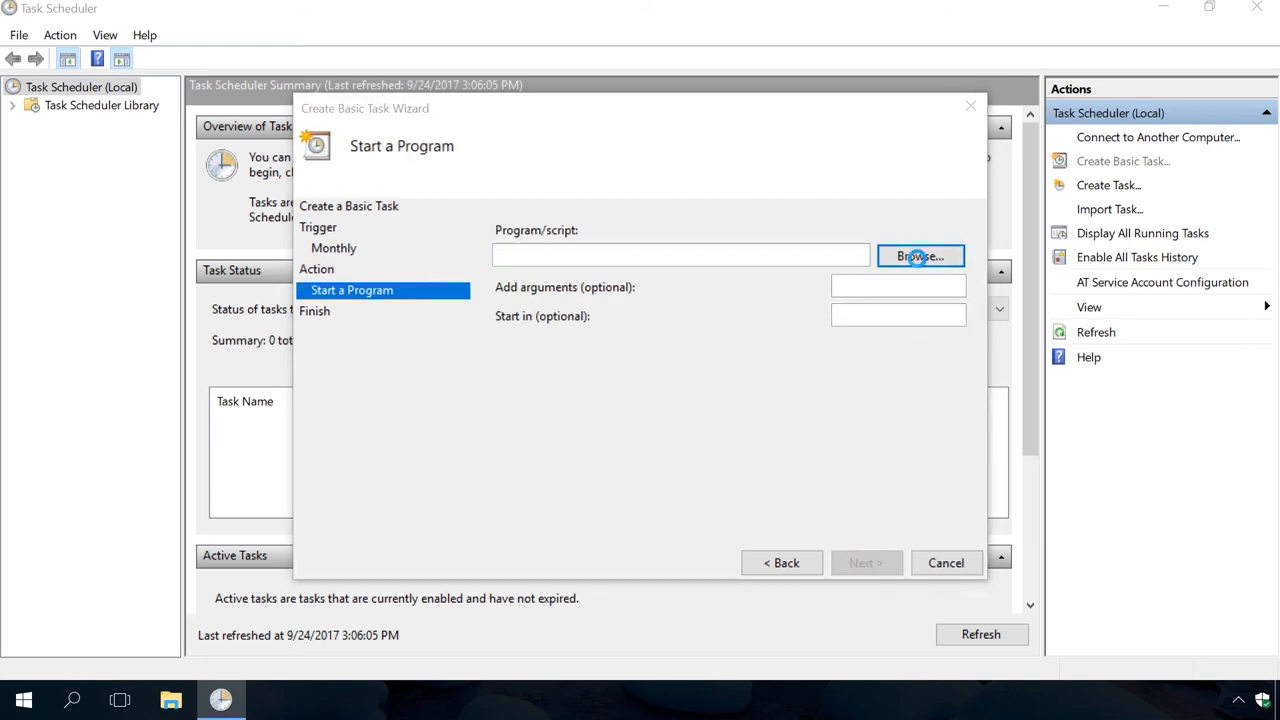
{"action": "left_click", "coordinate": [918, 256]}
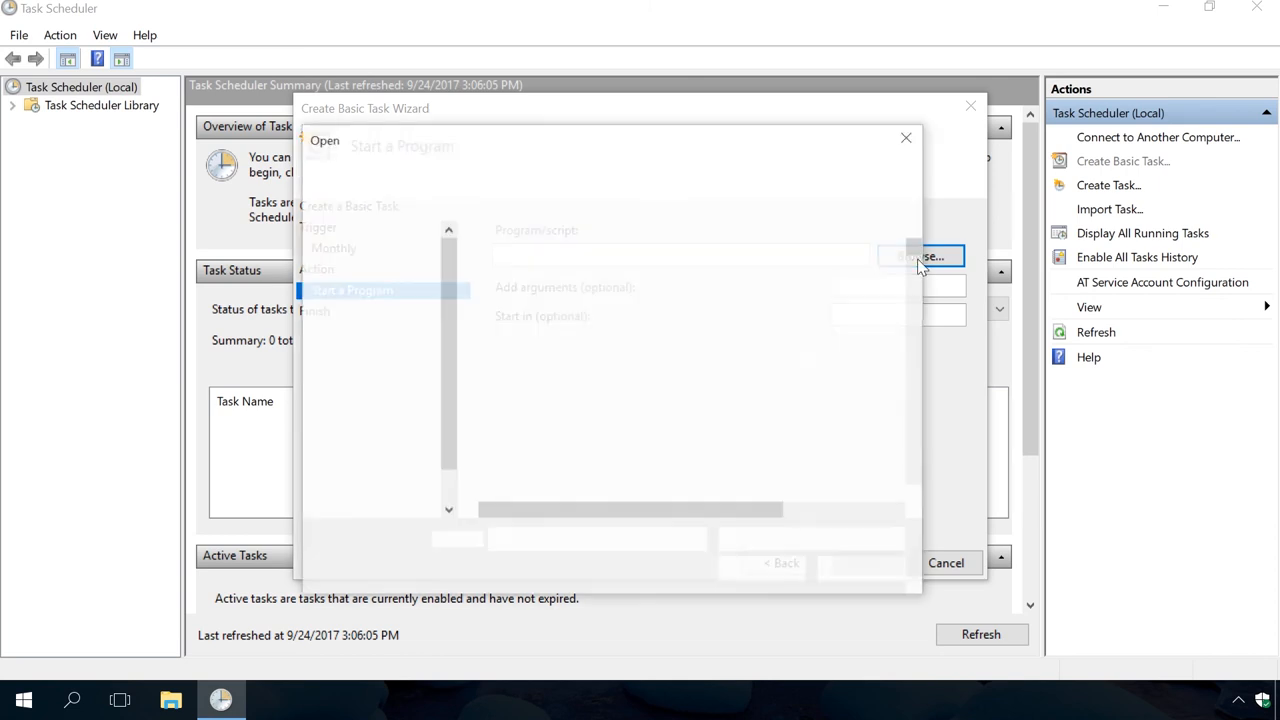
{"action": "left_click", "coordinate": [920, 256]}
{"action": "type", "text": "C:\\Program Files\\Windows Defender"}
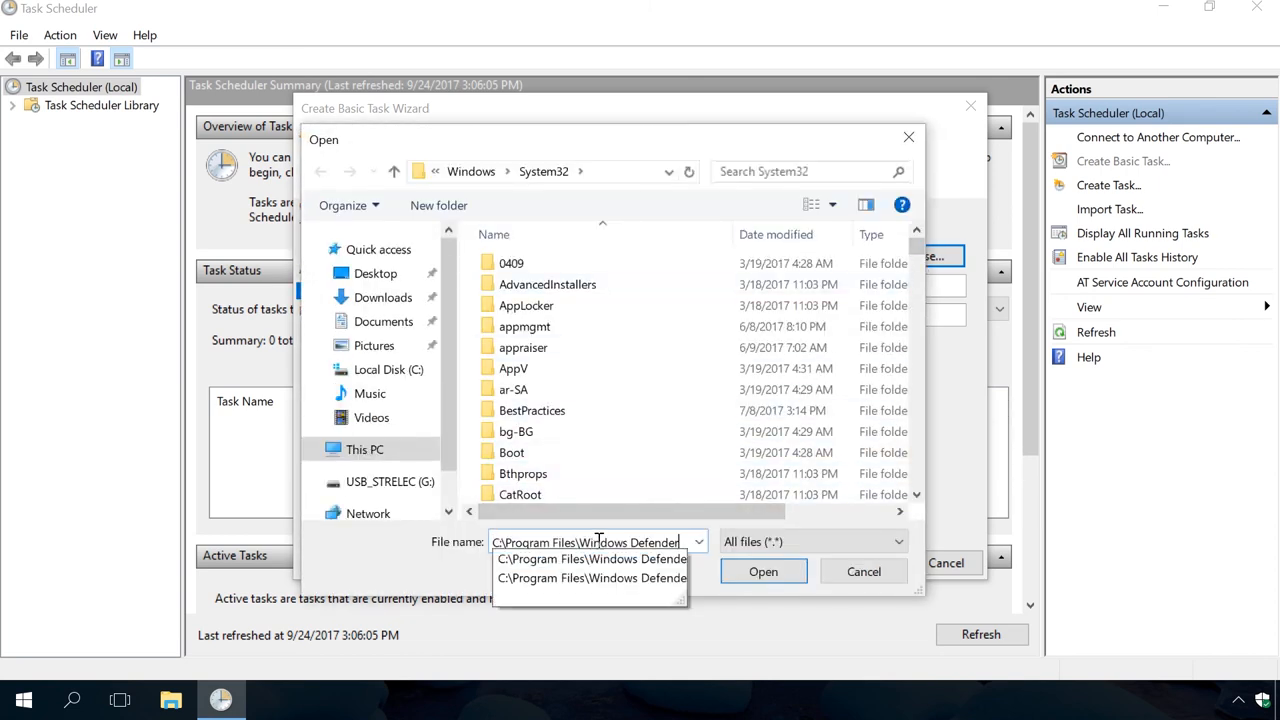
{"action": "left_click", "coordinate": [764, 572]}
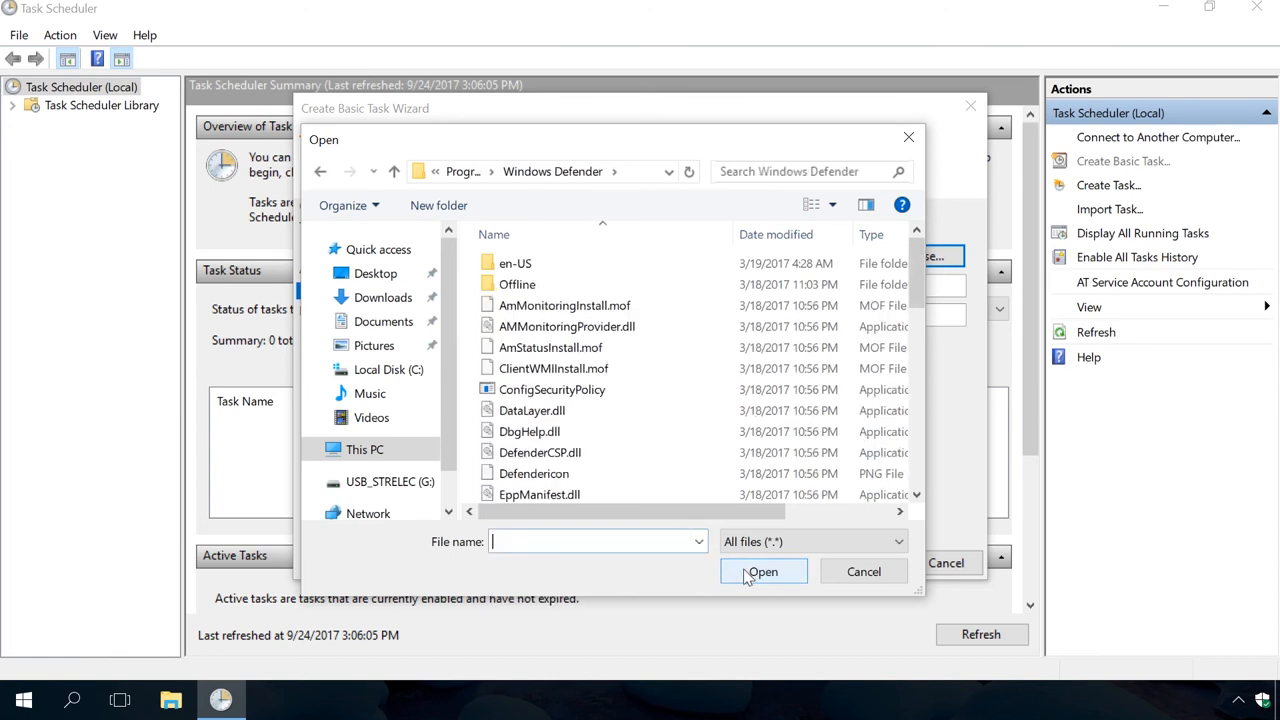
{"action": "scroll", "scroll_direction": "down", "scroll_amount": 3}
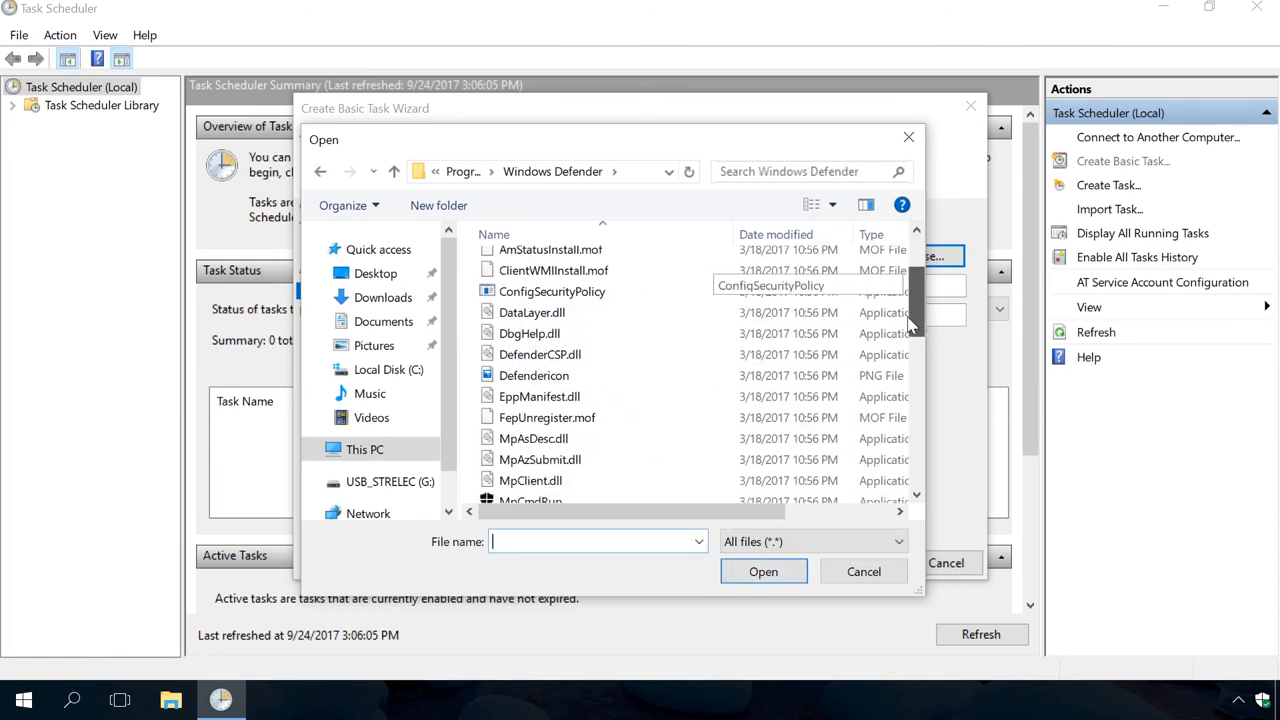
{"action": "left_click", "coordinate": [530, 364]}
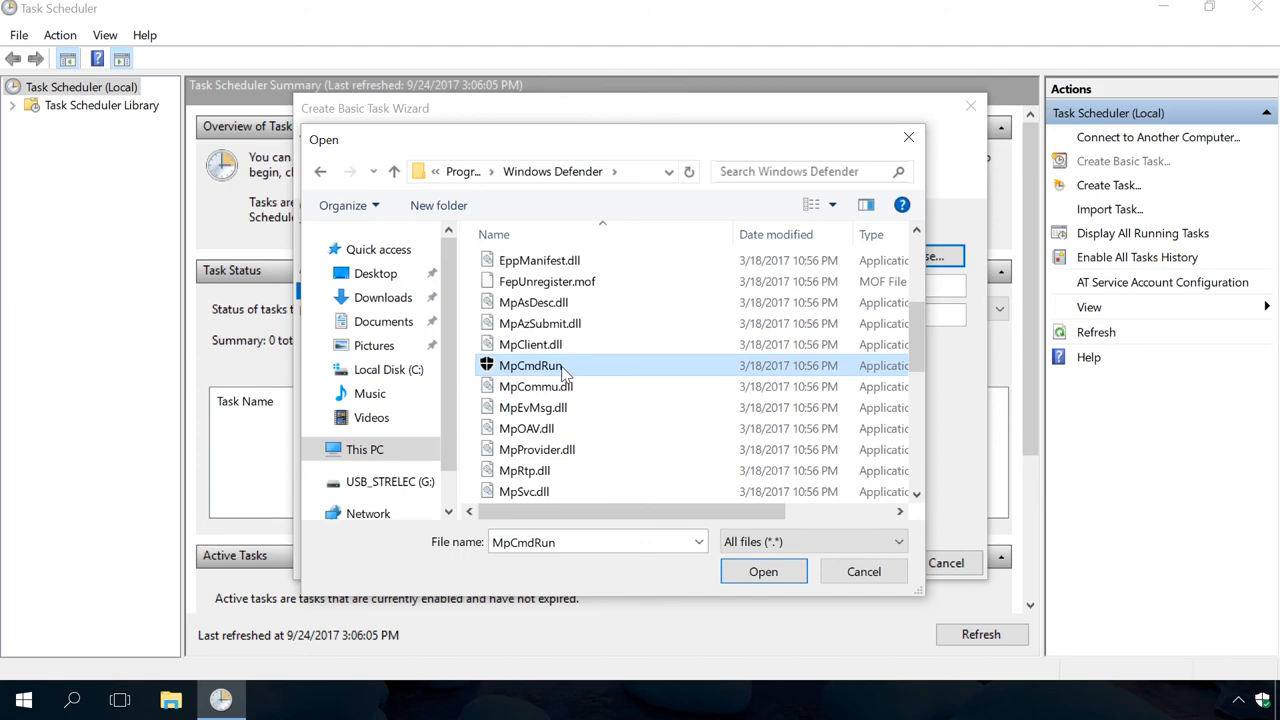
{"action": "left_click", "coordinate": [762, 572]}
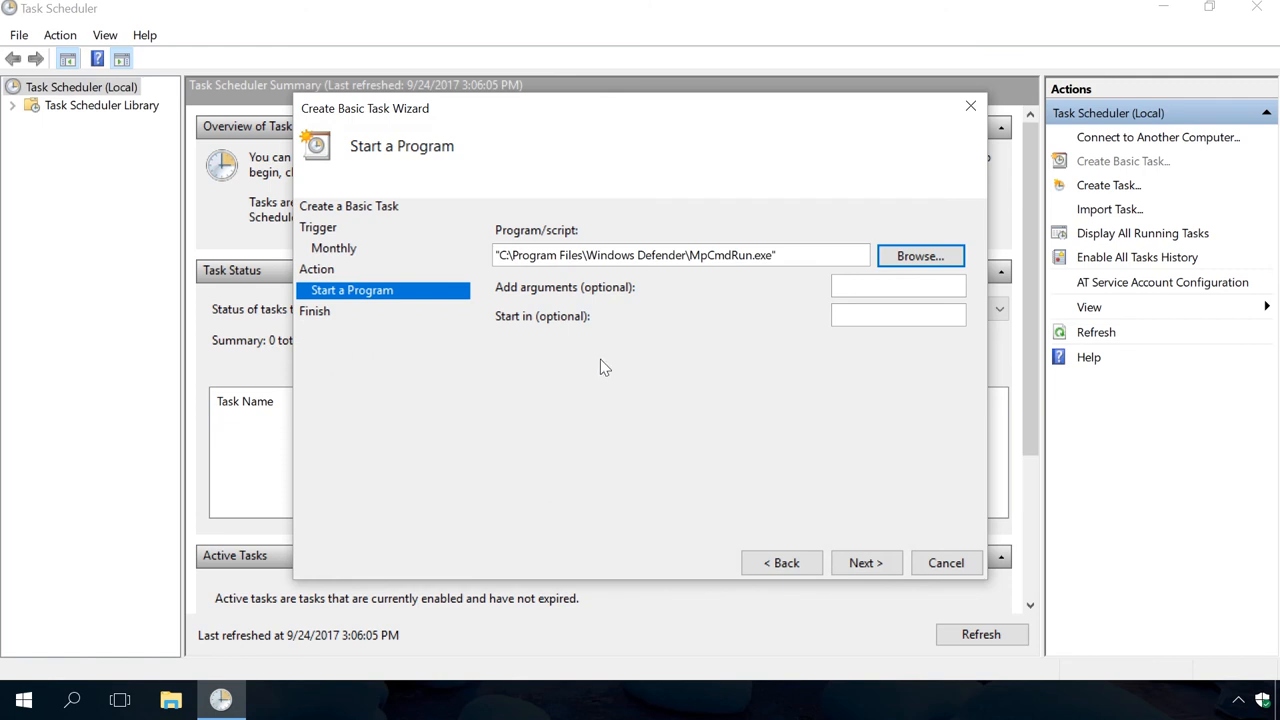
Step: Add the arguments -Scan -ScanType 2 to MpCmdRun.exe and continue to the task summary
{"action": "left_click", "coordinate": [896, 286]}
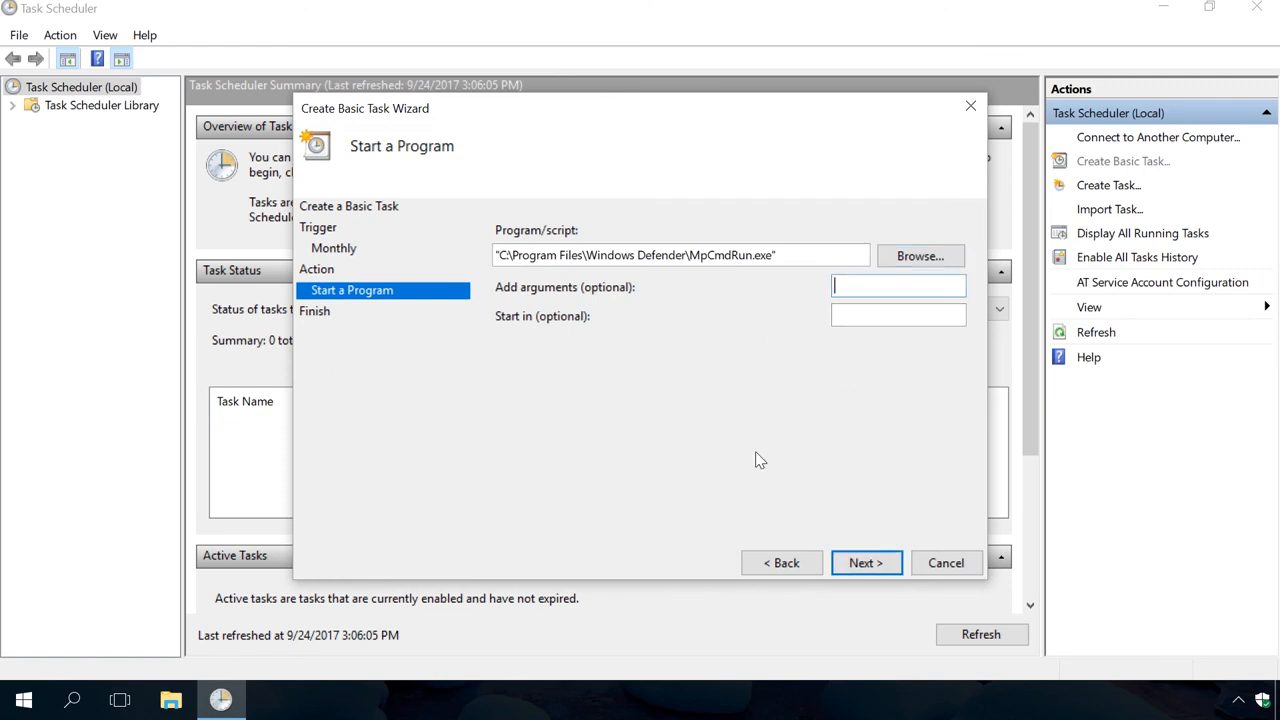
{"action": "type", "text": "-s"}
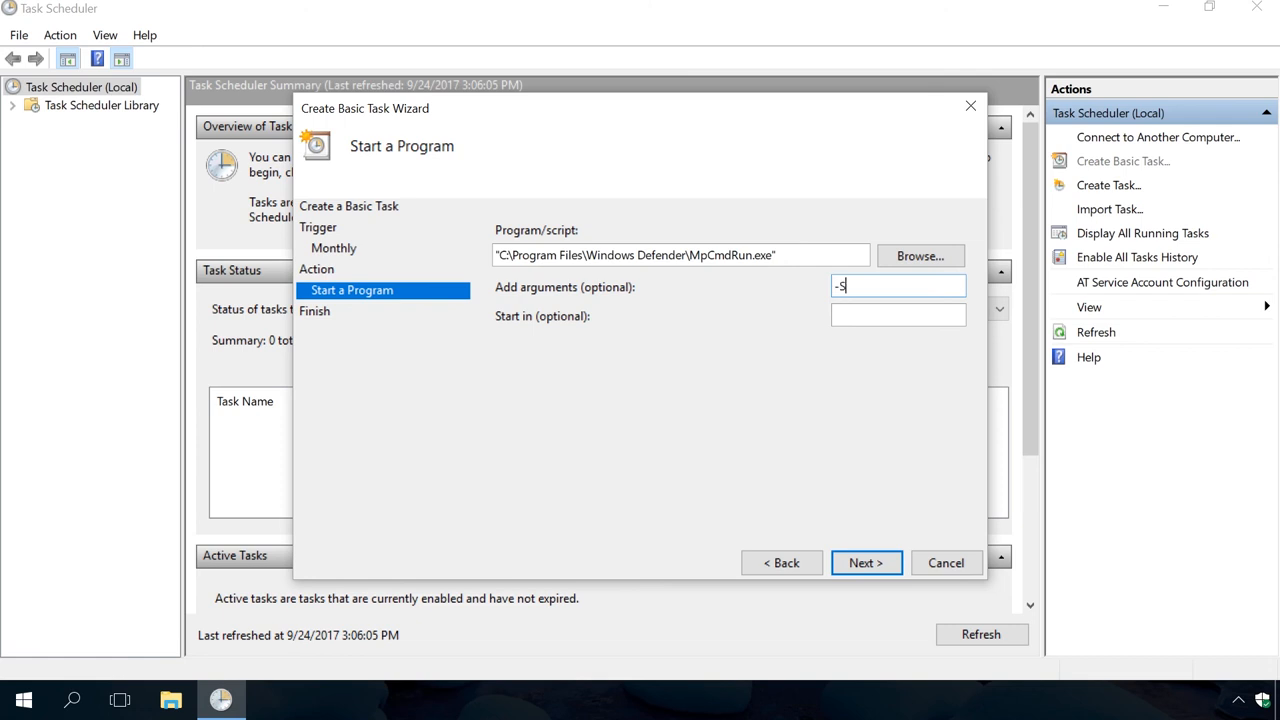
{"action": "type", "text": "can"}
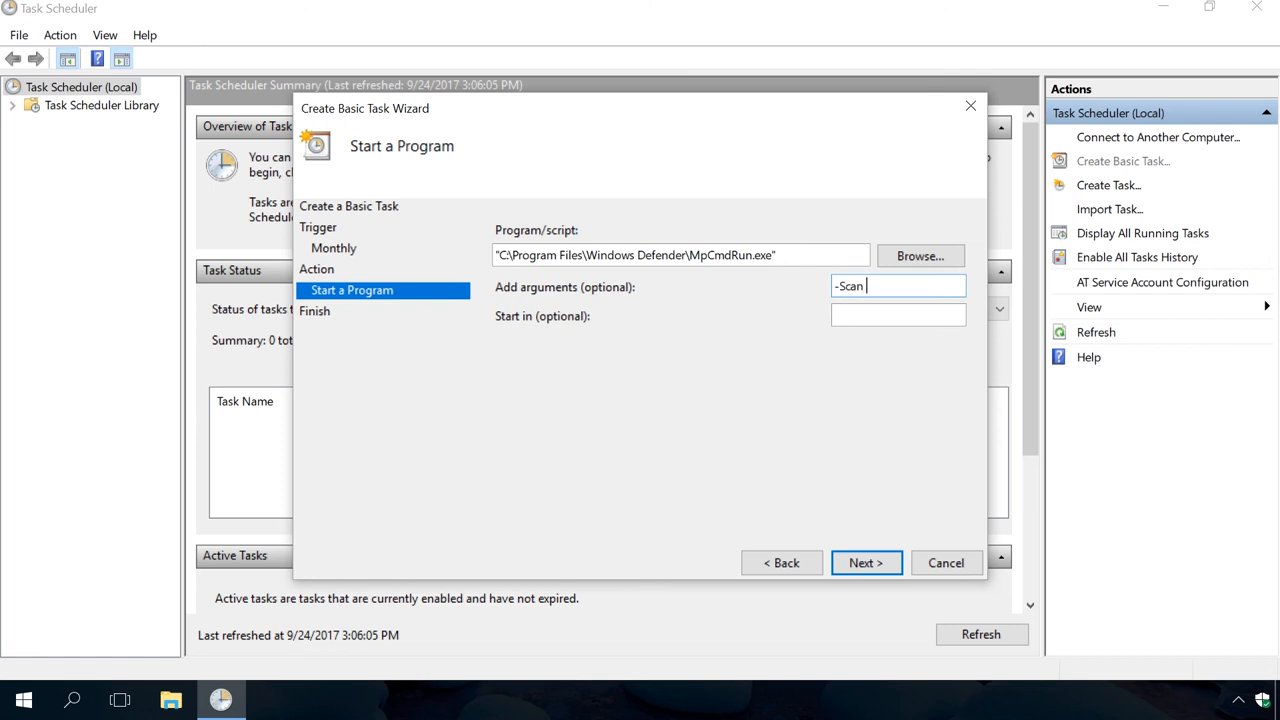
{"action": "type", "text": "-Sc"}
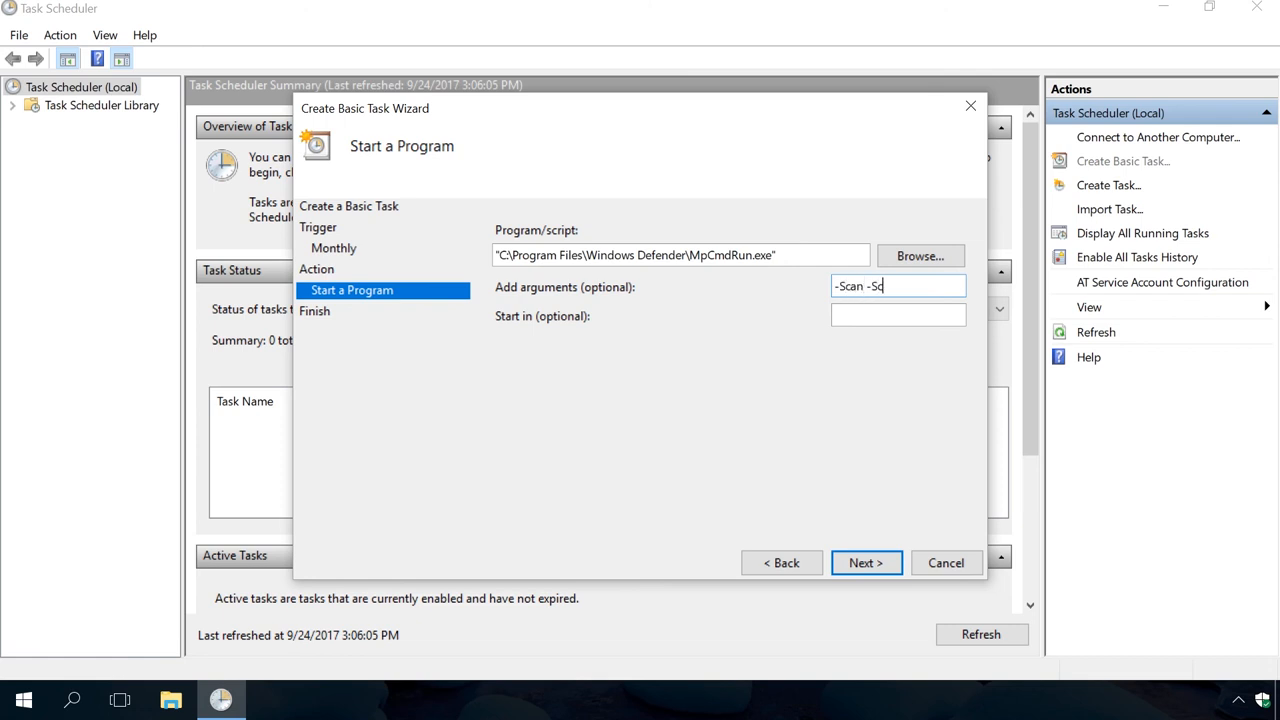
{"action": "type", "text": "anType 2"}
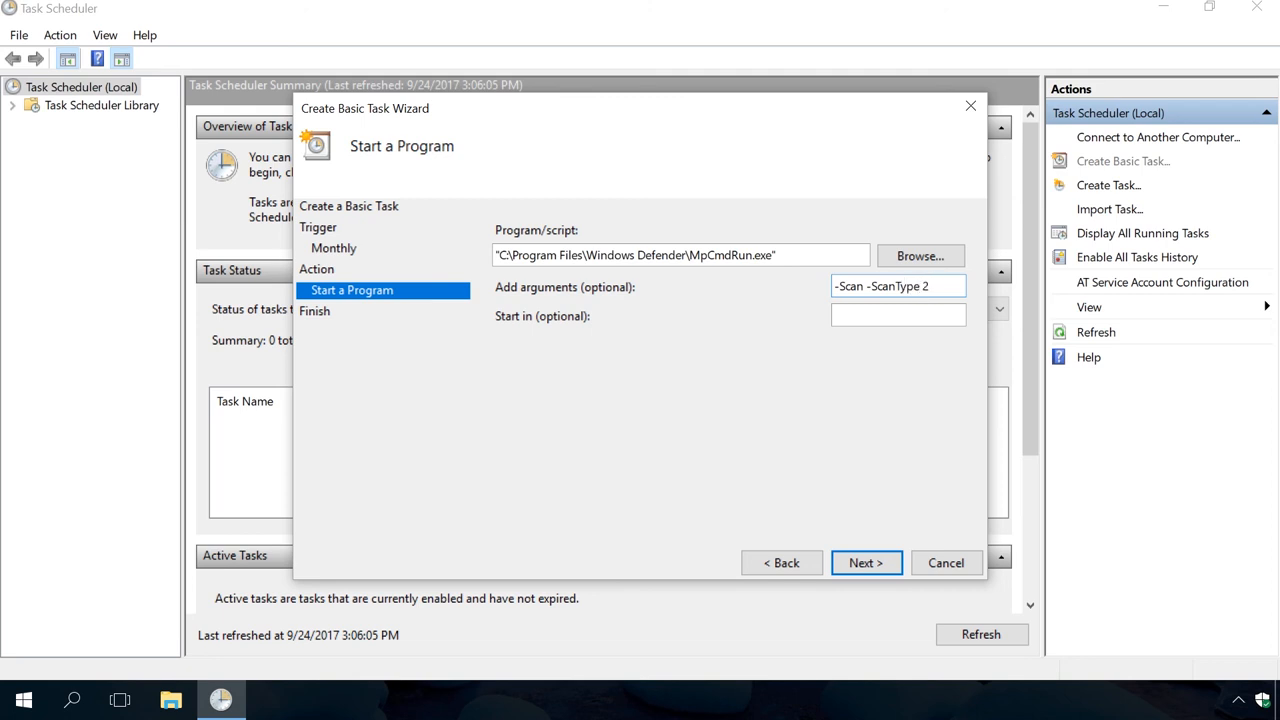
{"action": "left_click", "coordinate": [896, 286]}
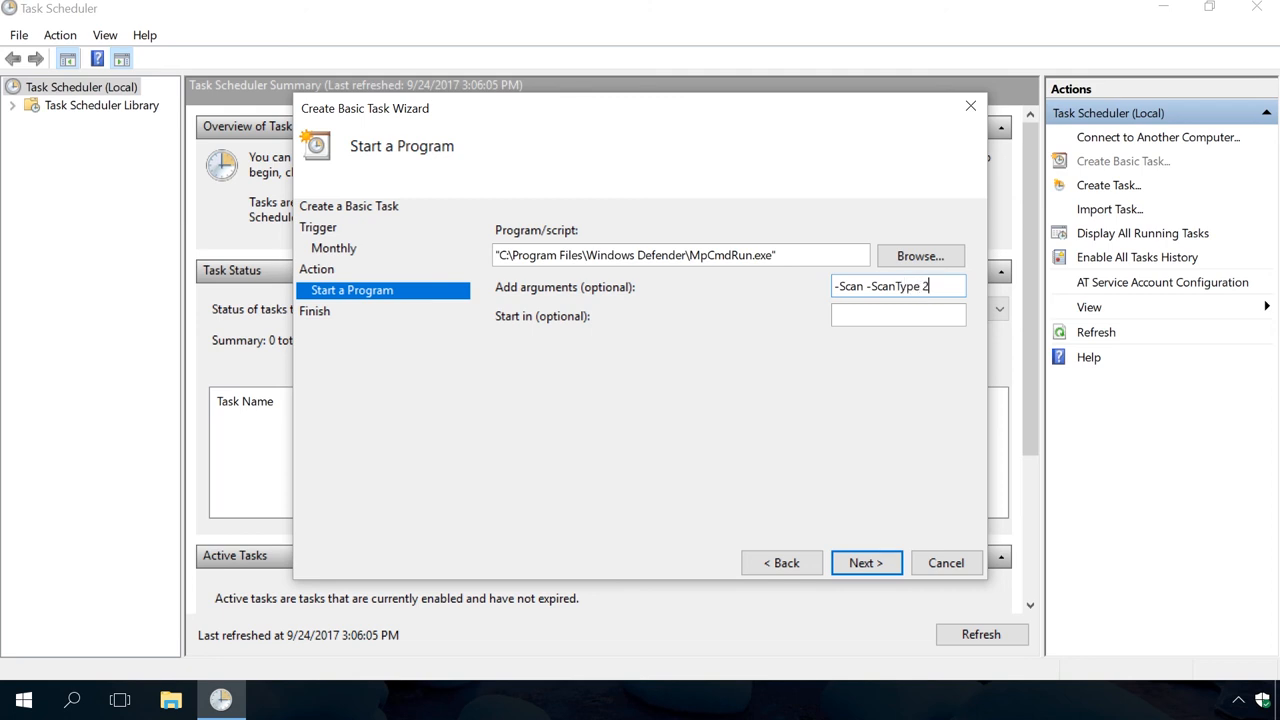
{"action": "mouse_move", "coordinate": [930, 508]}
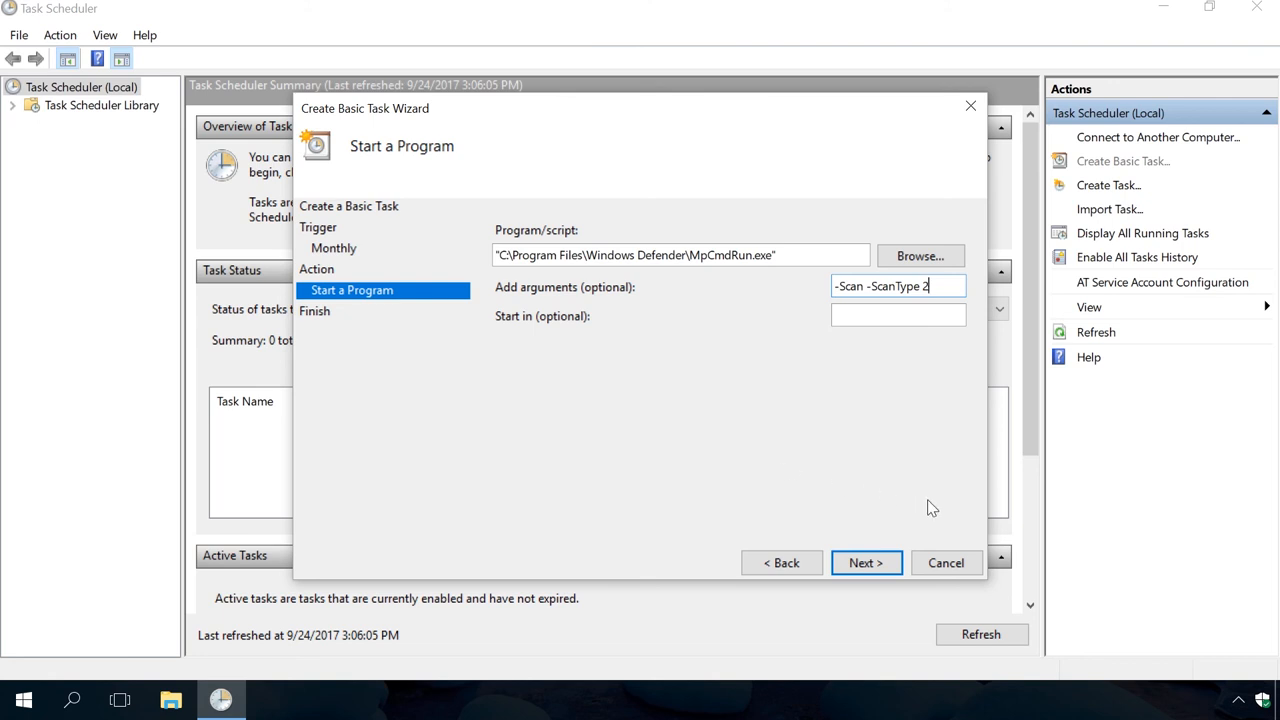
{"action": "left_click", "coordinate": [866, 562]}
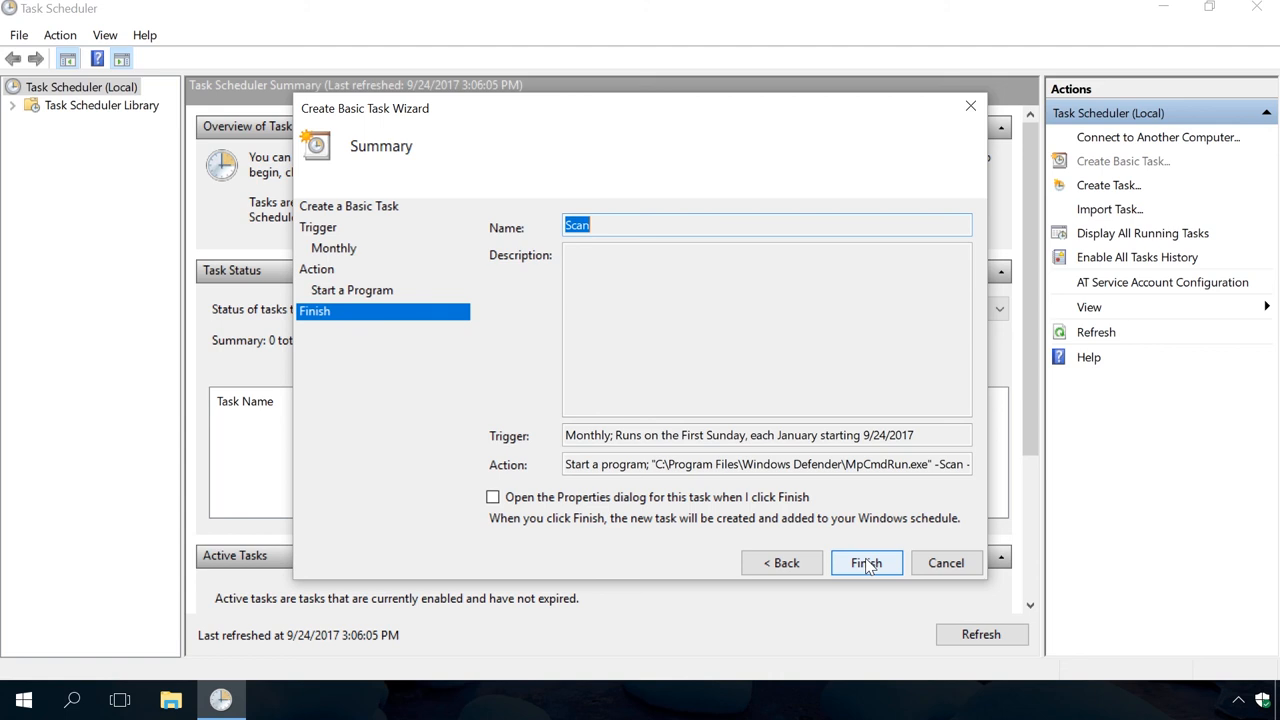
Step: Finish creating the Scan task with its properties dialog set to open afterwards
{"action": "left_click", "coordinate": [492, 496]}
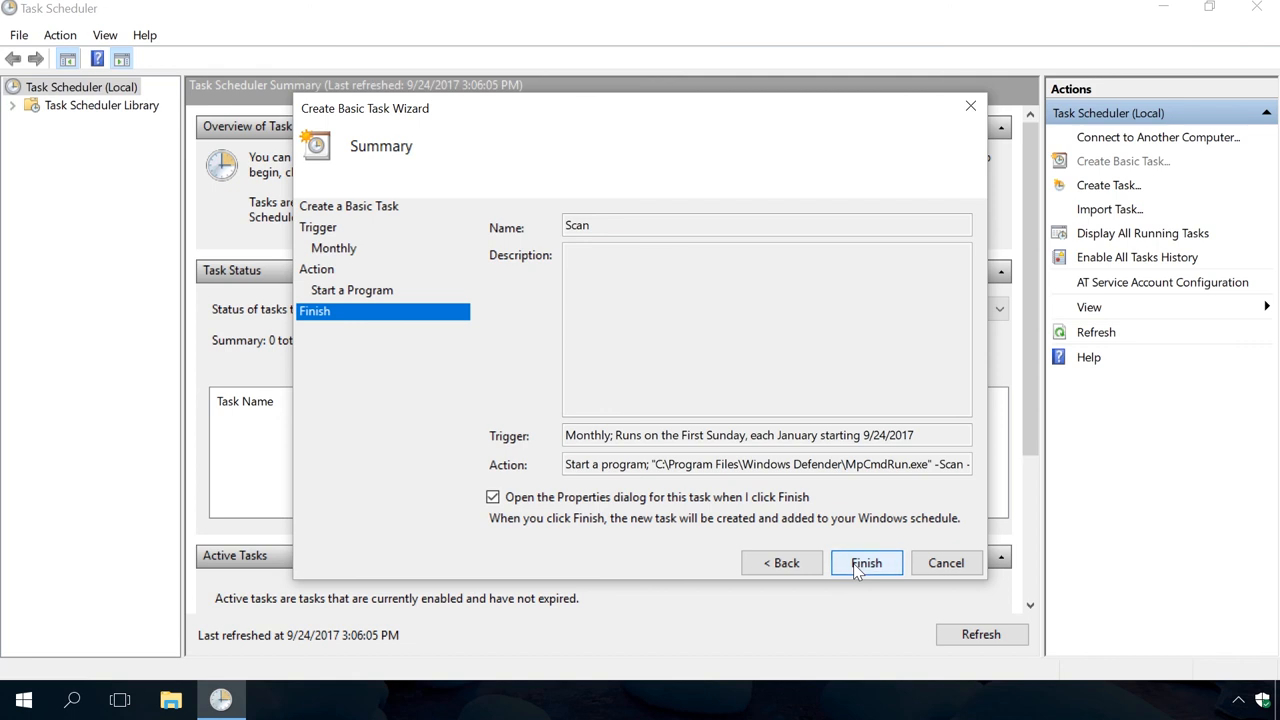
{"action": "left_click", "coordinate": [866, 562]}
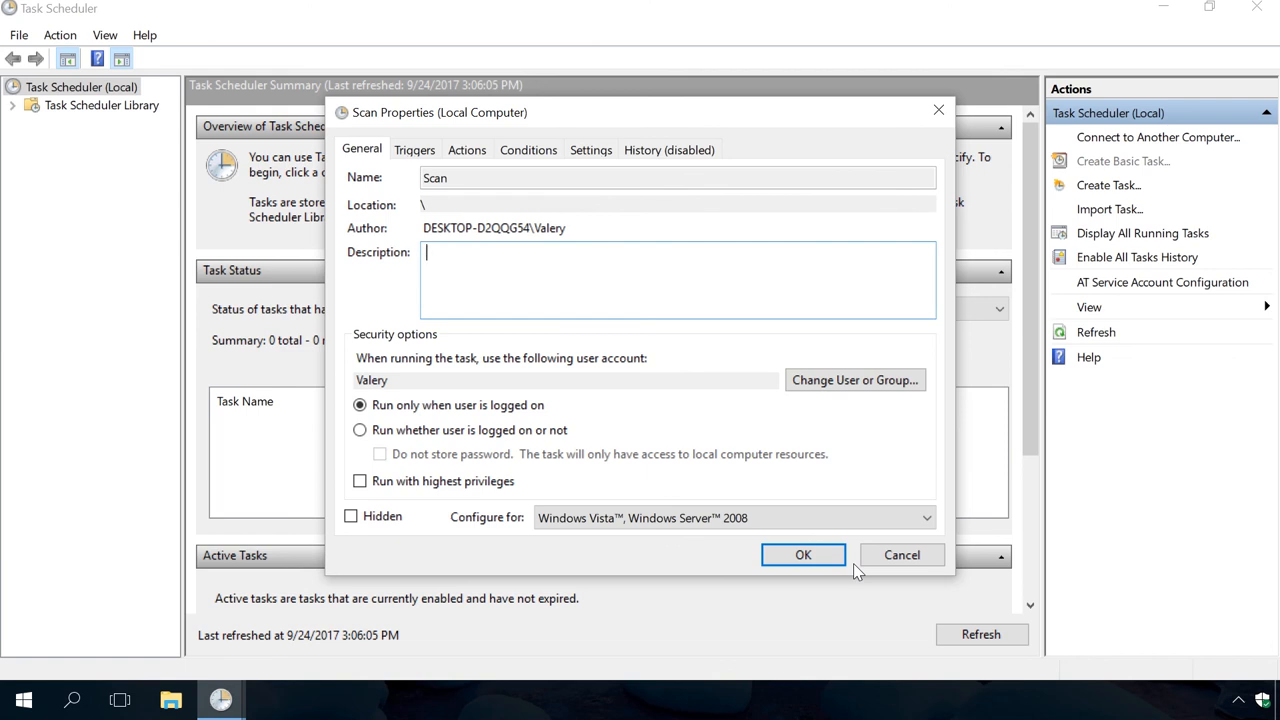
{"action": "mouse_move", "coordinate": [856, 380]}
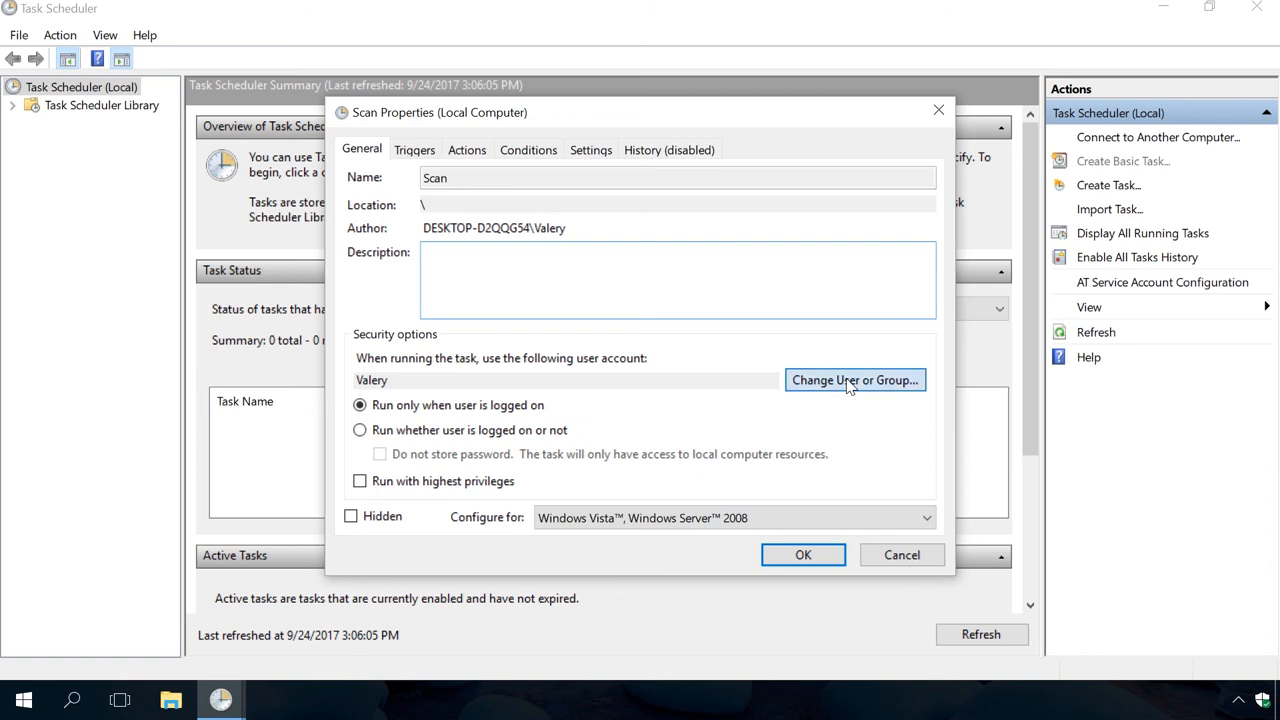
Step: Change the task's run-as account to SYSTEM via Check Names
{"action": "left_click", "coordinate": [854, 380]}
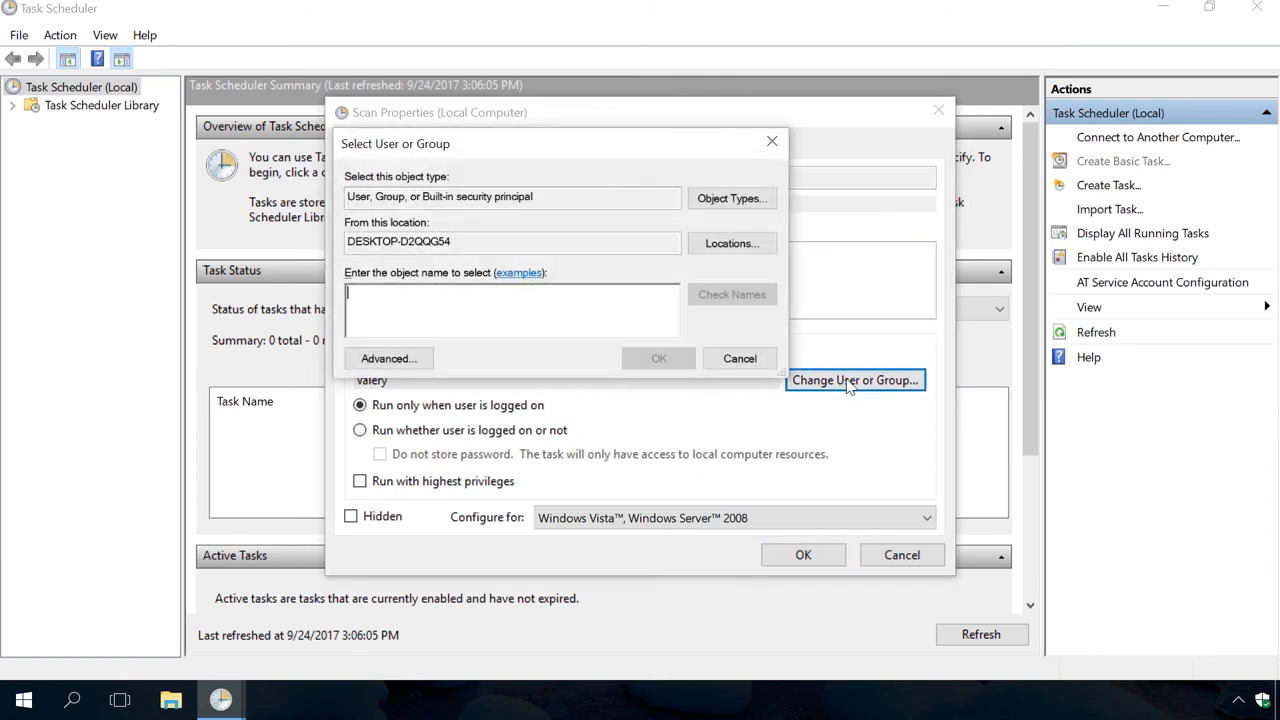
{"action": "left_click", "coordinate": [512, 300]}
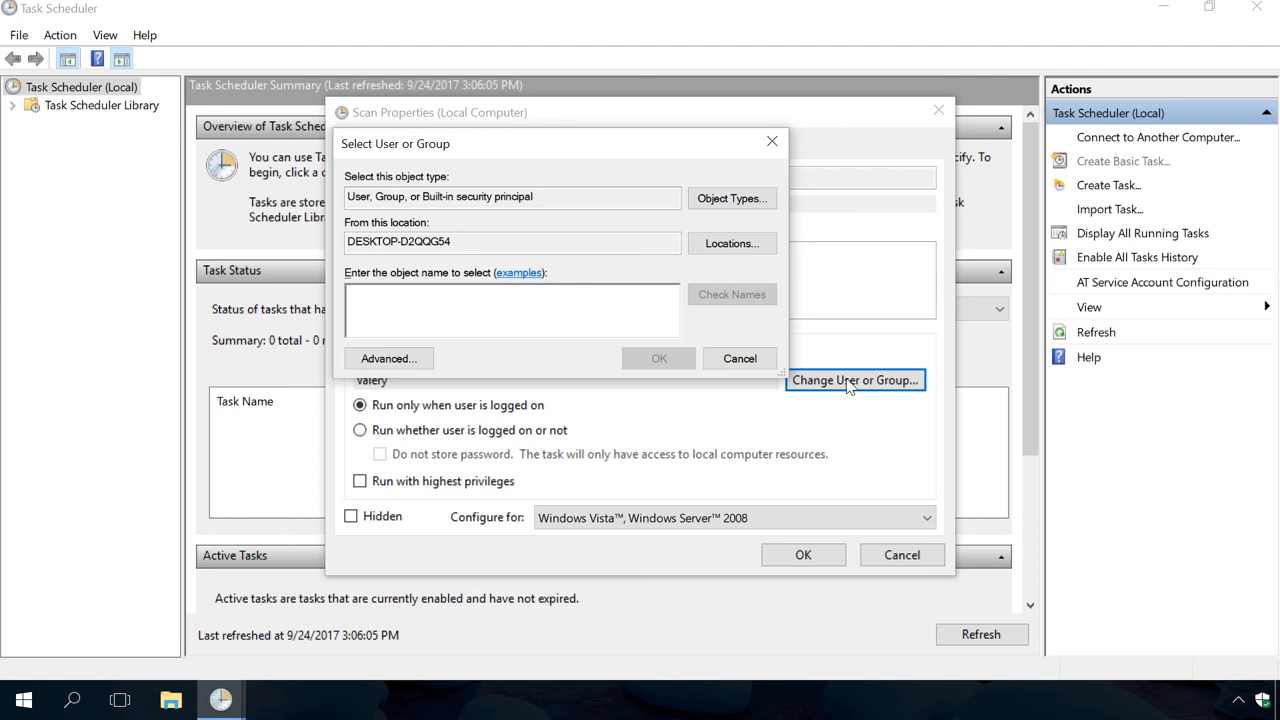
{"action": "left_click", "coordinate": [510, 292]}
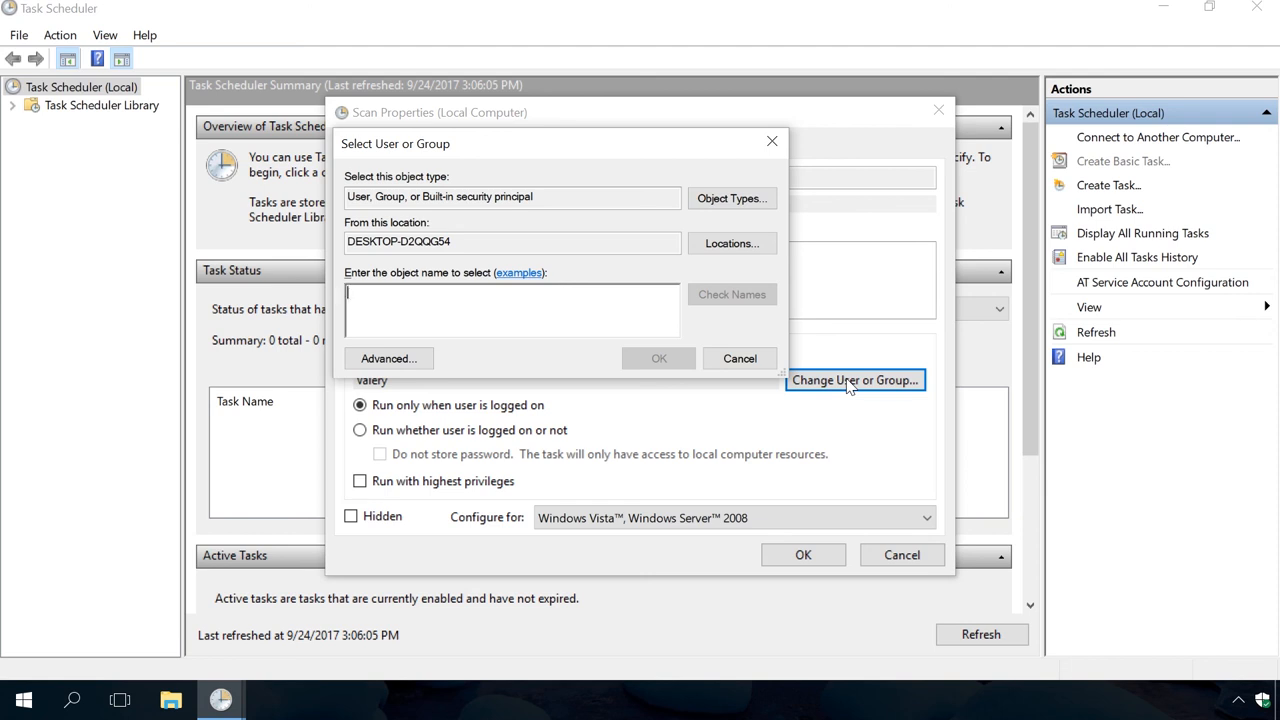
{"action": "type", "text": "SYSTEM"}
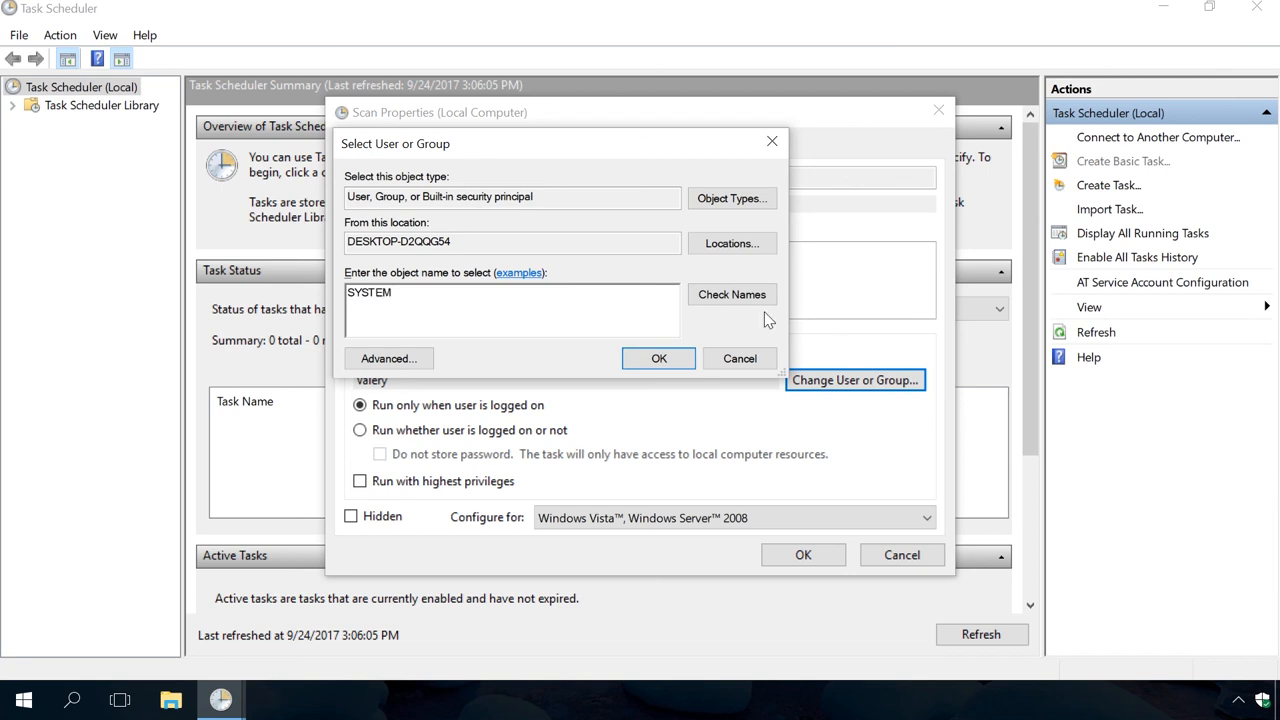
{"action": "mouse_move", "coordinate": [732, 294]}
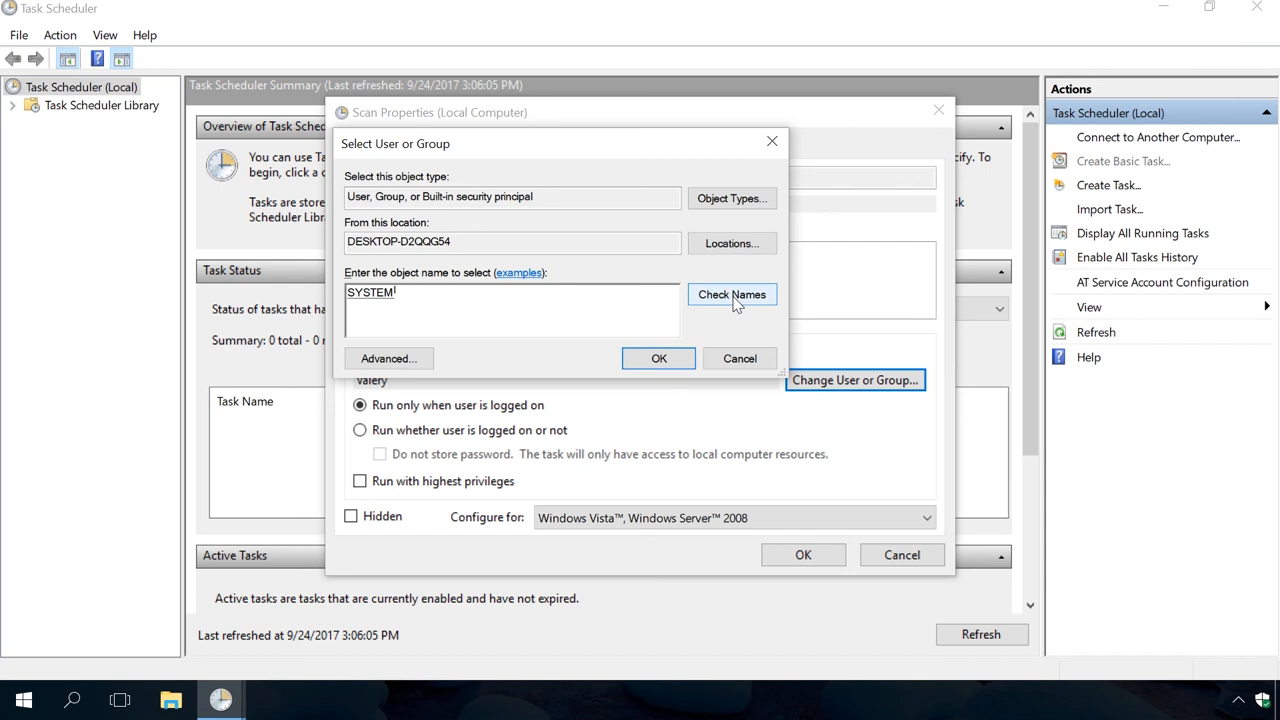
{"action": "mouse_move", "coordinate": [658, 358]}
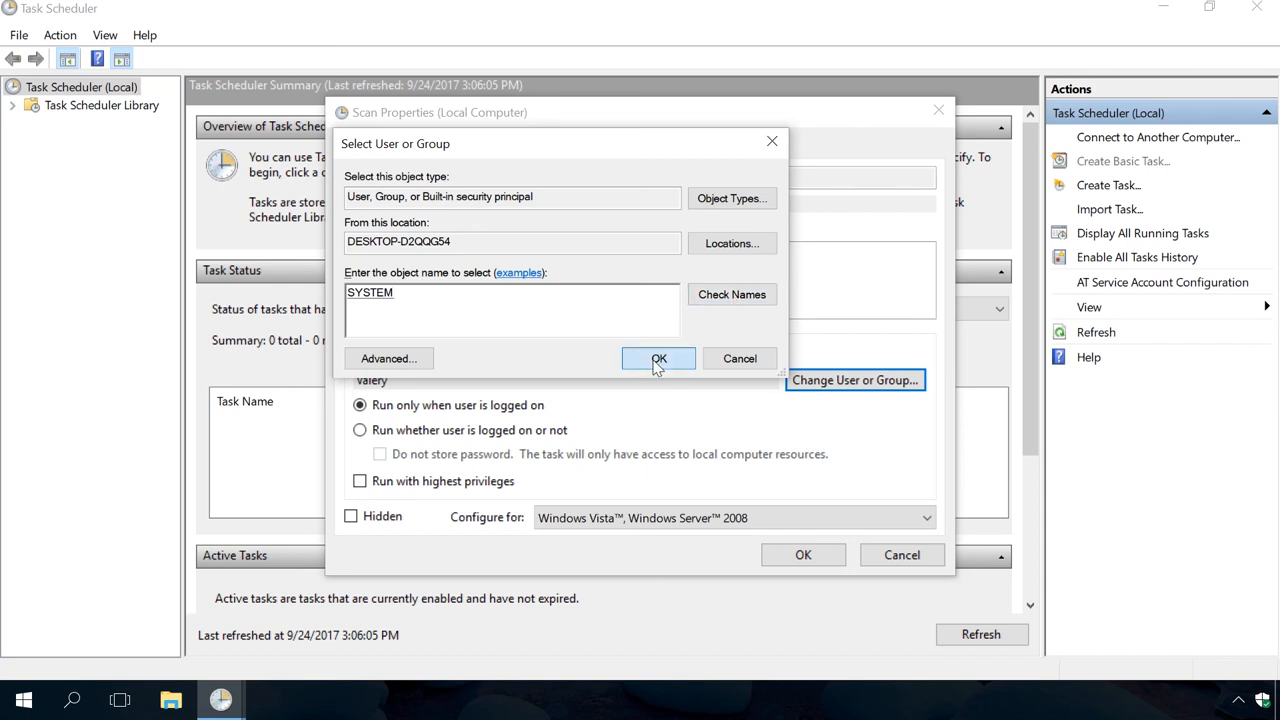
{"action": "left_click", "coordinate": [658, 358]}
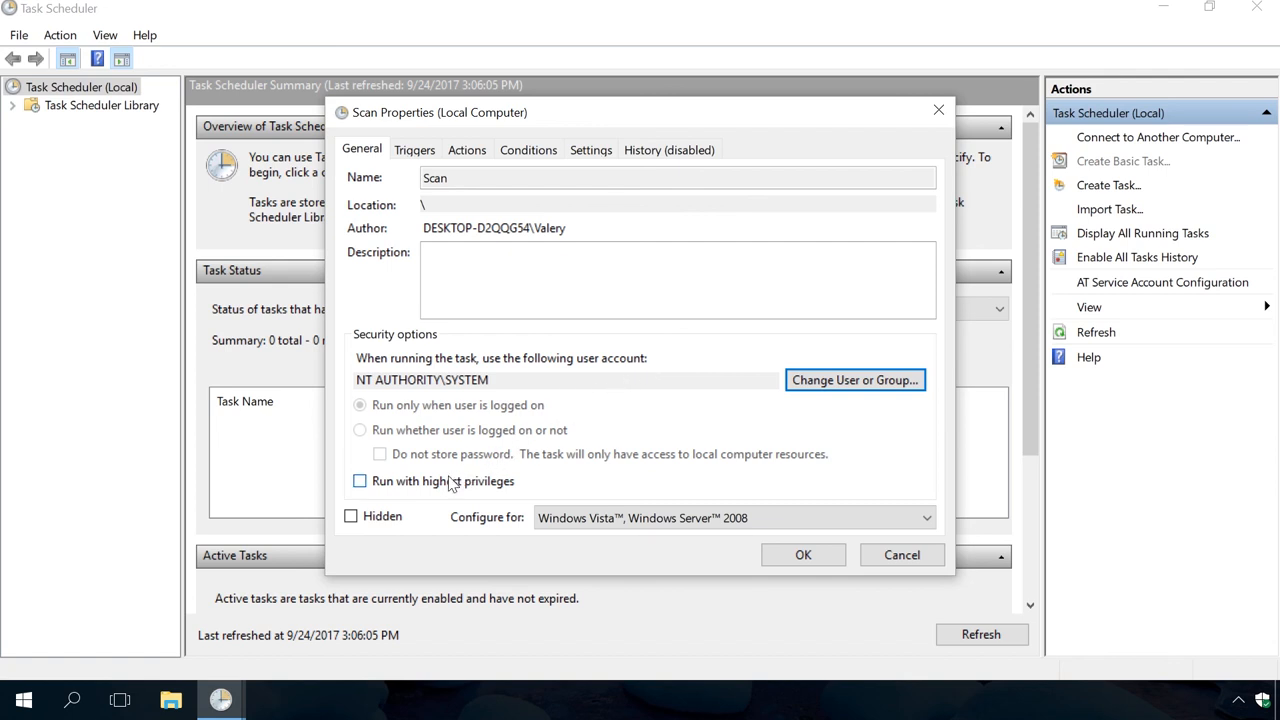
Step: Enable Run with highest privileges and running soon after a missed start, then save the properties
{"action": "left_click", "coordinate": [360, 480]}
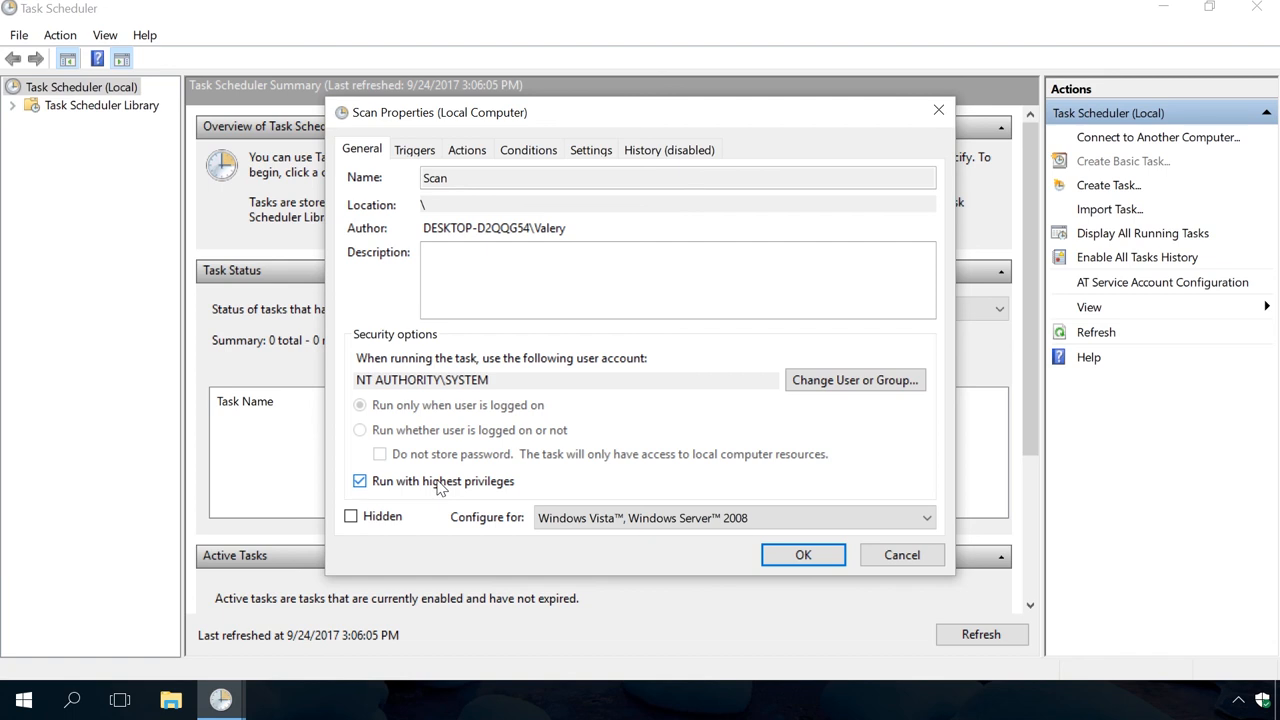
{"action": "left_click", "coordinate": [590, 150]}
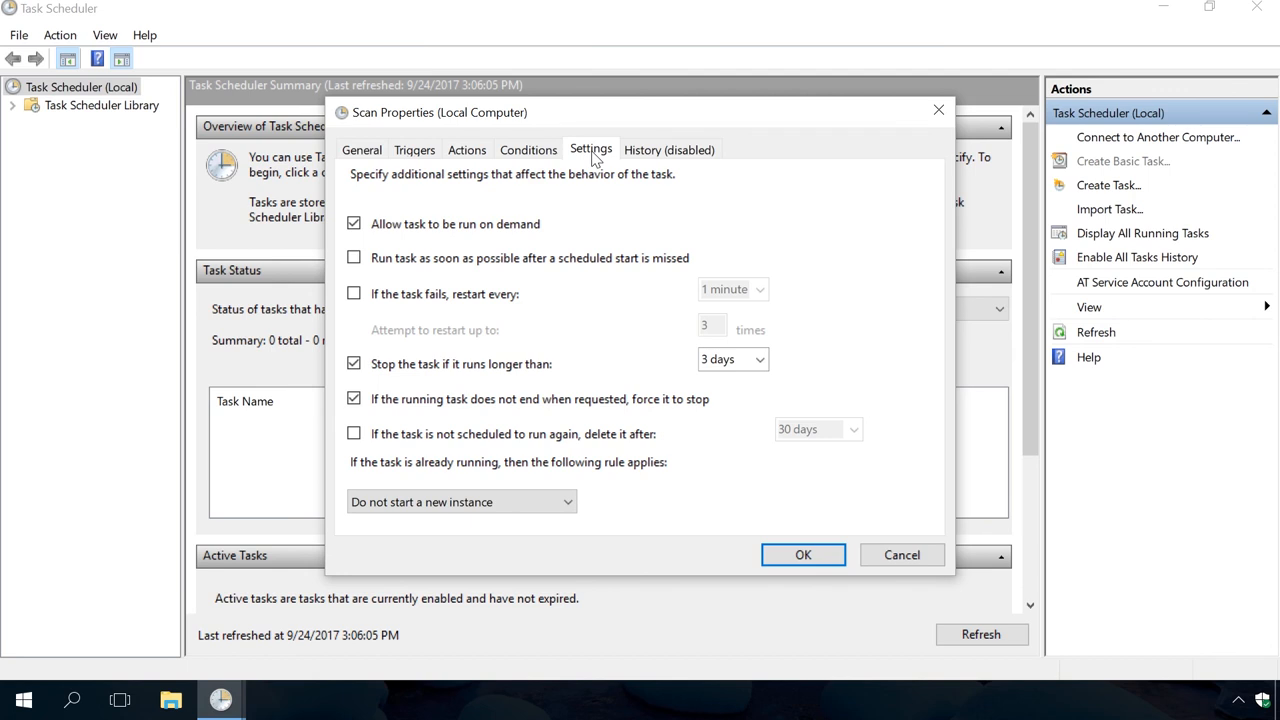
{"action": "mouse_move", "coordinate": [528, 268]}
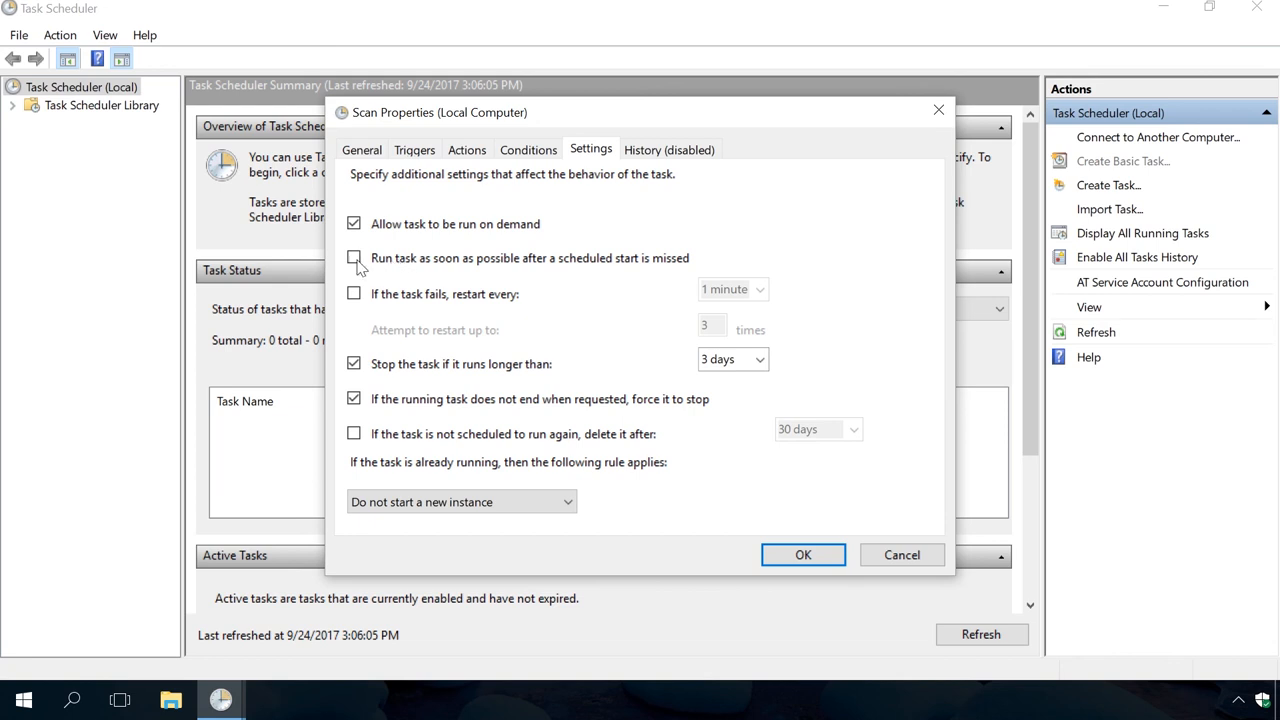
{"action": "left_click", "coordinate": [354, 258]}
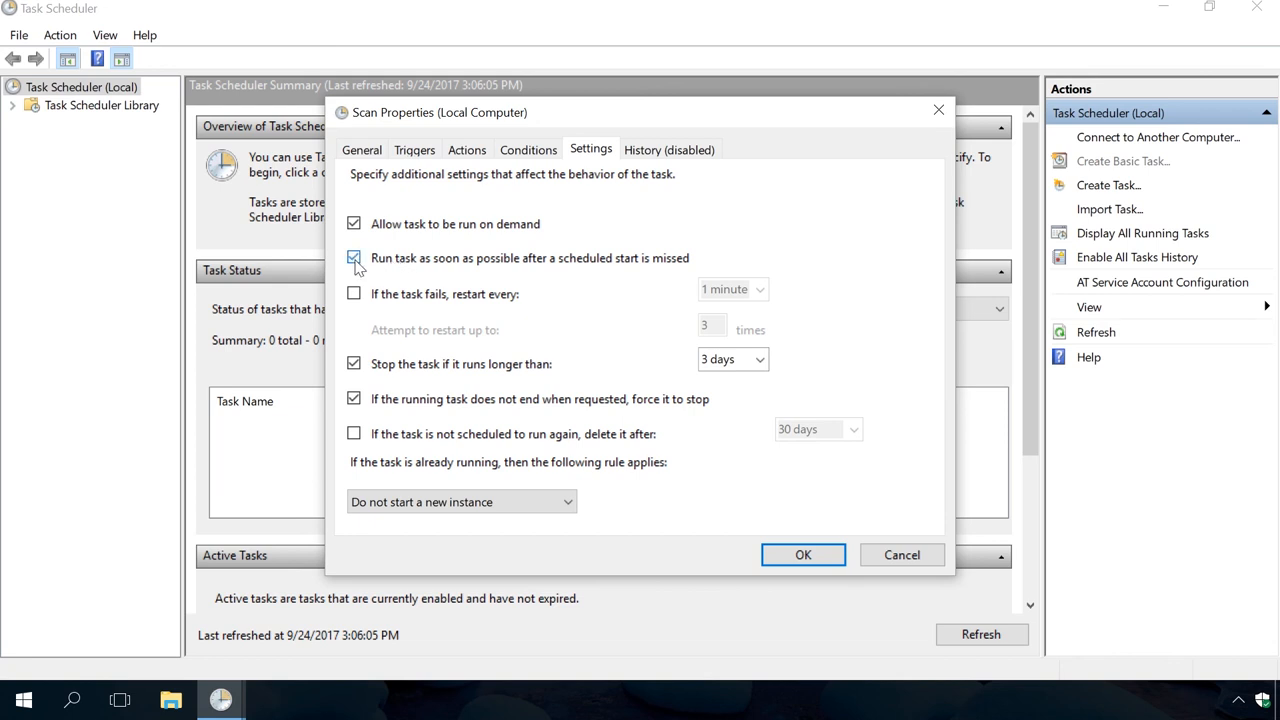
{"action": "left_click", "coordinate": [354, 258]}
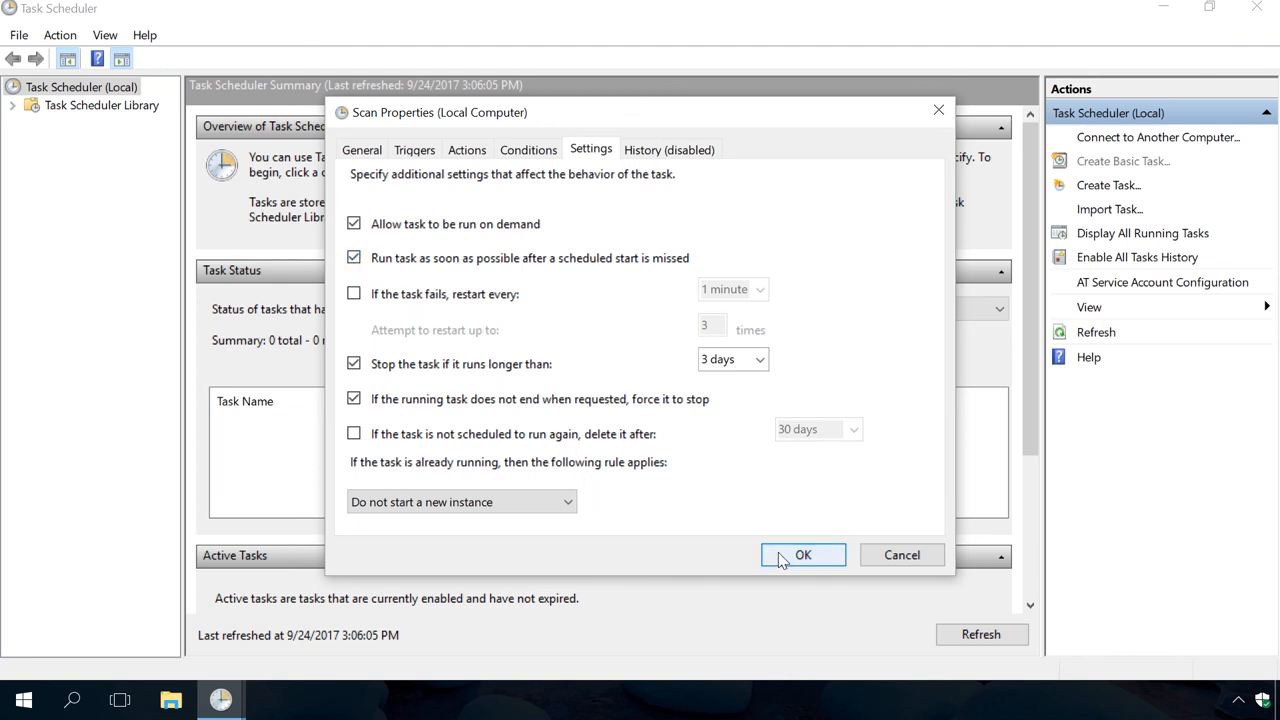
{"action": "left_click", "coordinate": [804, 556]}
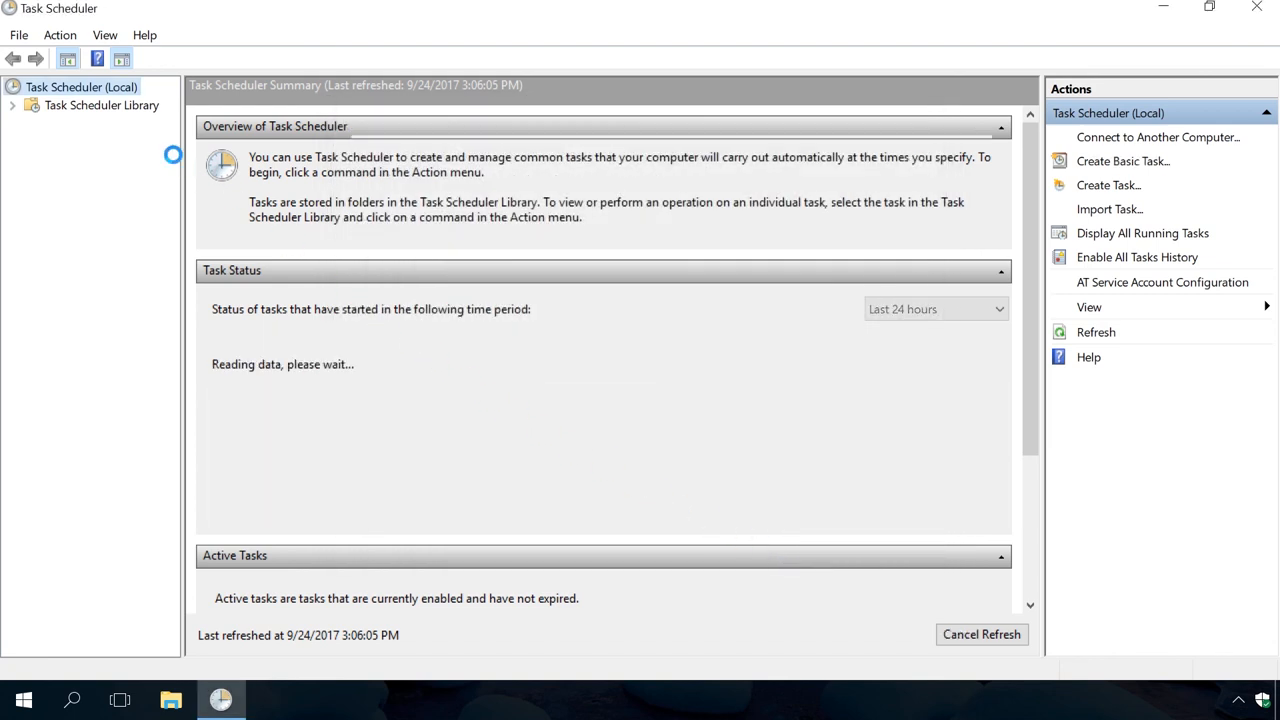
Step: Open the Task Scheduler Library and select the new Scan task in its list
{"action": "left_click", "coordinate": [100, 104]}
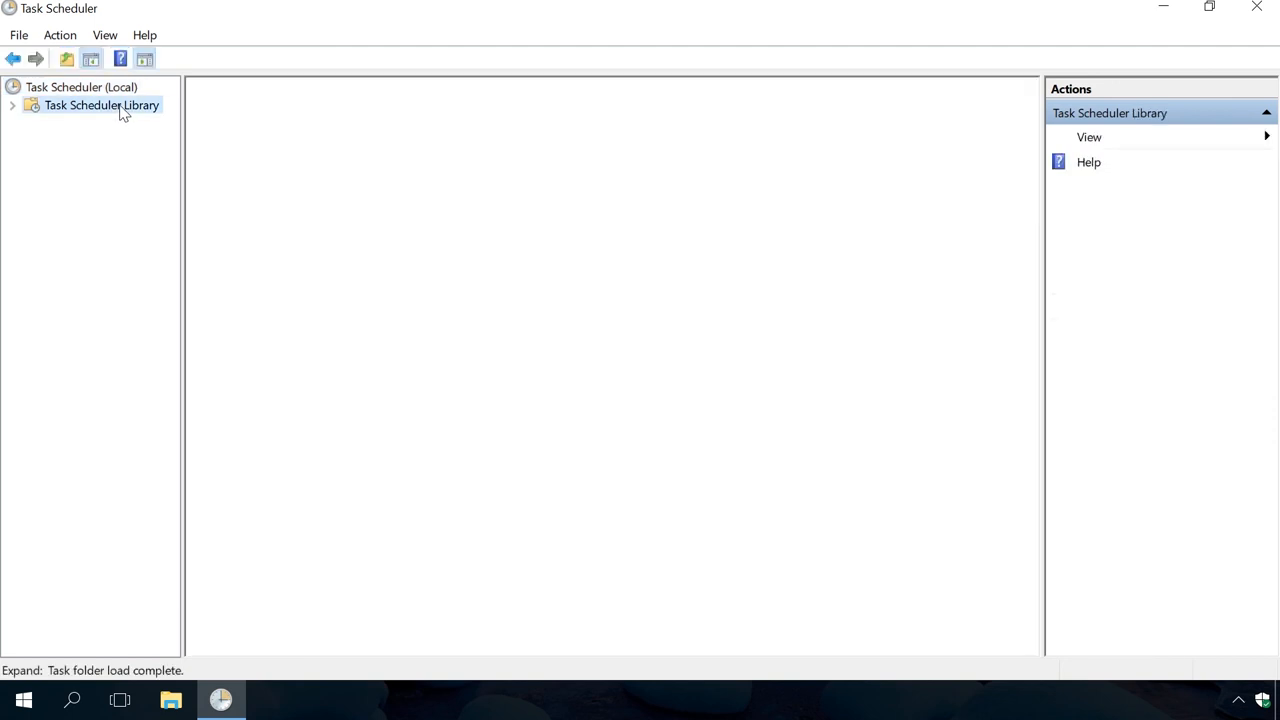
{"action": "left_click", "coordinate": [100, 104]}
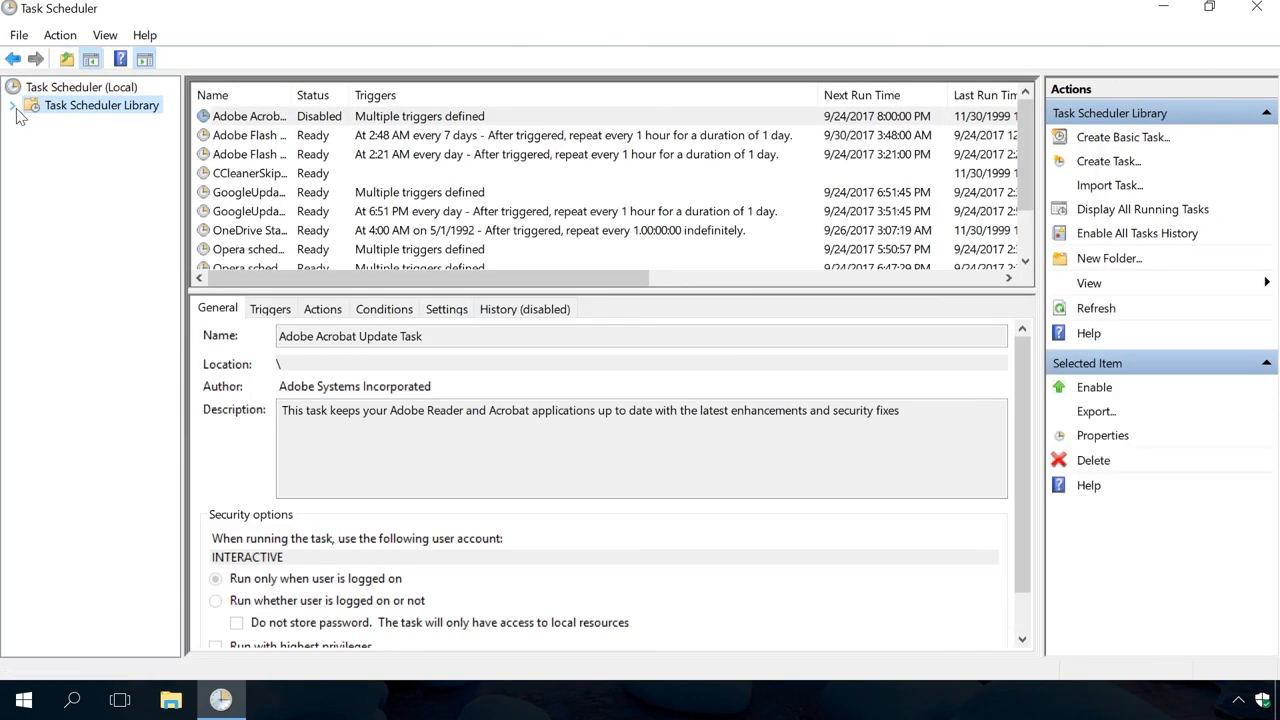
{"action": "left_click", "coordinate": [14, 104]}
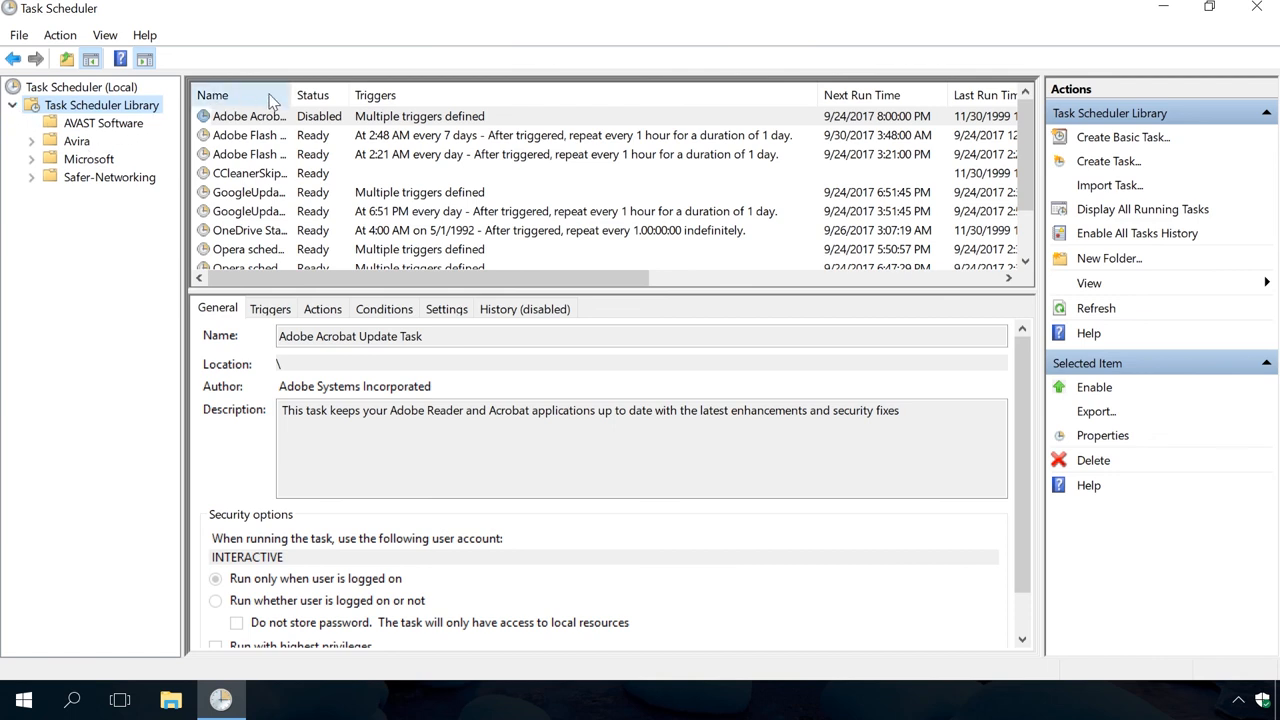
{"action": "left_click", "coordinate": [224, 230]}
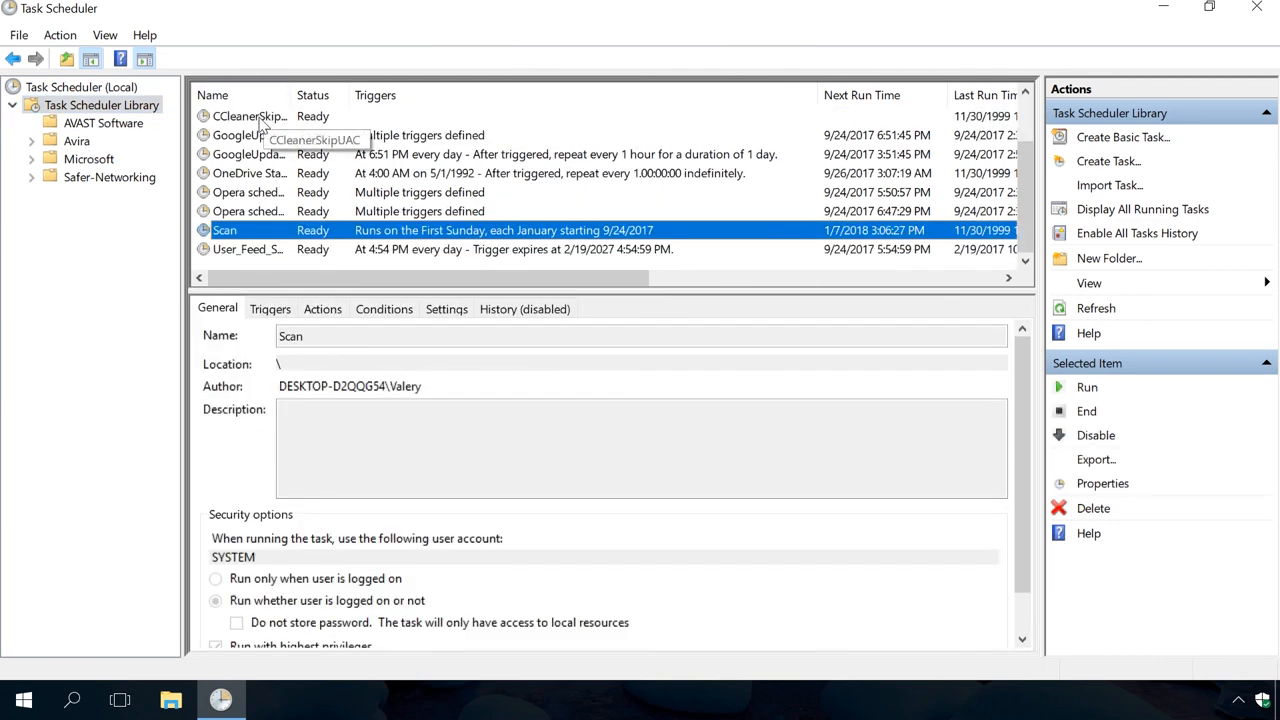